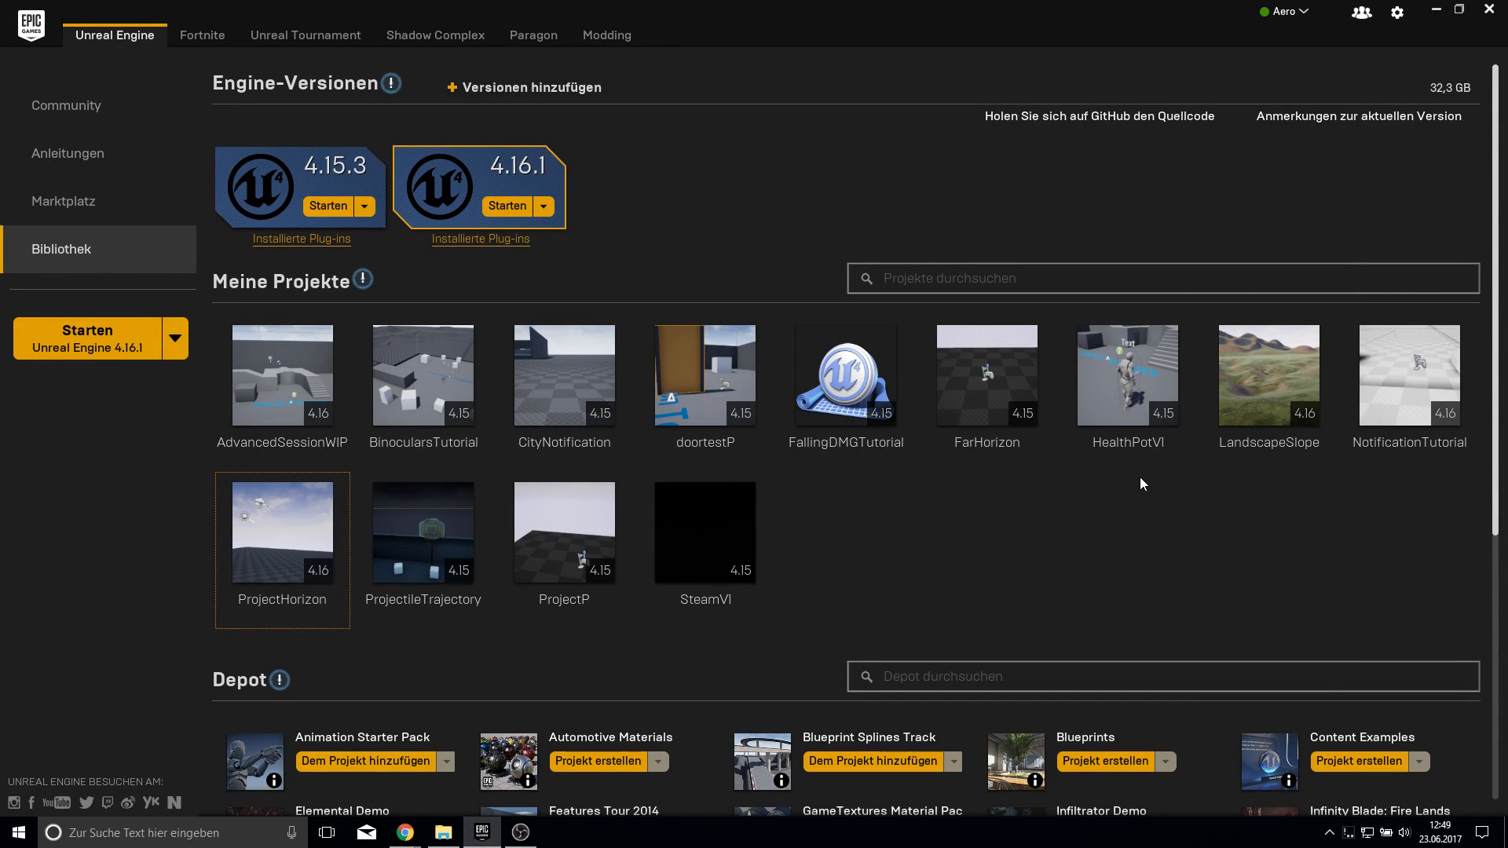
mouse_move(950, 586)
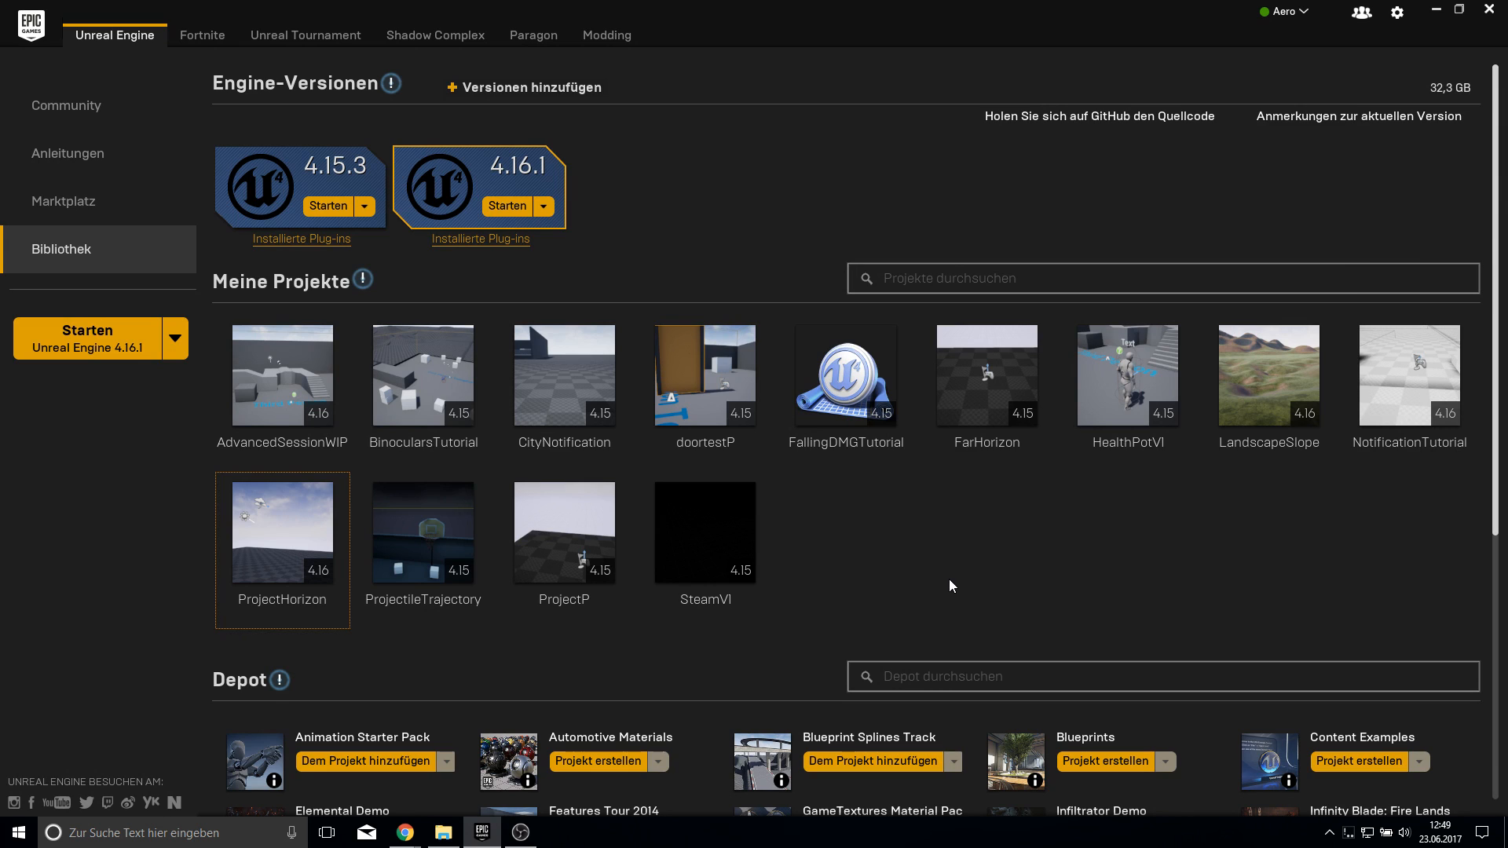
mouse_move(1062, 562)
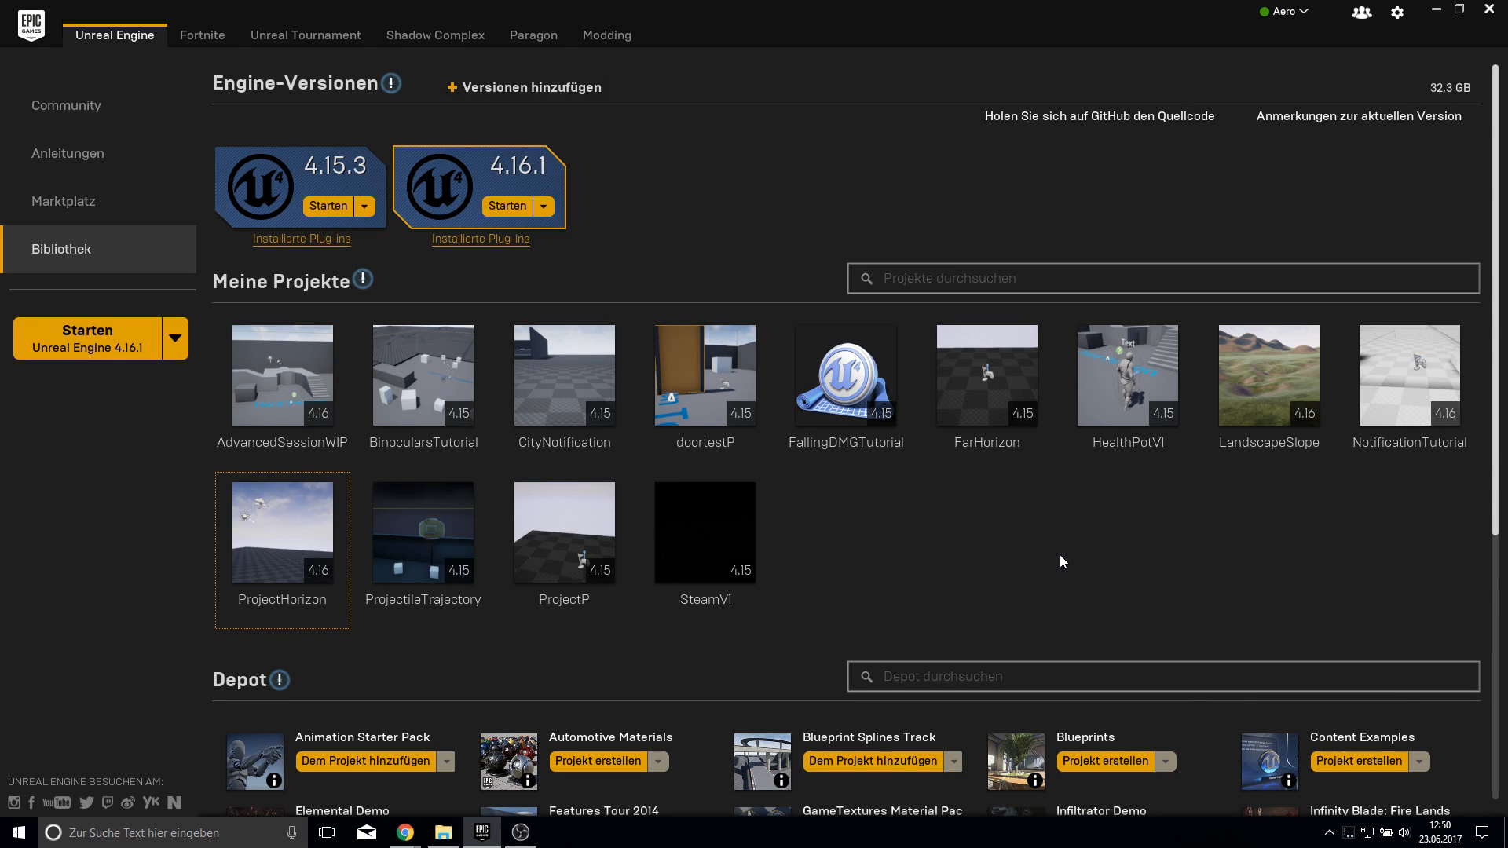
- Launch engine 4.16.1 and start the Visual Studio 2017 install from the no-compiler warning
left_click(506, 205)
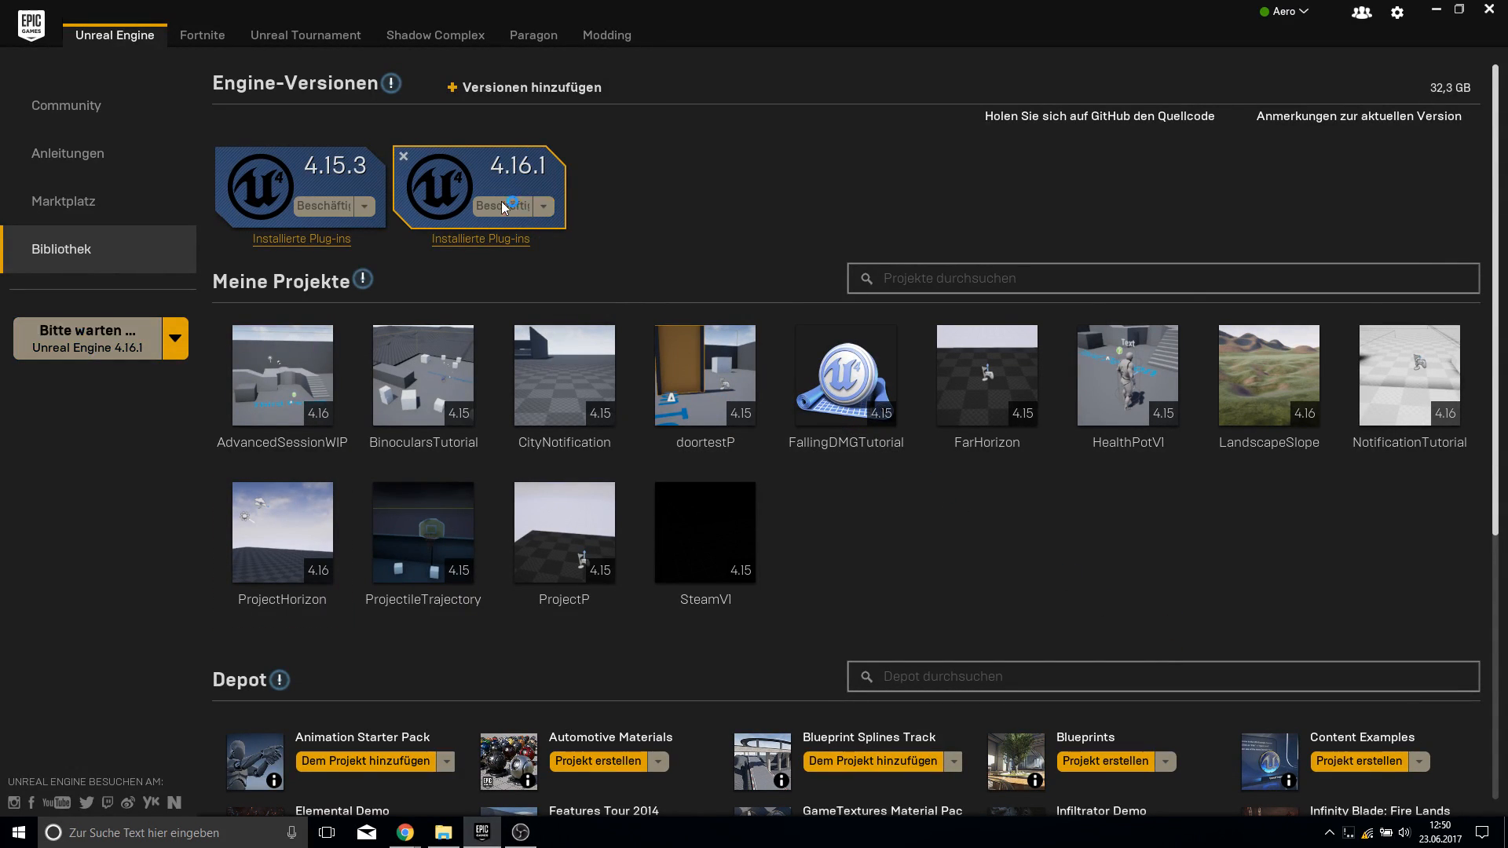
left_click(506, 206)
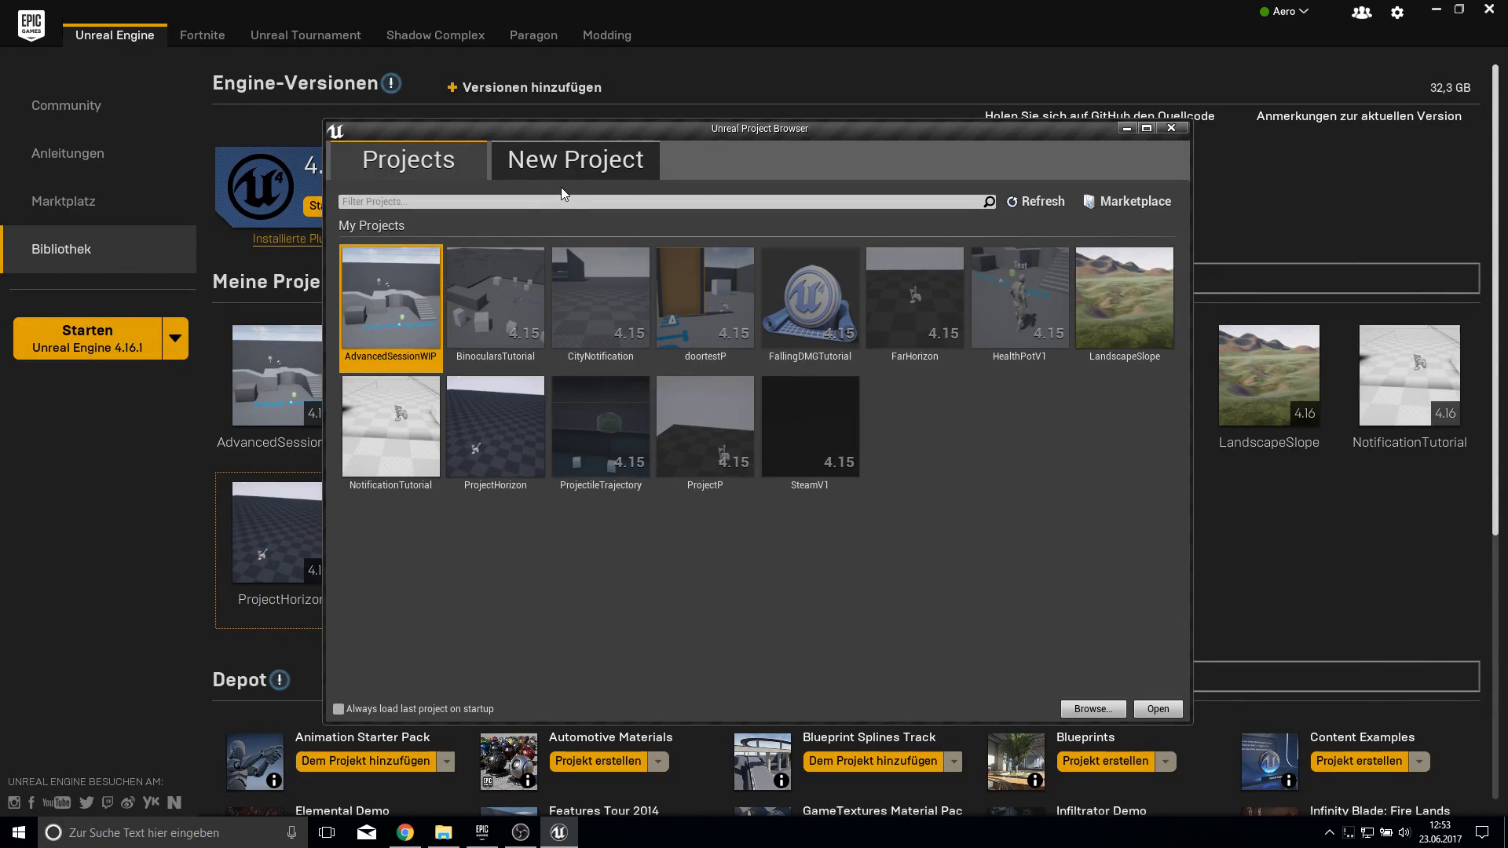
left_click(574, 160)
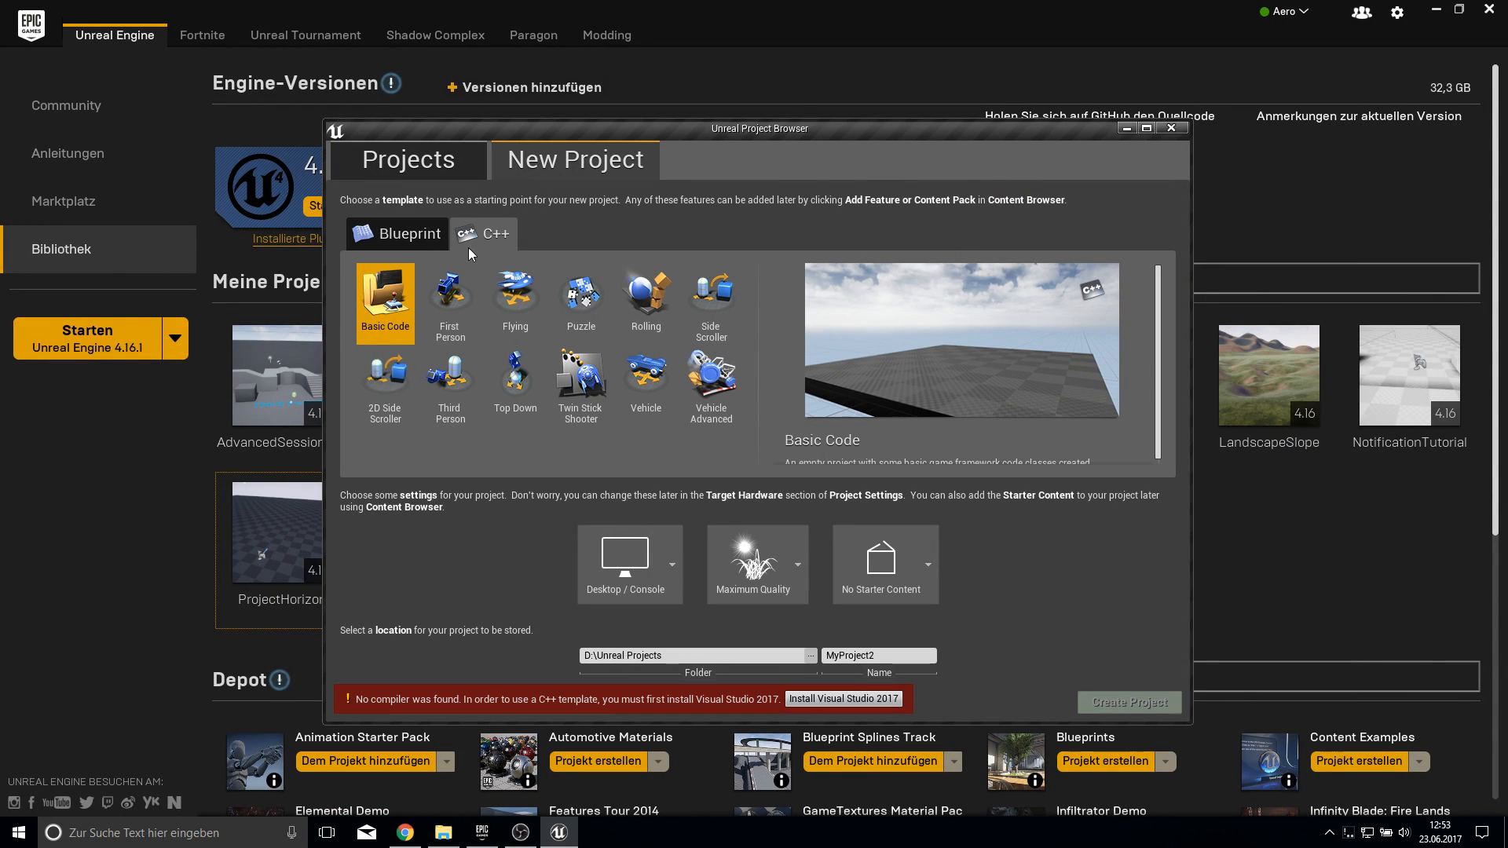
mouse_move(925, 721)
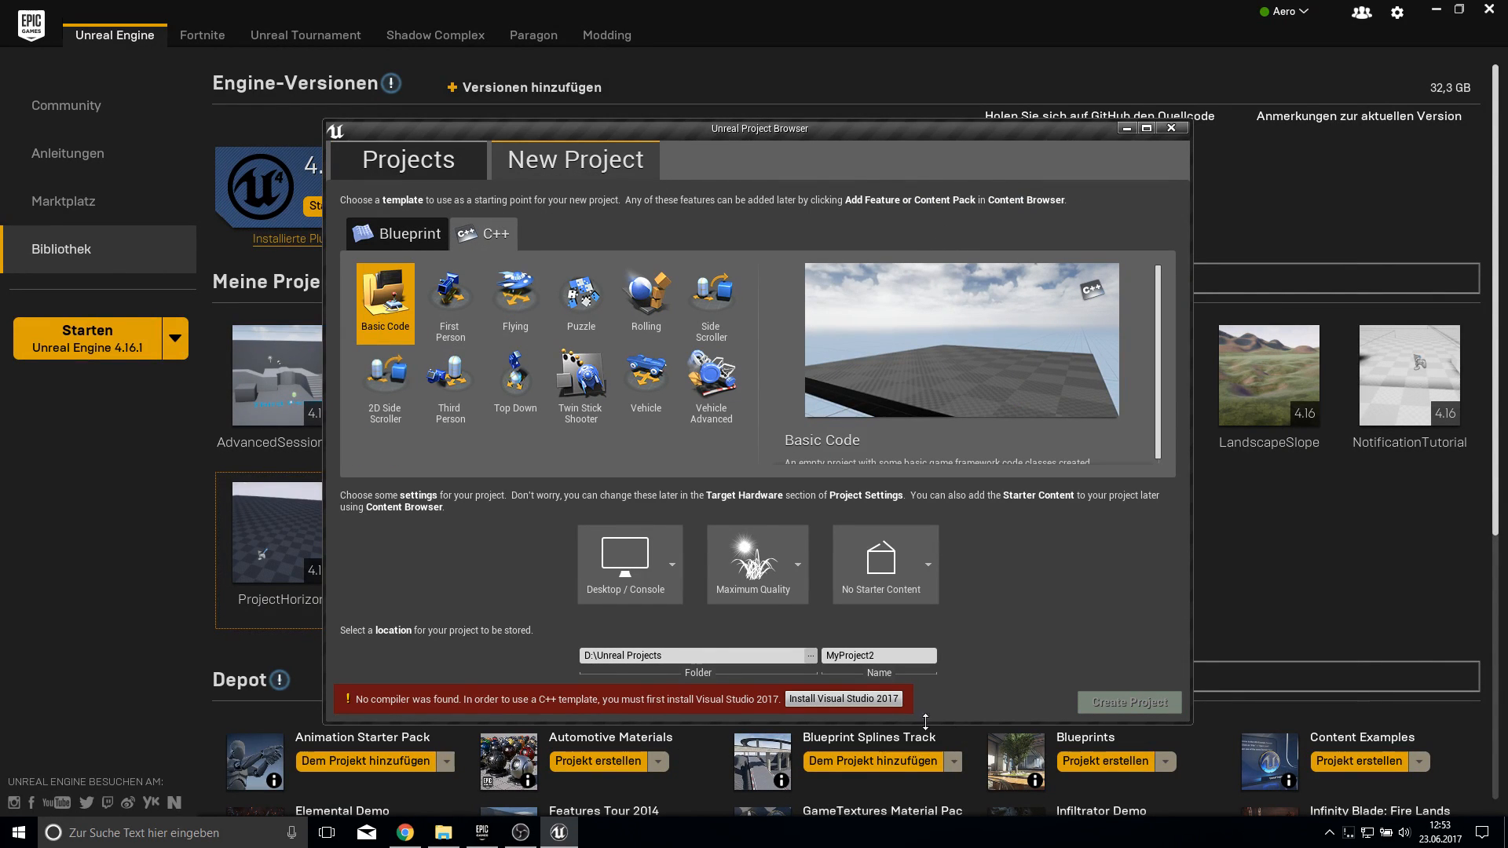
mouse_move(874, 710)
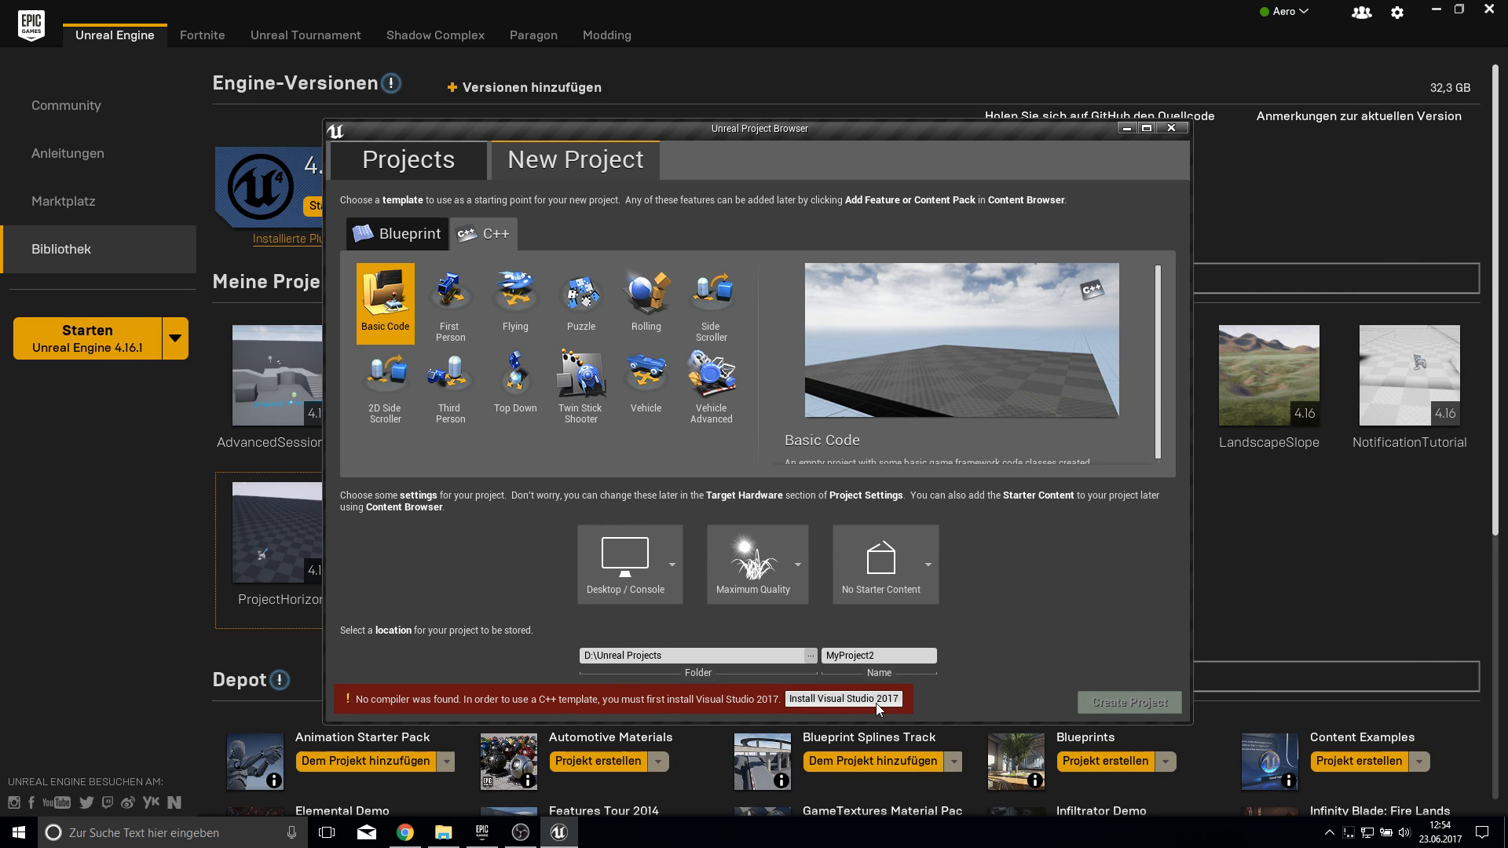
left_click(843, 699)
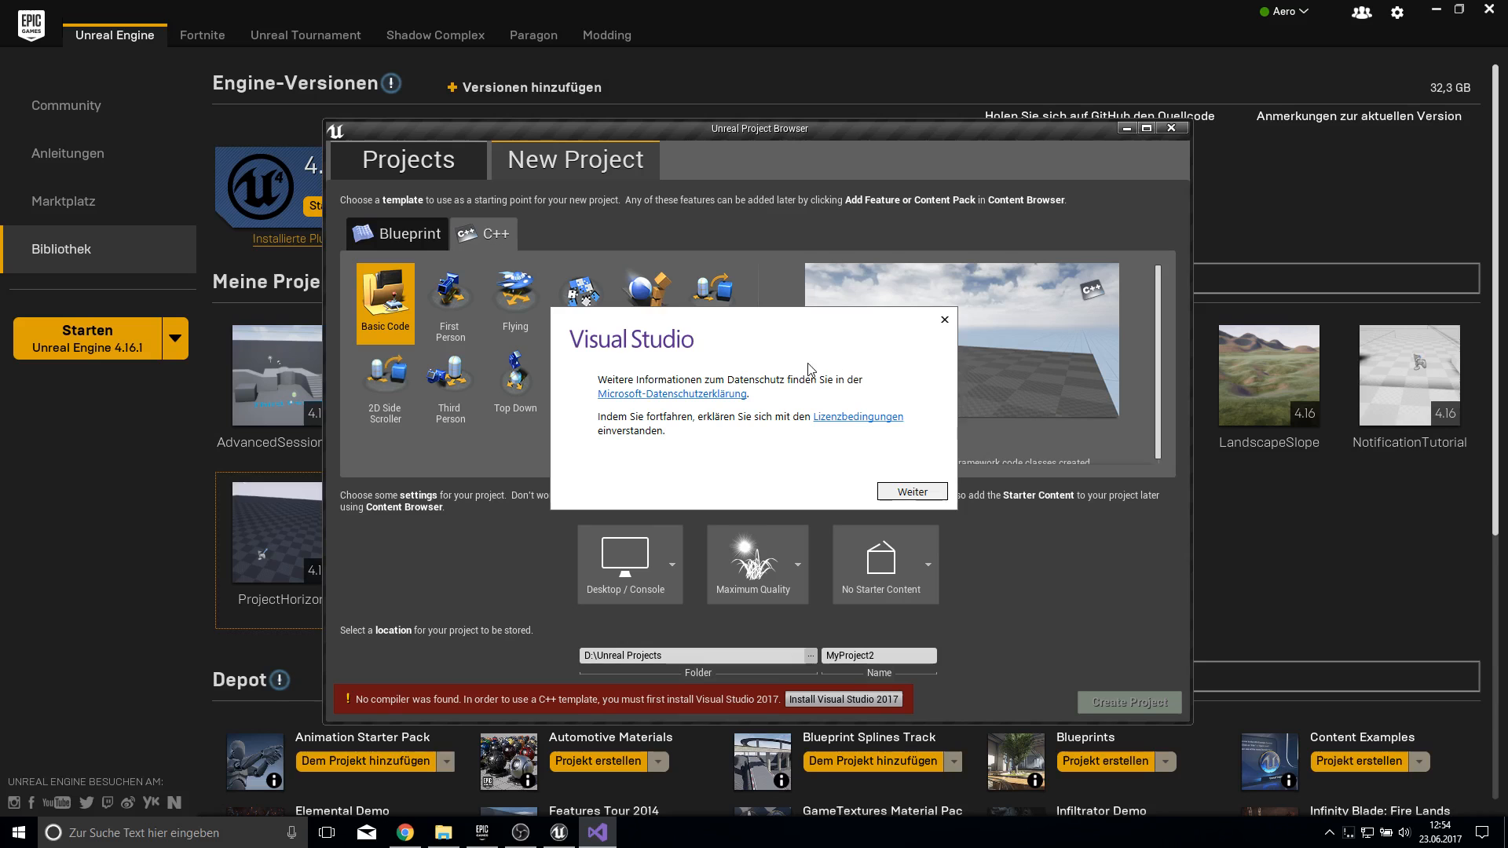
- Accept the Visual Studio privacy notice and check the 'Spieleentwicklung mit C++' workload
left_click(910, 492)
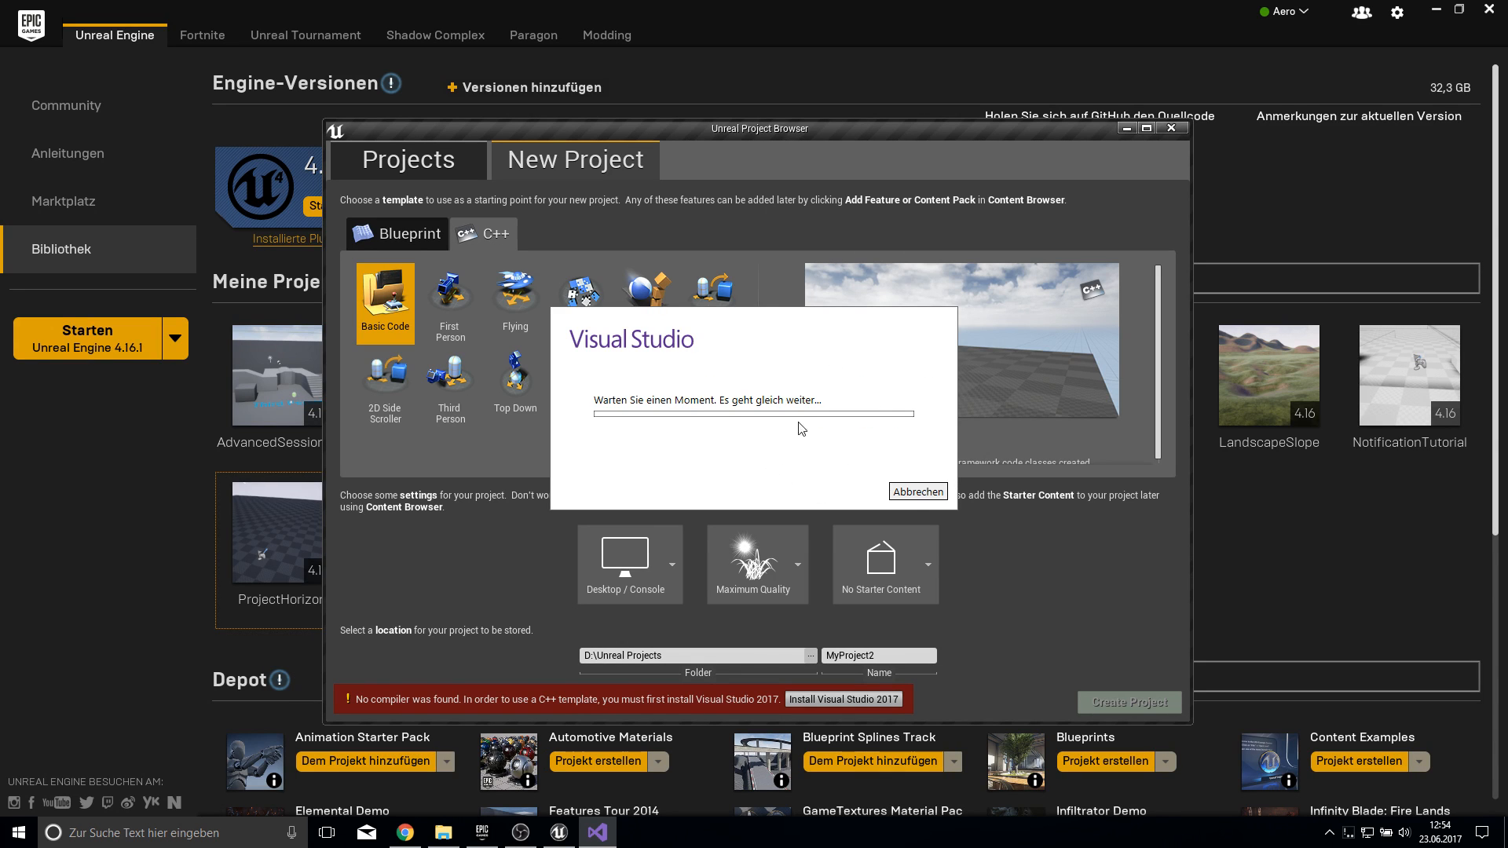
mouse_move(856, 369)
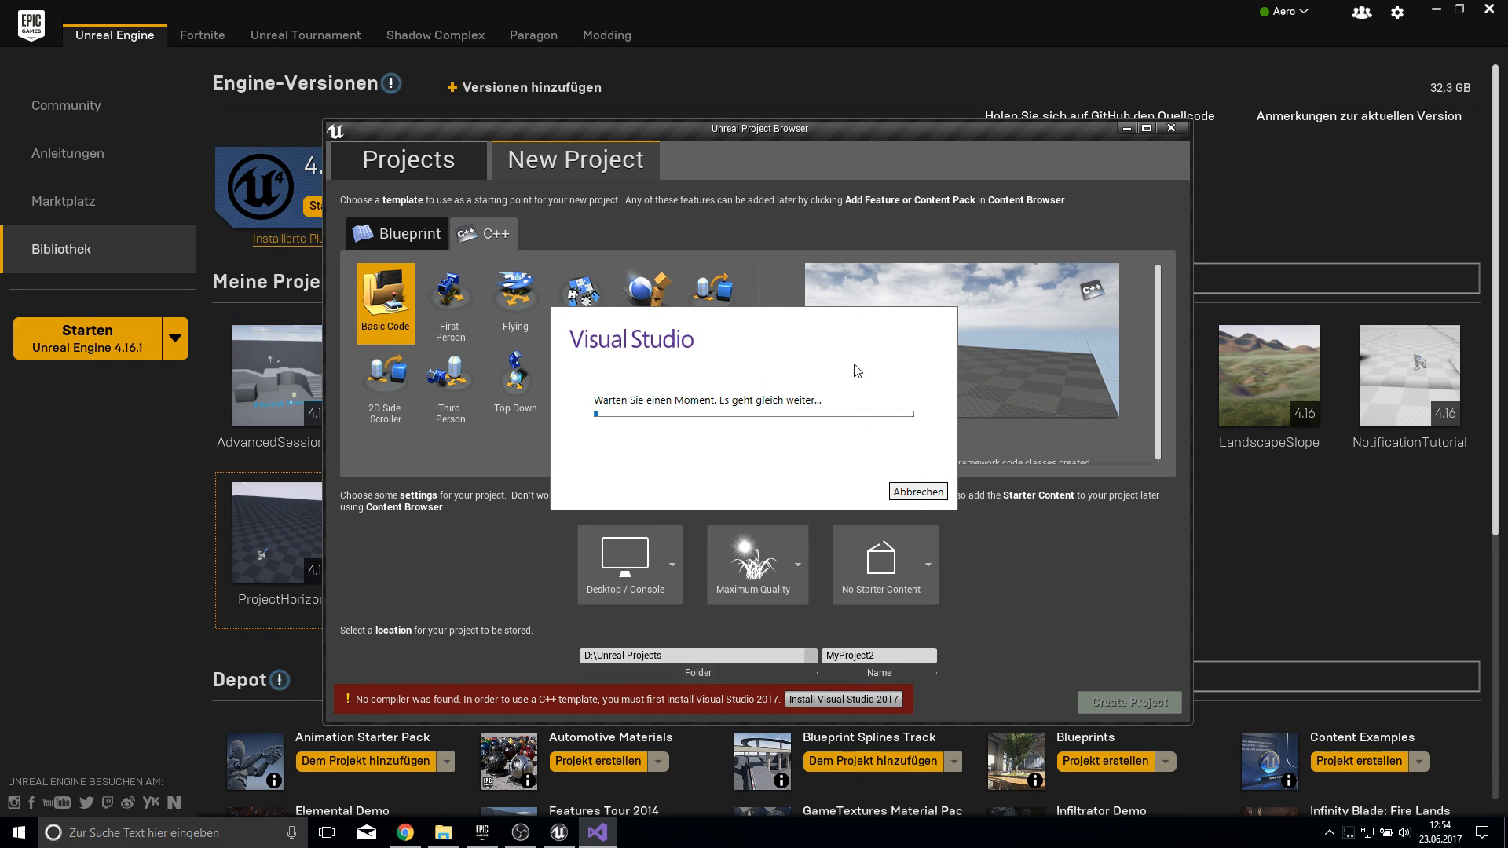
mouse_move(685, 417)
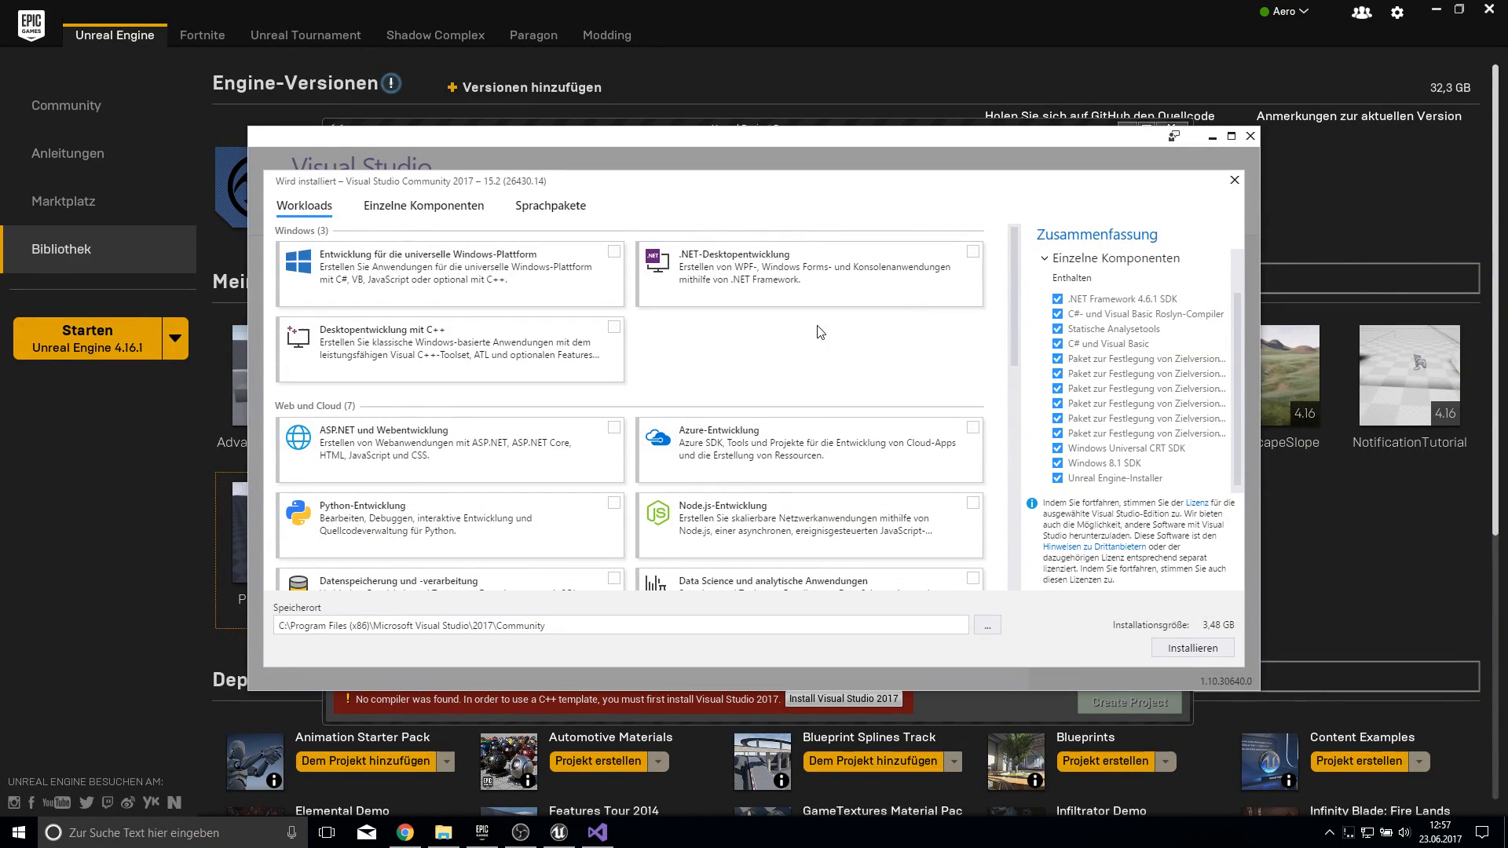
mouse_move(909, 138)
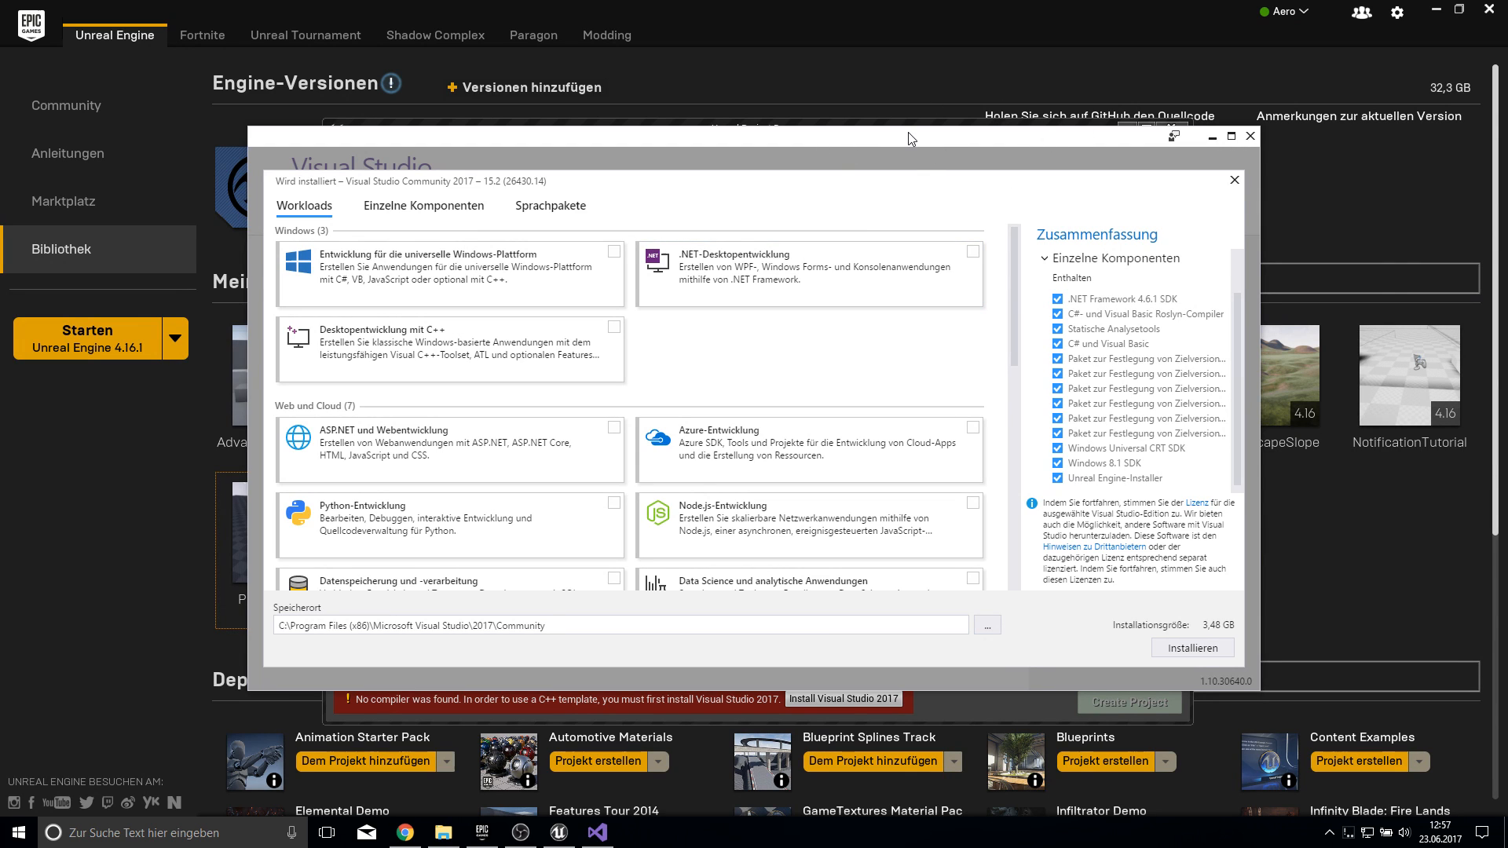
scroll("down", 3)
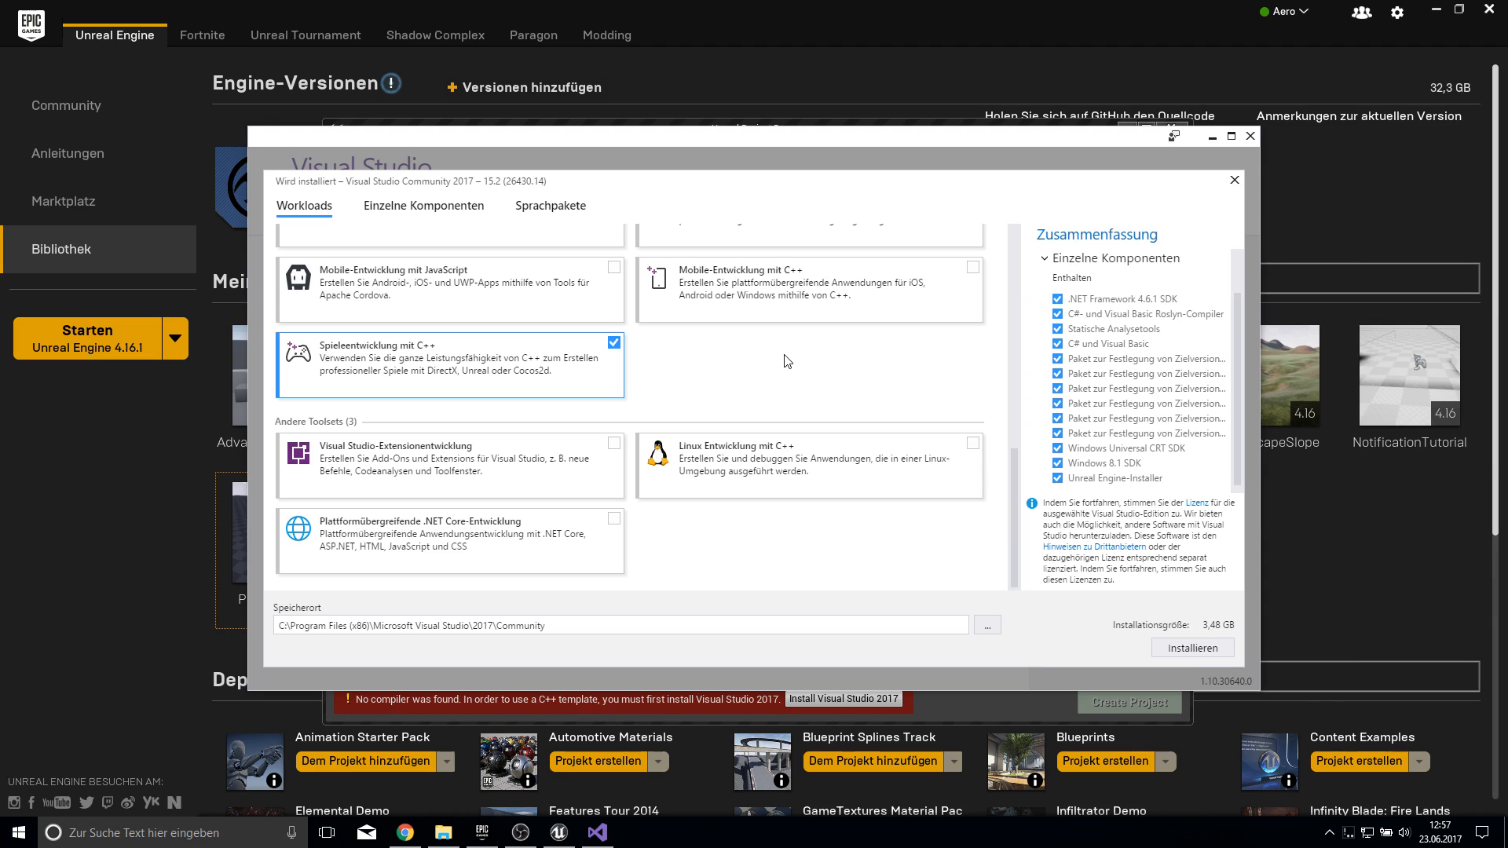
mouse_move(369, 373)
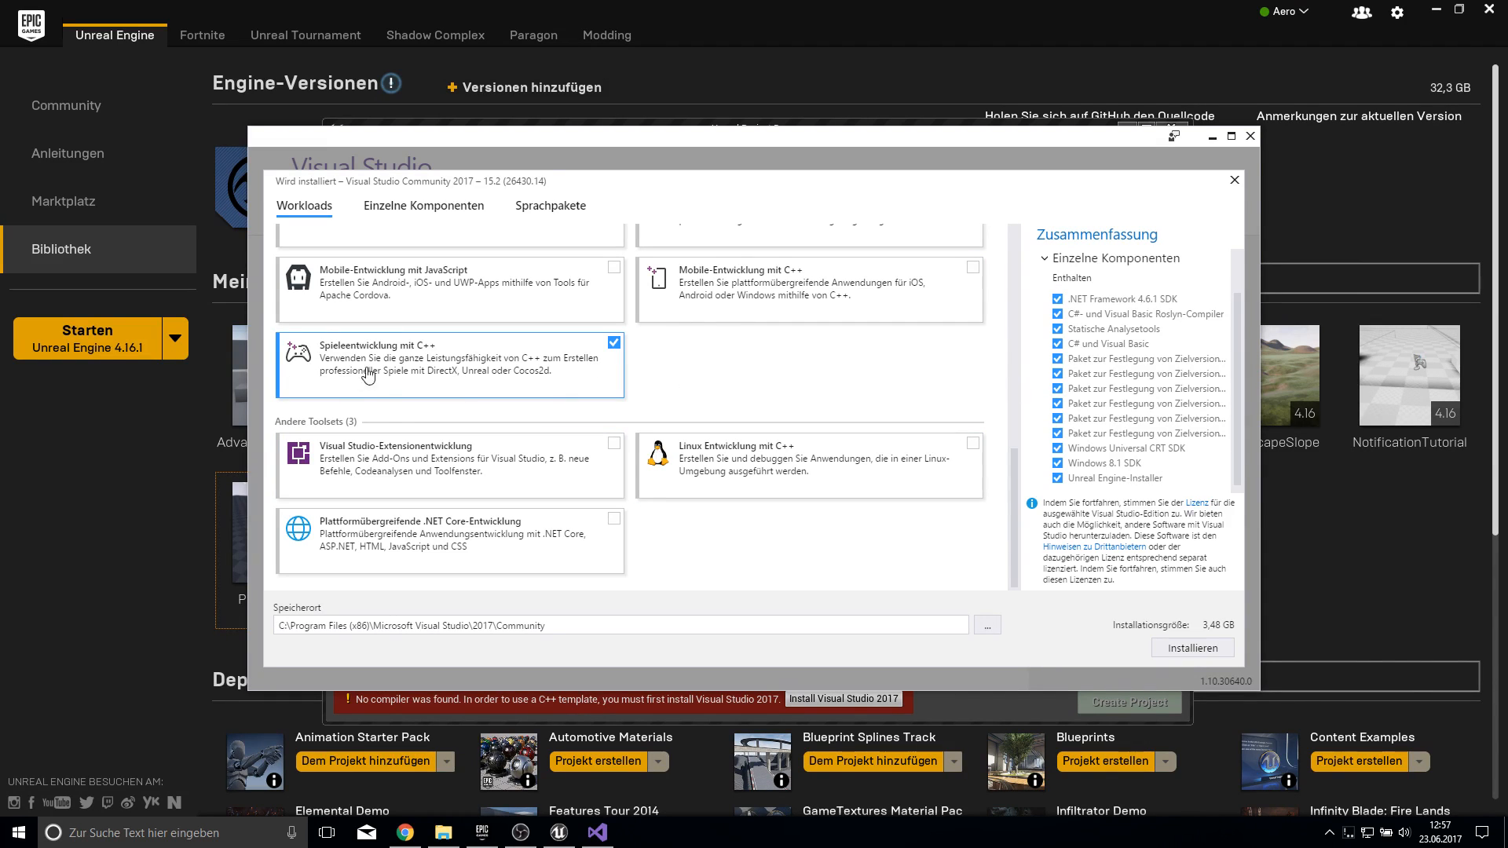
mouse_move(475, 401)
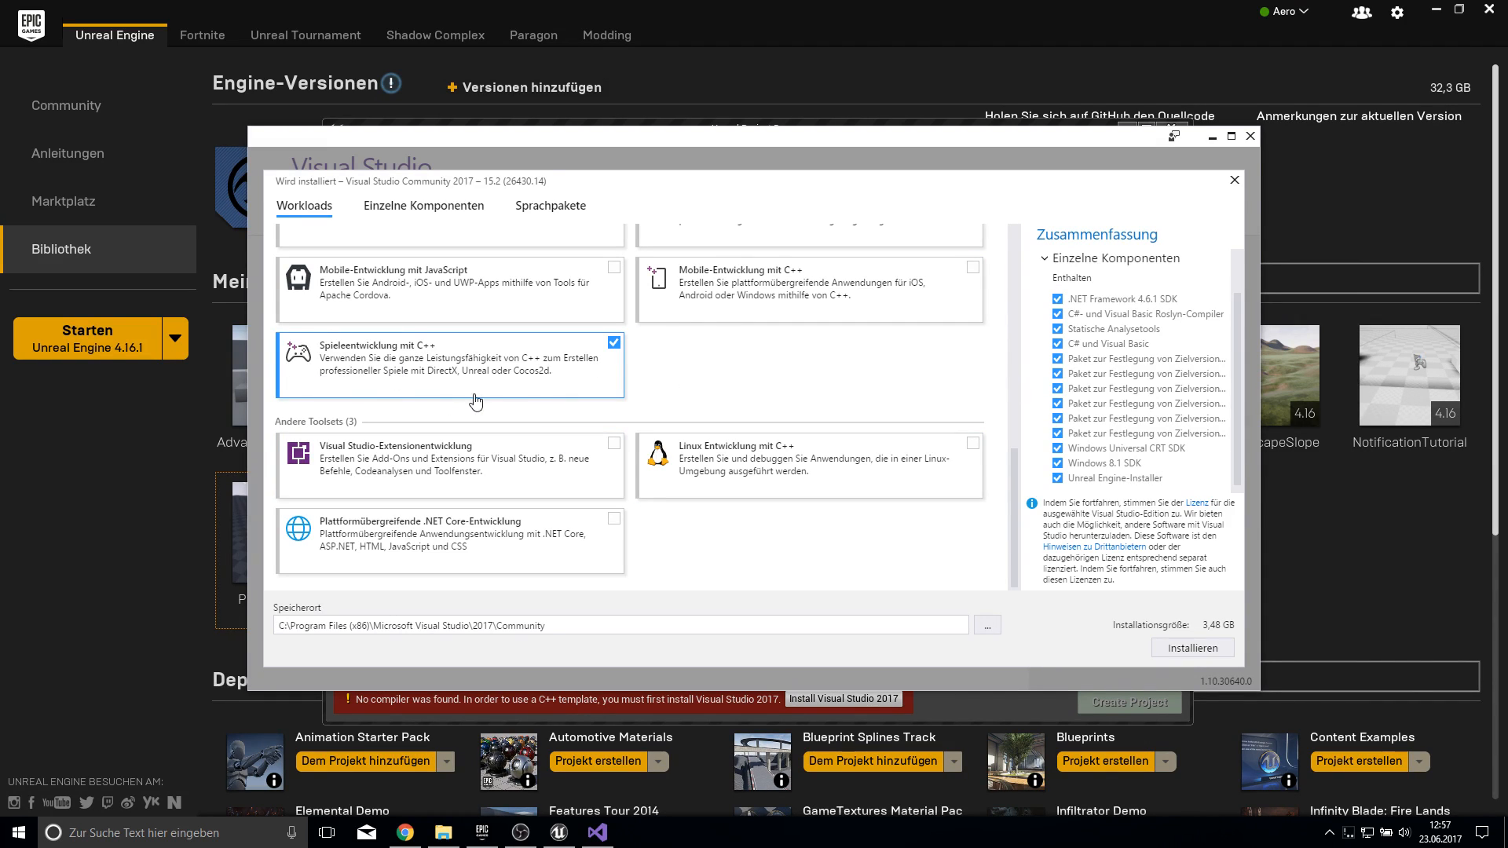
mouse_move(561, 393)
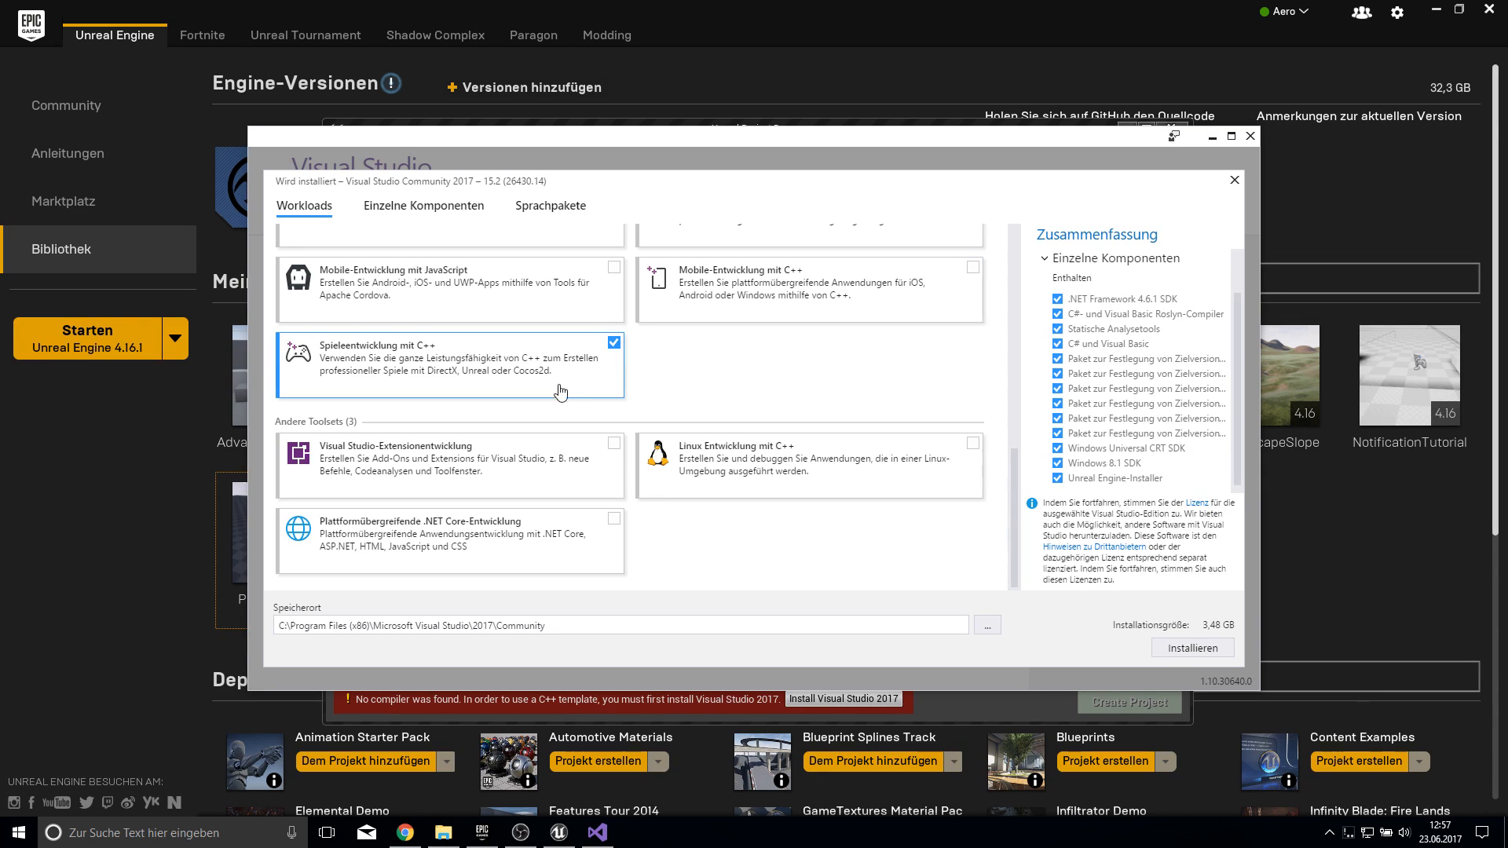
mouse_move(1031, 482)
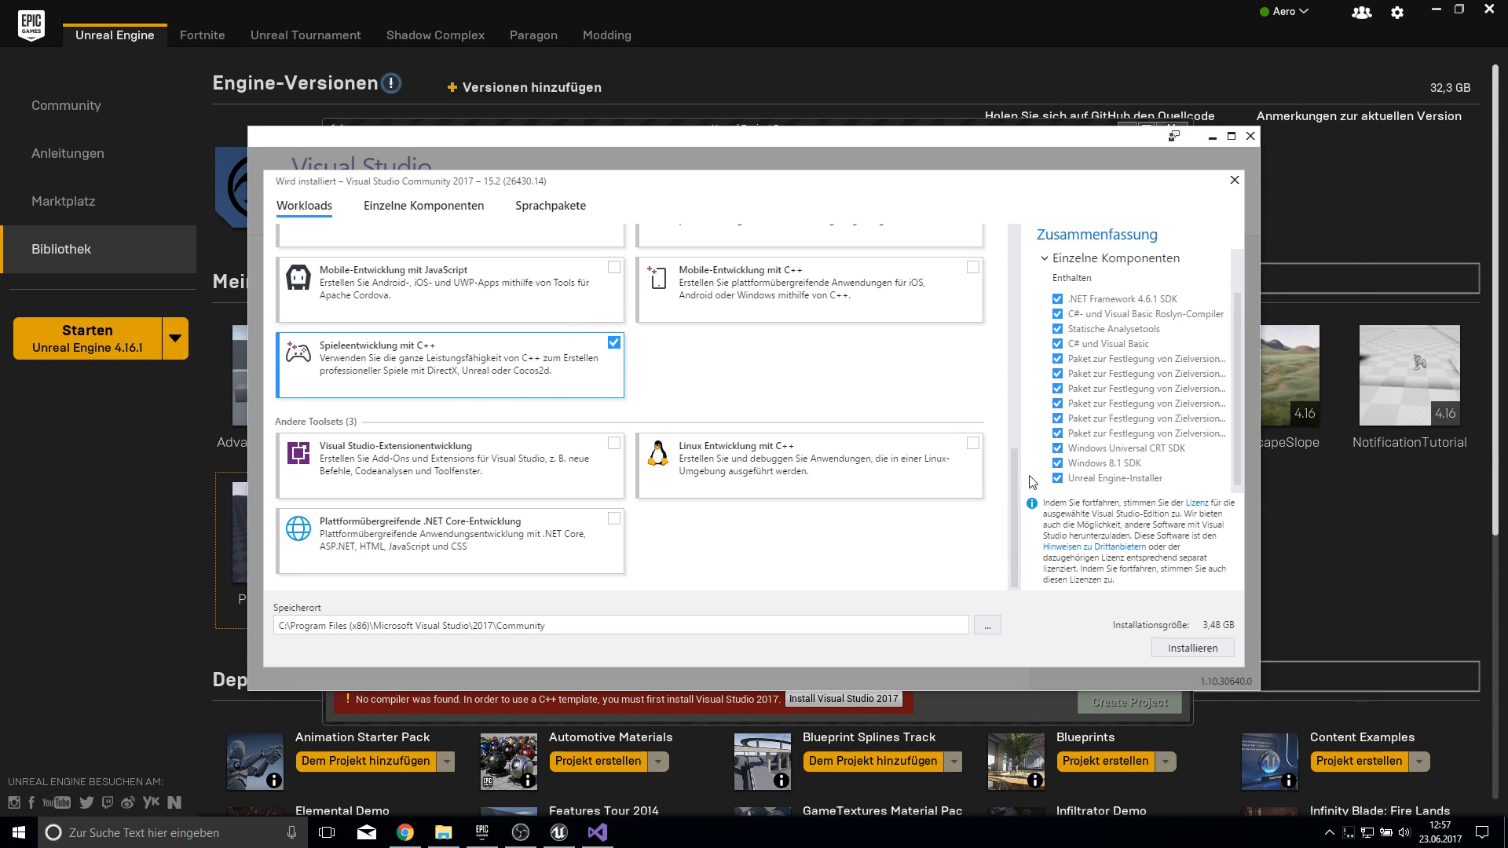
mouse_move(1166, 304)
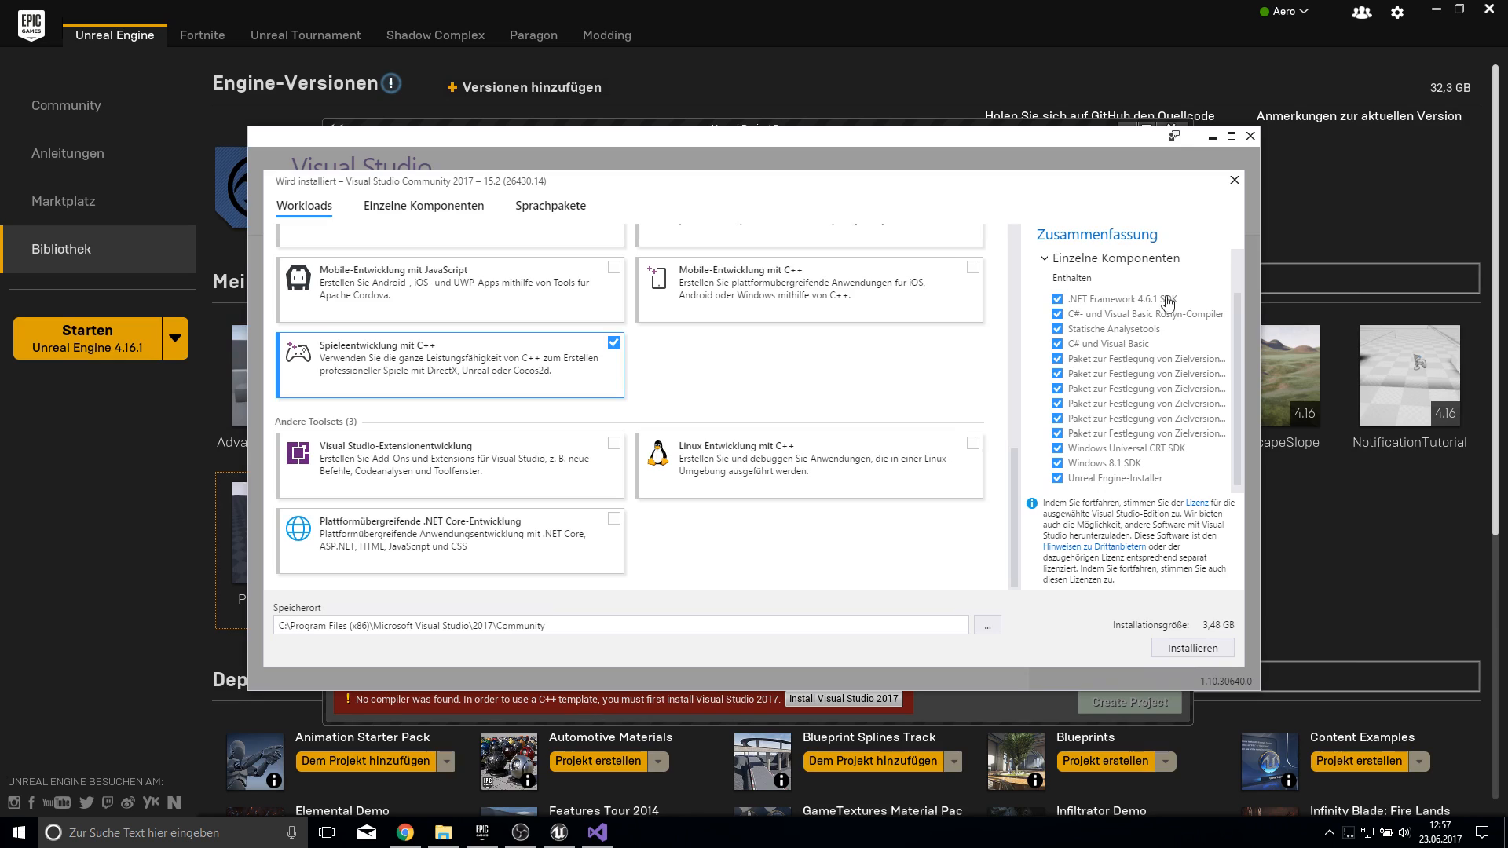
mouse_move(1072, 387)
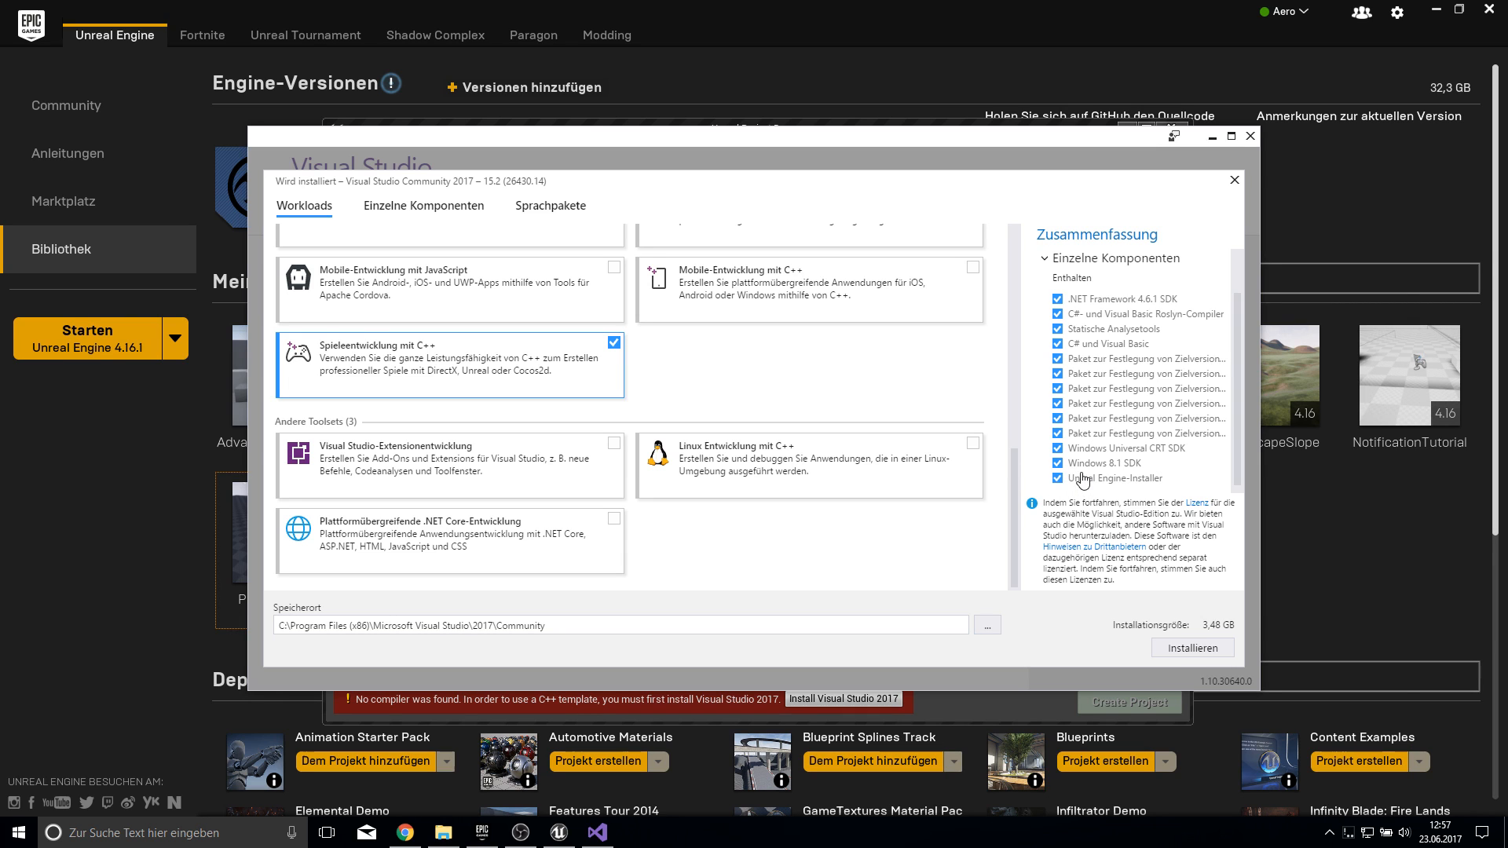
scroll("up", 3)
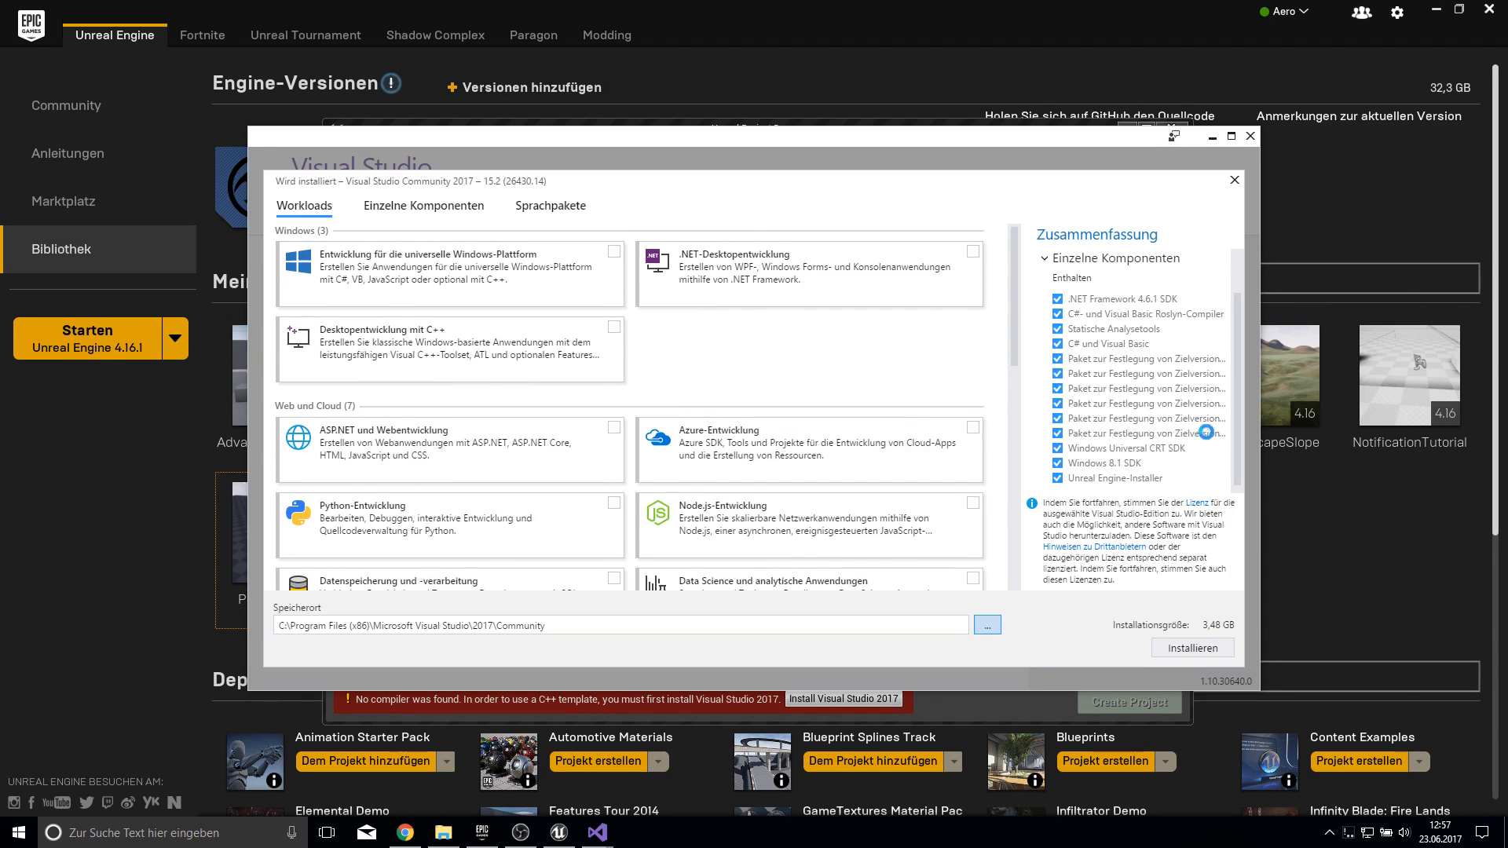
- Install Visual Studio Community 2017 into a new D:\VisualStudio folder
left_click(987, 625)
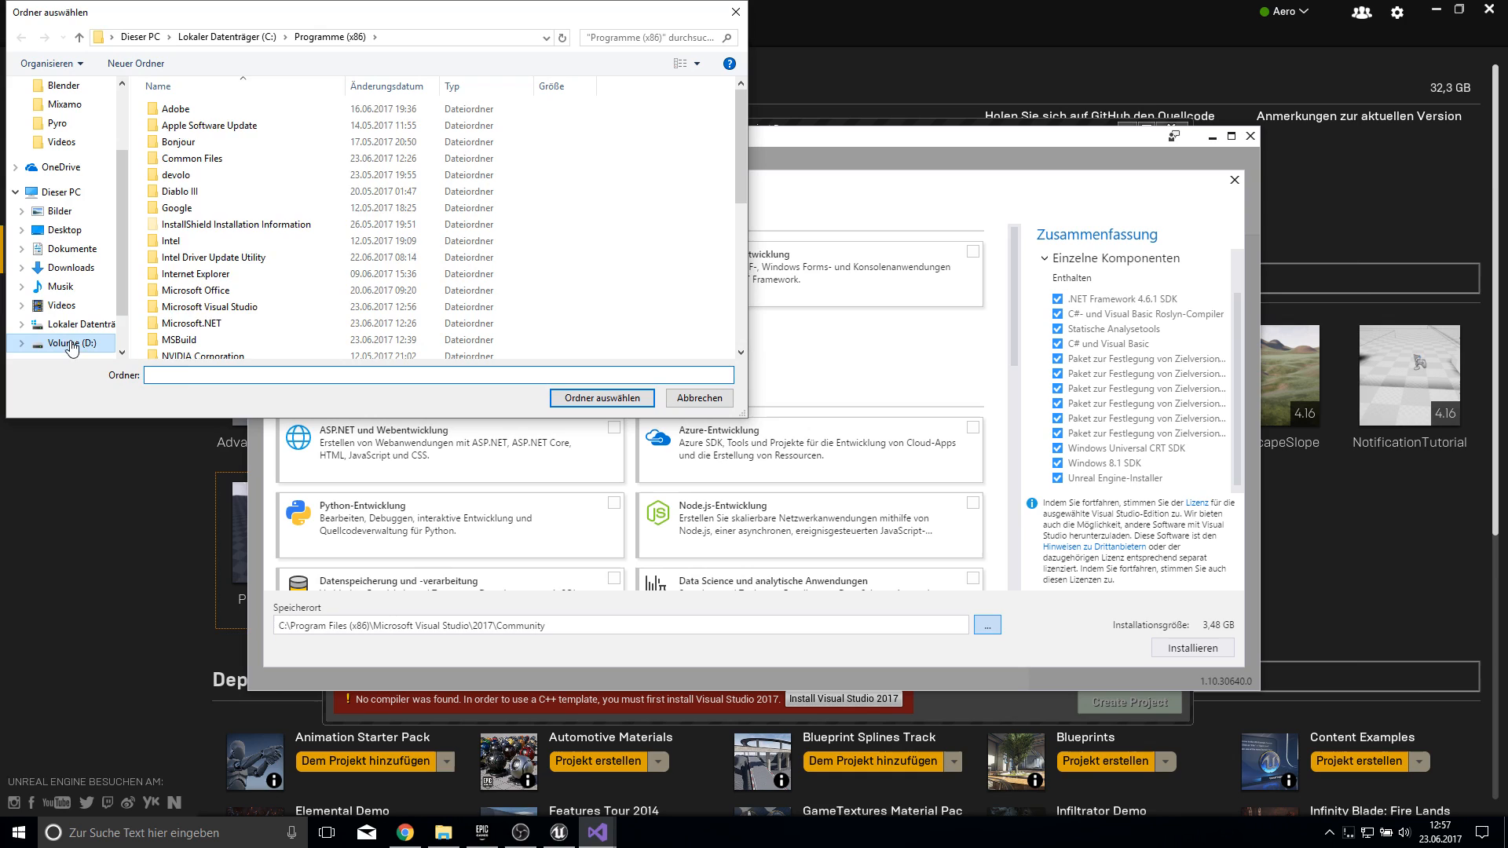
left_click(134, 62)
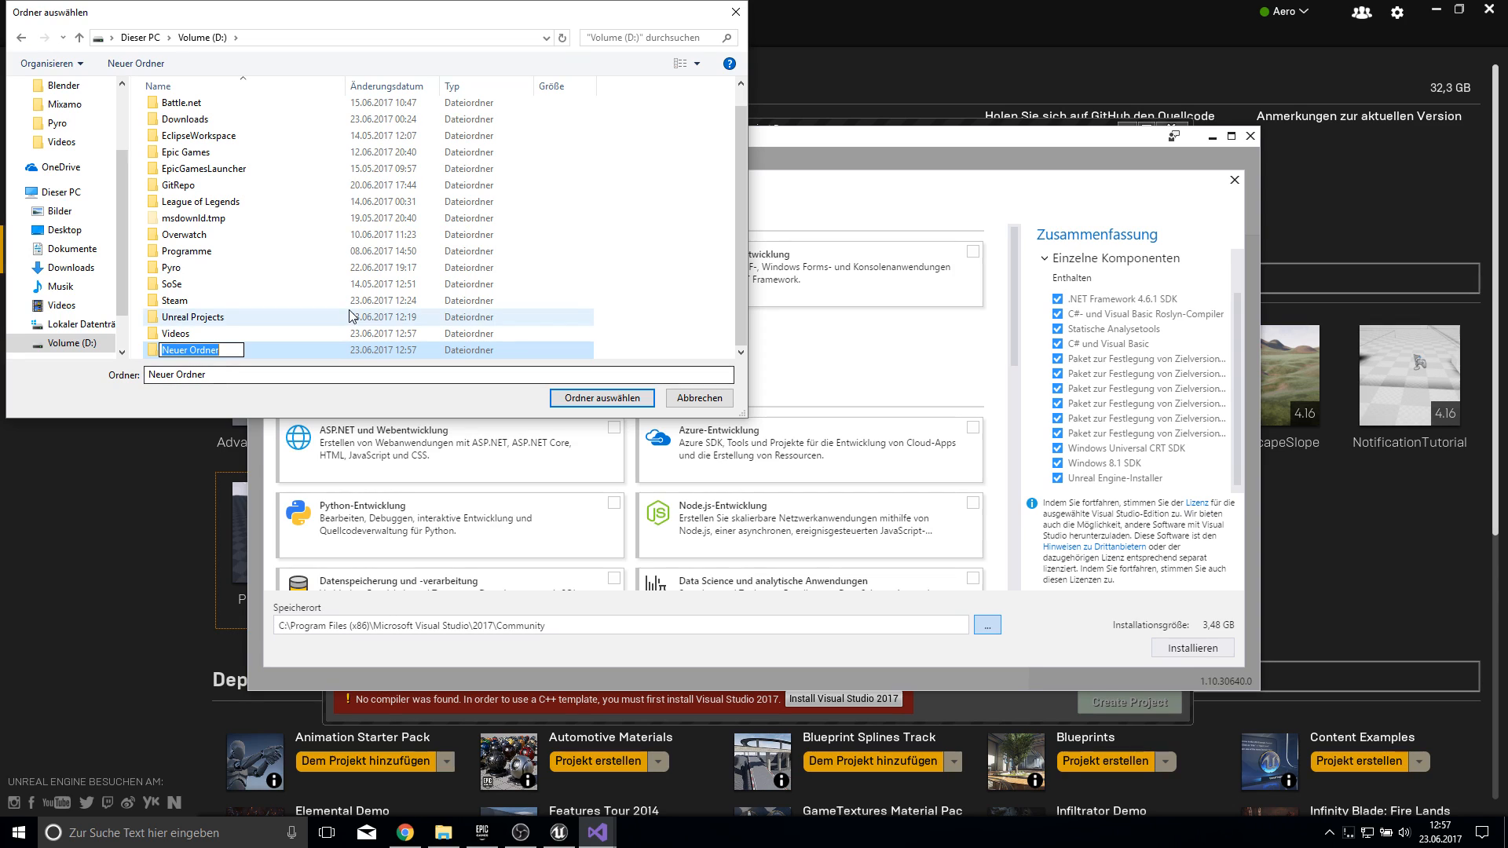
type("VisualStudio")
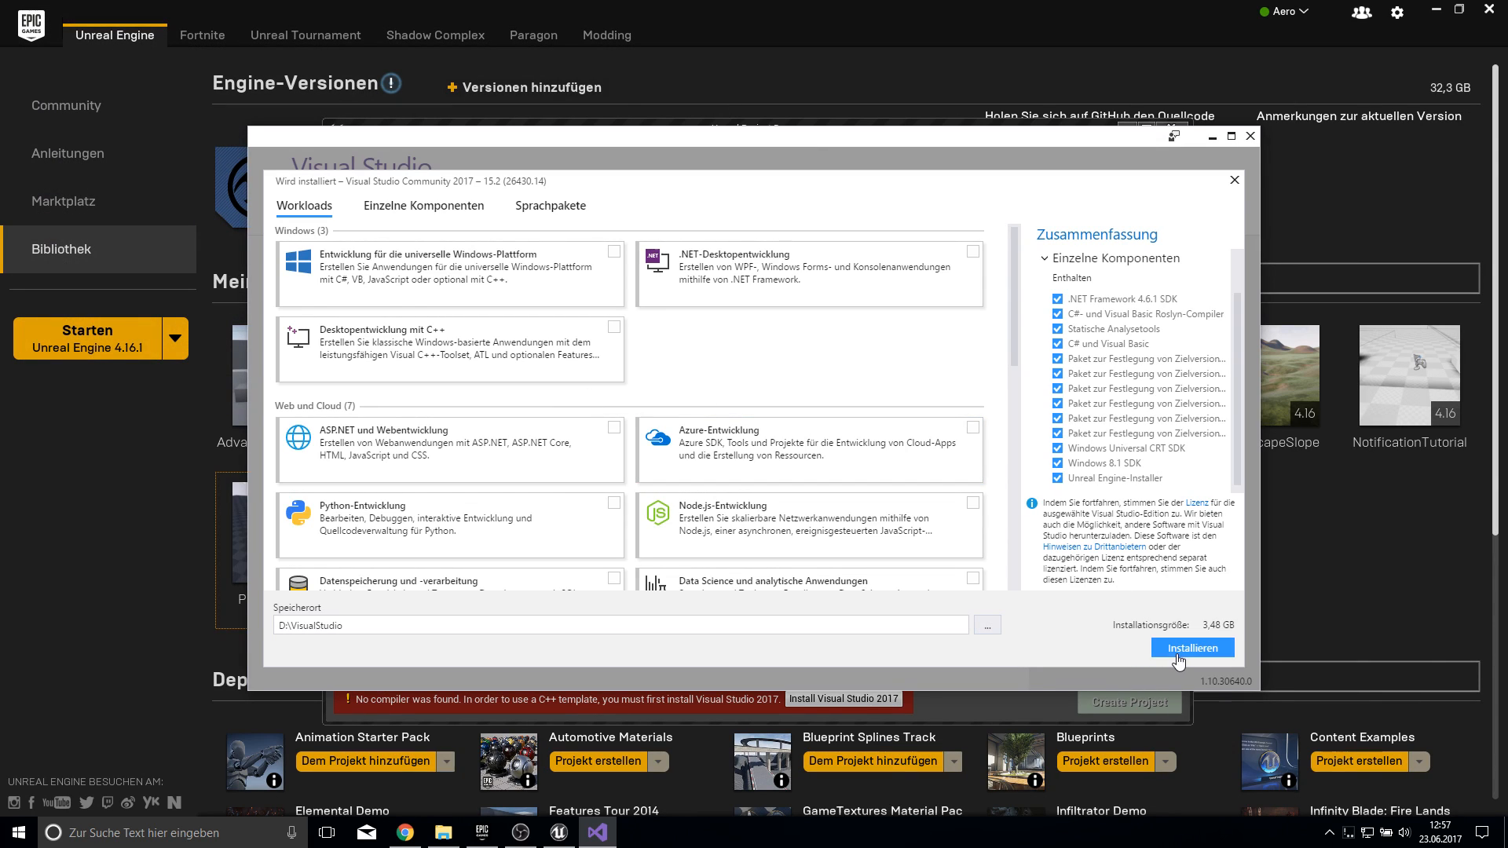
left_click(1191, 648)
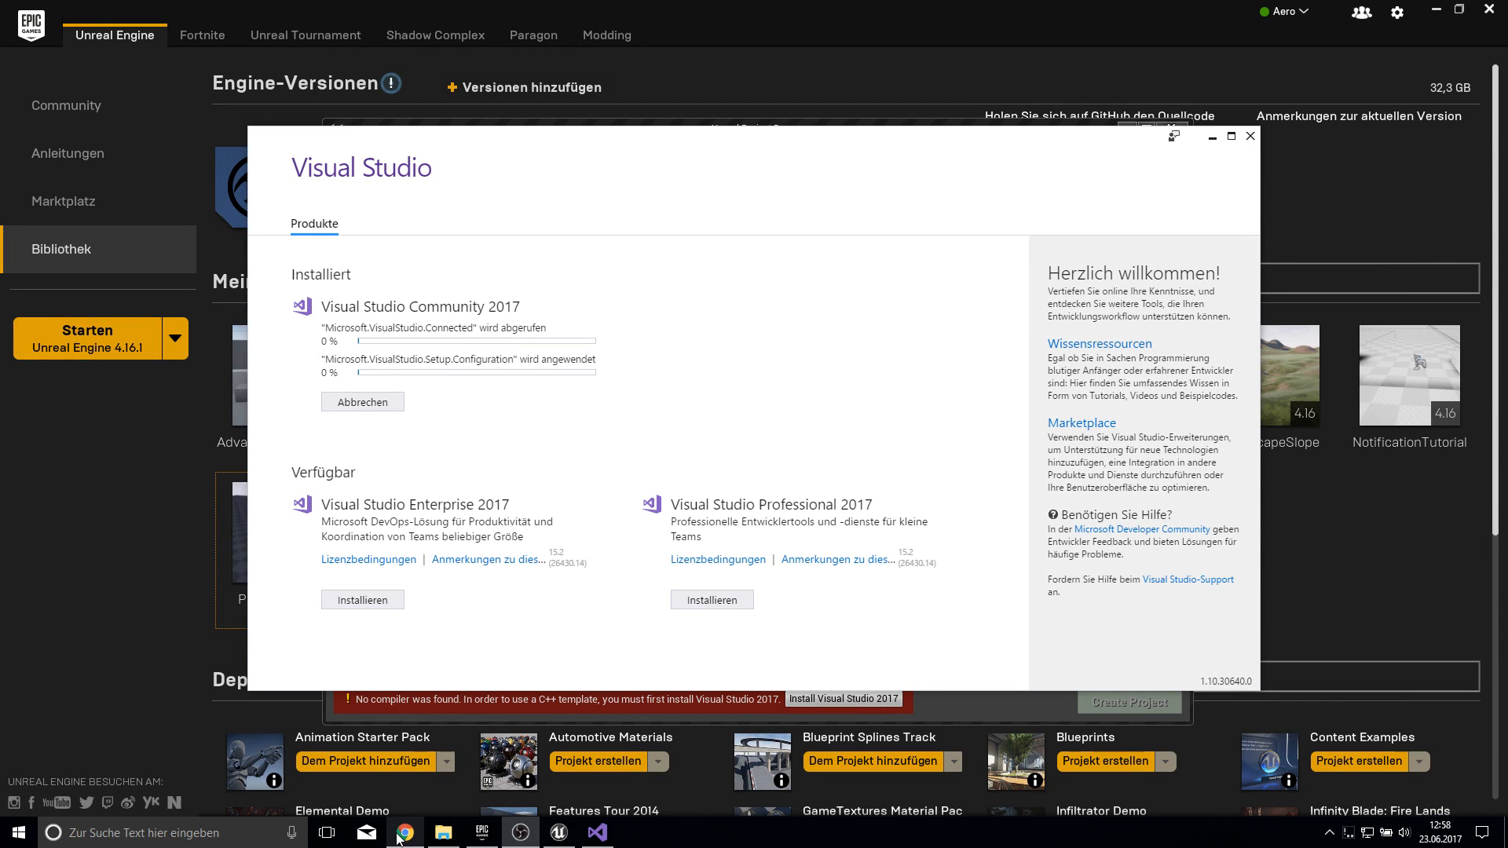
- Search 'unreal engine advanced session plugin' and open the 4.16 zip from the forum thread
left_click(403, 832)
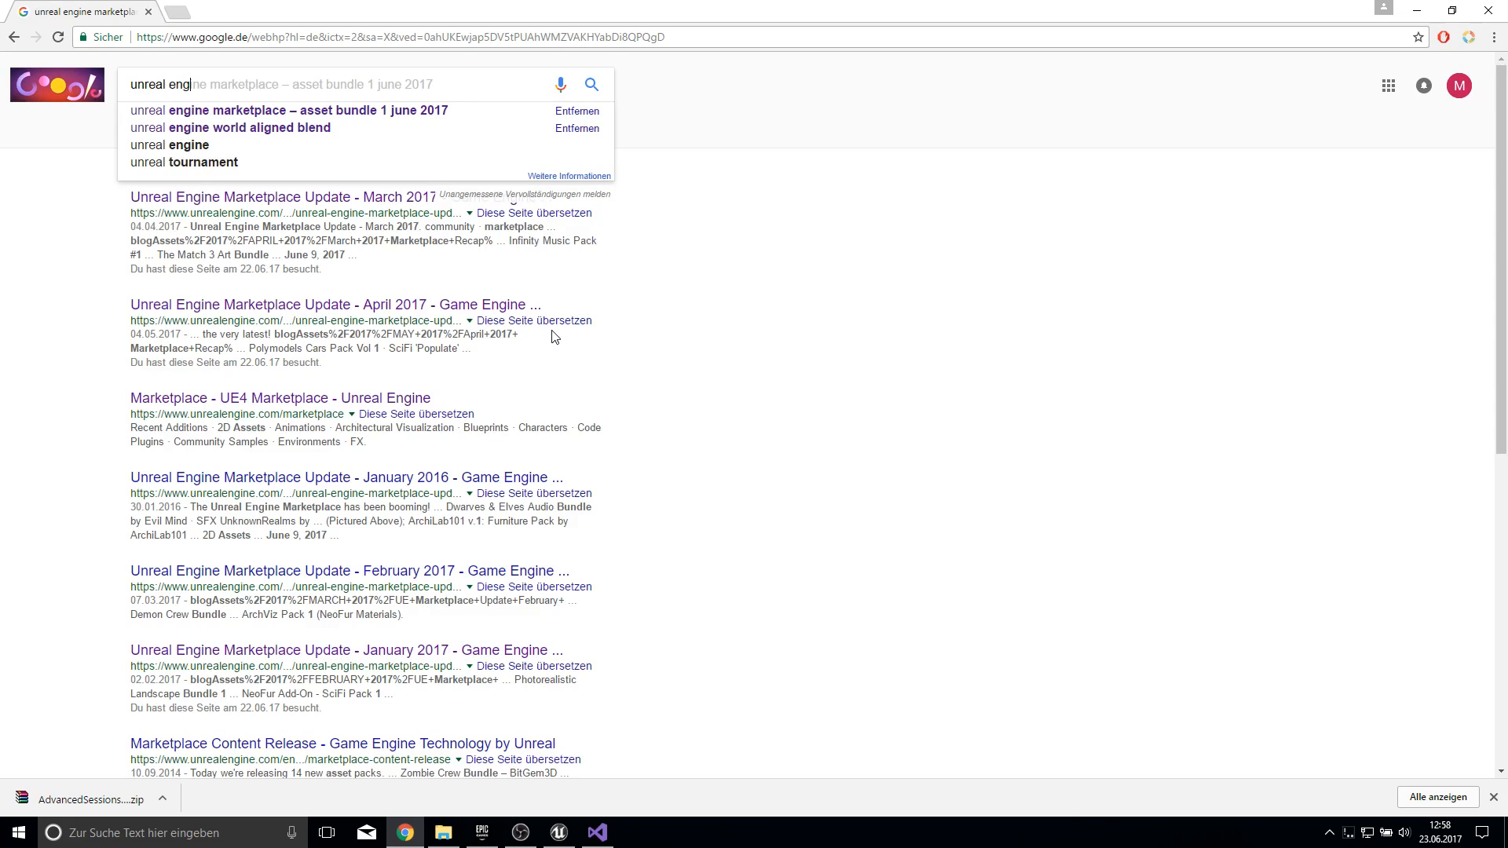
type("unreal engine advanced session plugin")
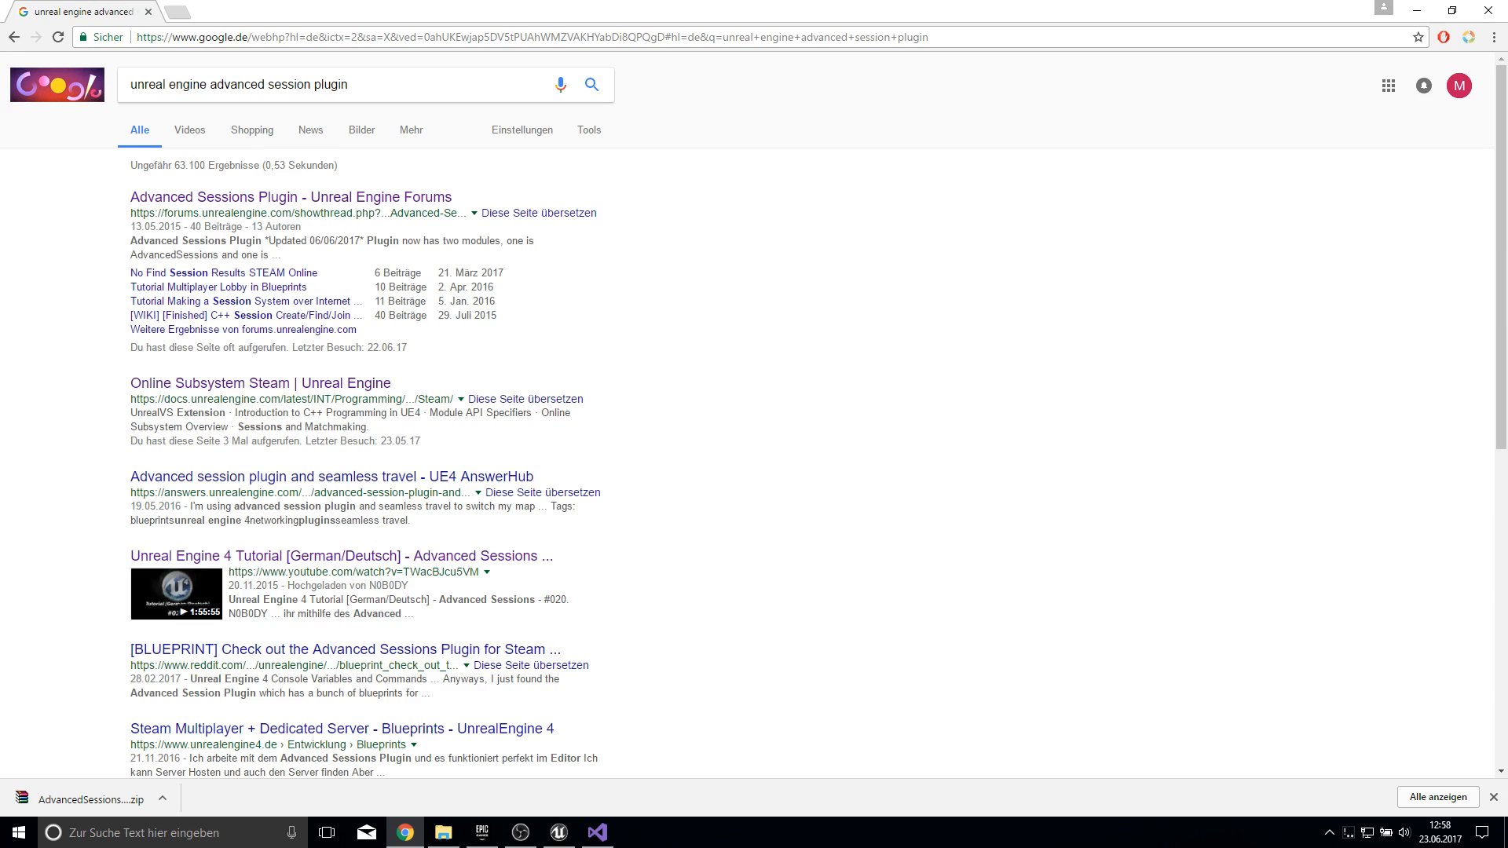
left_click(290, 196)
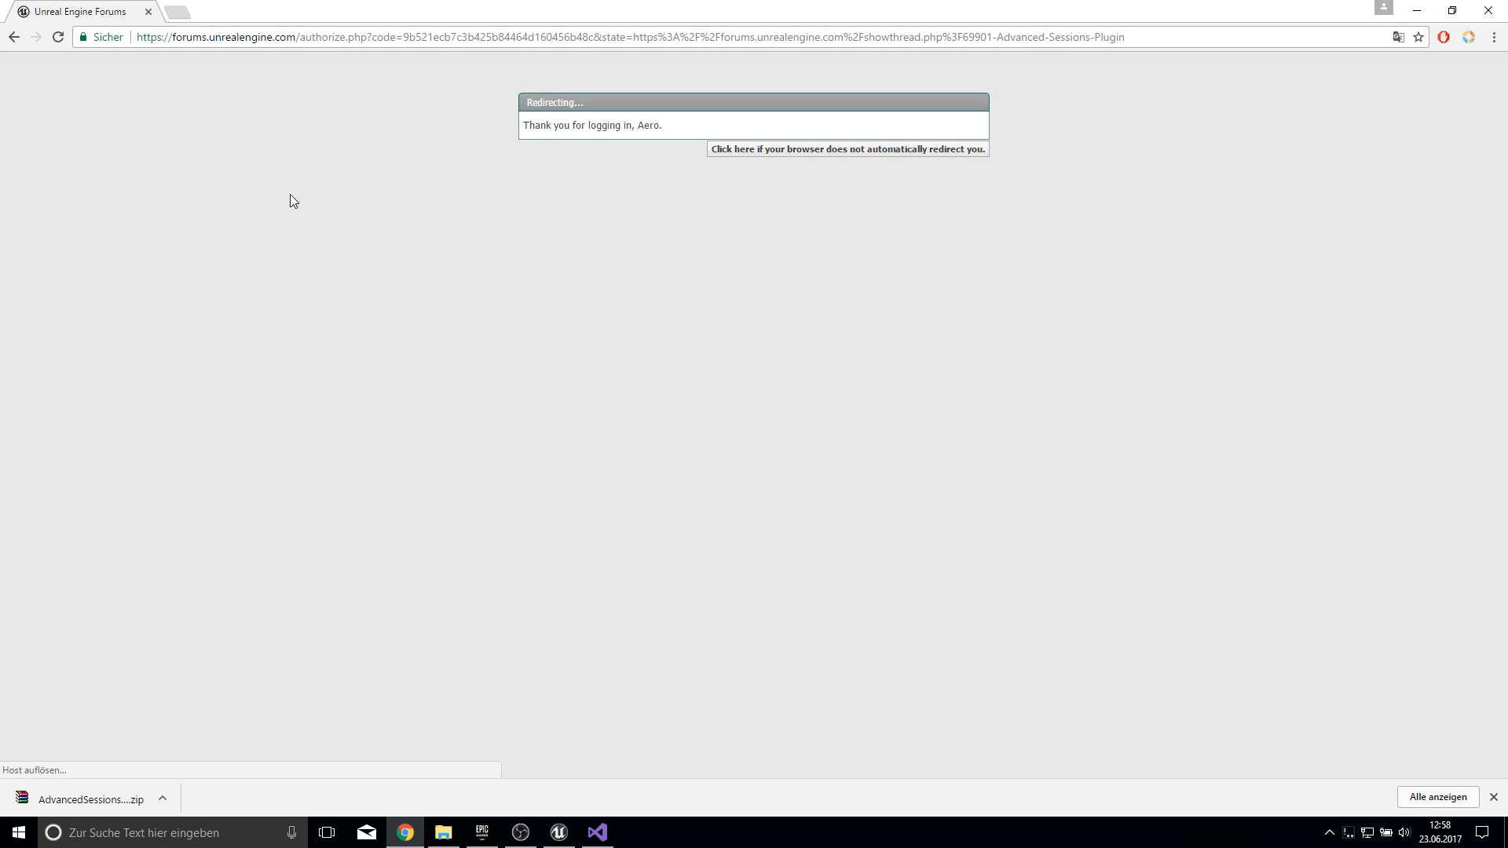
left_click(846, 149)
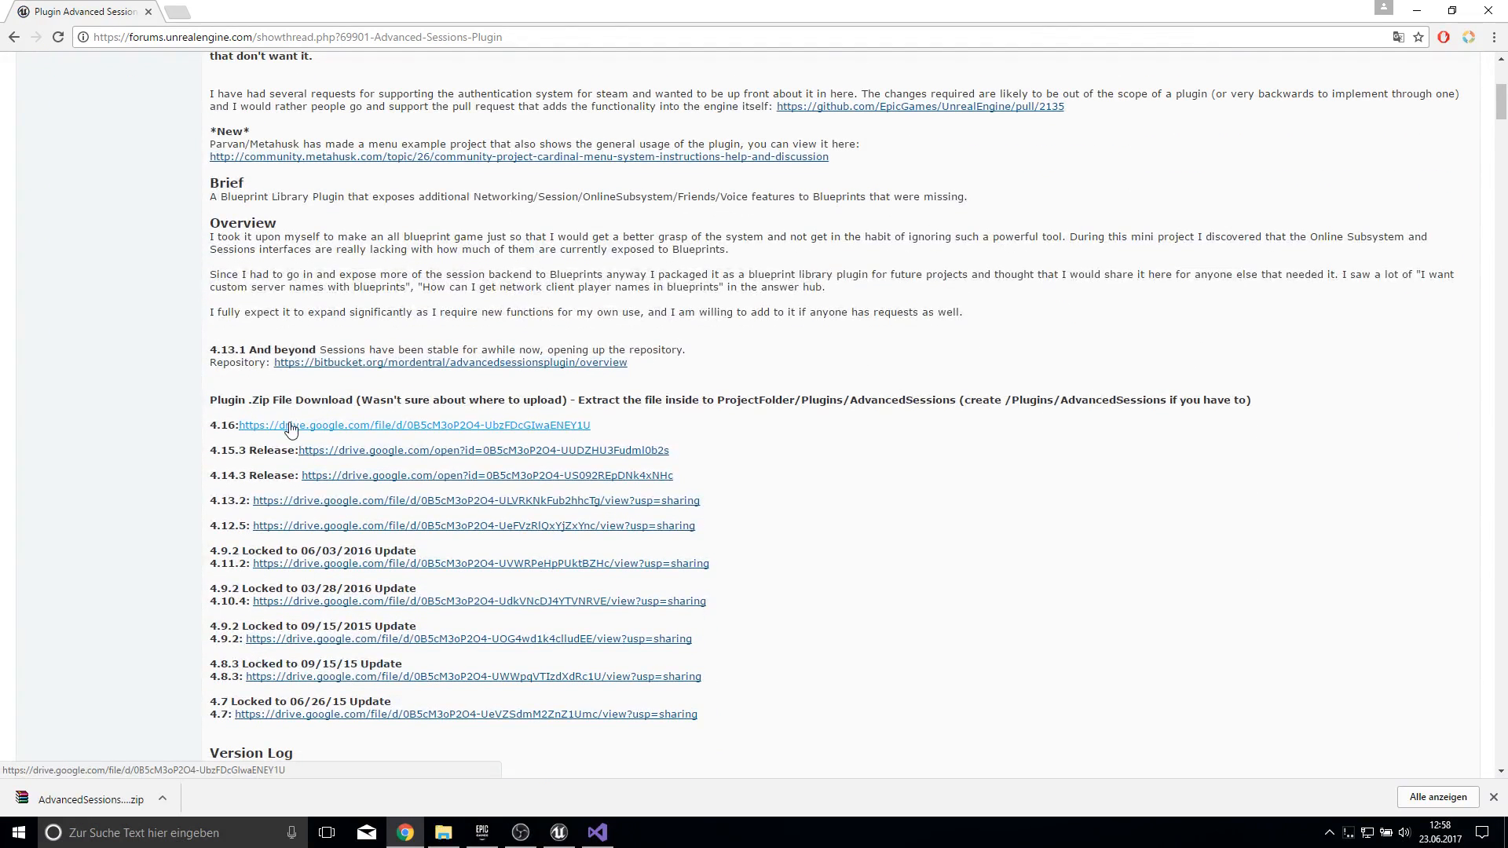
left_click(414, 425)
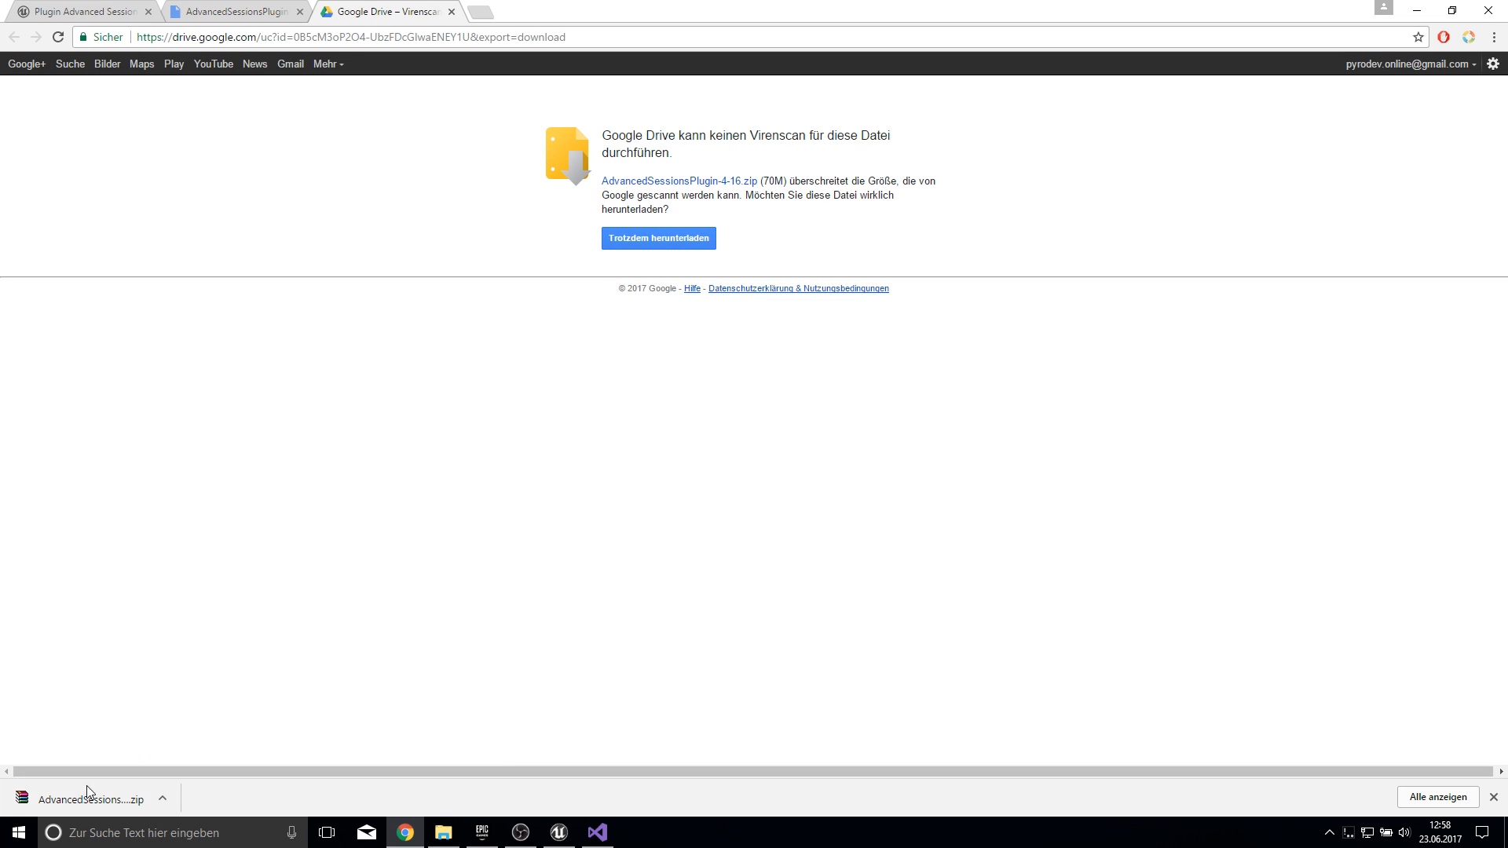
mouse_move(134, 800)
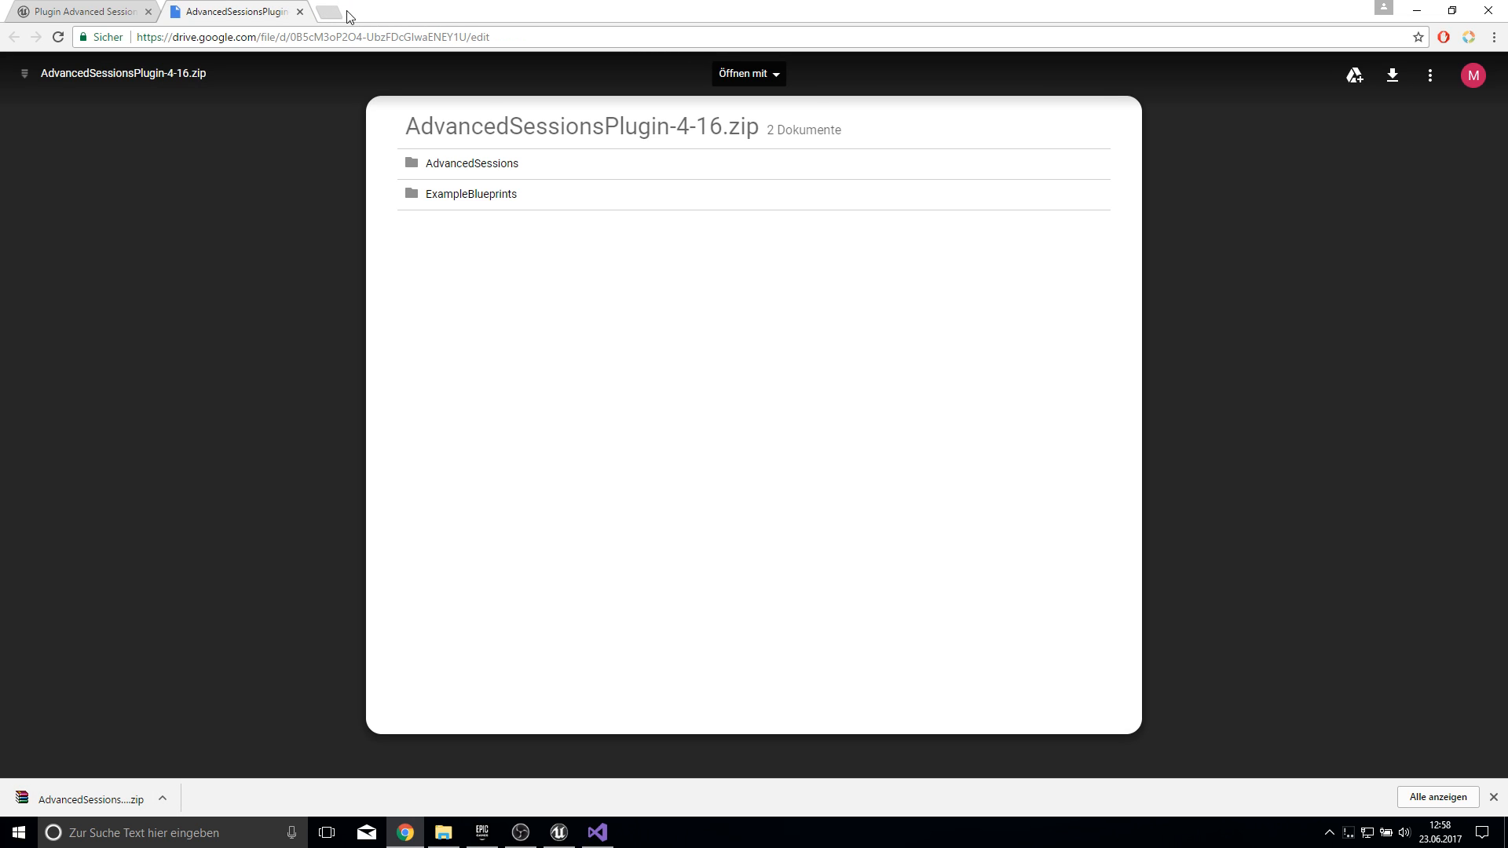
left_click(299, 12)
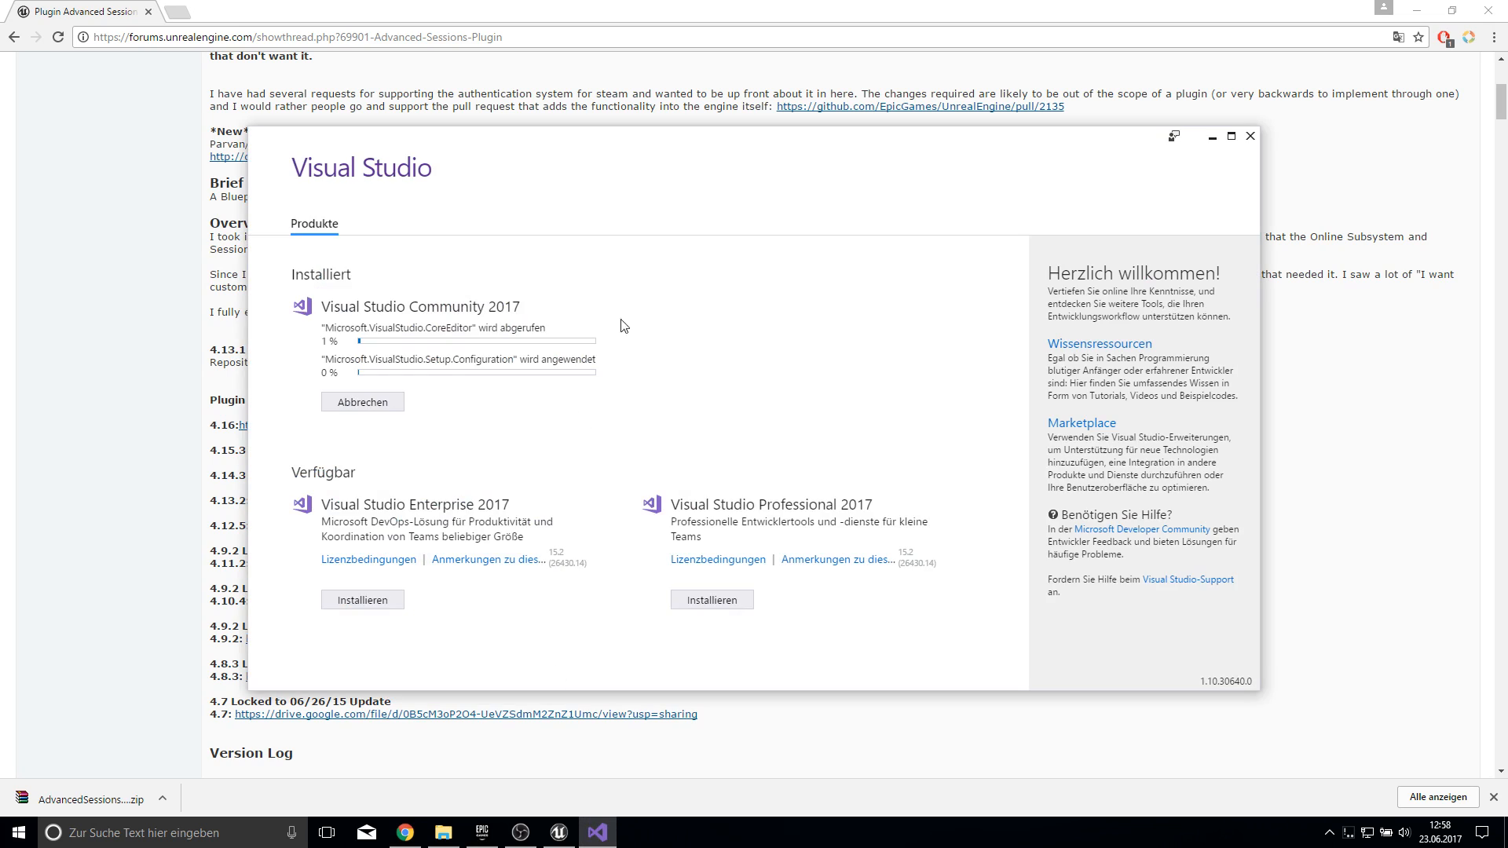
mouse_move(642, 343)
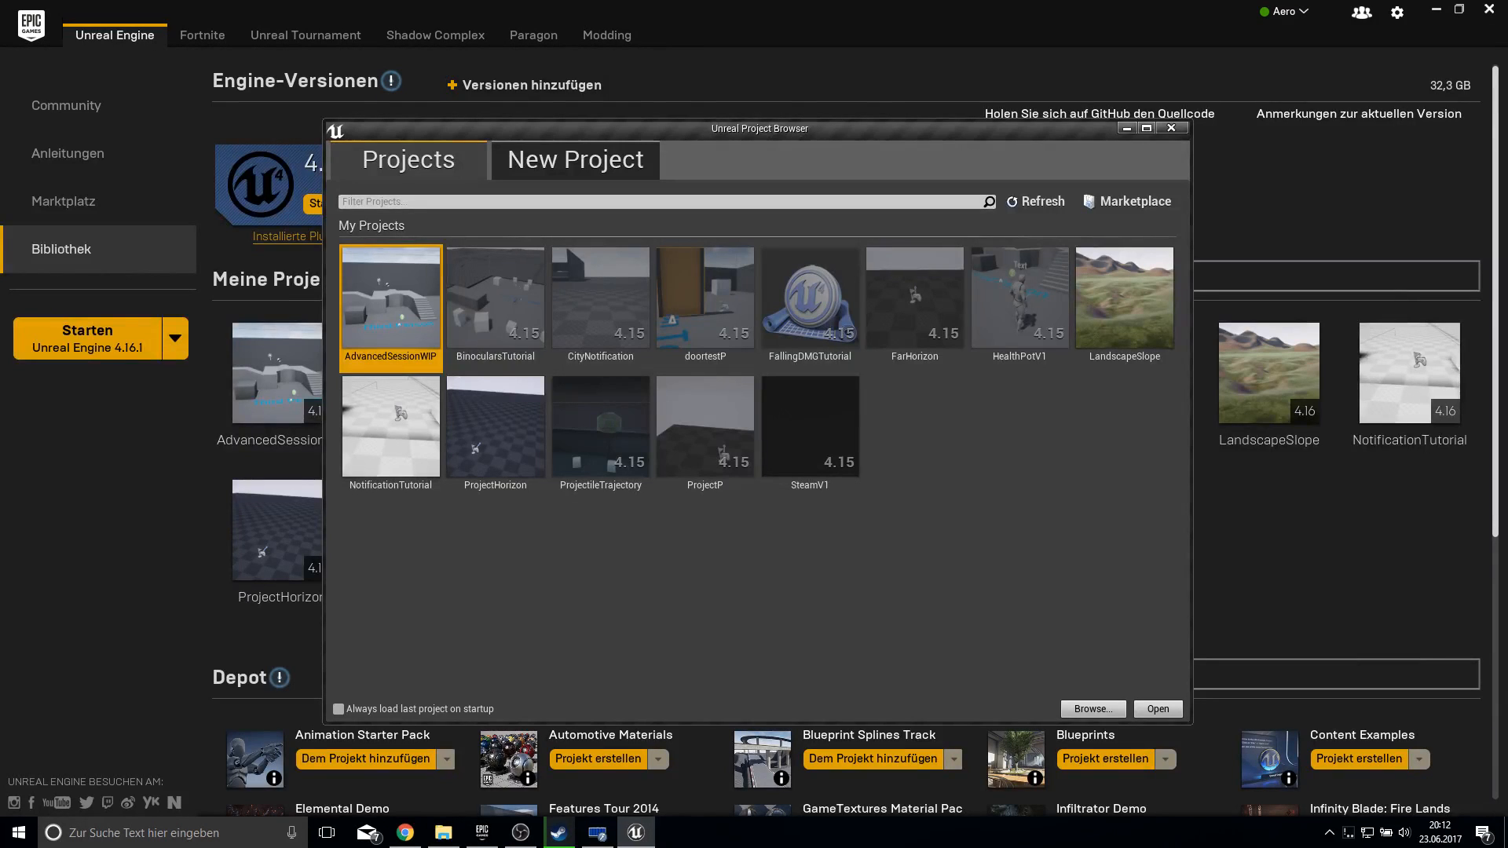
mouse_move(760, 243)
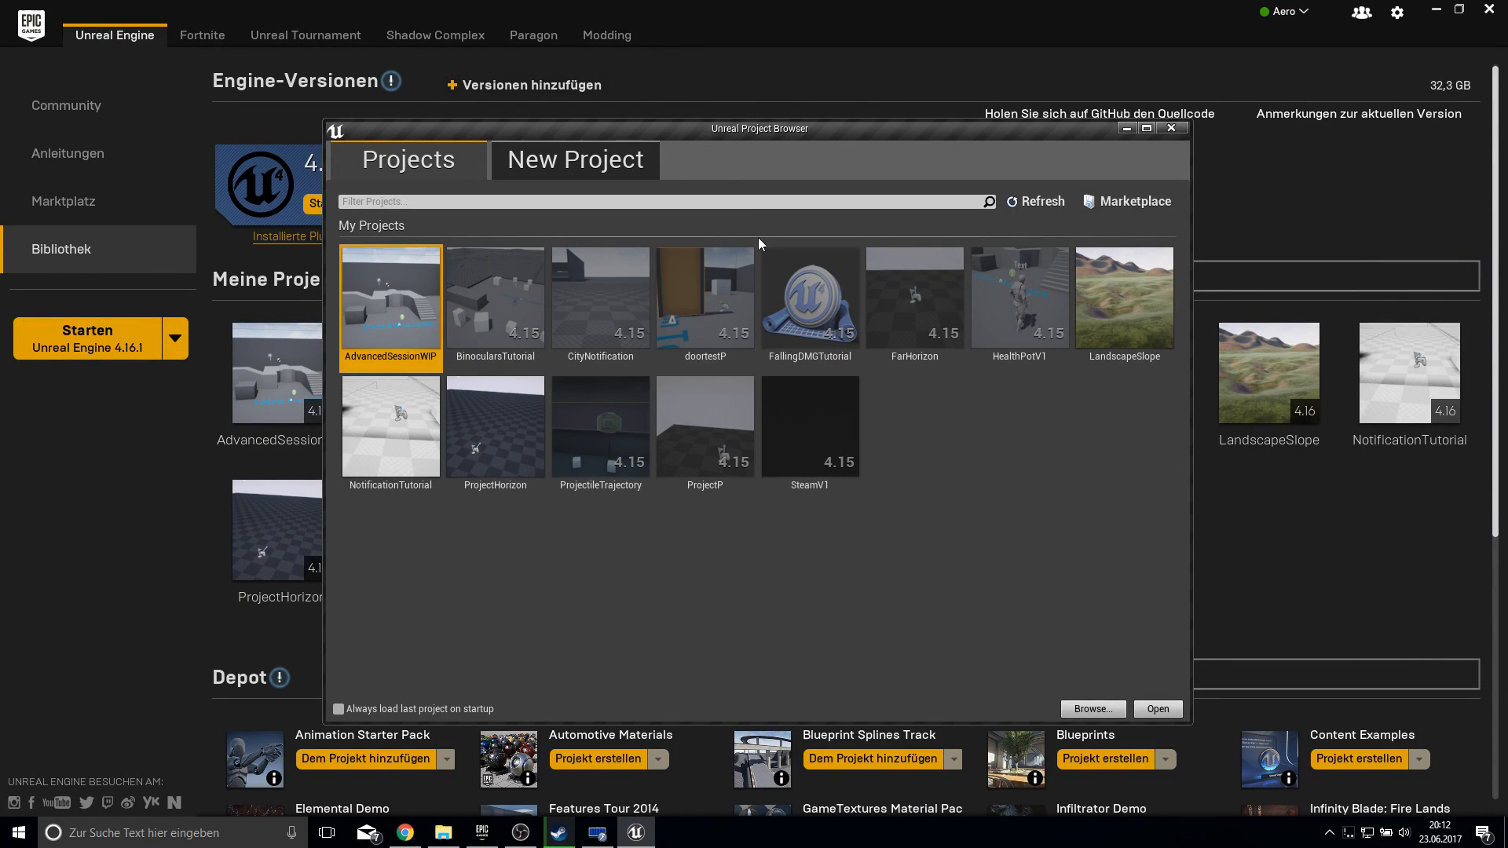
- Create Blueprint Third Person project 'AdvancedS_Tutorial', open it in the editor, then close it
left_click(574, 159)
type("AdvancedS")
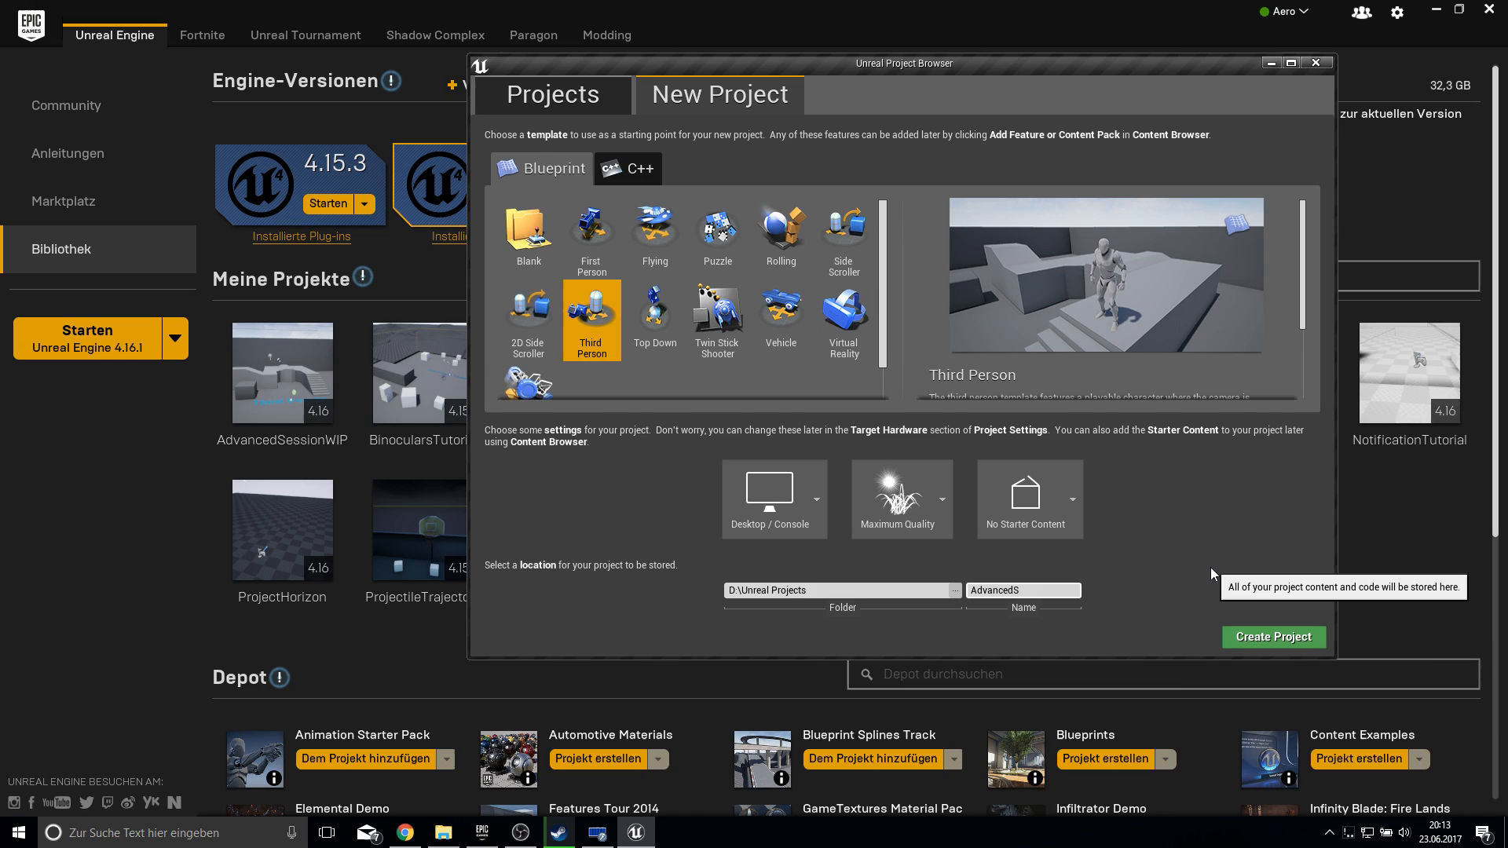
type("_Tutorial")
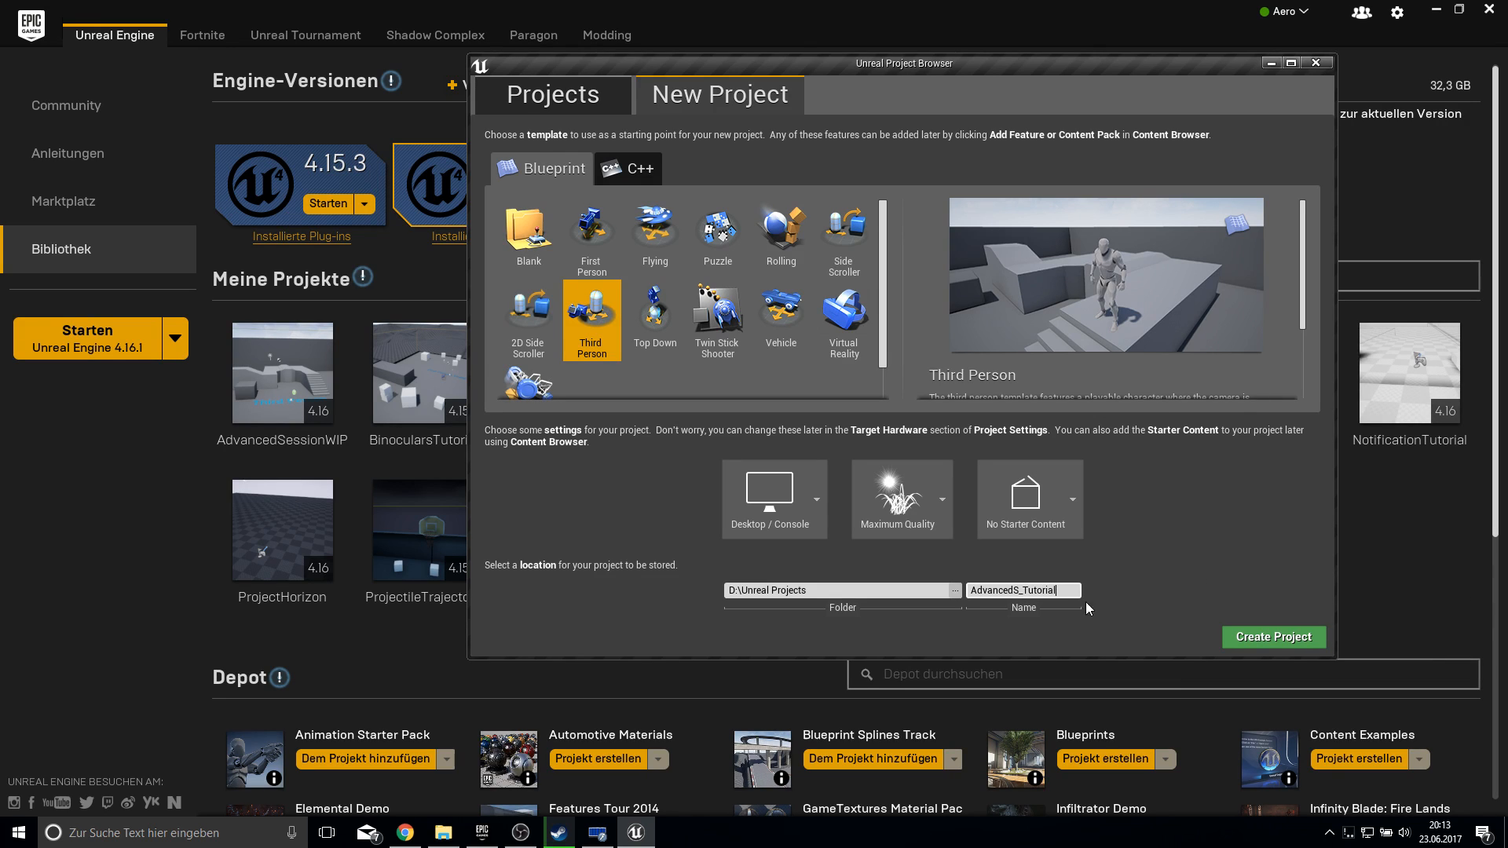
mouse_move(1037, 574)
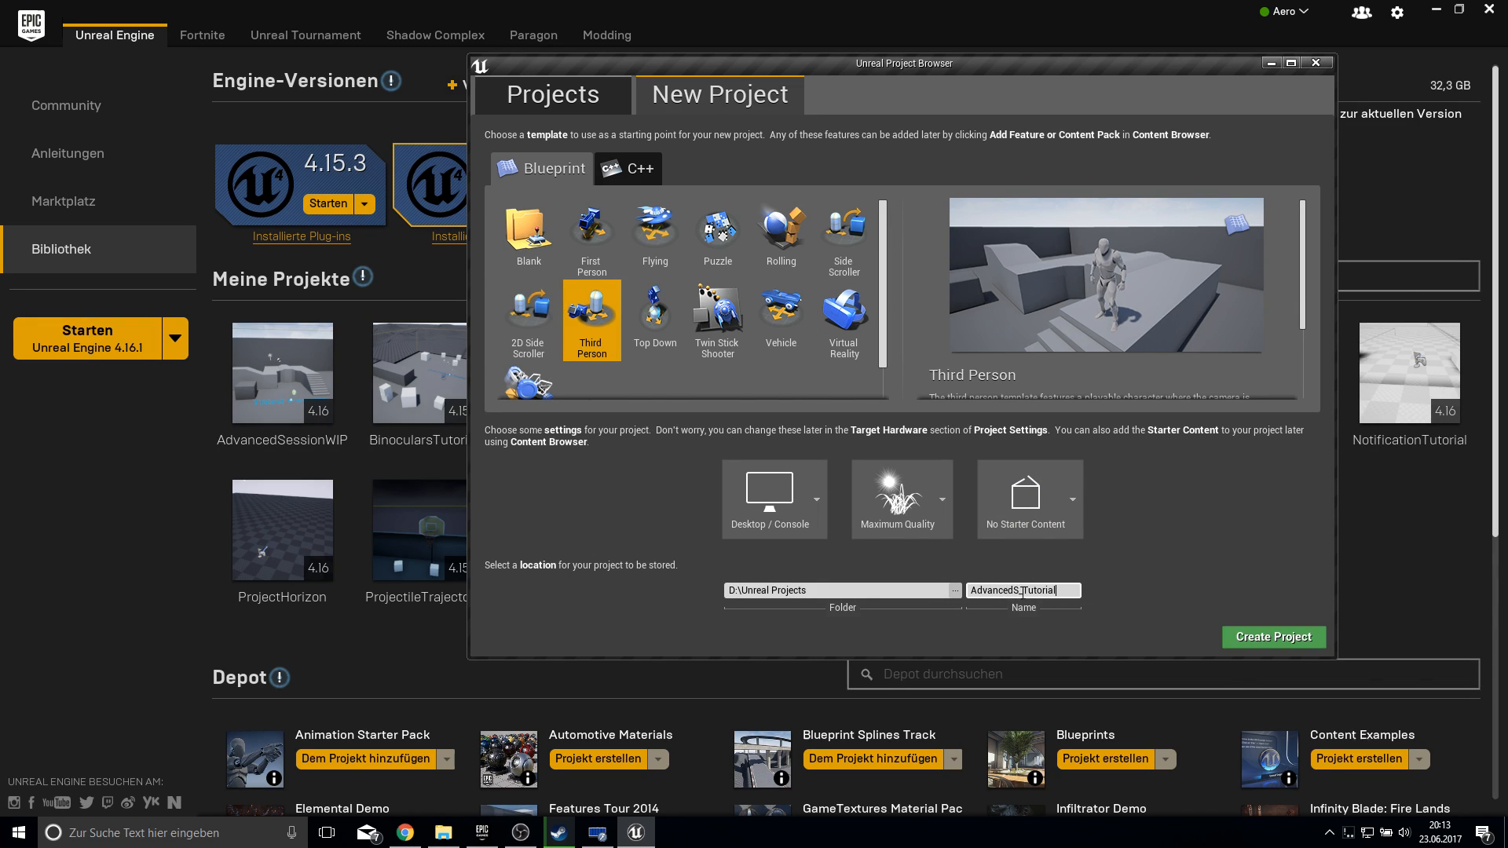
mouse_move(1272, 644)
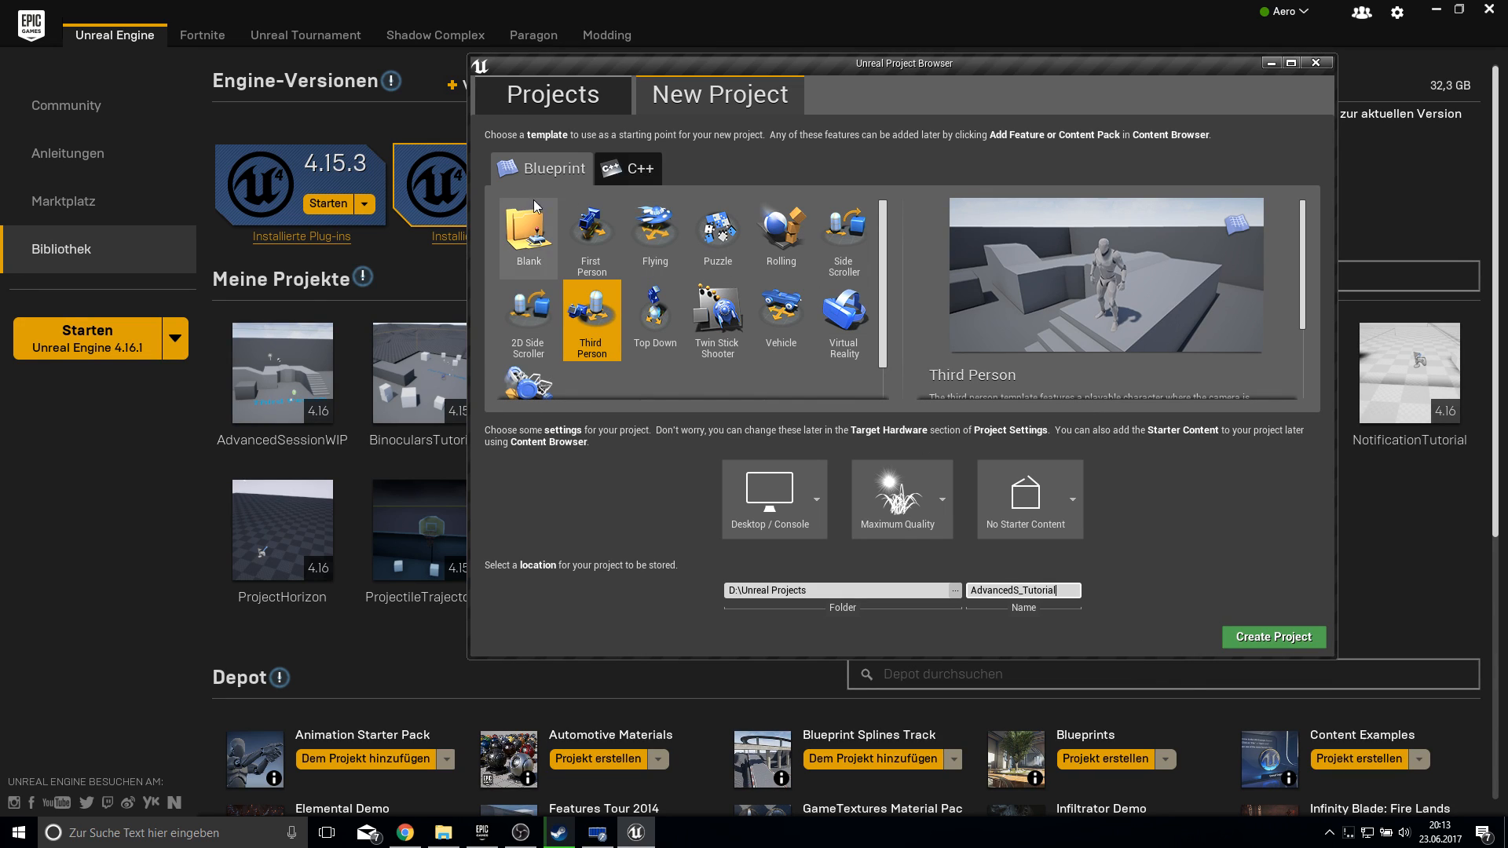
mouse_move(1271, 637)
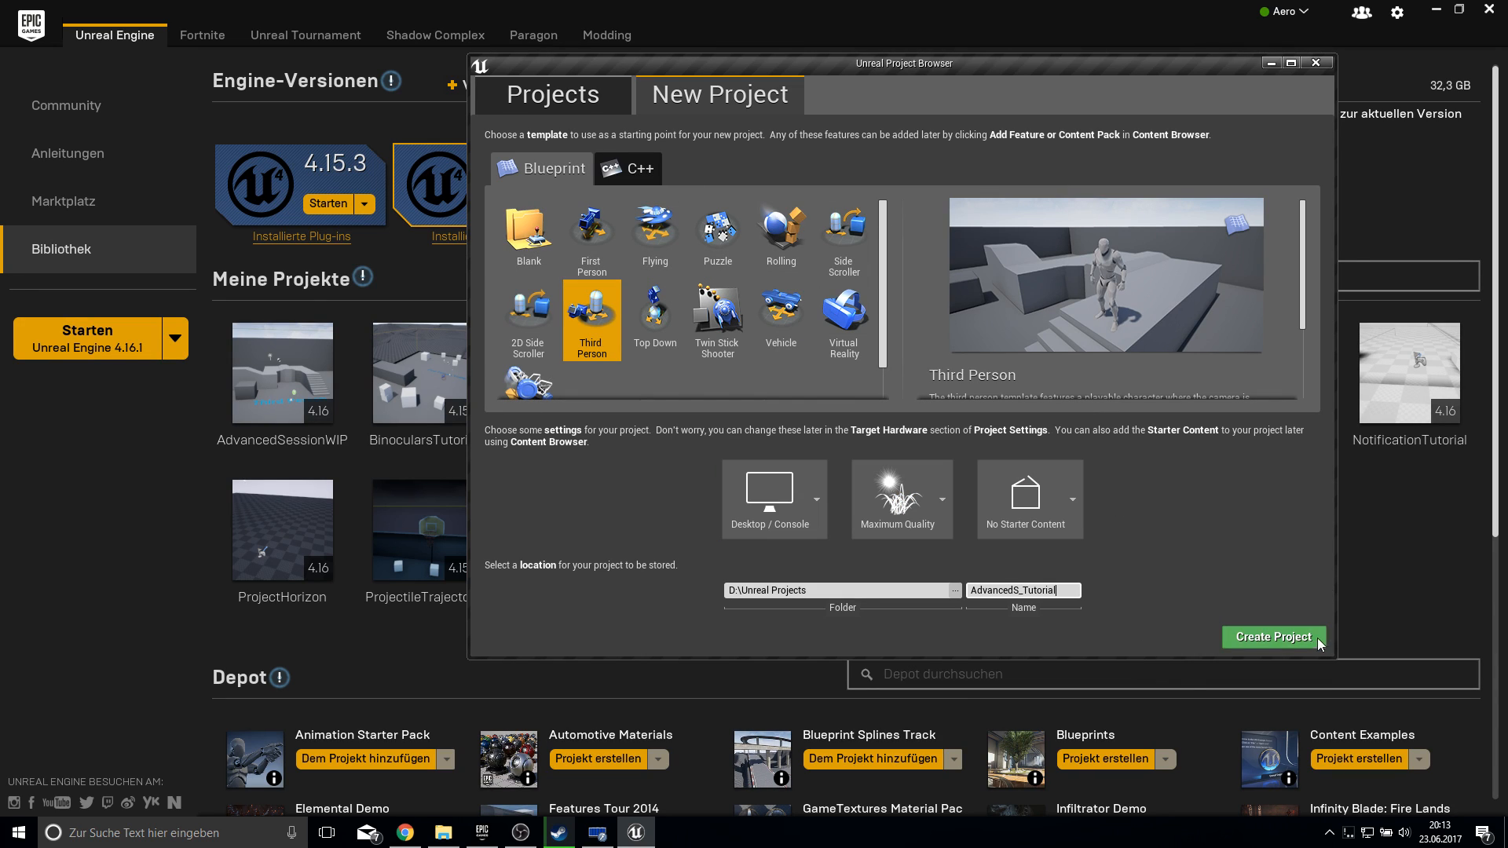
left_click(1272, 637)
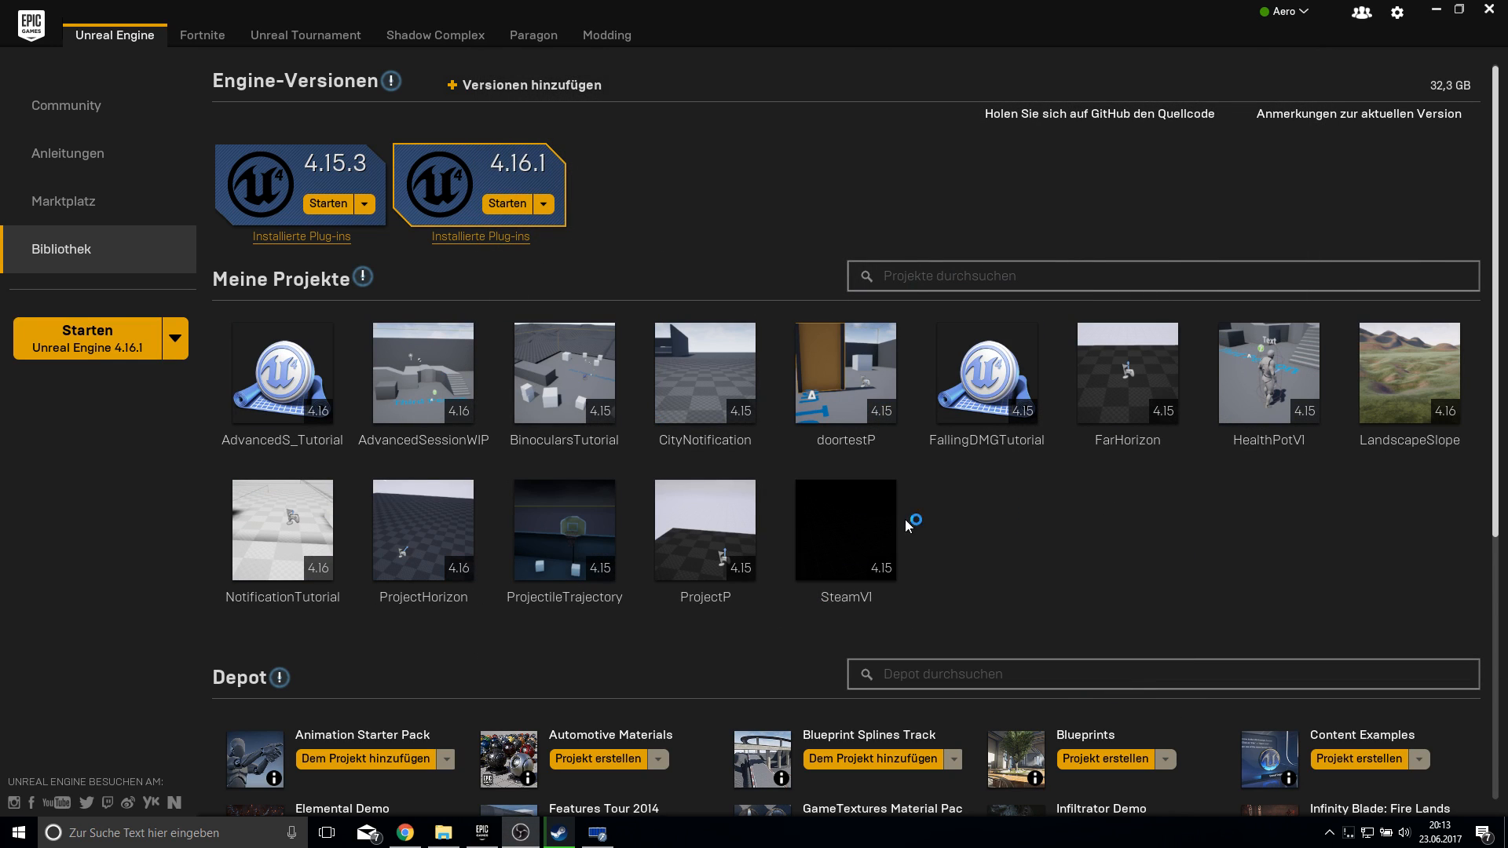
double_click(282, 373)
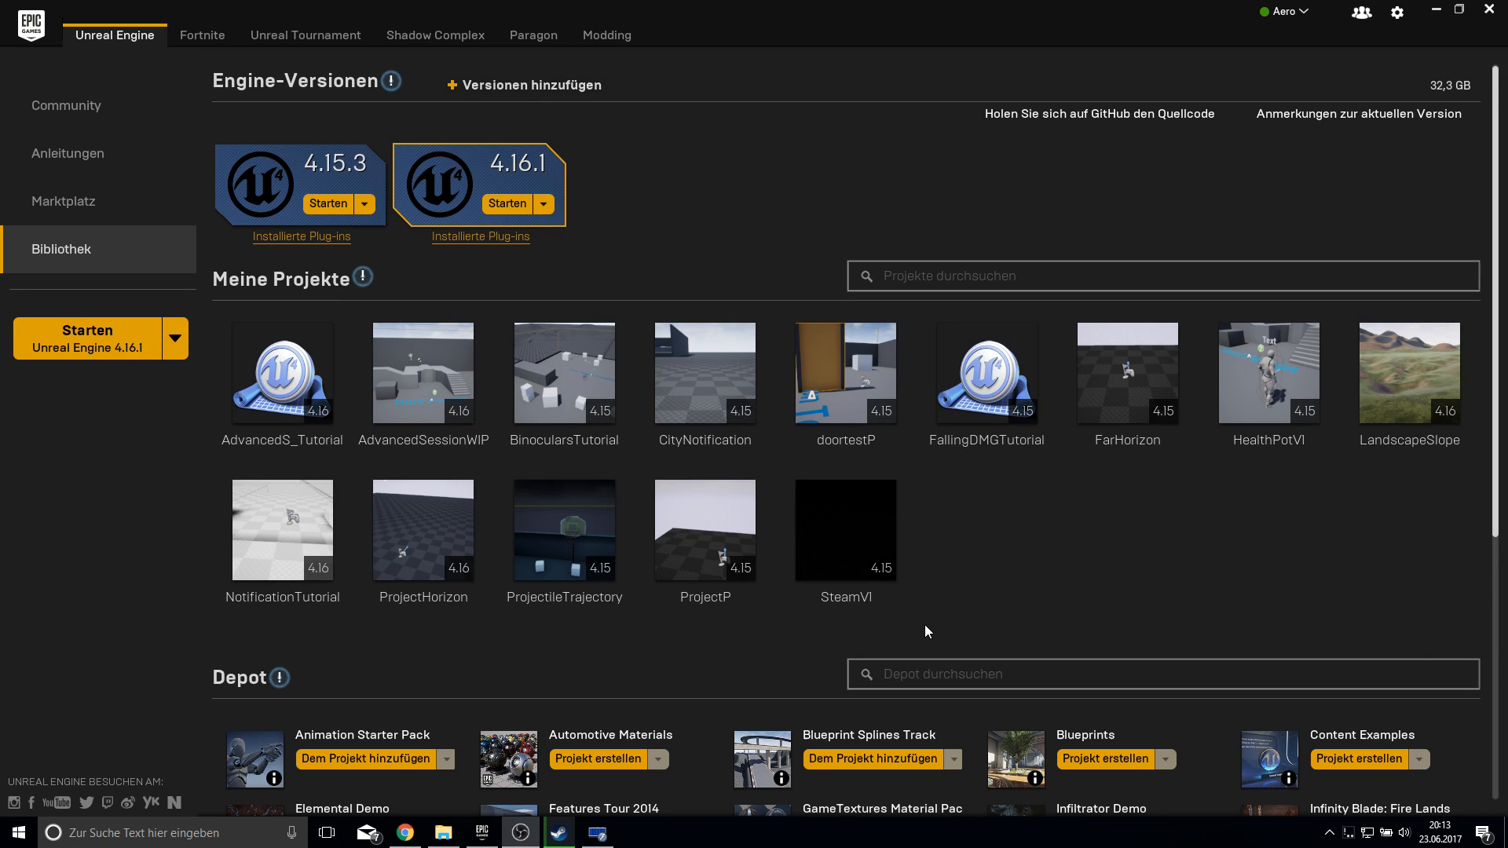
double_click(282, 373)
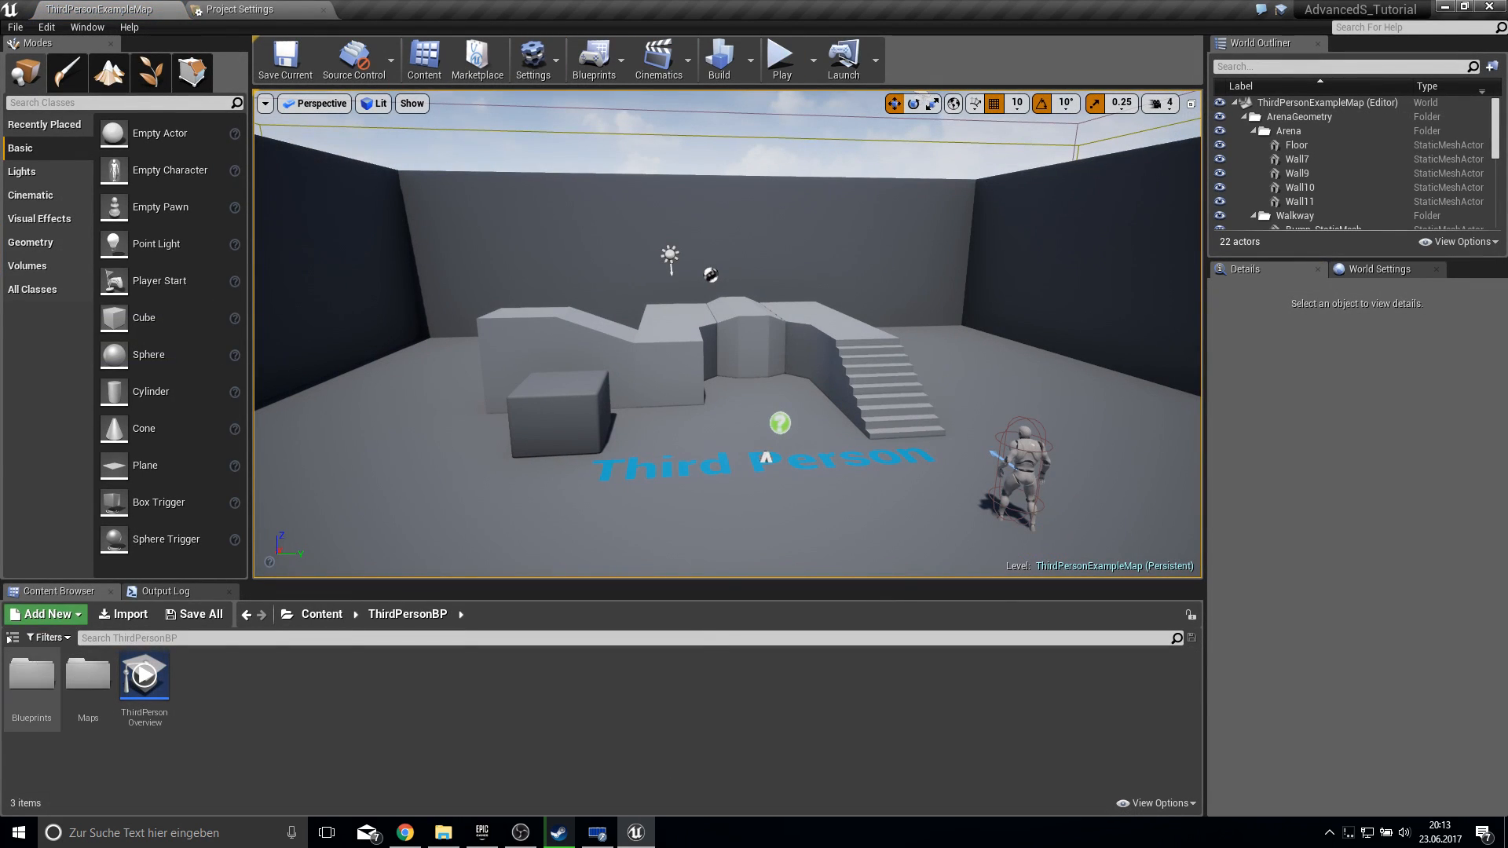
left_click(227, 596)
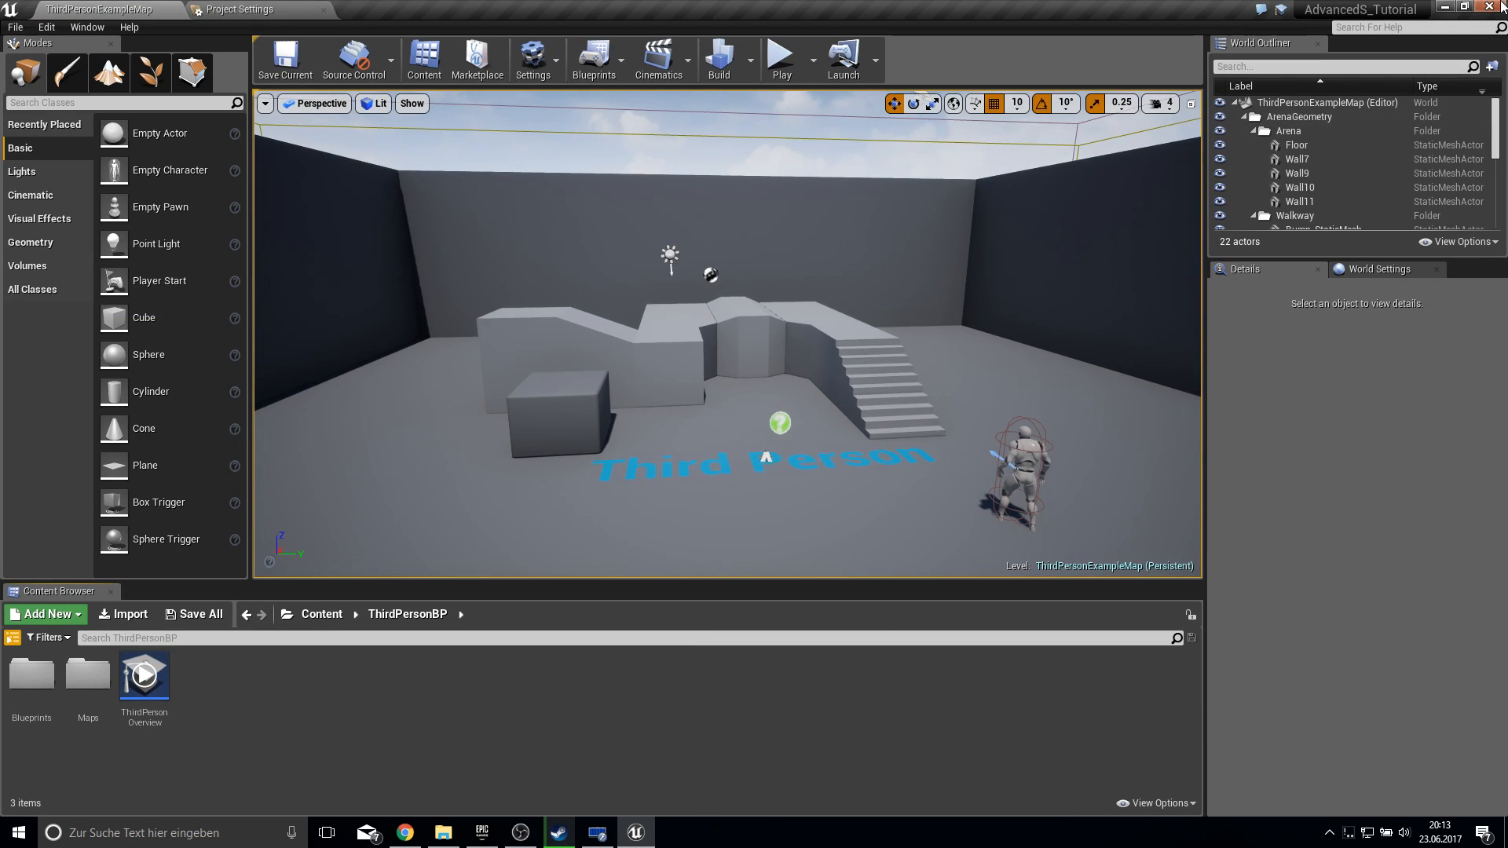
- Search for the Unreal subsystem docs and open the Online Subsystem Steam page
left_click(403, 833)
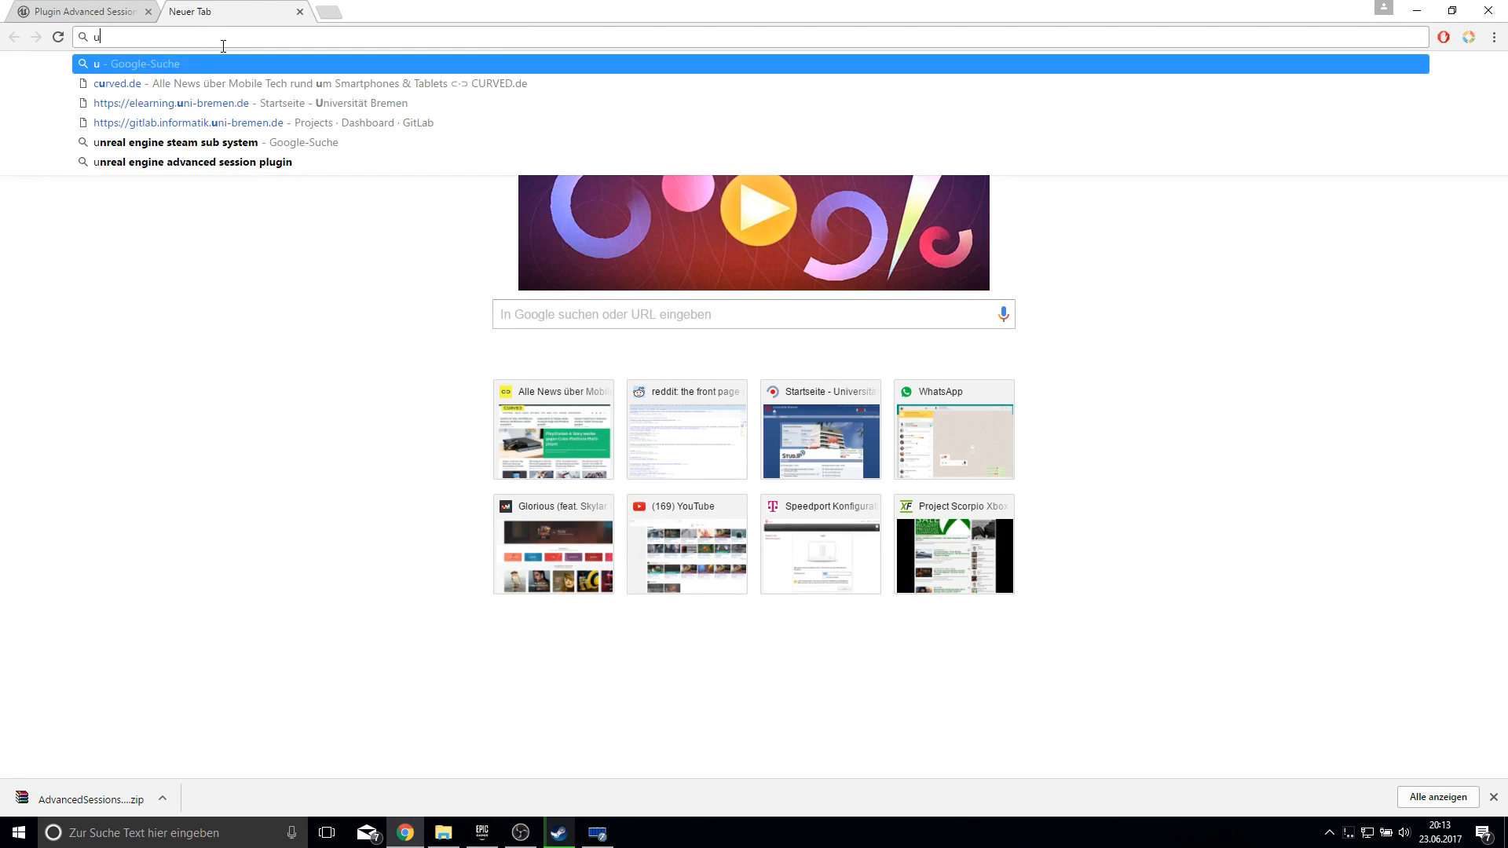
type("unreal emngine sub")
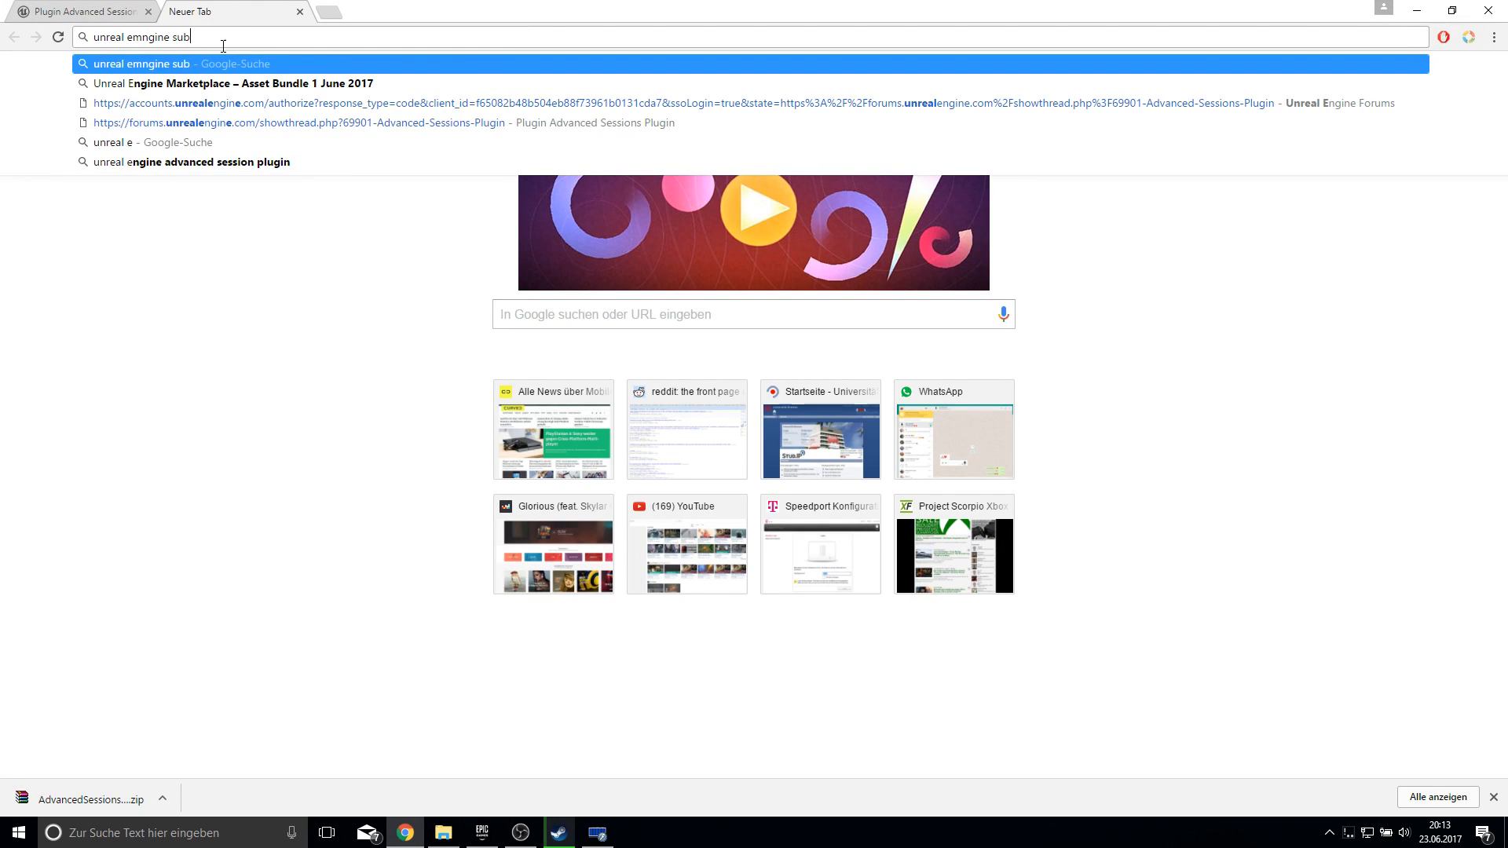
key("Return")
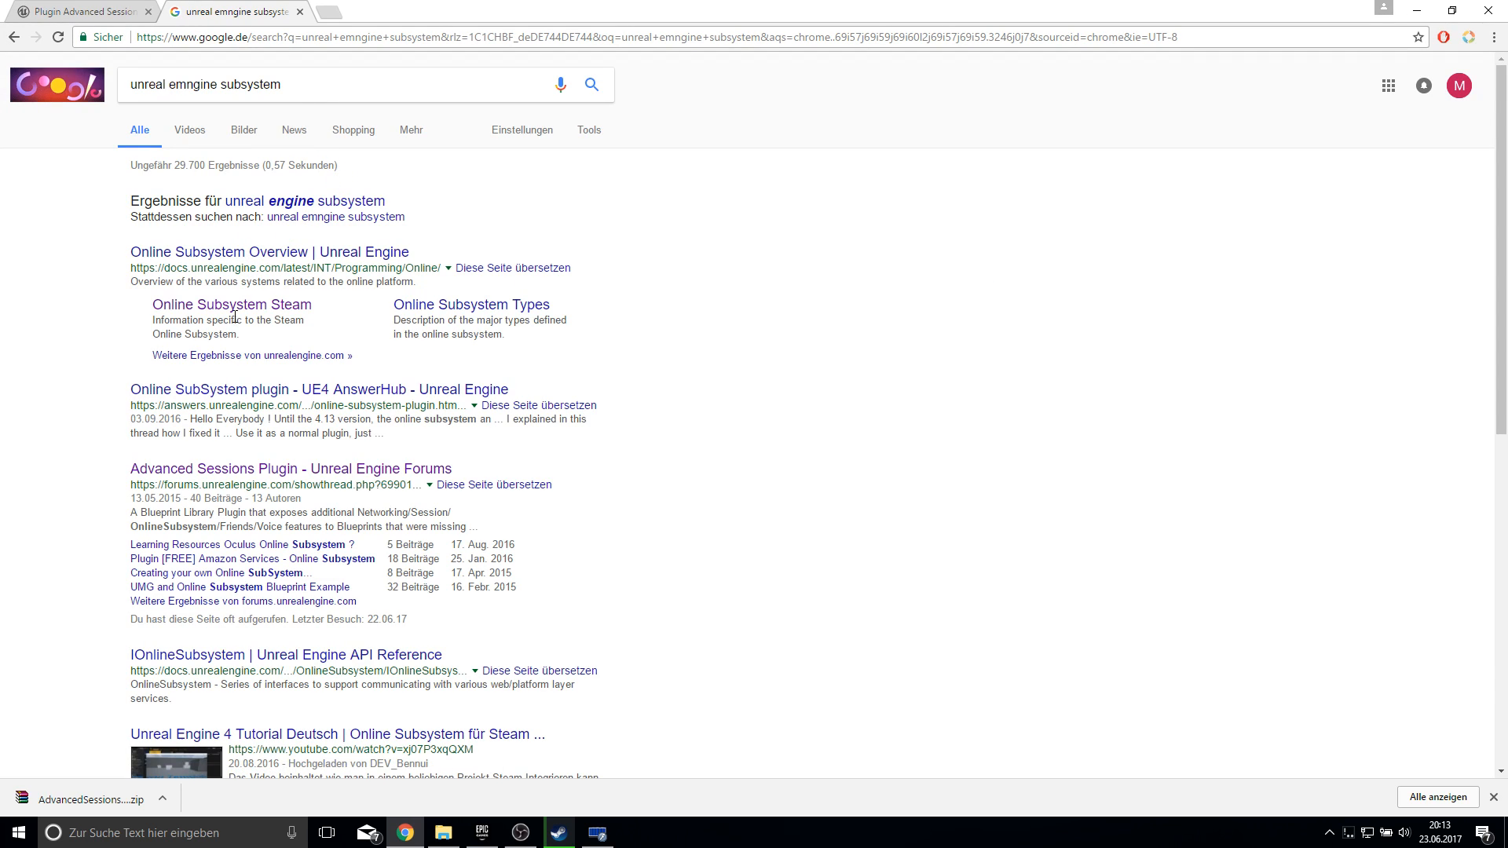
left_click(231, 304)
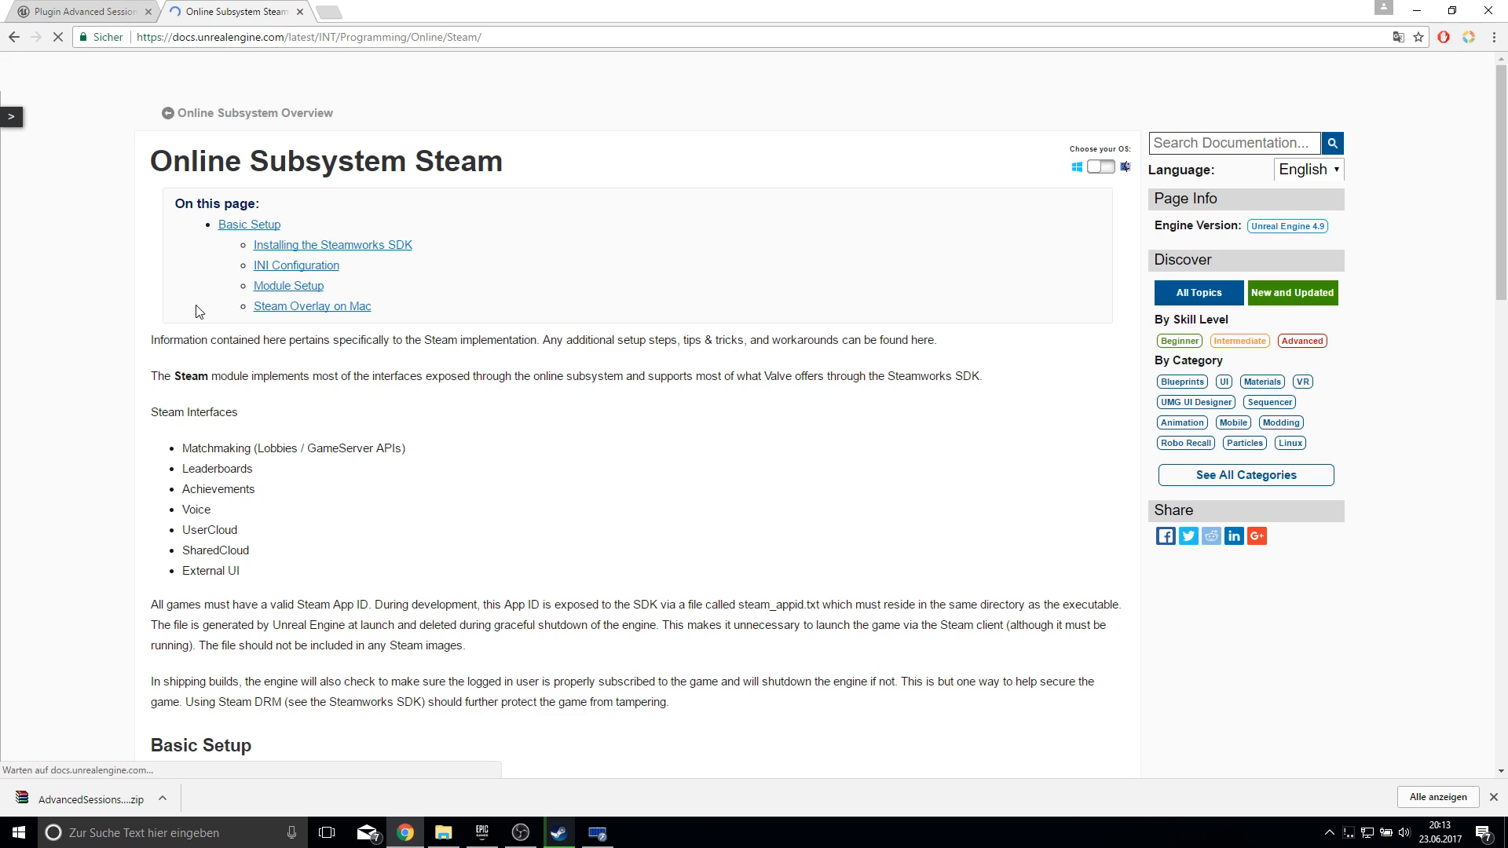
- Select the whole INI Configuration code block for DefaultEngine.ini
scroll("down", 3)
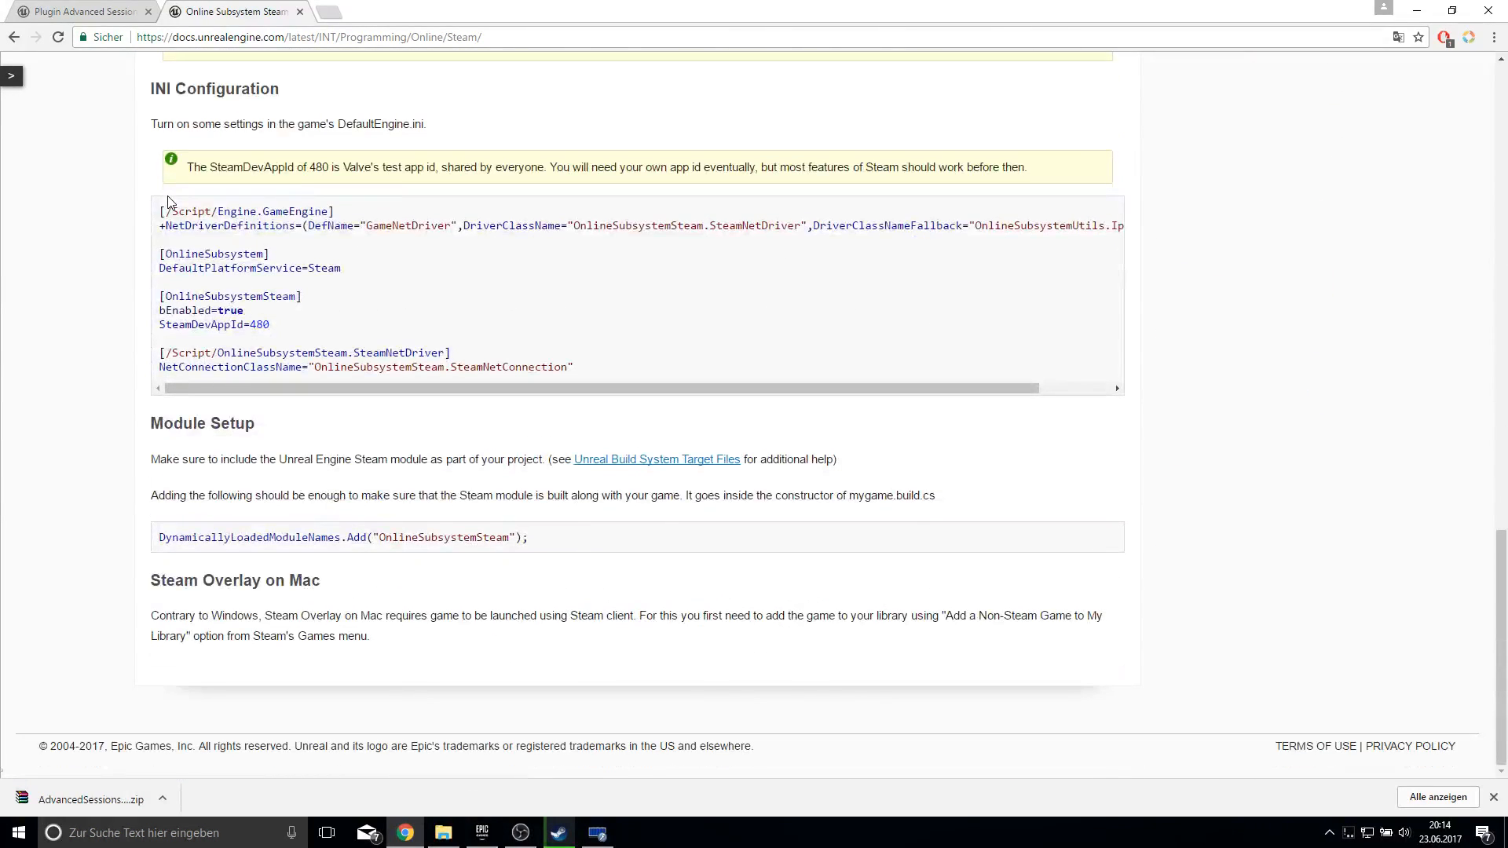
left_click(307, 37)
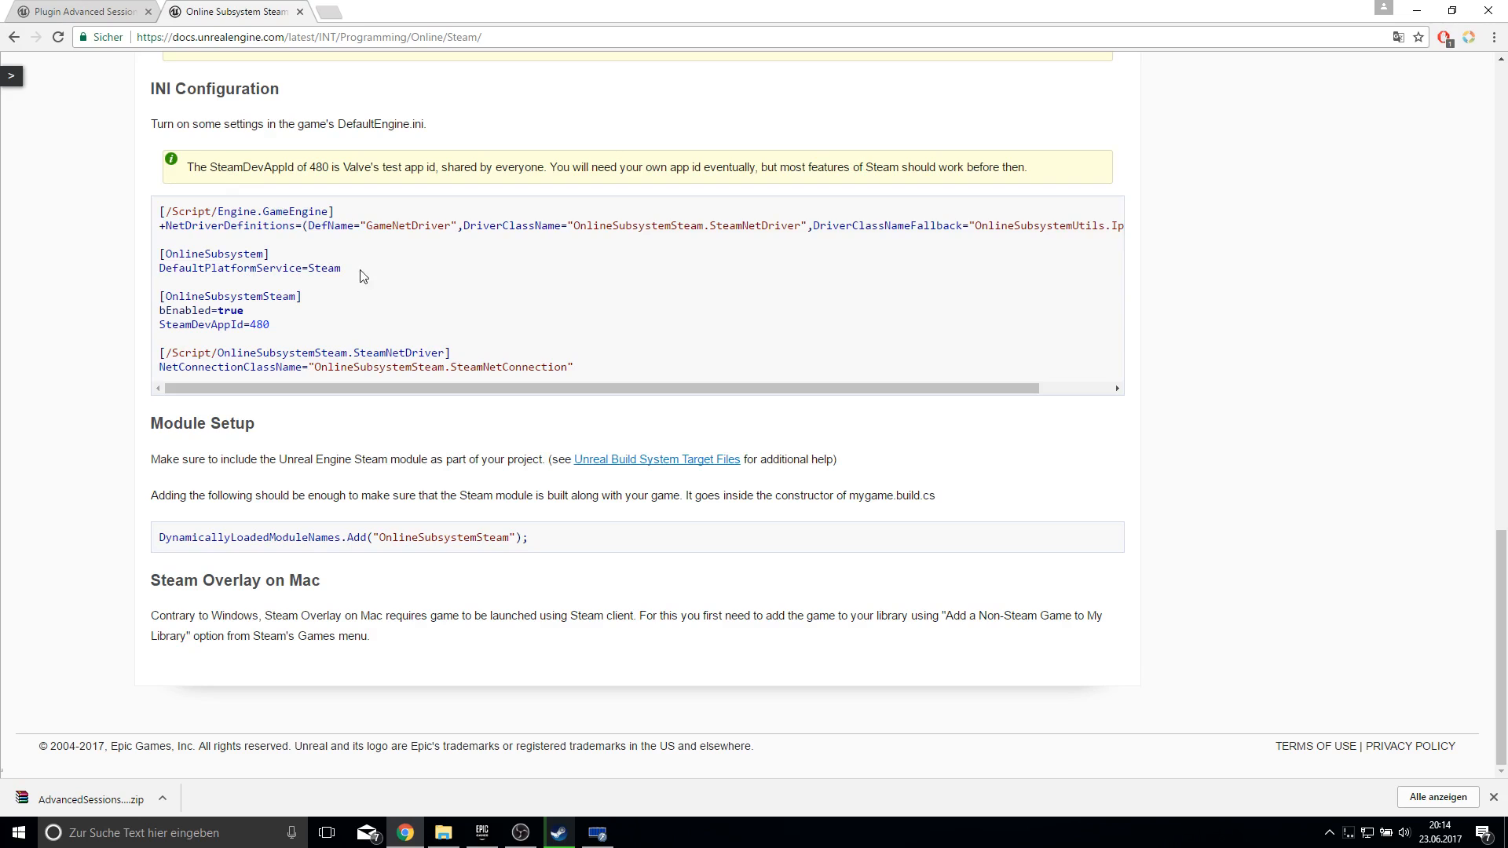
double_click(244, 212)
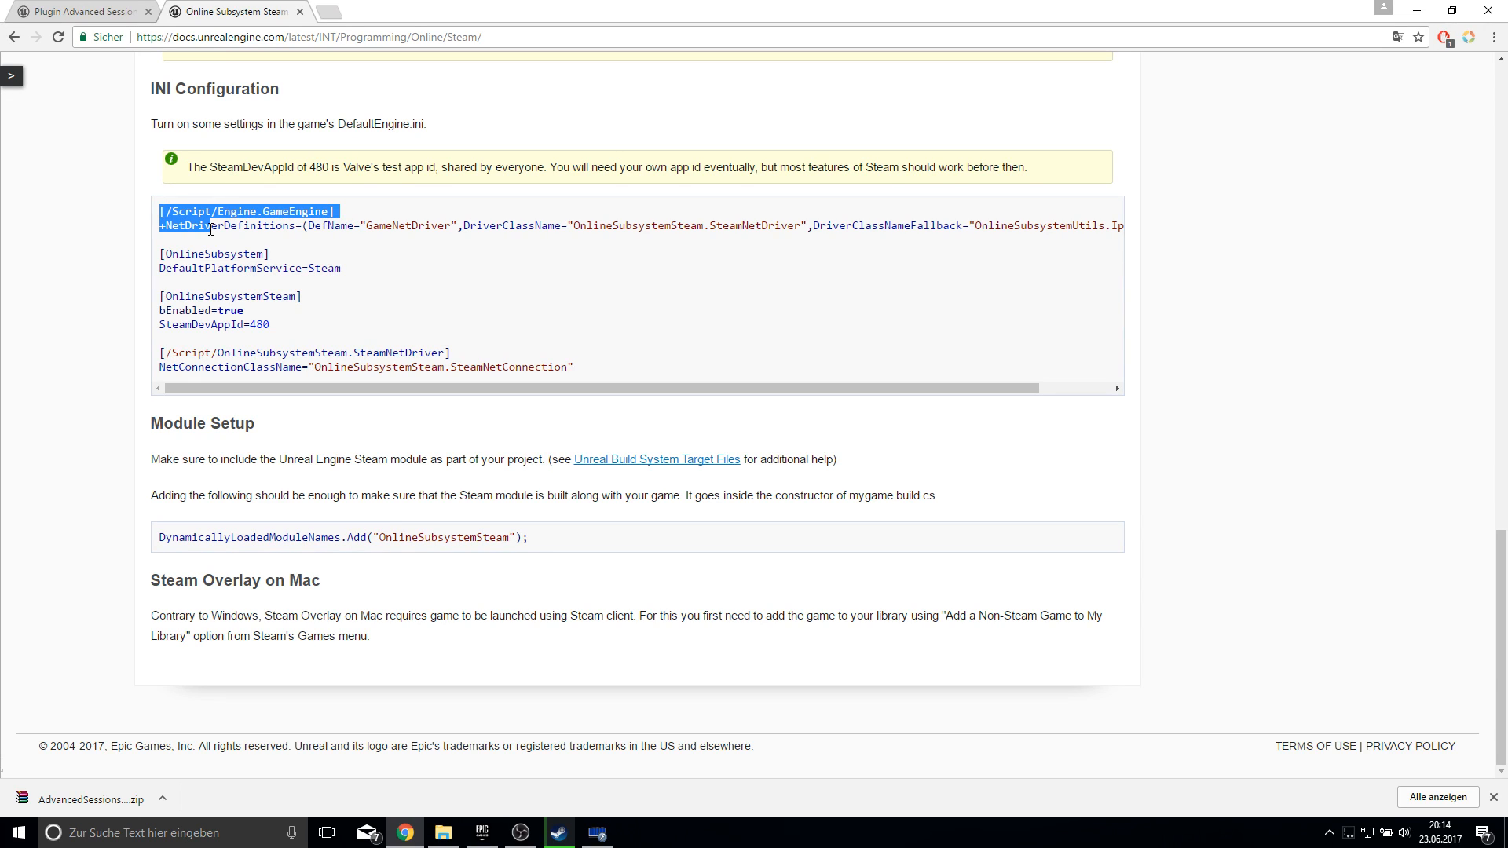
left_click_drag(159, 211, 573, 367)
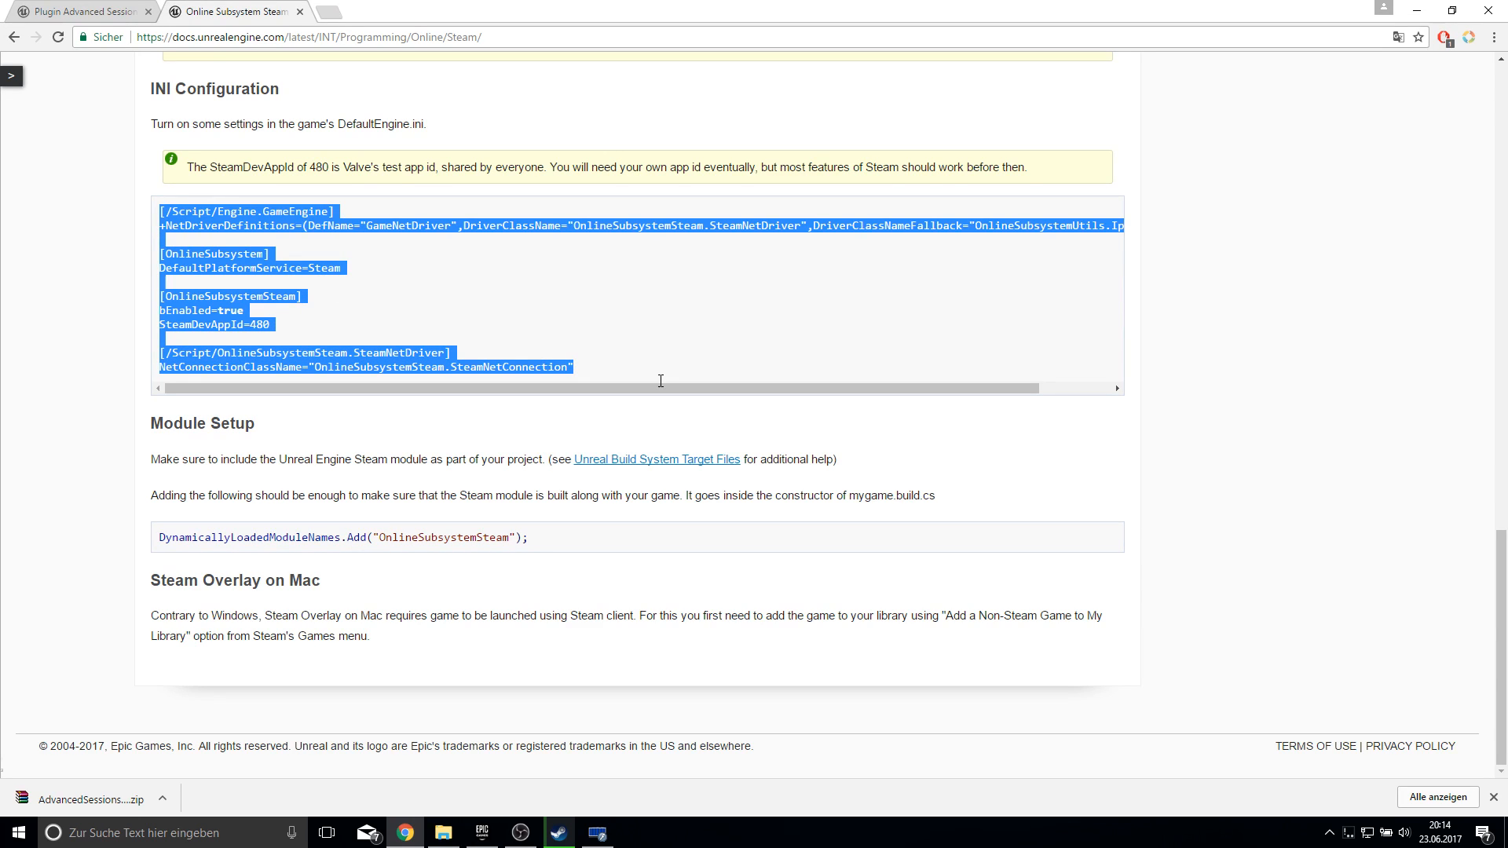
mouse_move(764, 303)
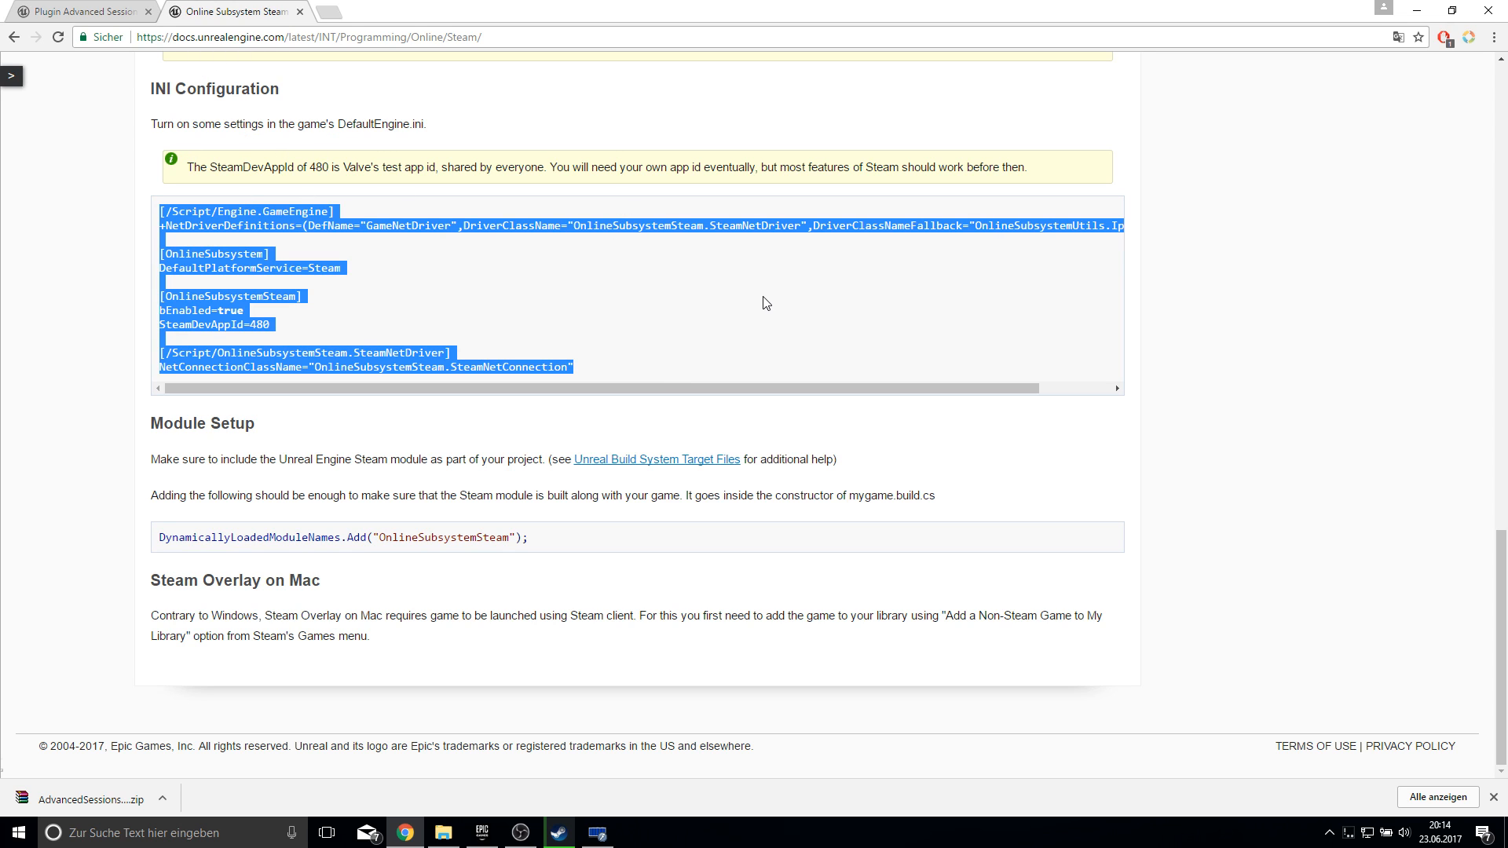
mouse_move(1149, 87)
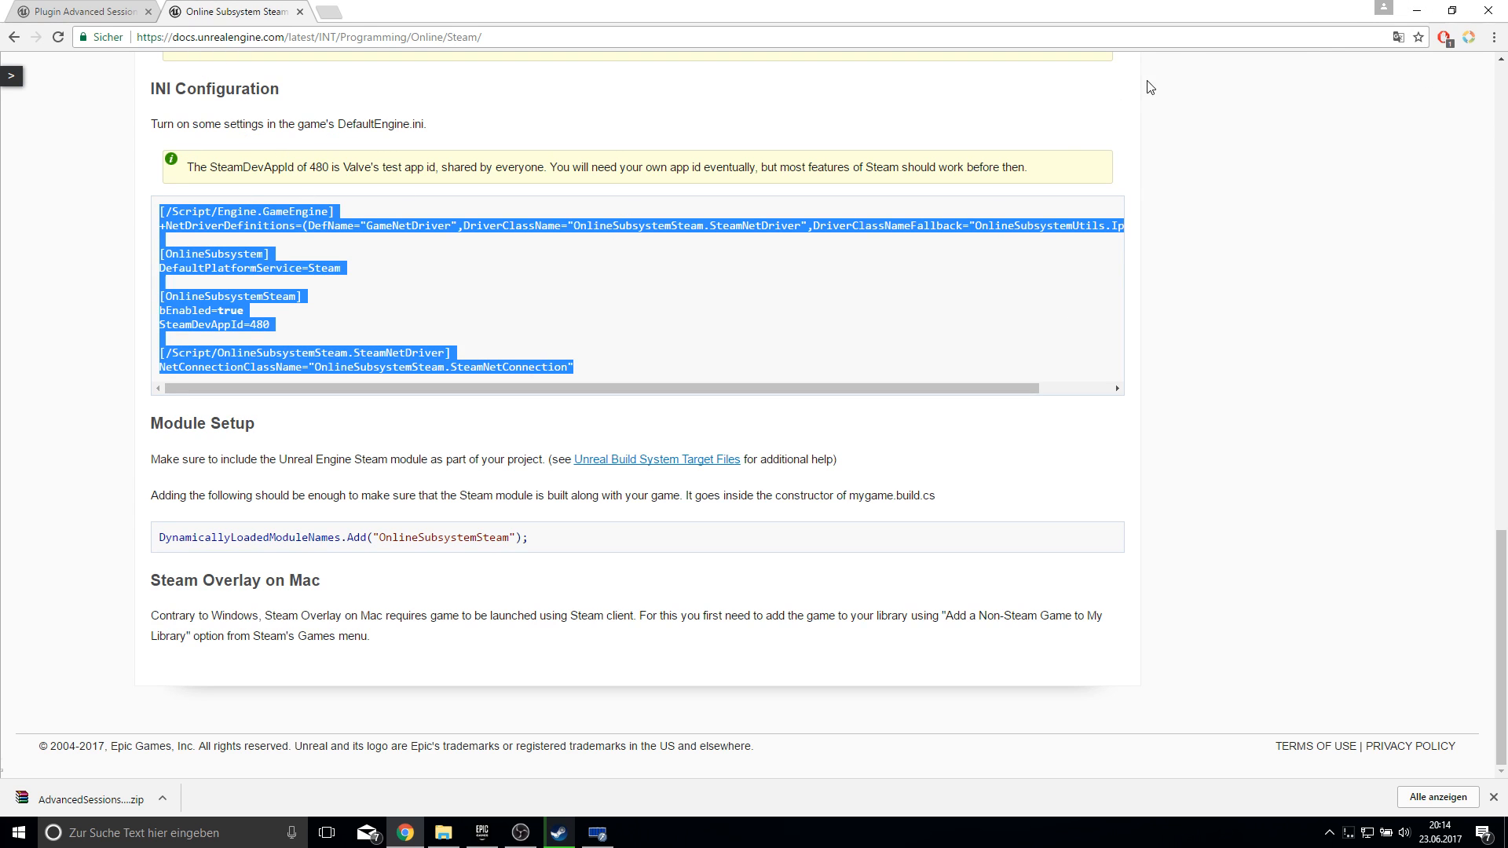
- Append the Steam settings to AdvancedS_Tutorial's Config/DefaultEngine.ini and close Notepad
left_click(480, 833)
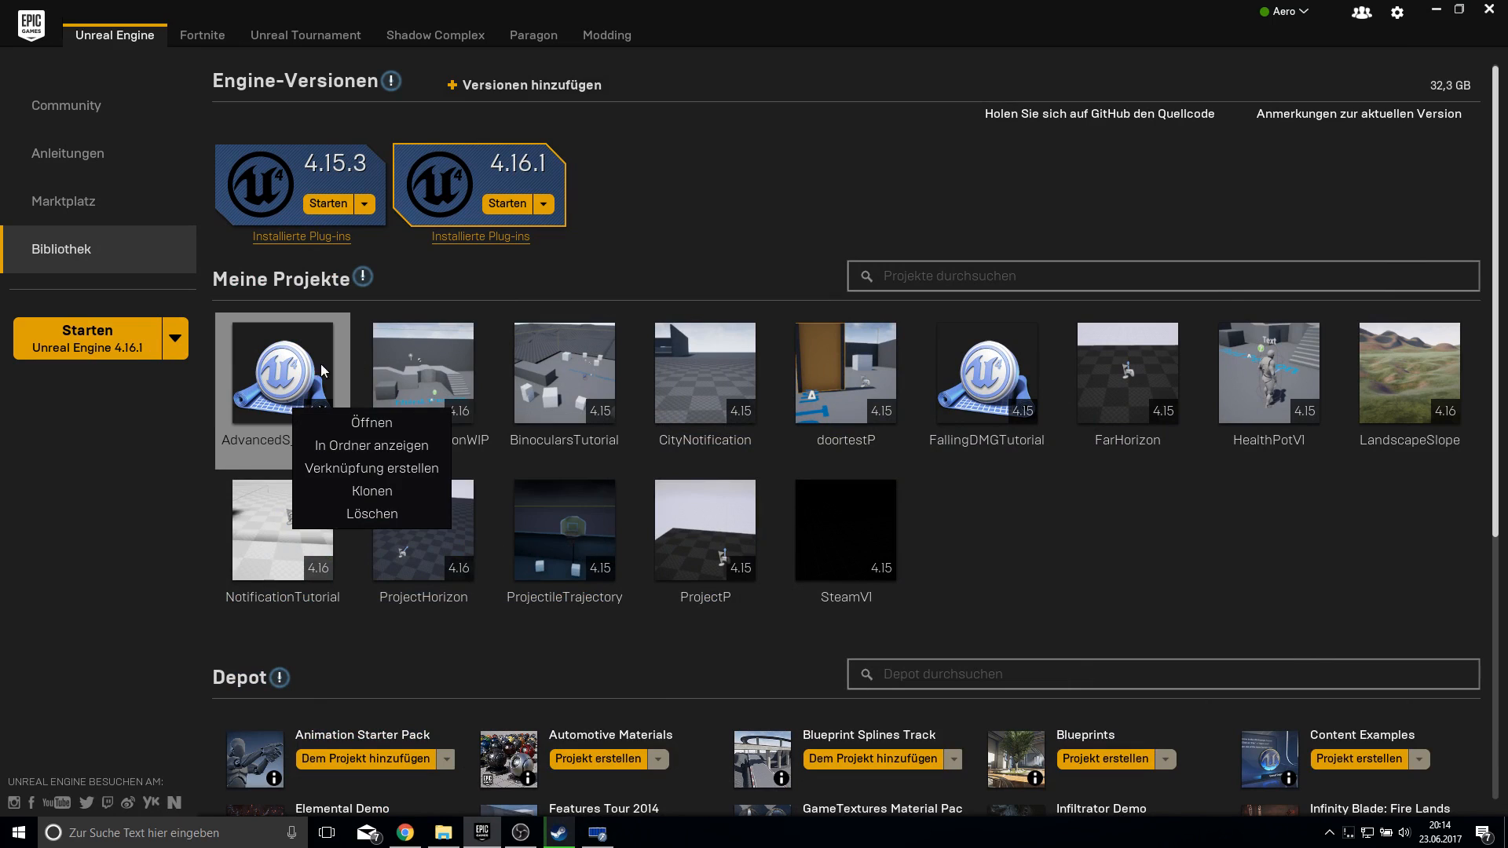
left_click(370, 445)
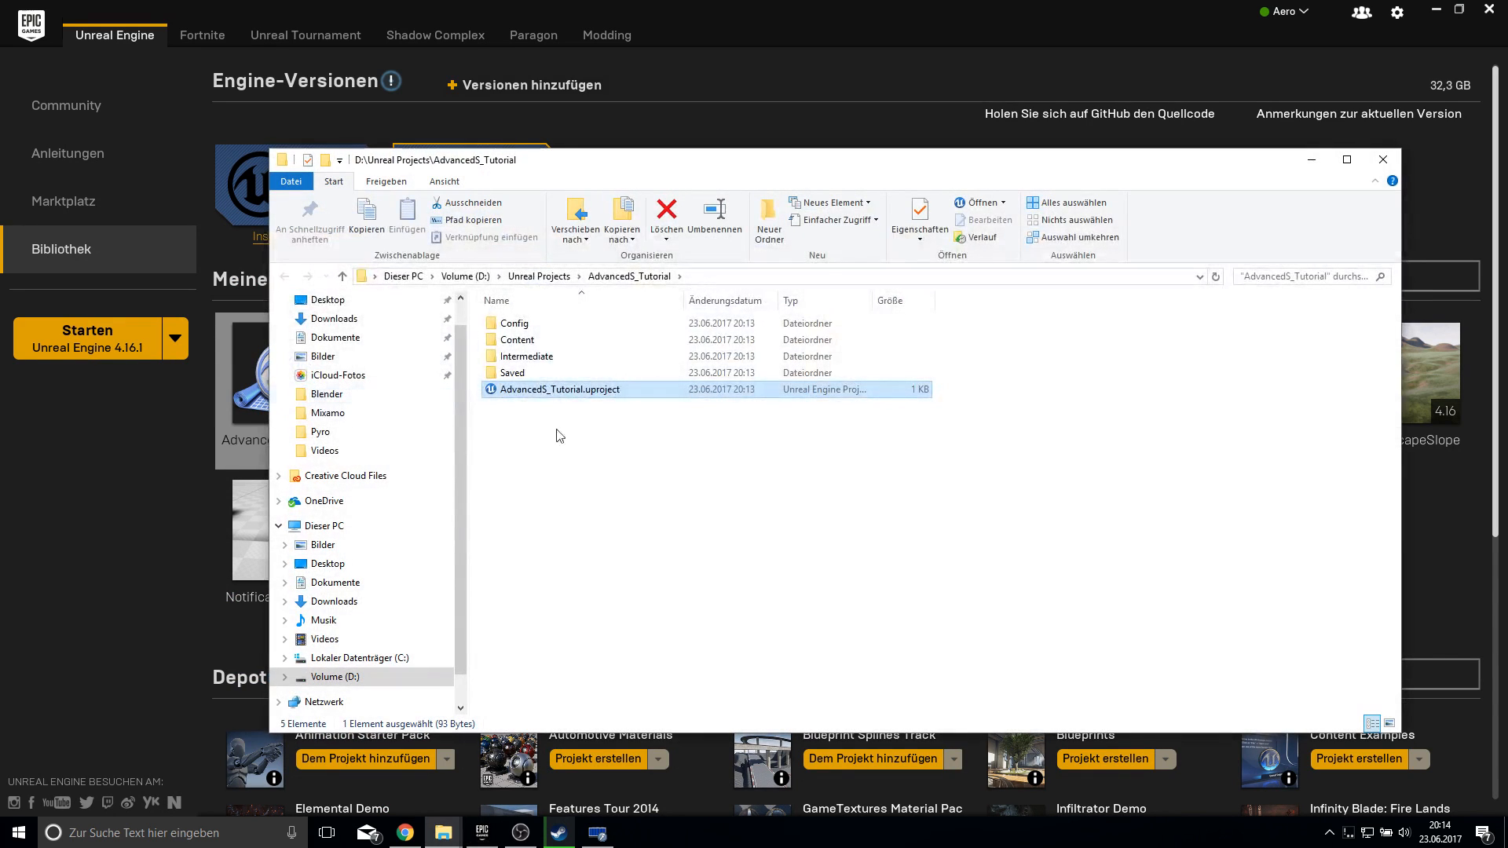
double_click(514, 322)
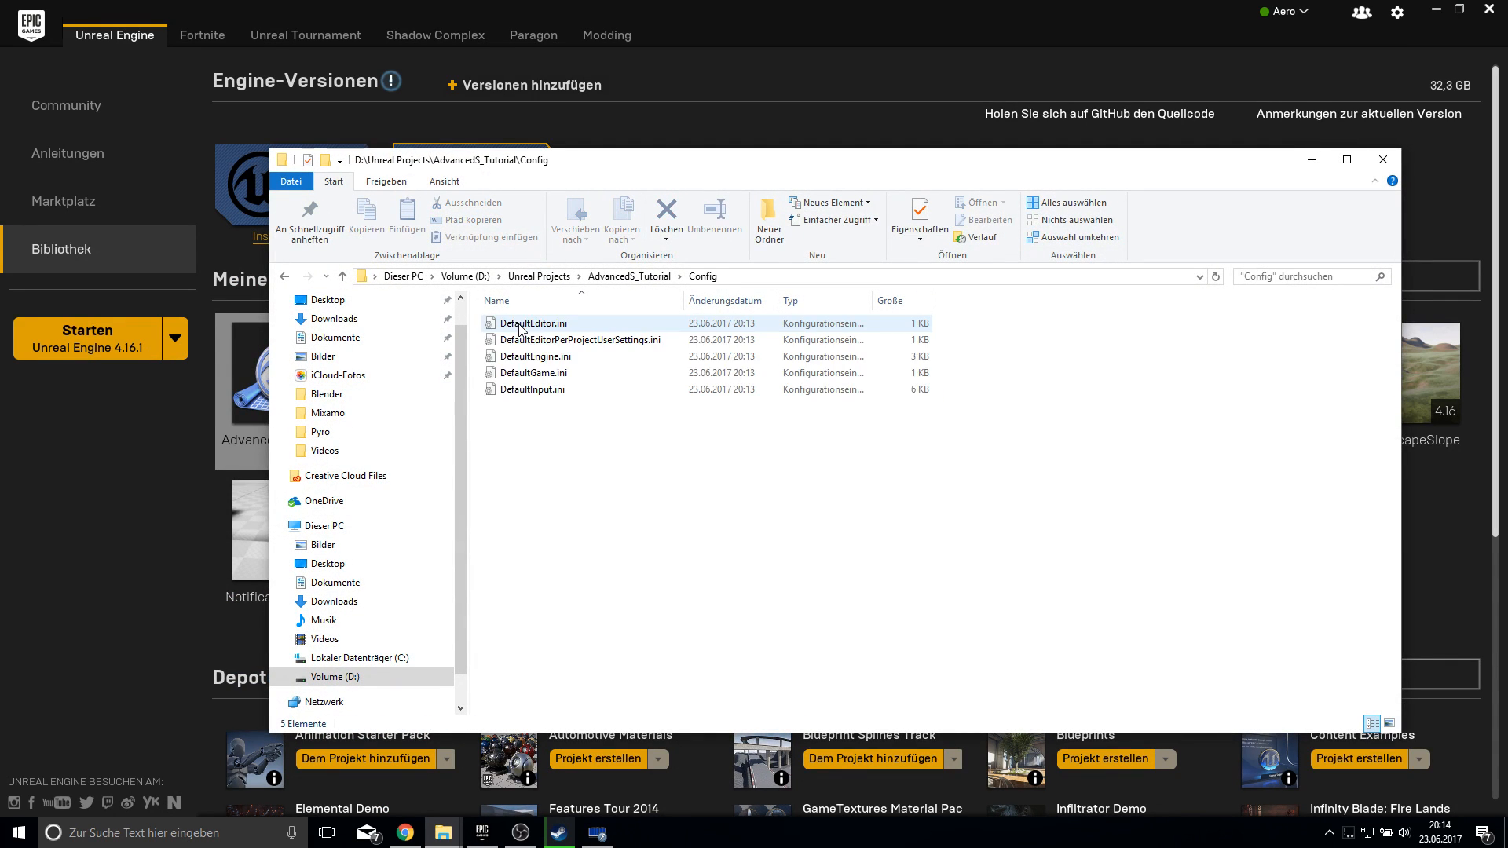
mouse_move(534, 356)
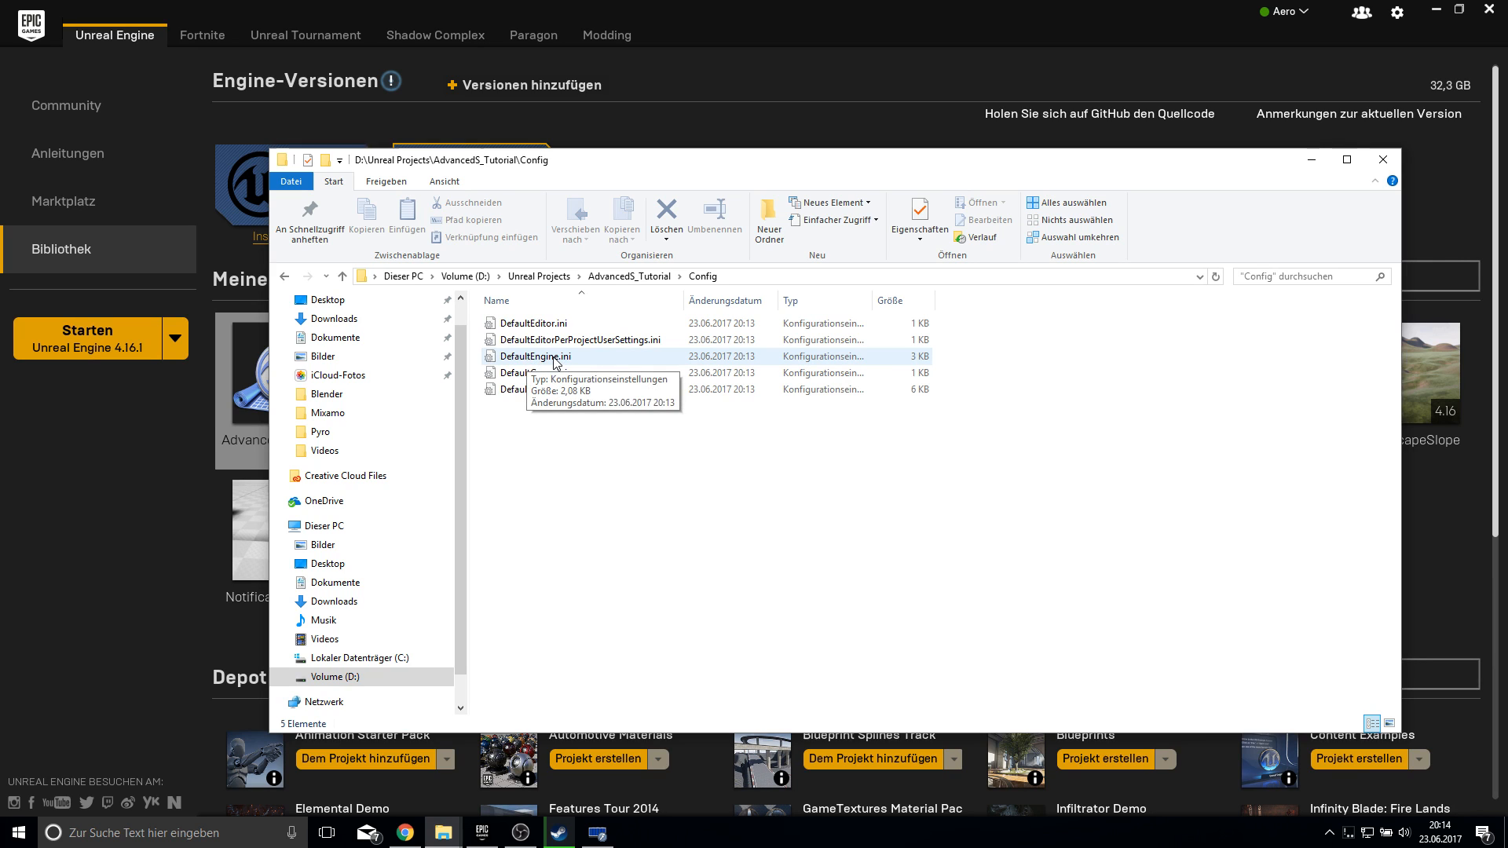
double_click(534, 357)
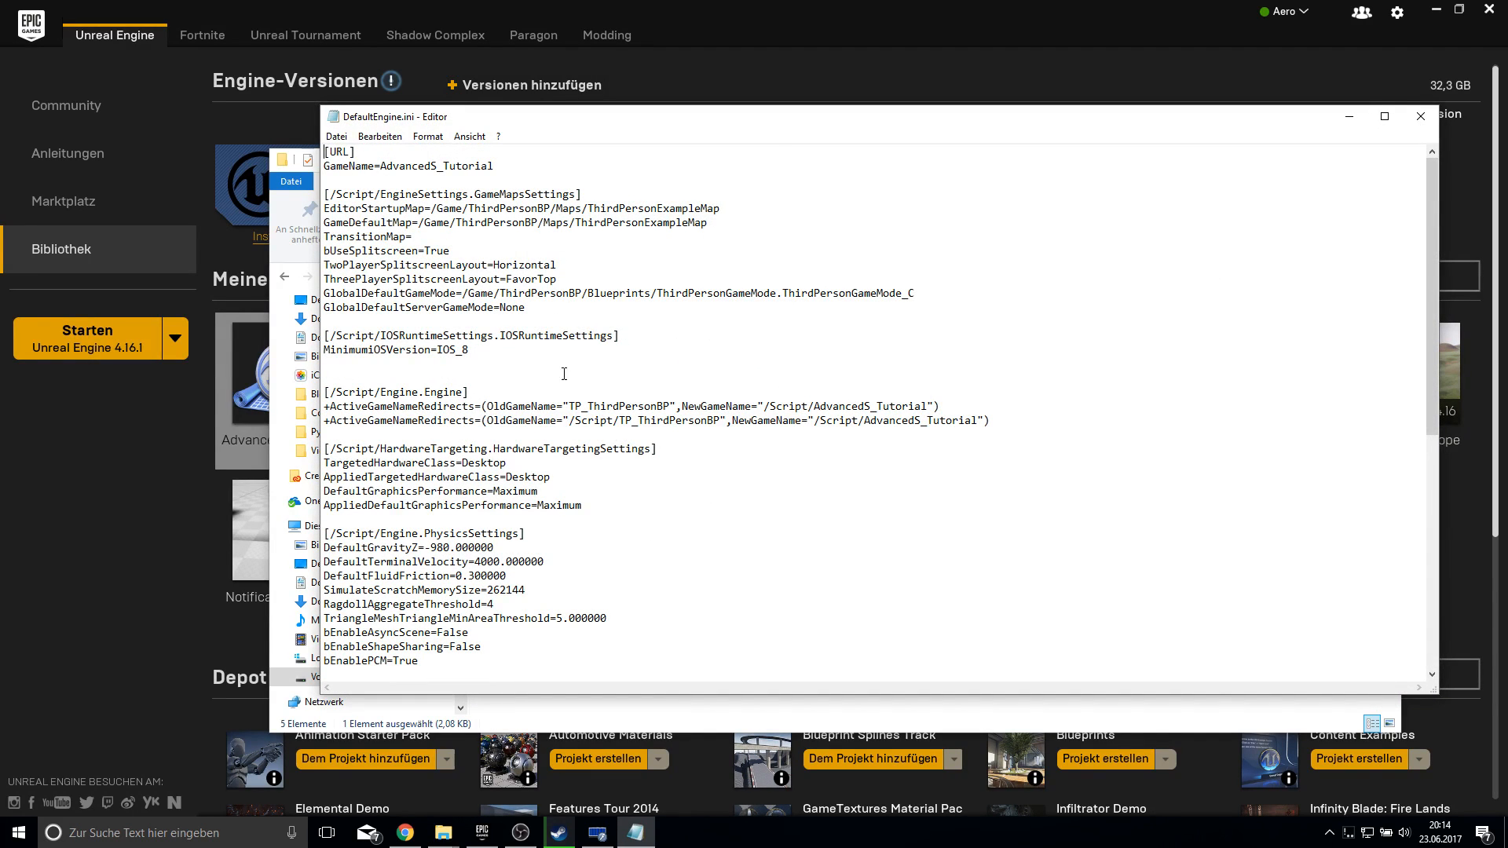
scroll("down", 3)
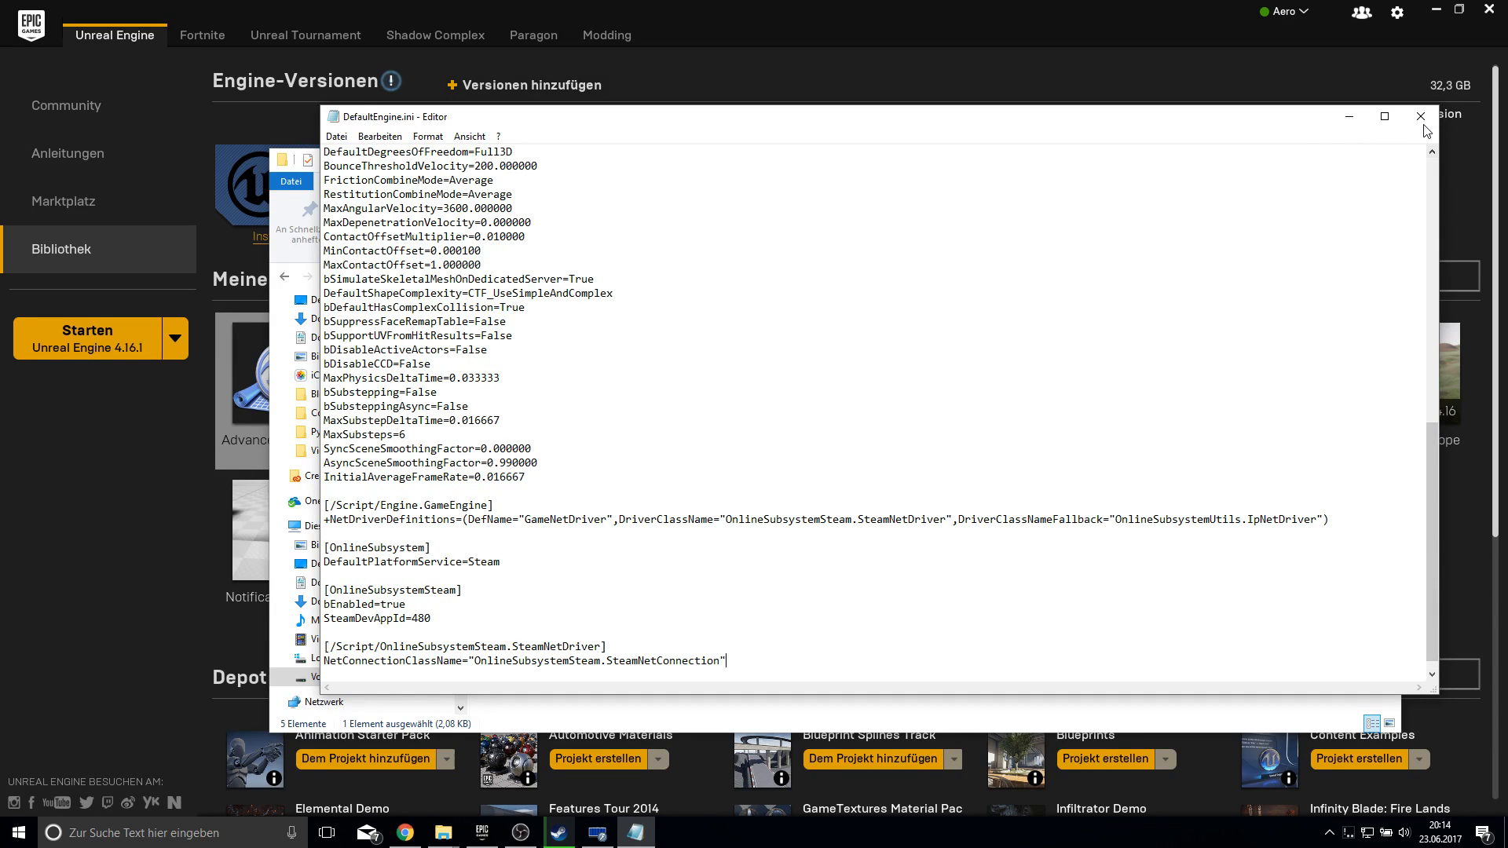
left_click(1423, 131)
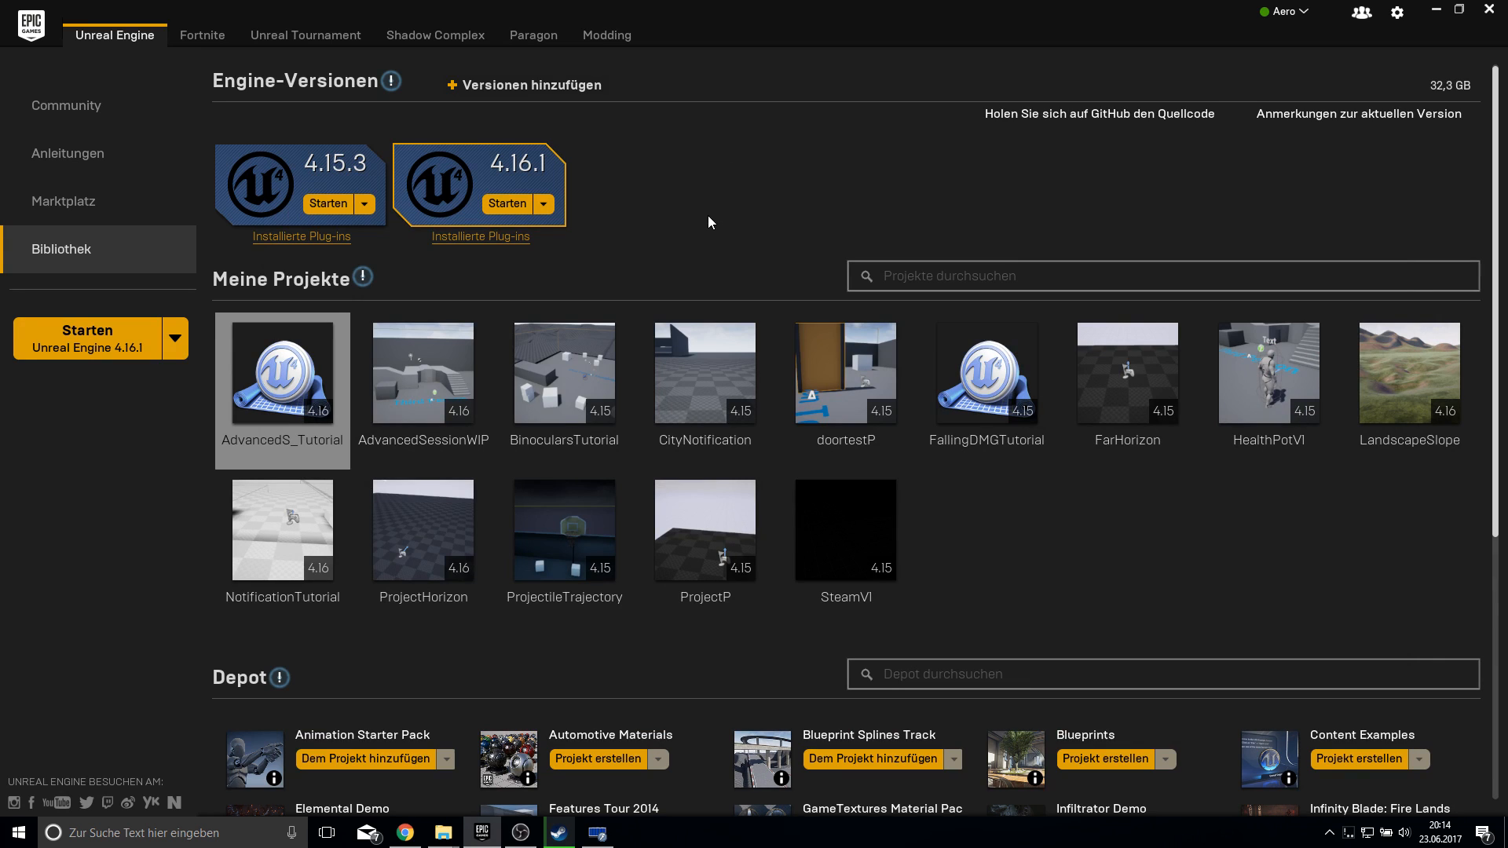
mouse_move(454, 832)
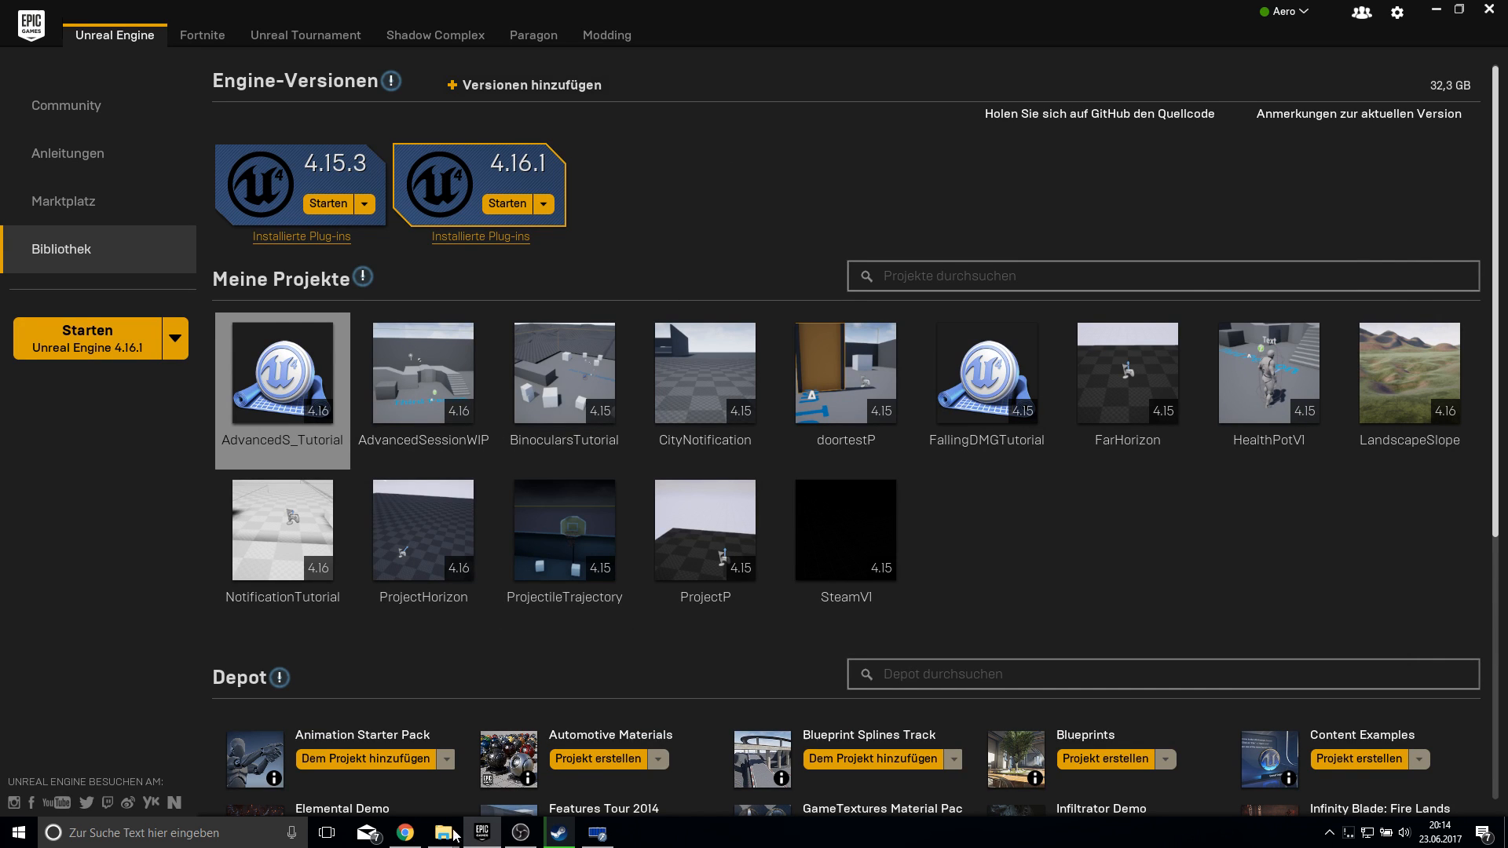
- Open the downloaded AdvancedSessionsPlugin-4-16 zip in WinRAR
left_click(403, 832)
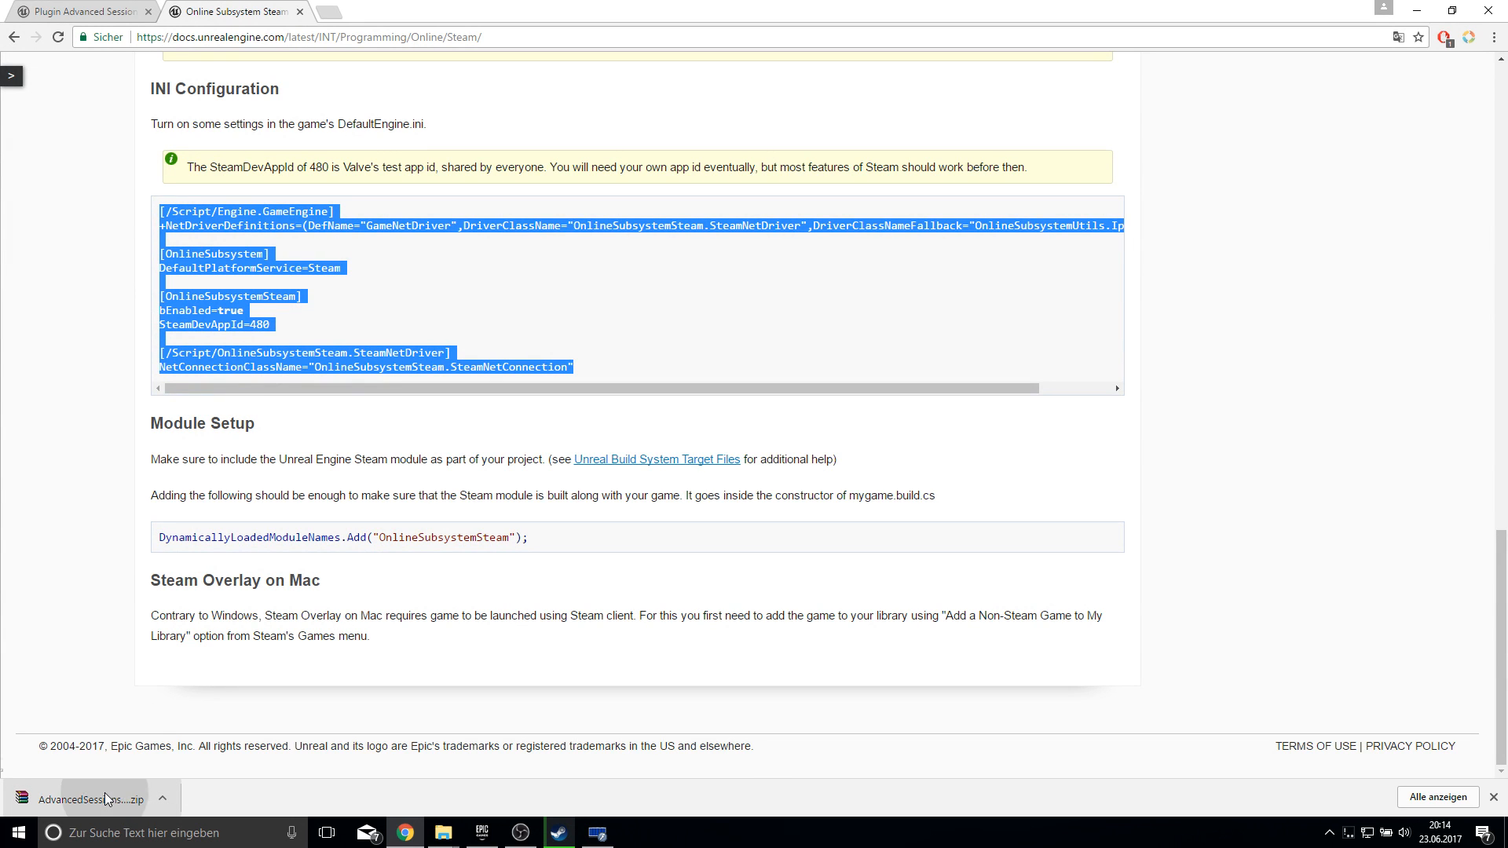
left_click(91, 799)
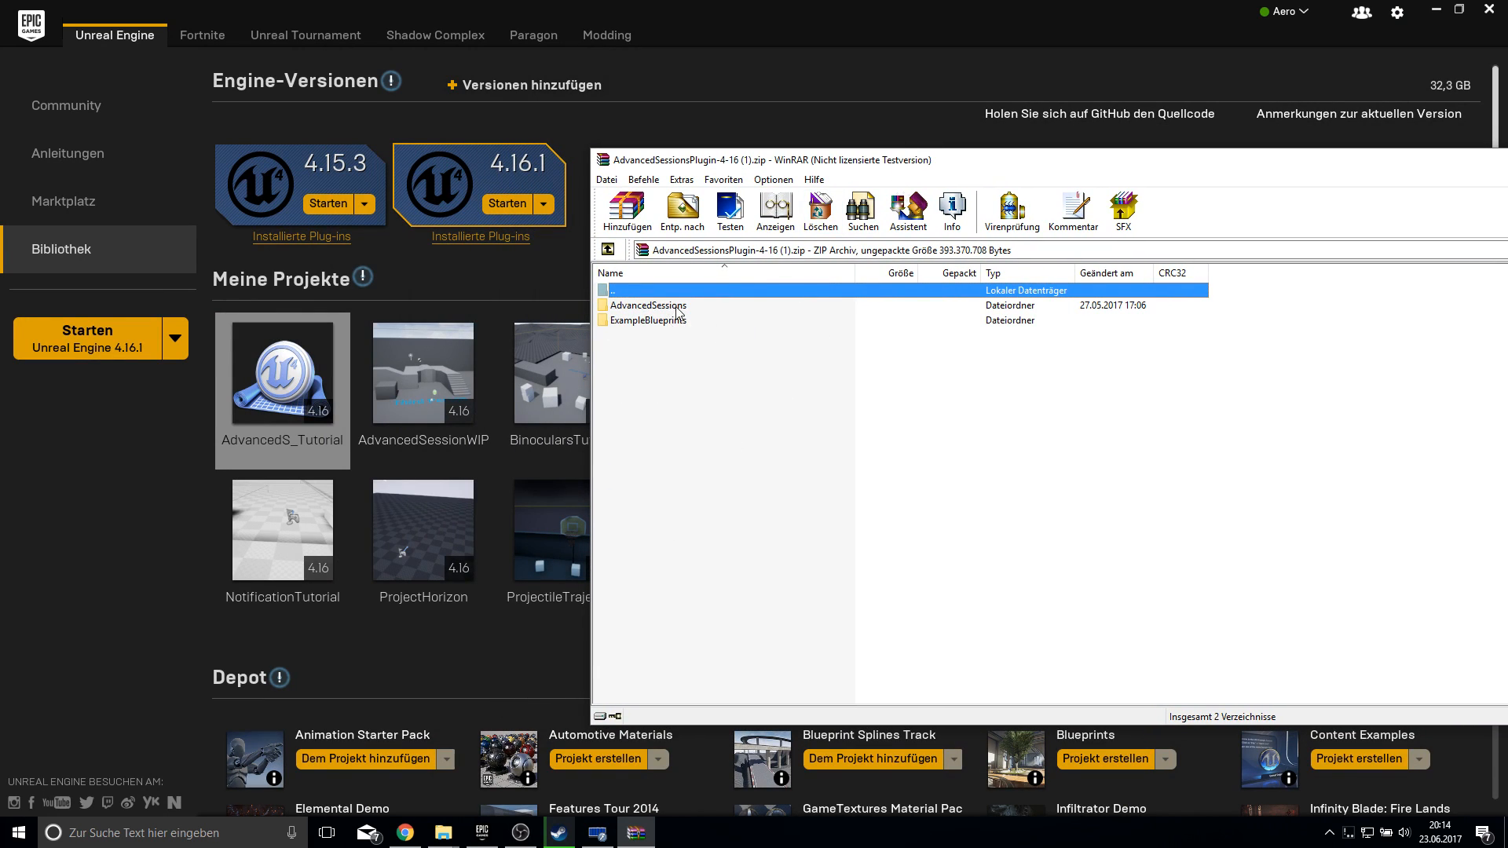
mouse_move(693, 398)
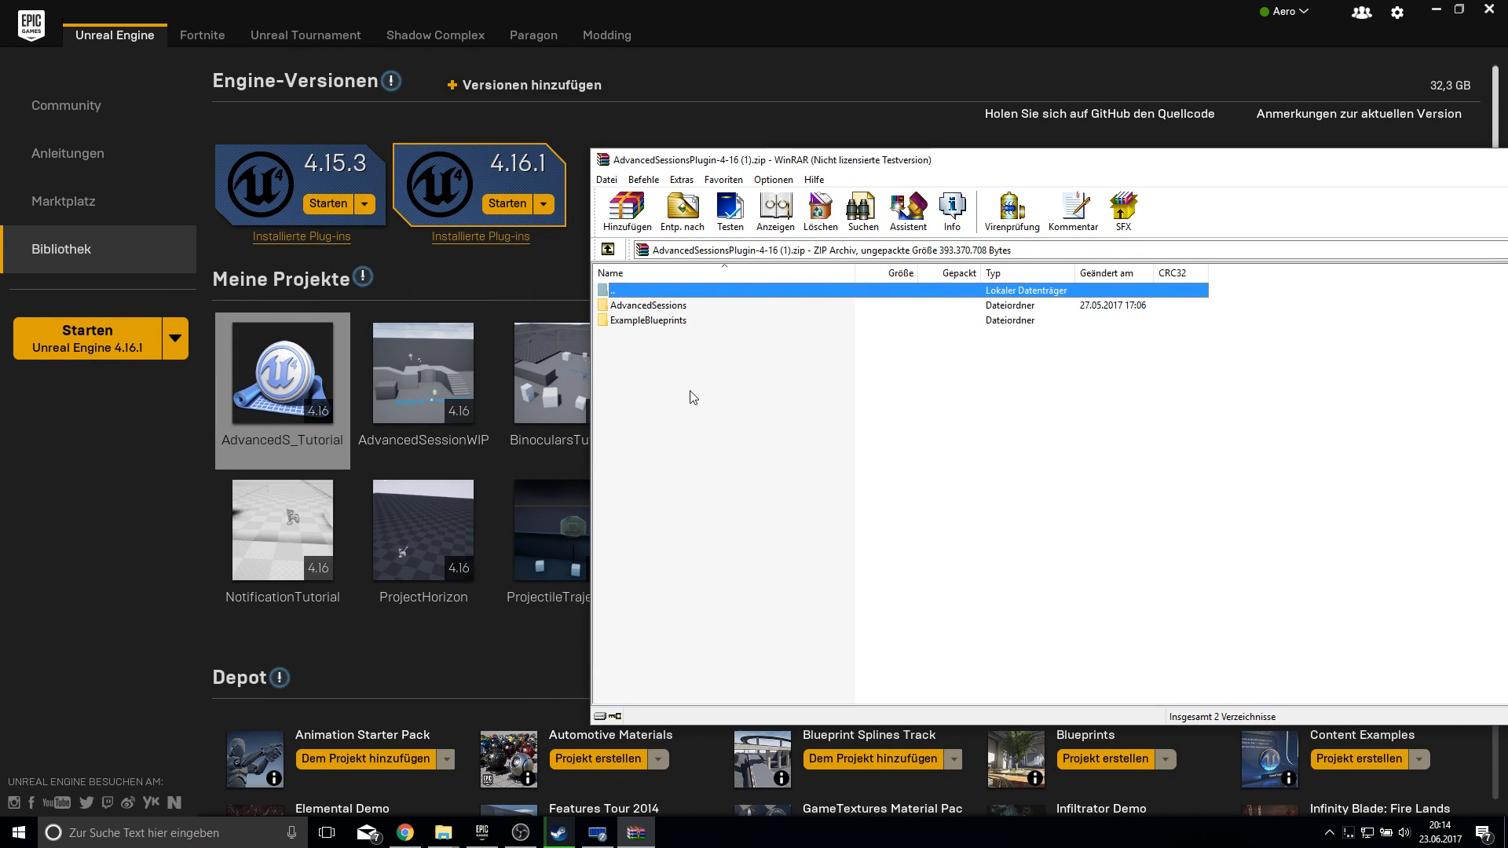
mouse_move(557, 277)
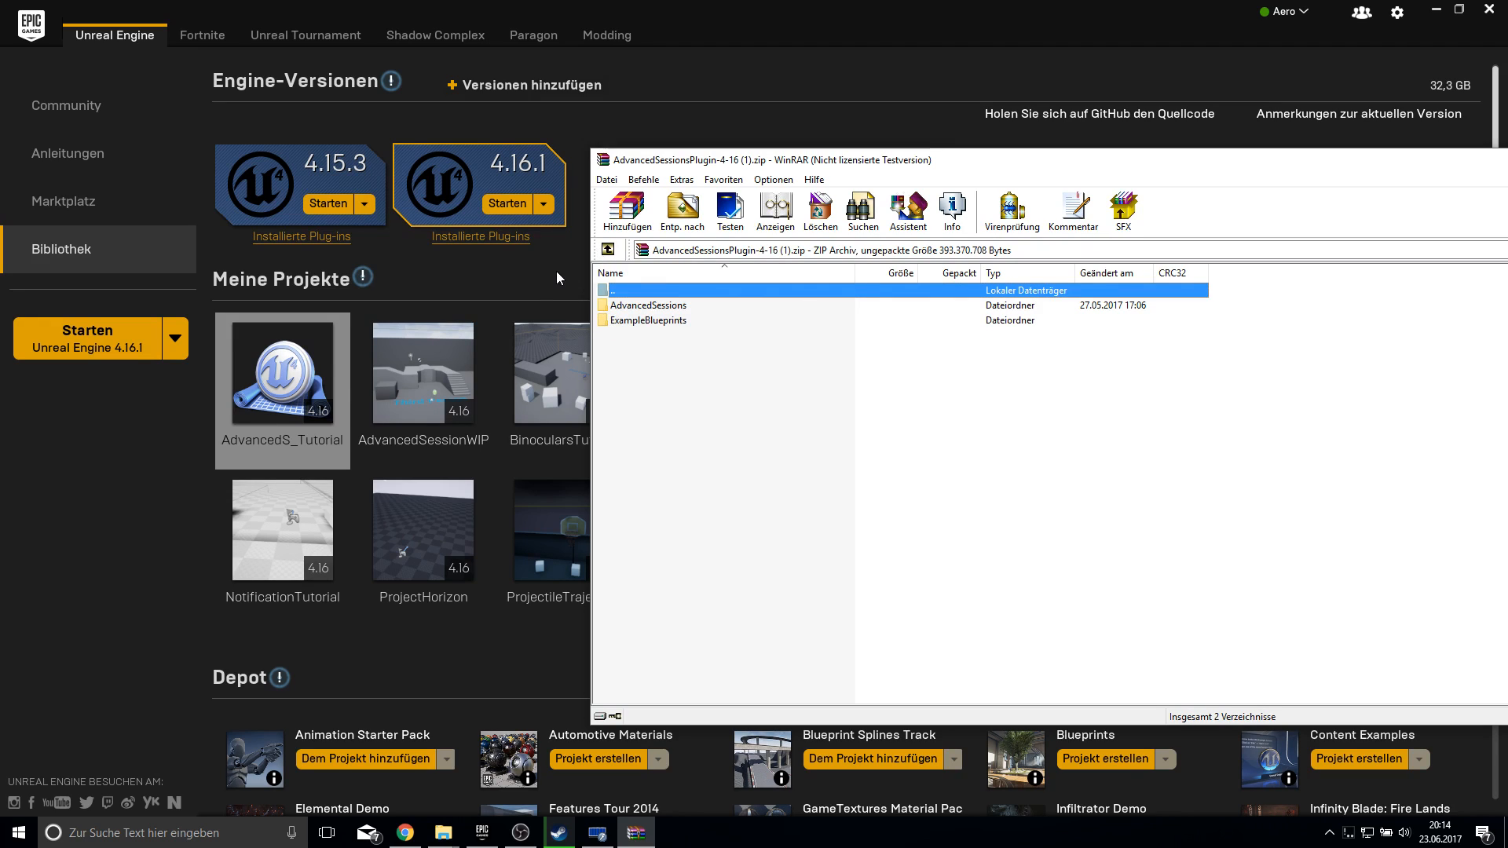
mouse_move(461, 272)
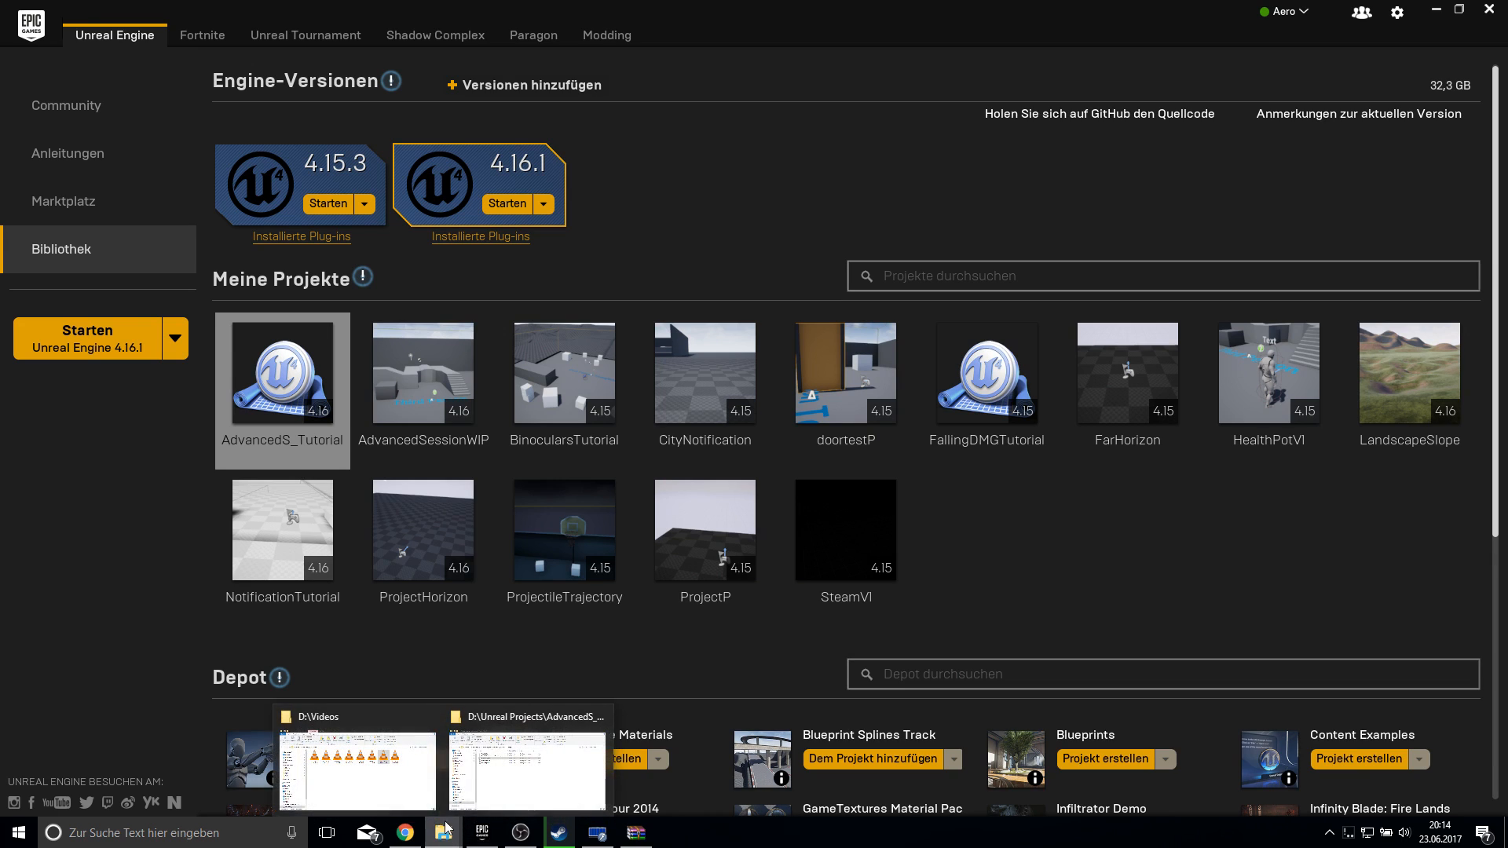
mouse_move(553, 735)
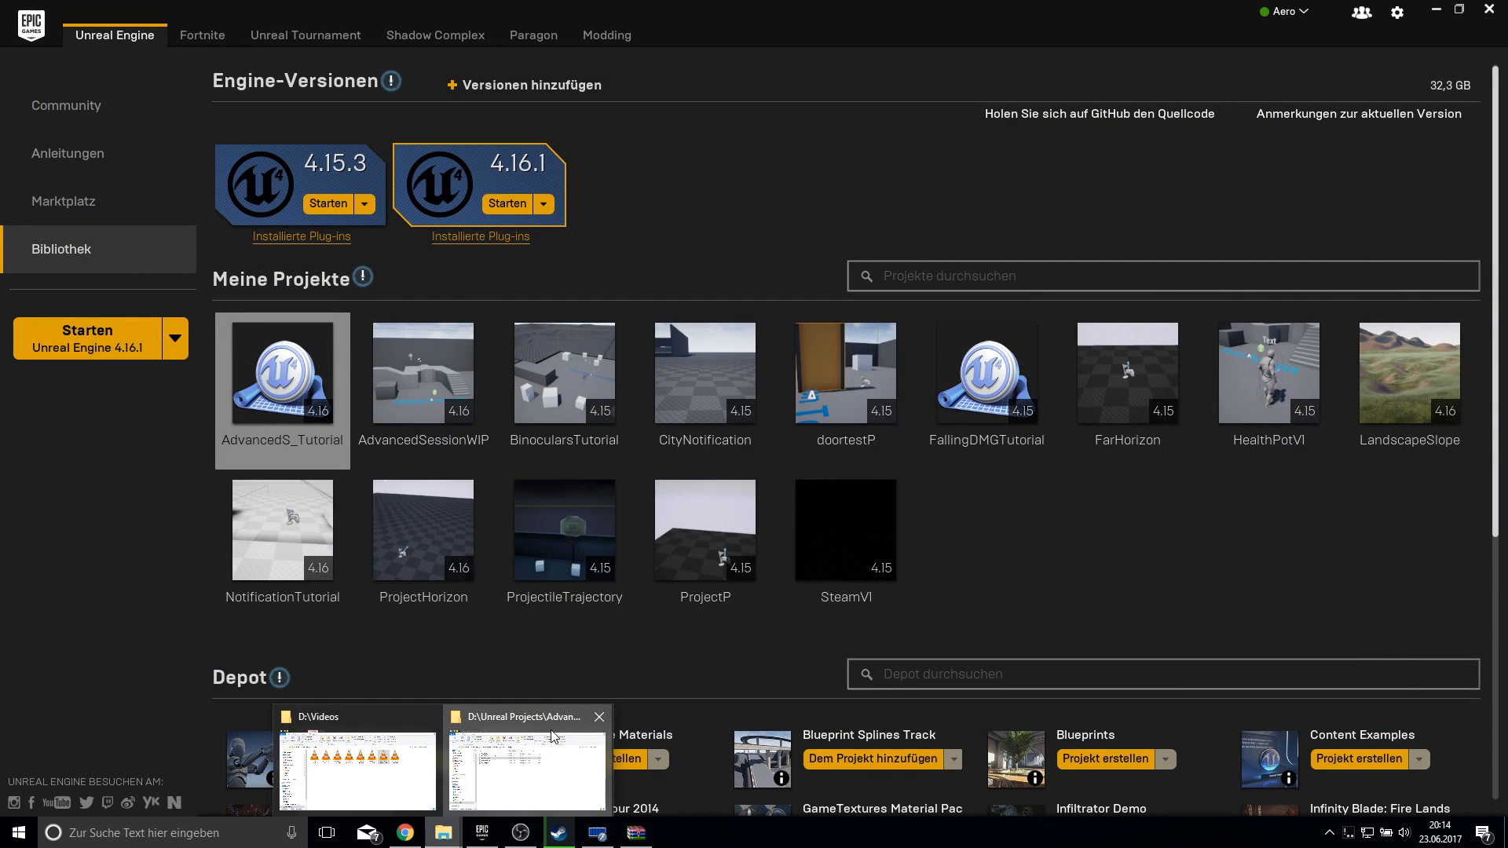
- Navigate File Explorer to D:\Epic Games\UE_4.16\Engine\Plugins
left_click(526, 769)
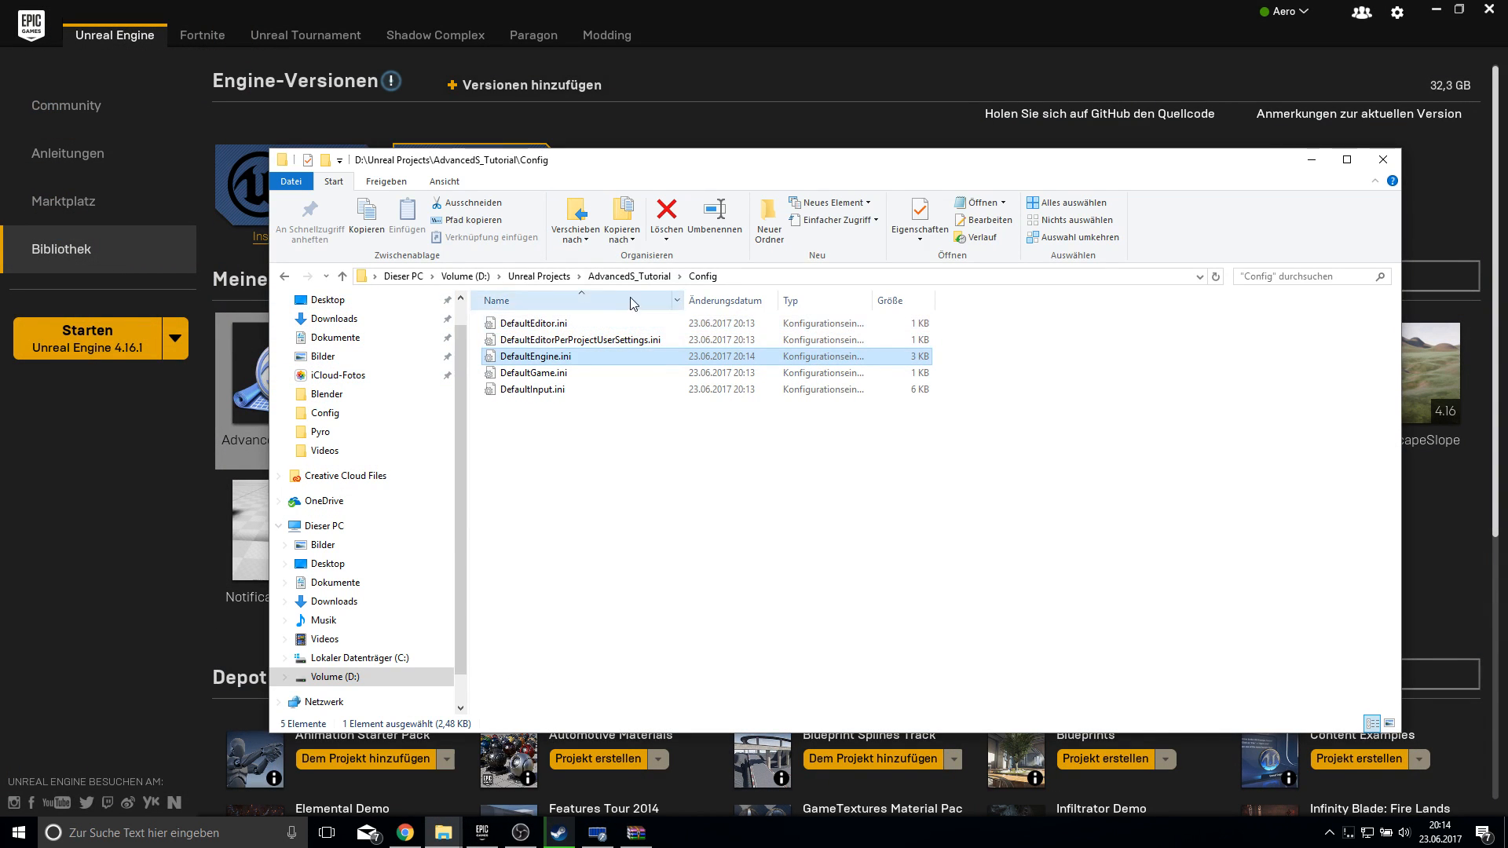
left_click(538, 275)
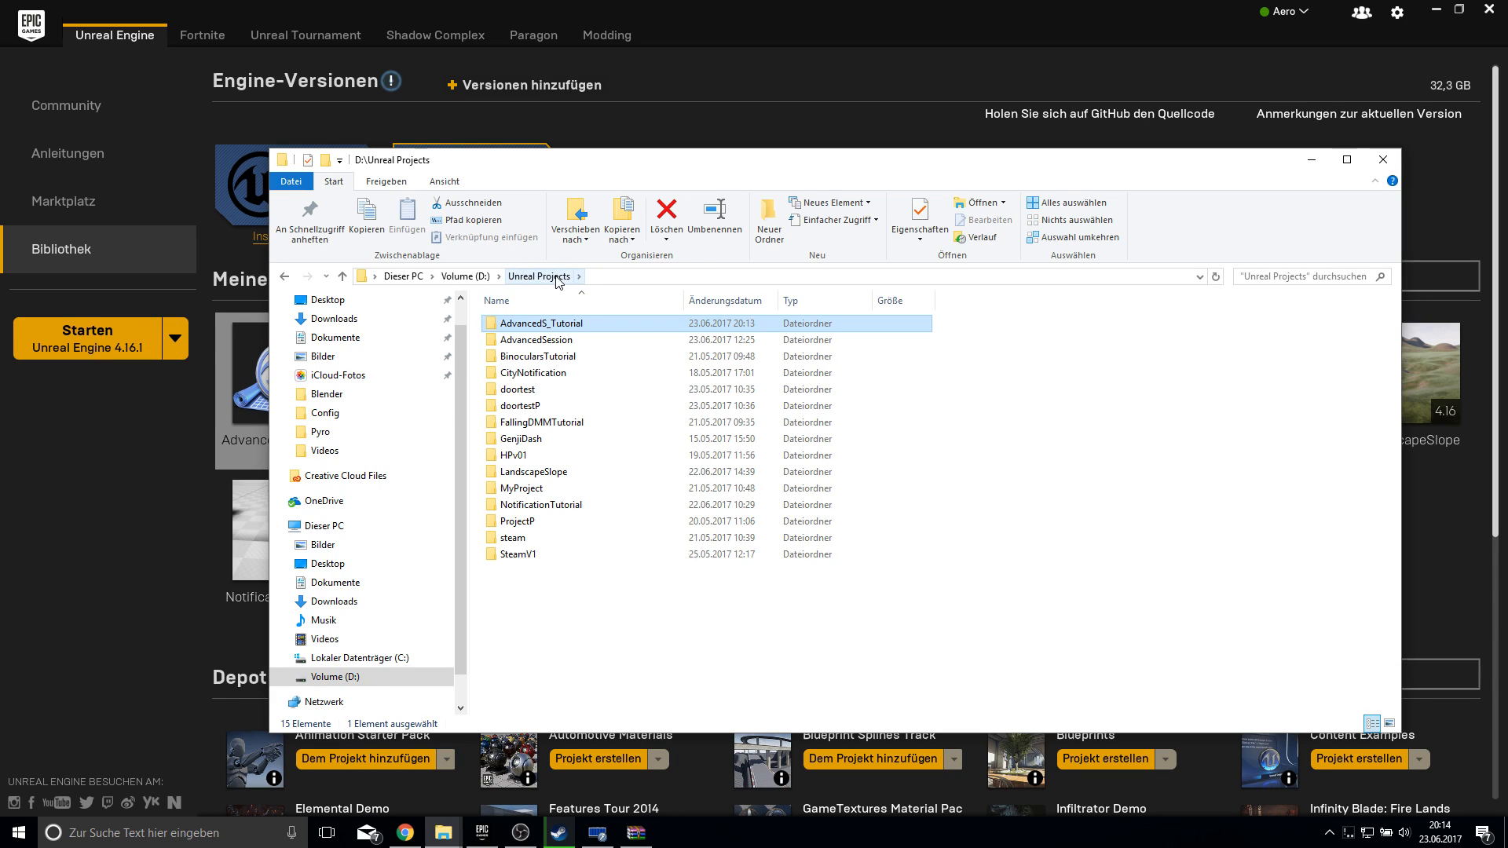
mouse_move(490, 292)
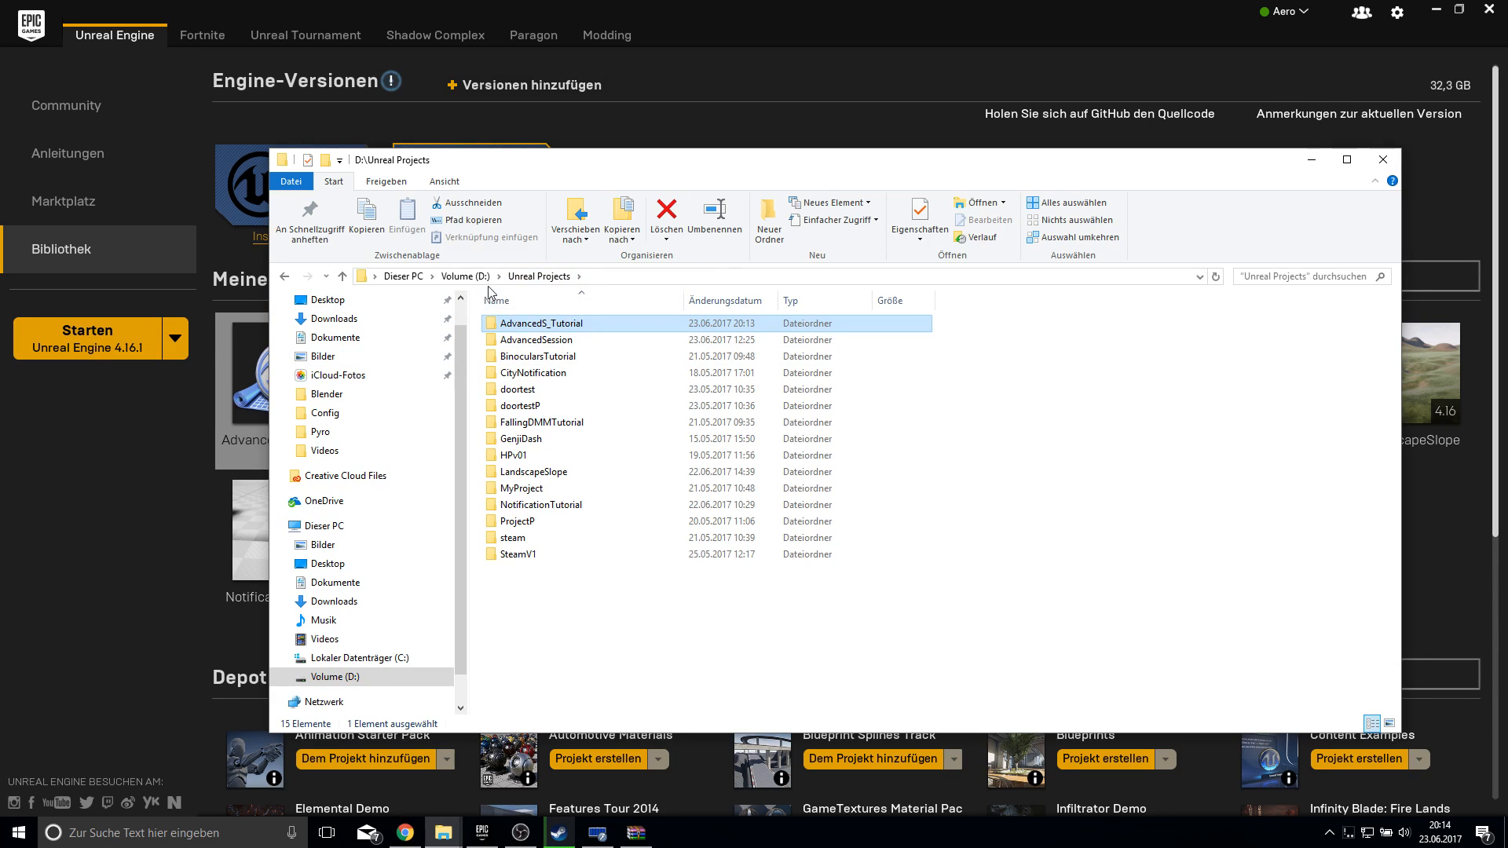
left_click(465, 276)
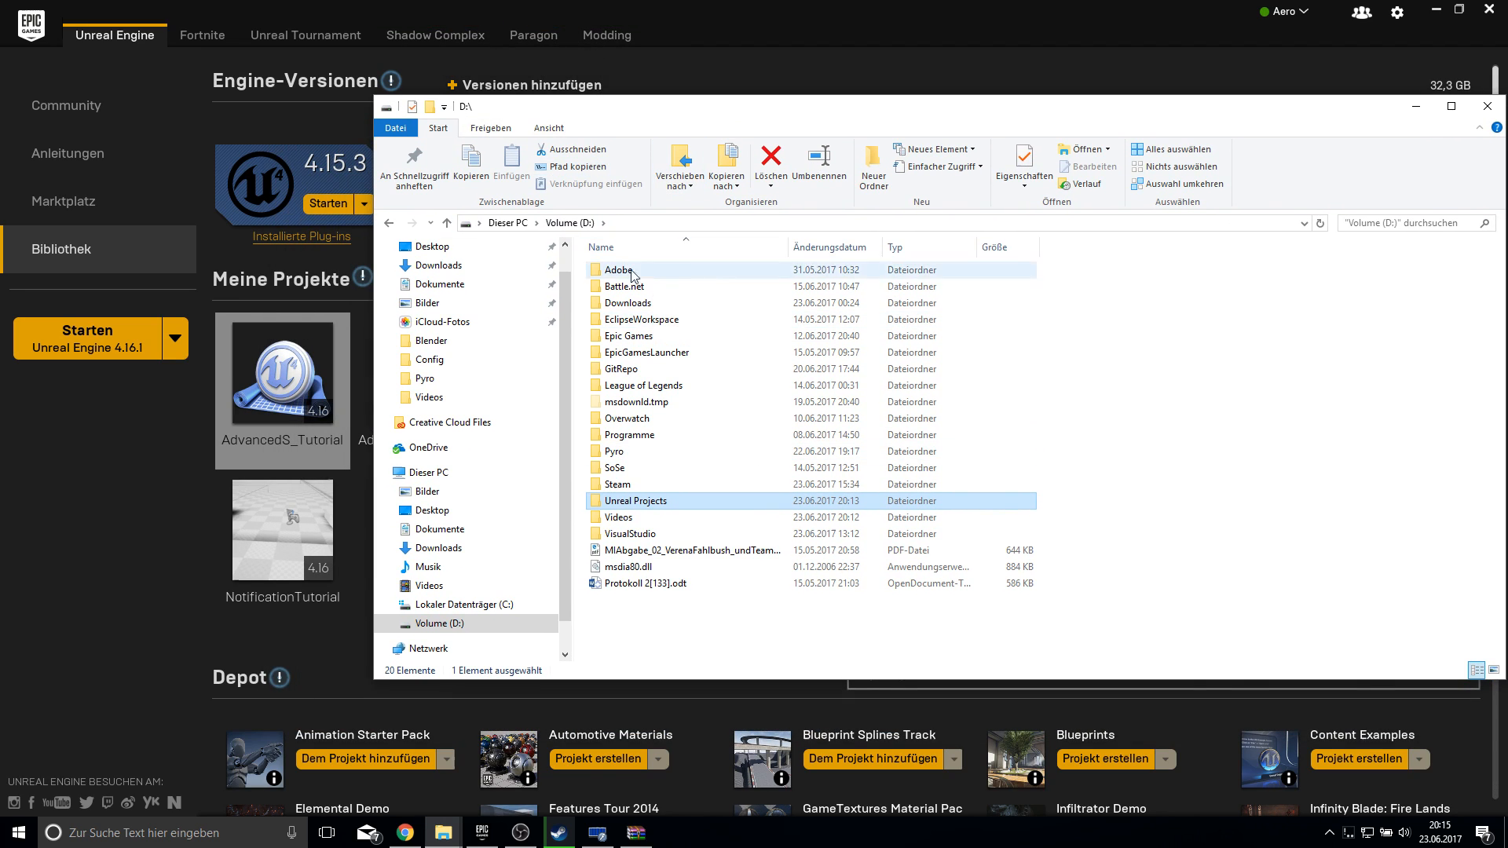
mouse_move(605, 281)
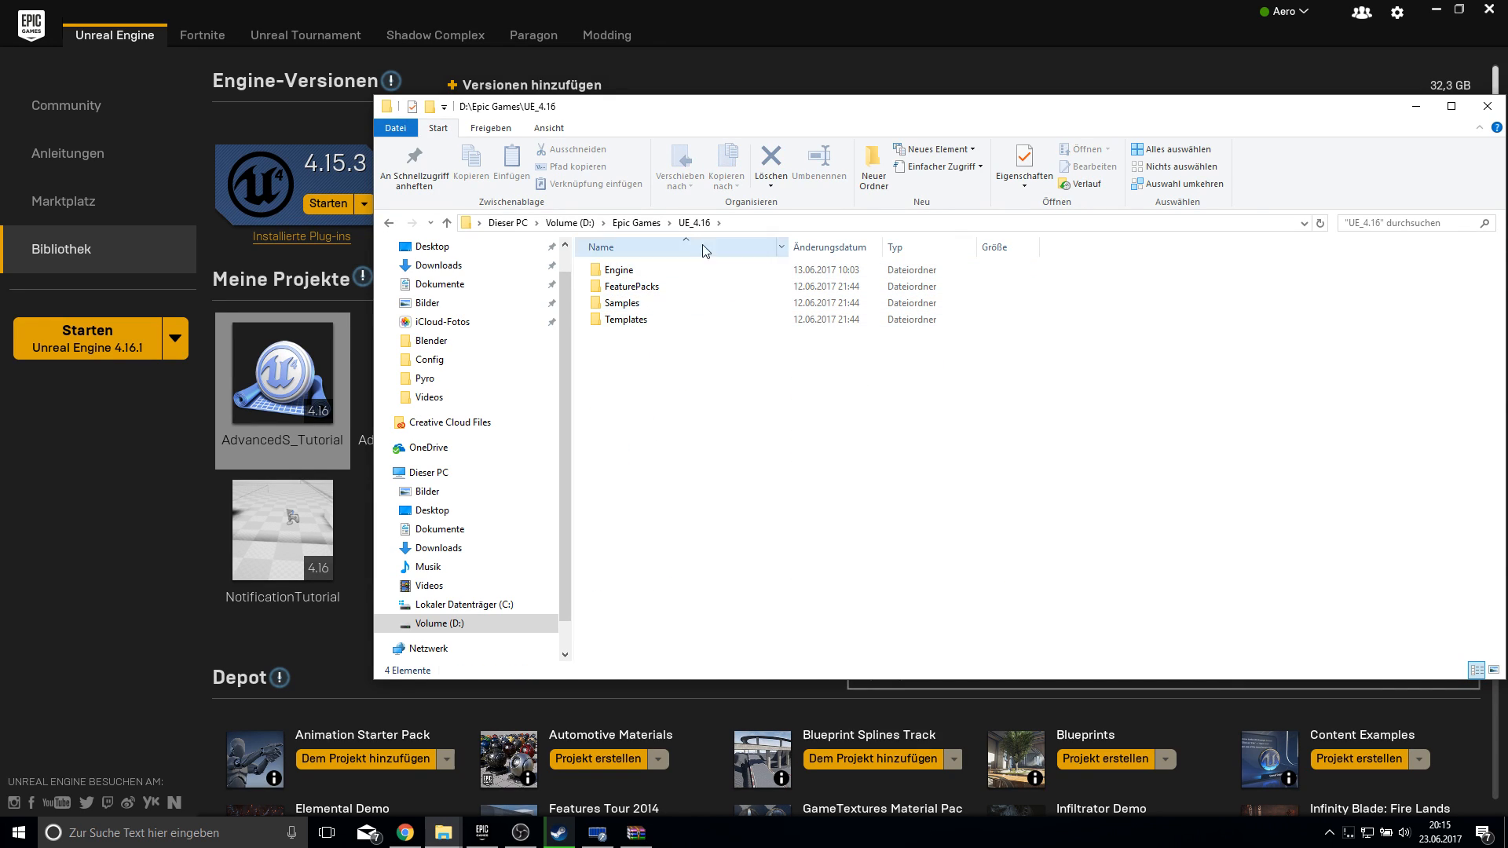
double_click(620, 270)
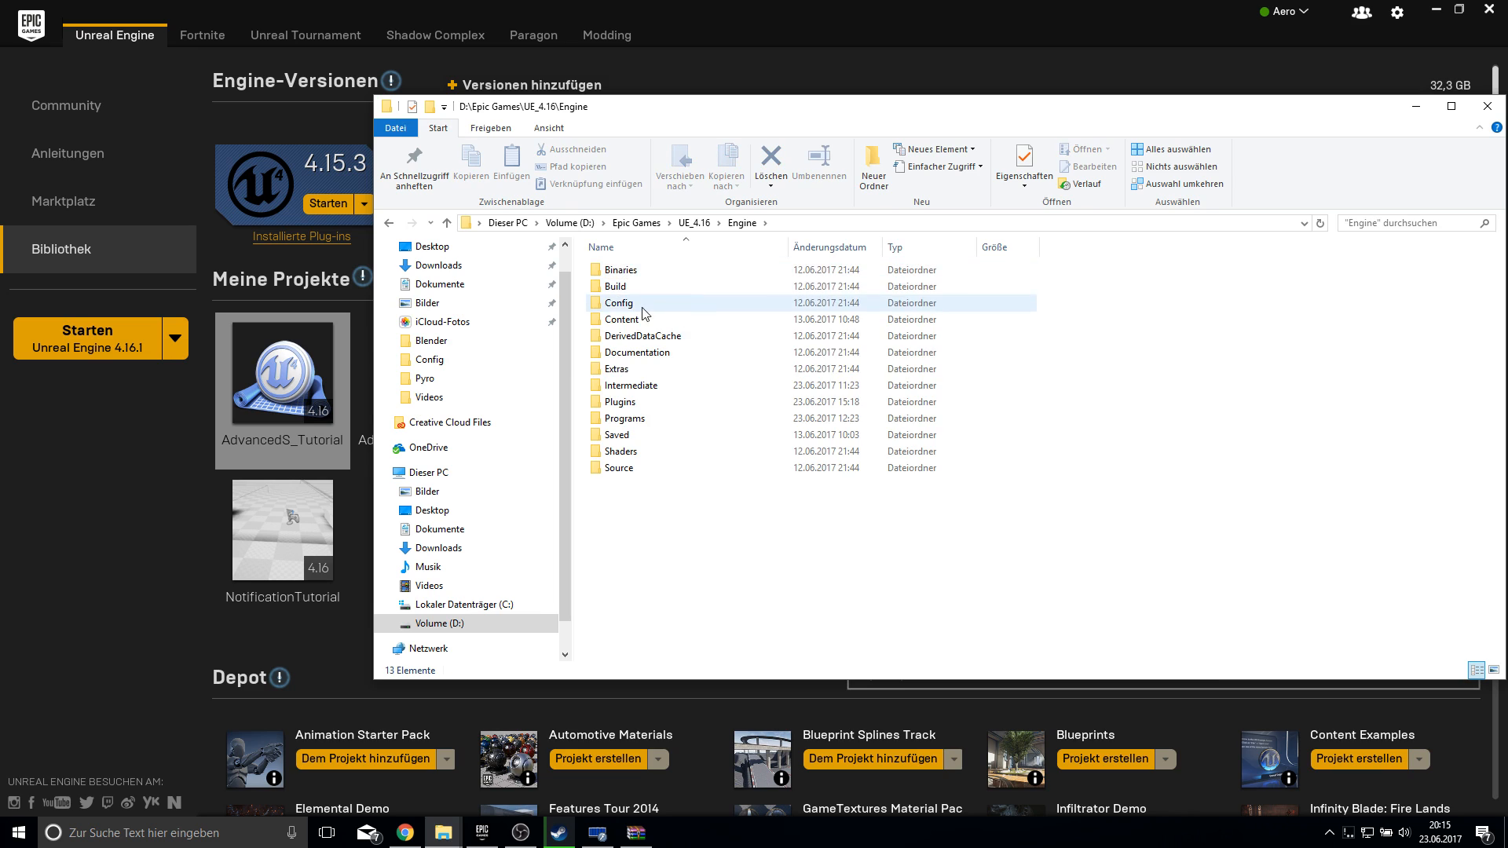
double_click(622, 402)
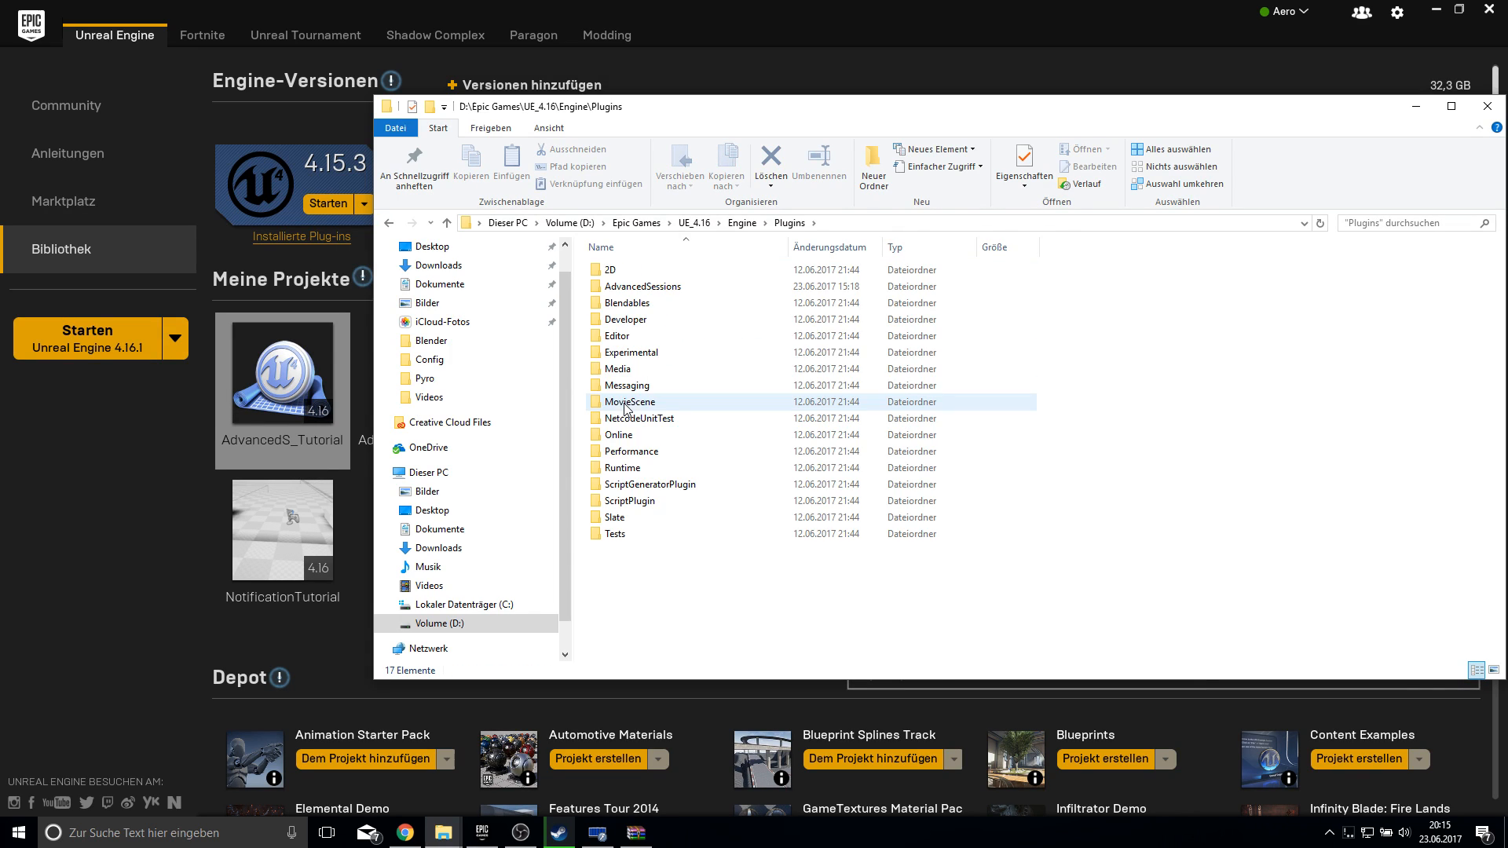
- Drag the AdvancedSessions folder from the archive into Plugins, replacing the existing one
left_click(641, 286)
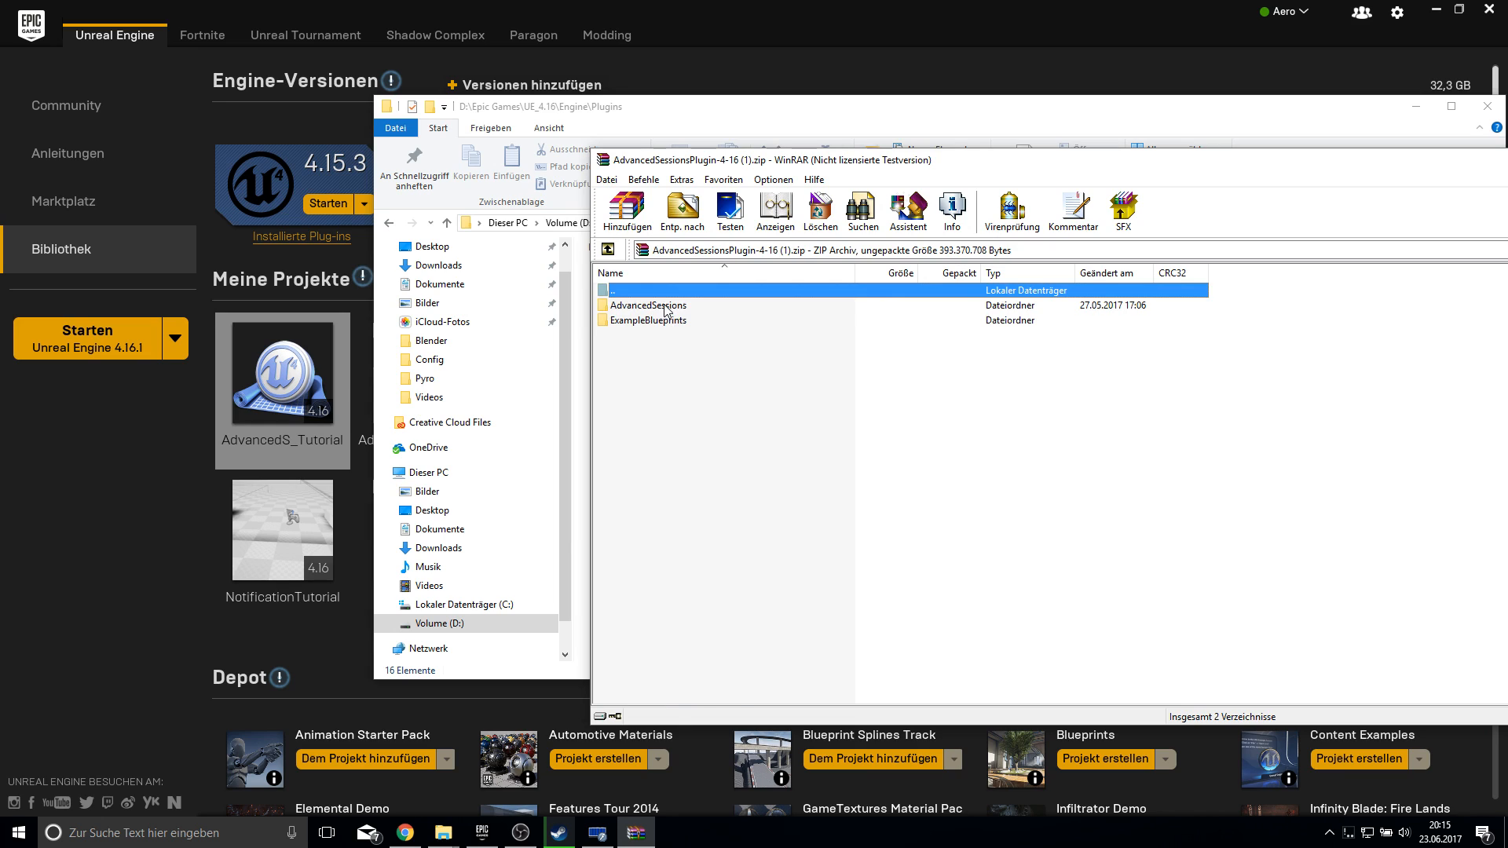
left_click(680, 210)
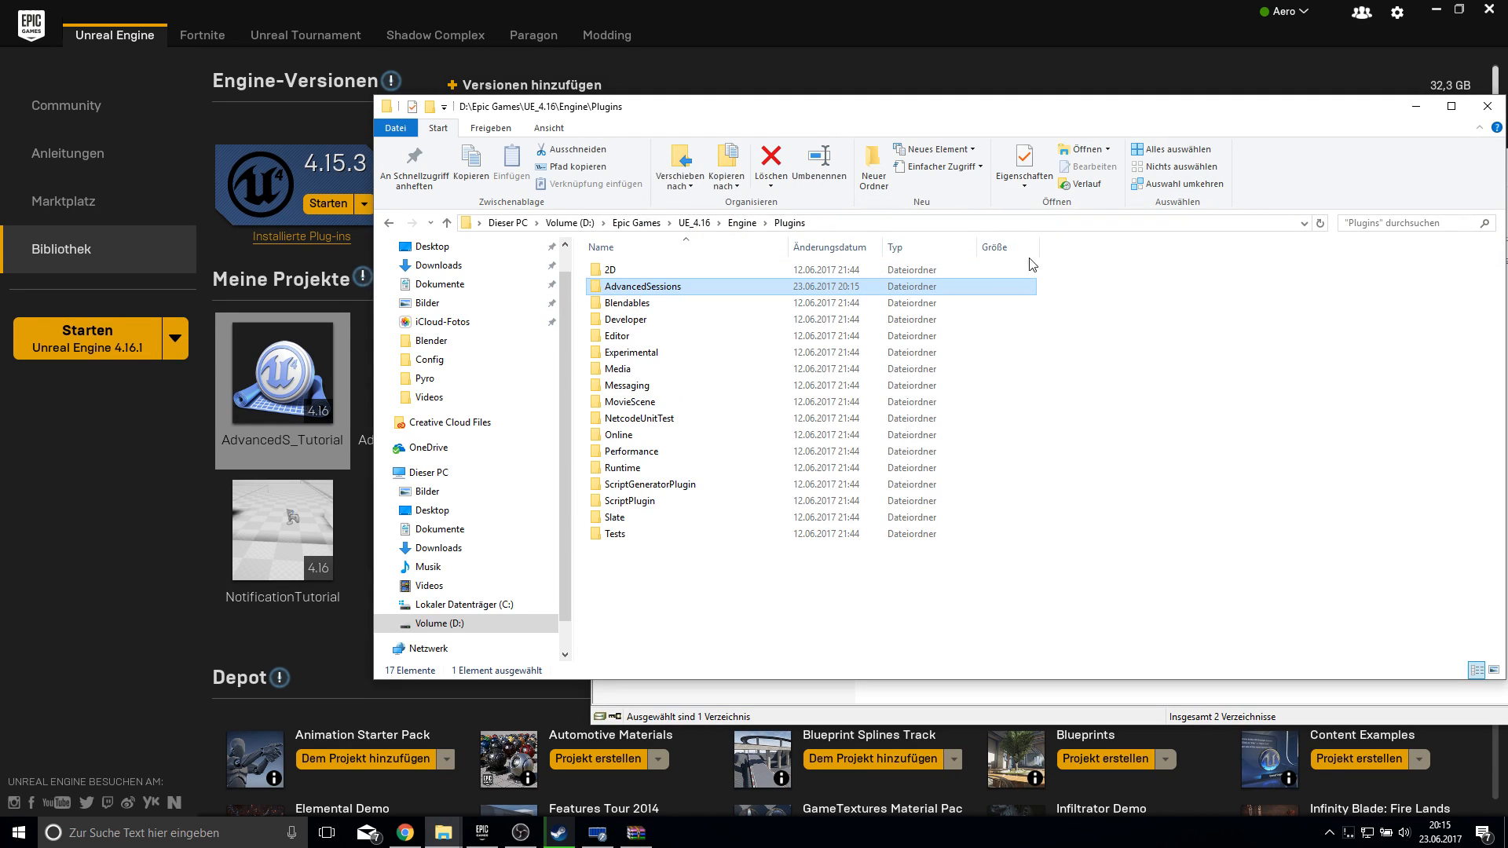
mouse_move(708, 331)
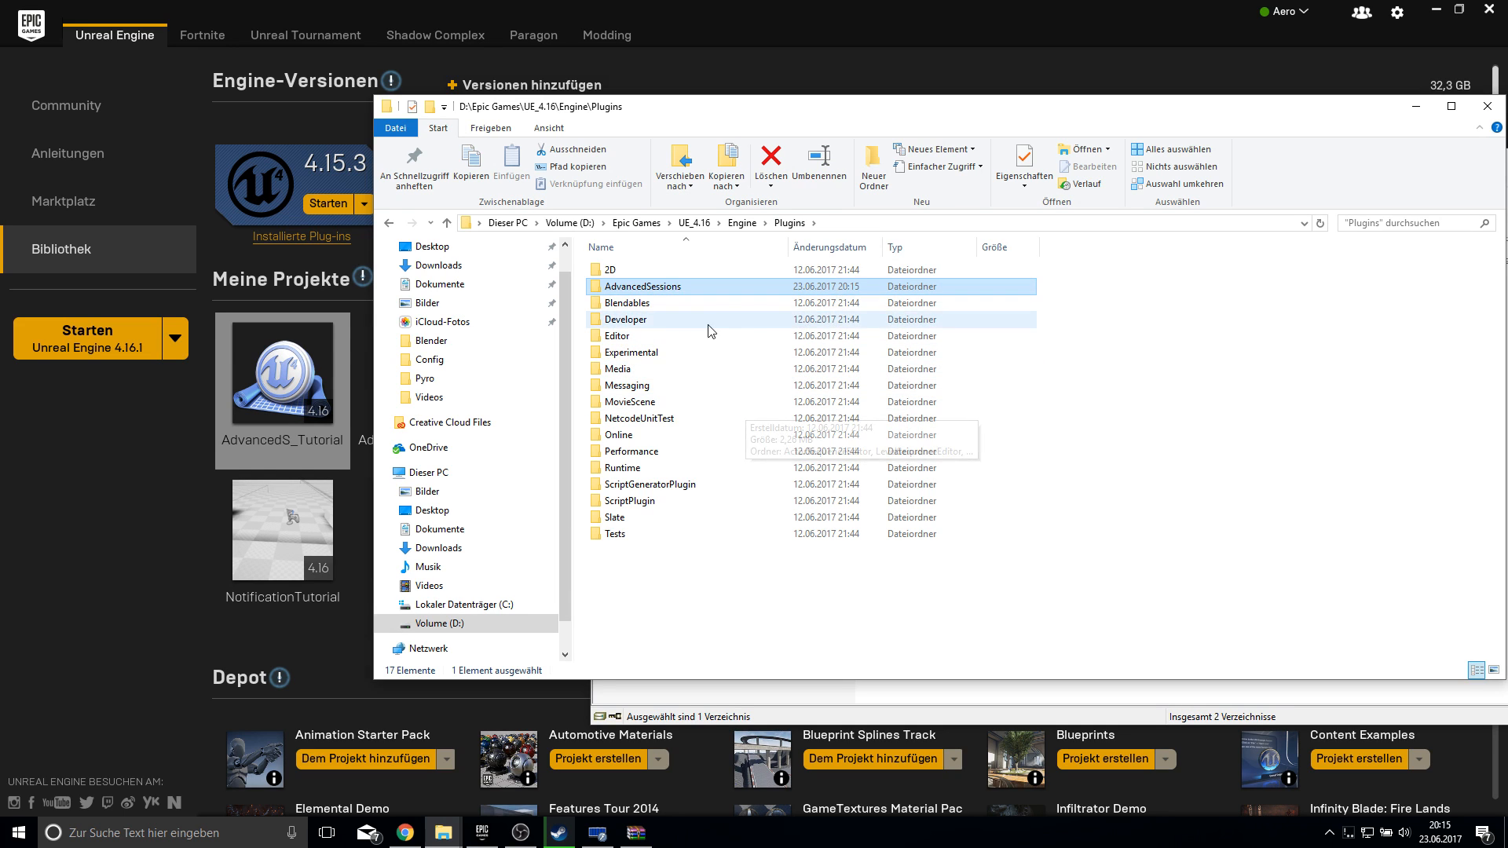
left_click(1487, 107)
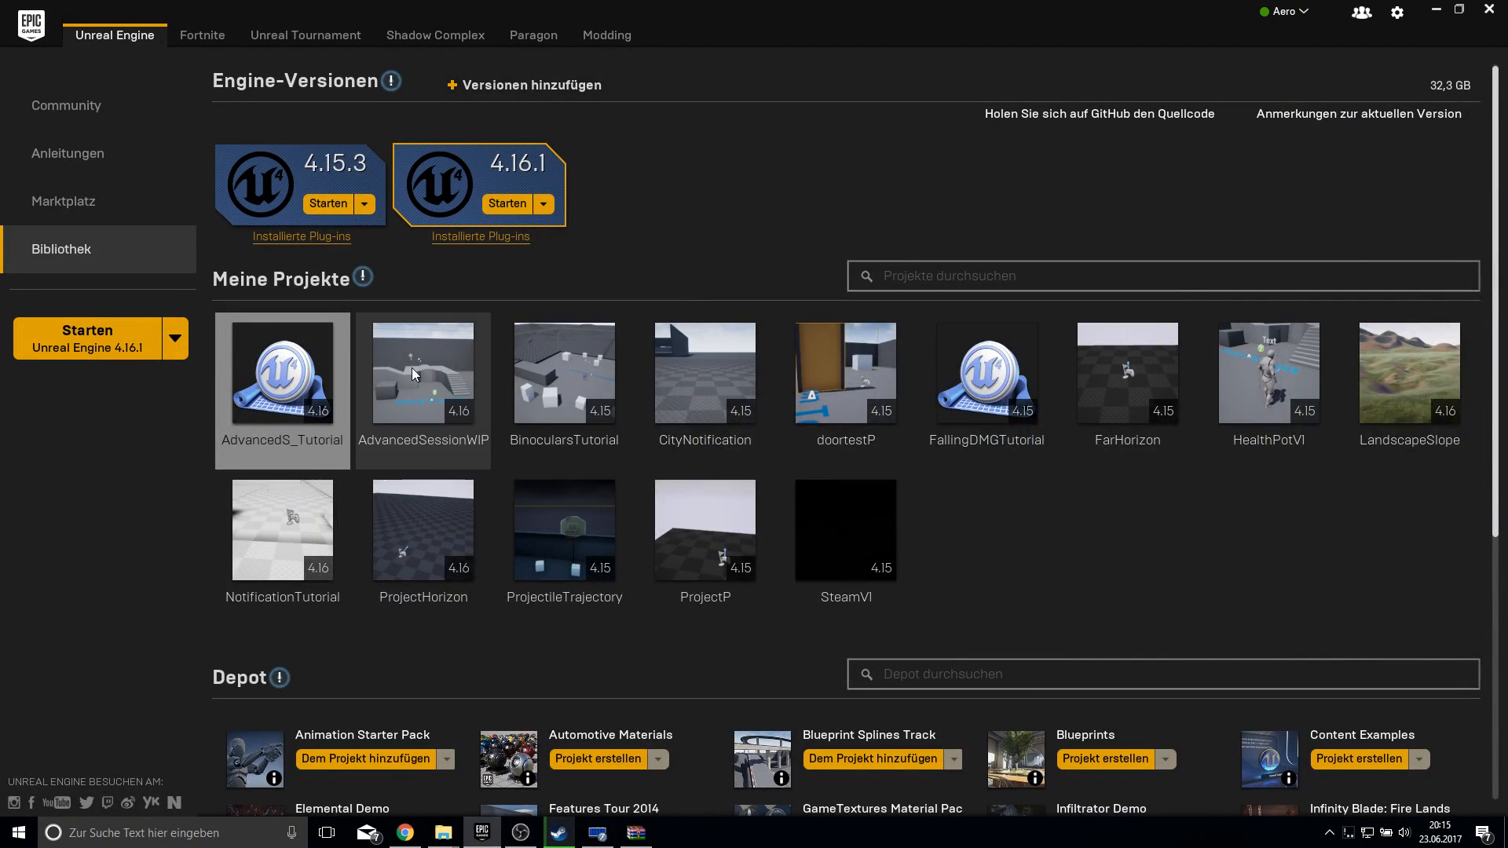
mouse_move(422, 394)
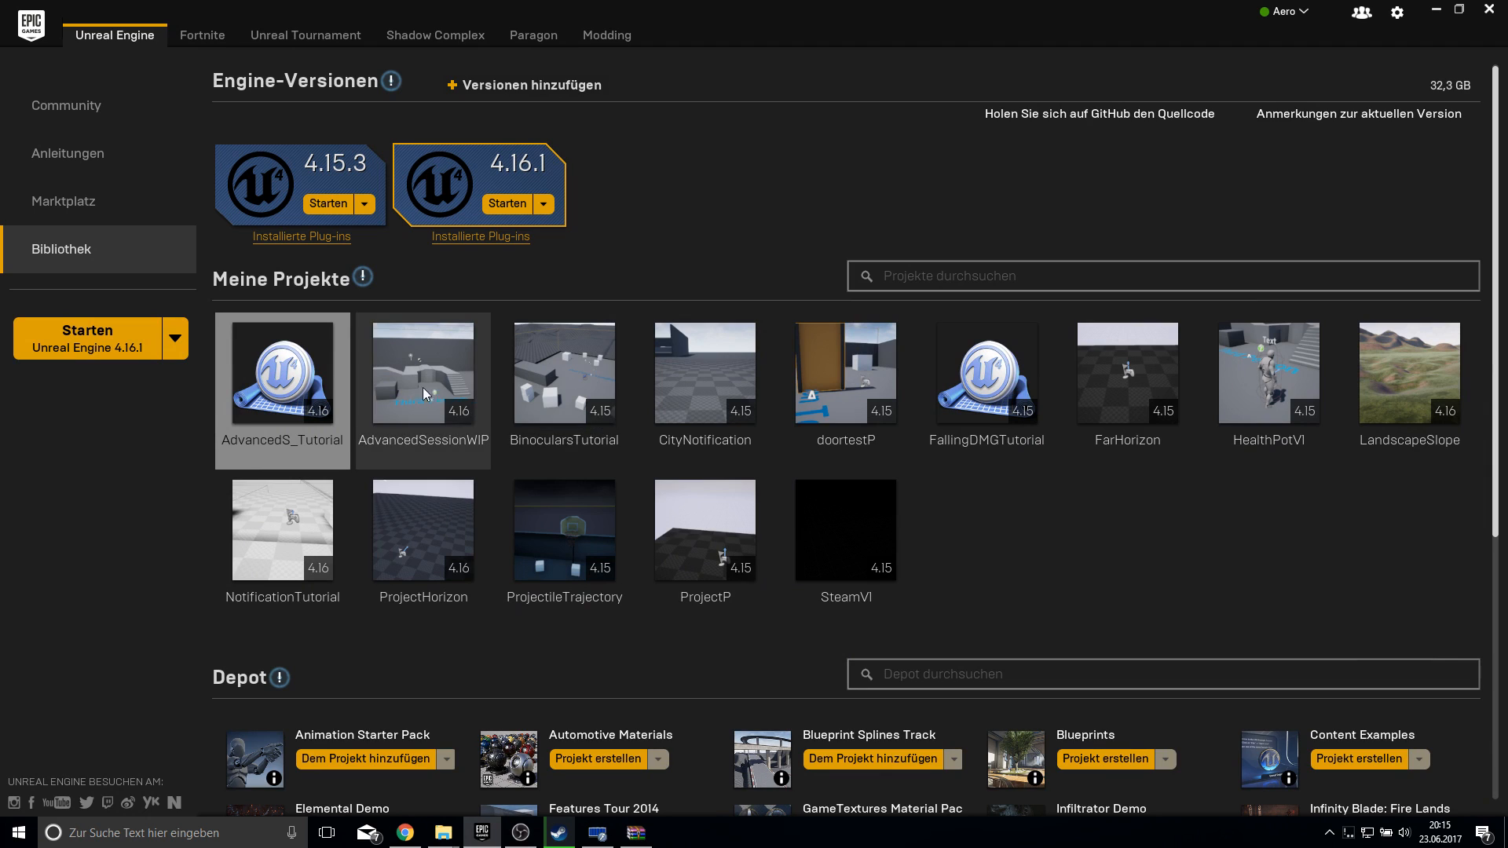
mouse_move(423, 411)
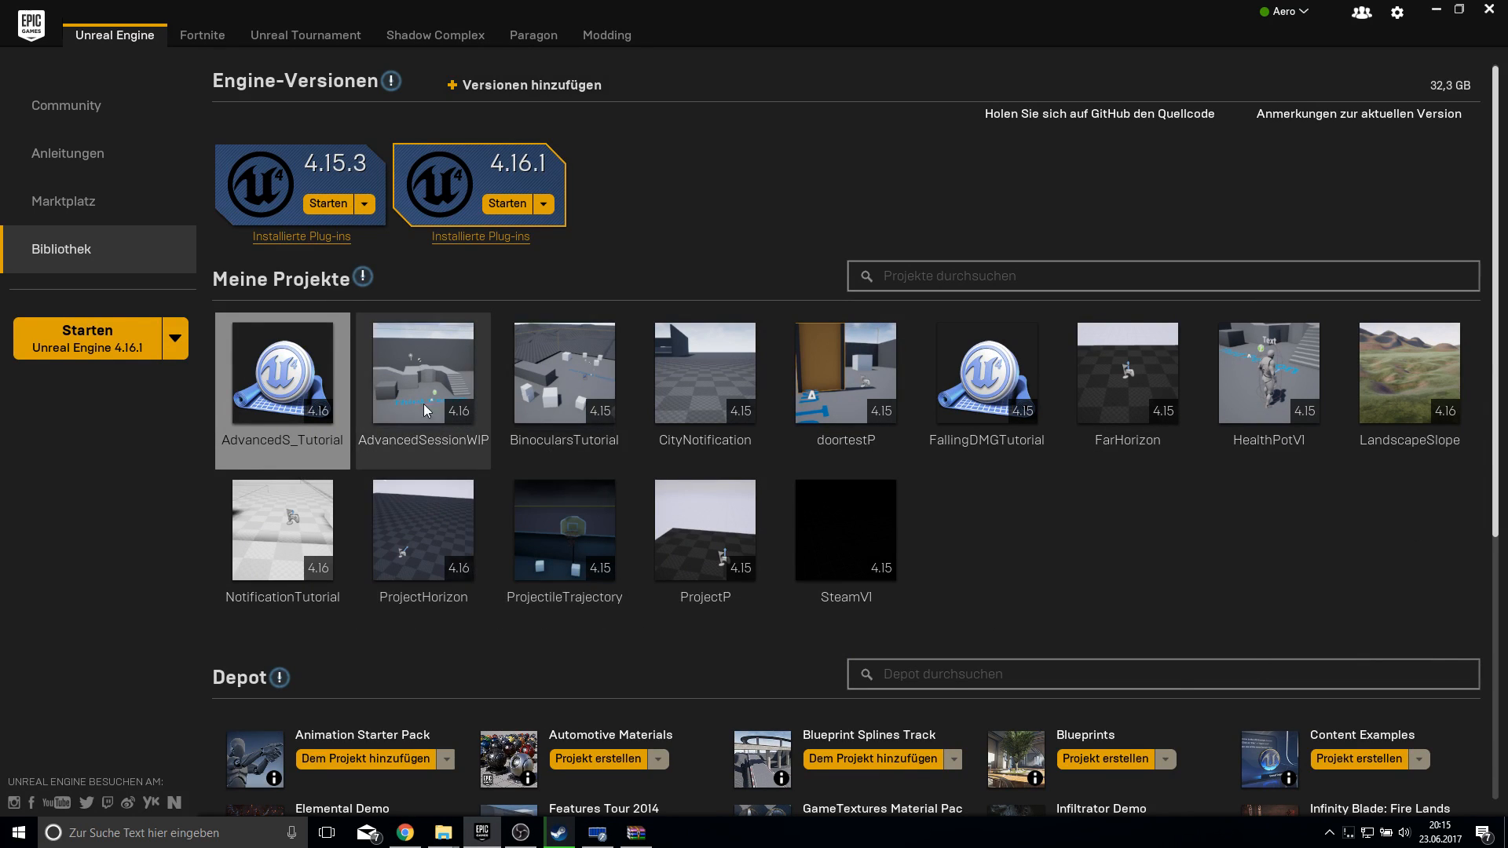
mouse_move(322, 428)
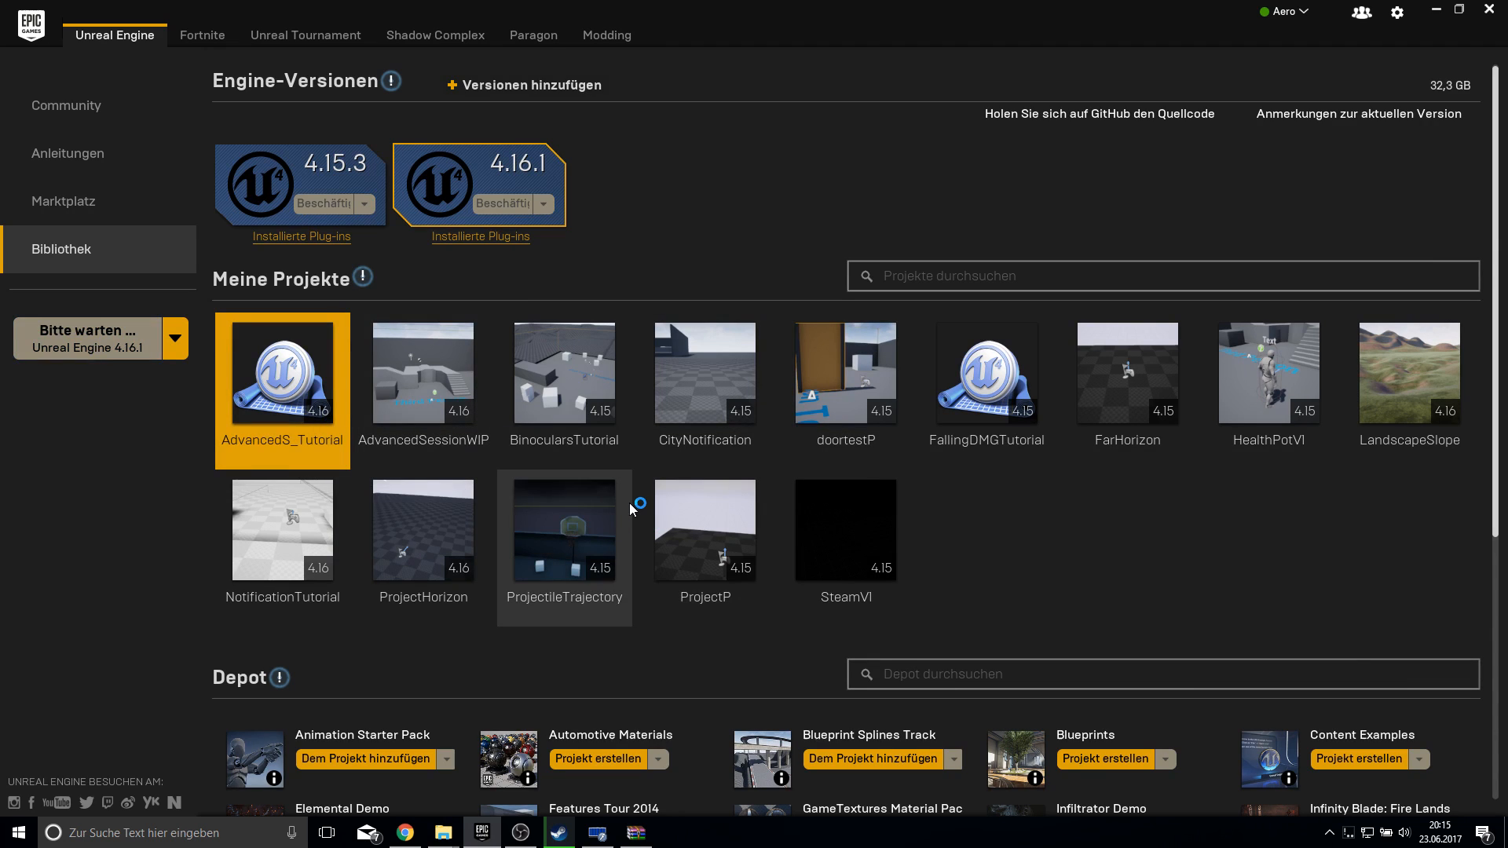
mouse_move(565, 531)
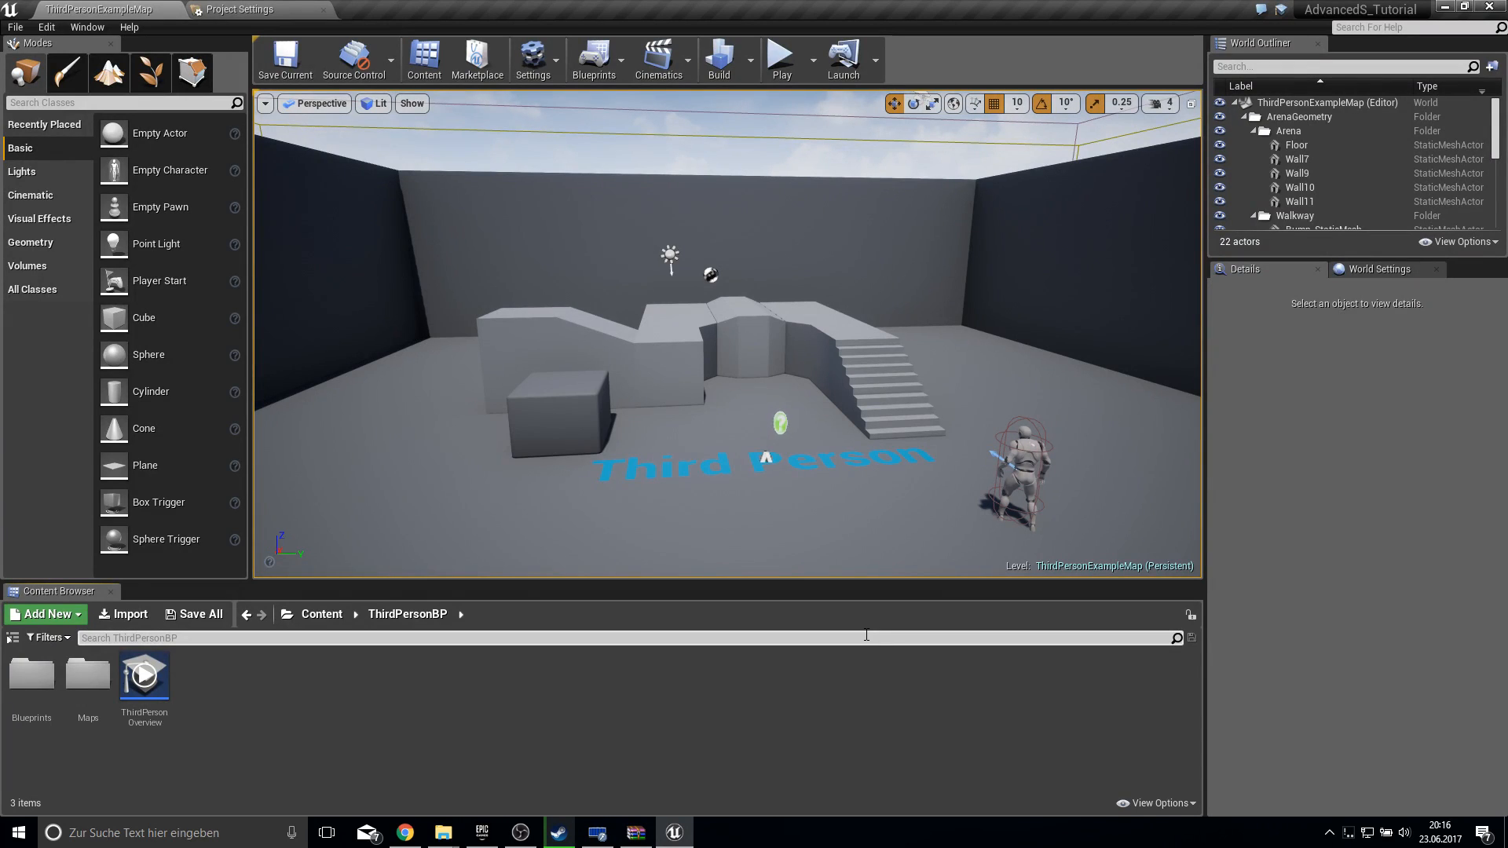
mouse_move(822, 590)
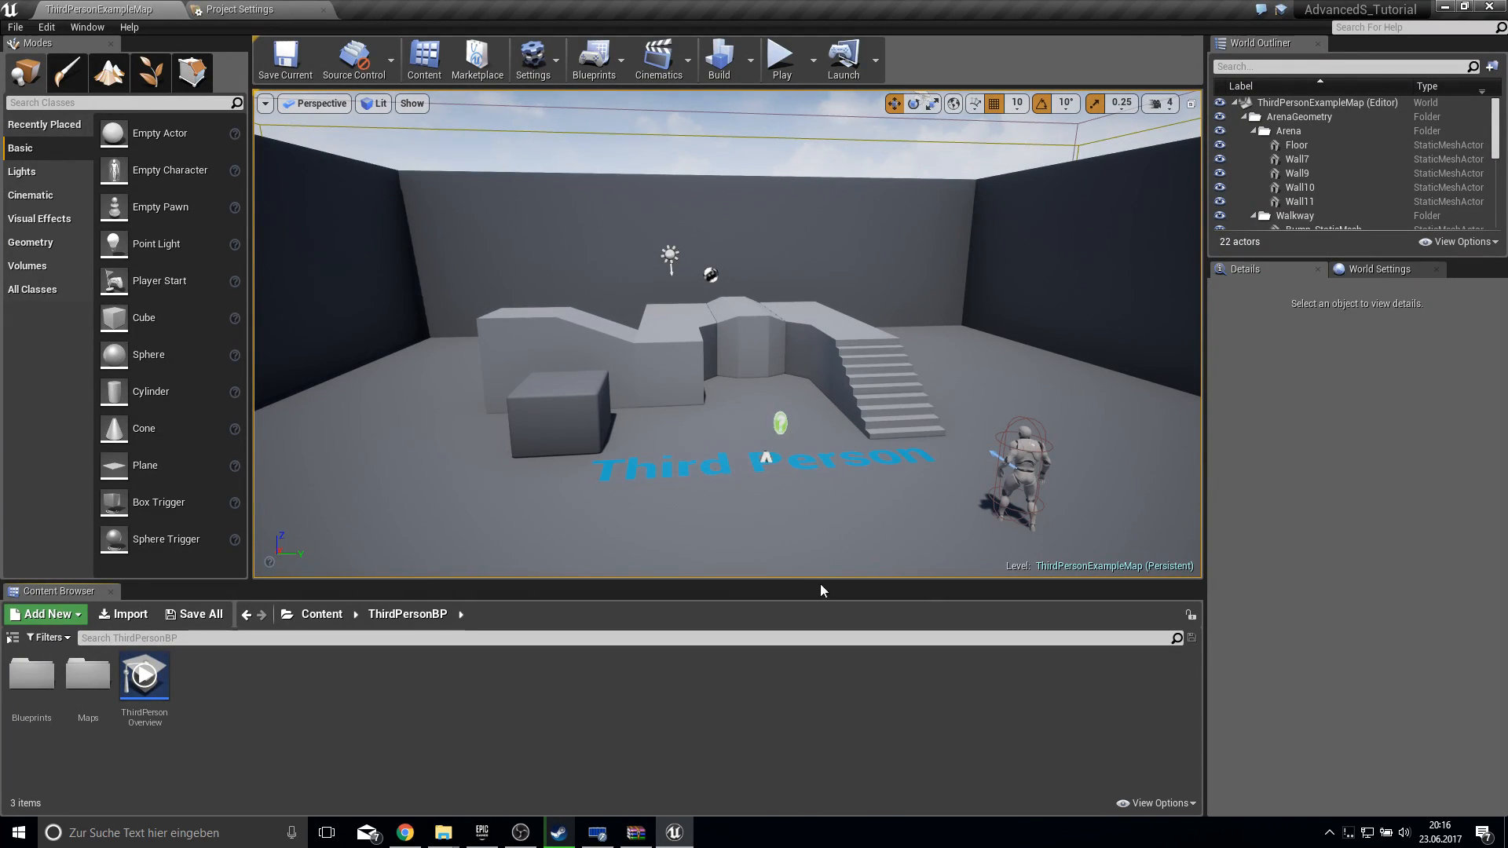
mouse_move(46, 26)
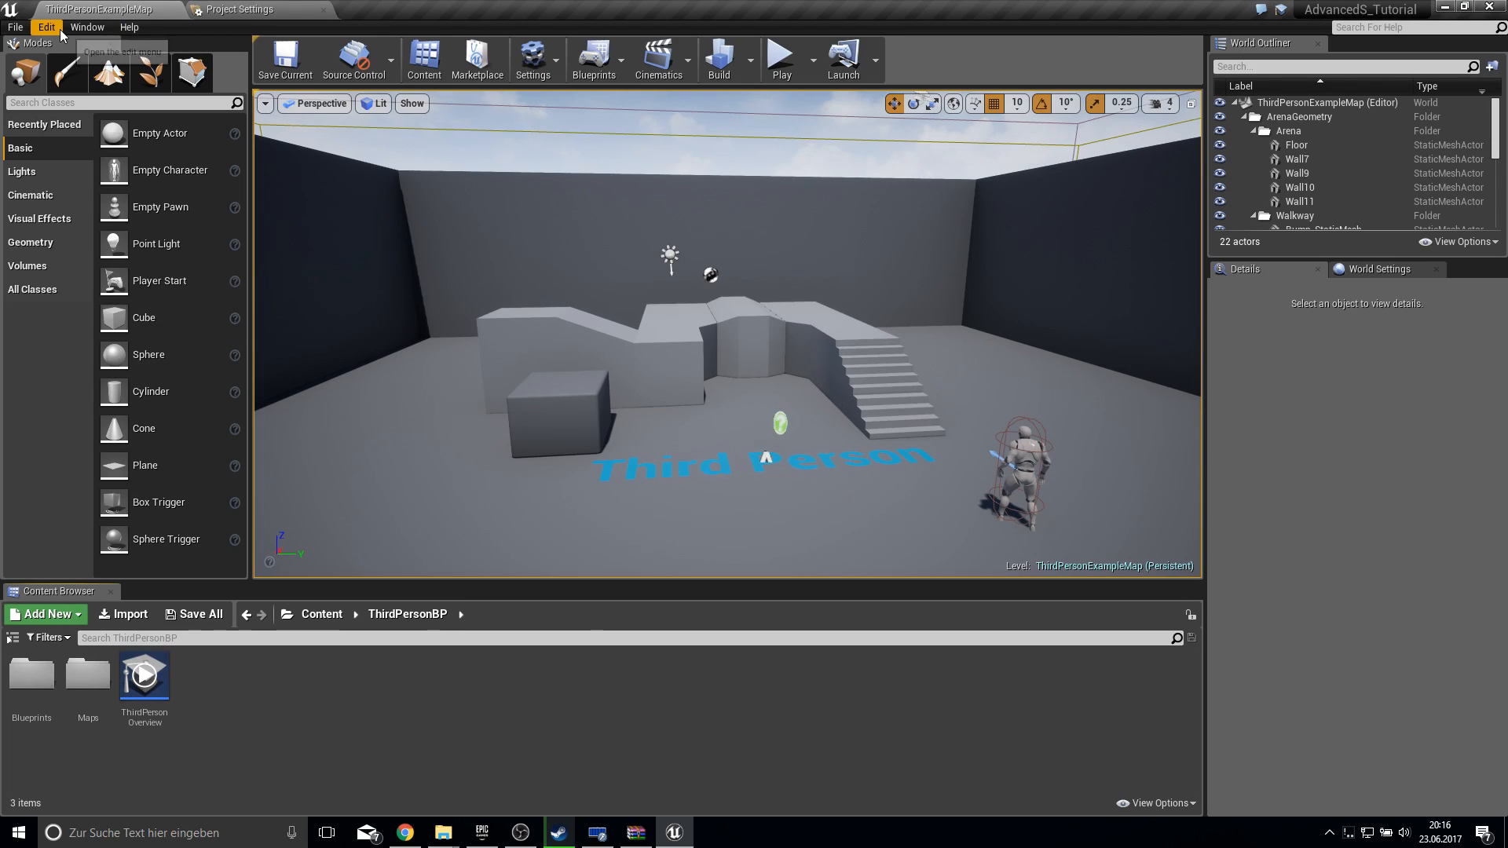
- Open Edit > Plugins and enable the Advanced Sessions plugin for this project
left_click(86, 26)
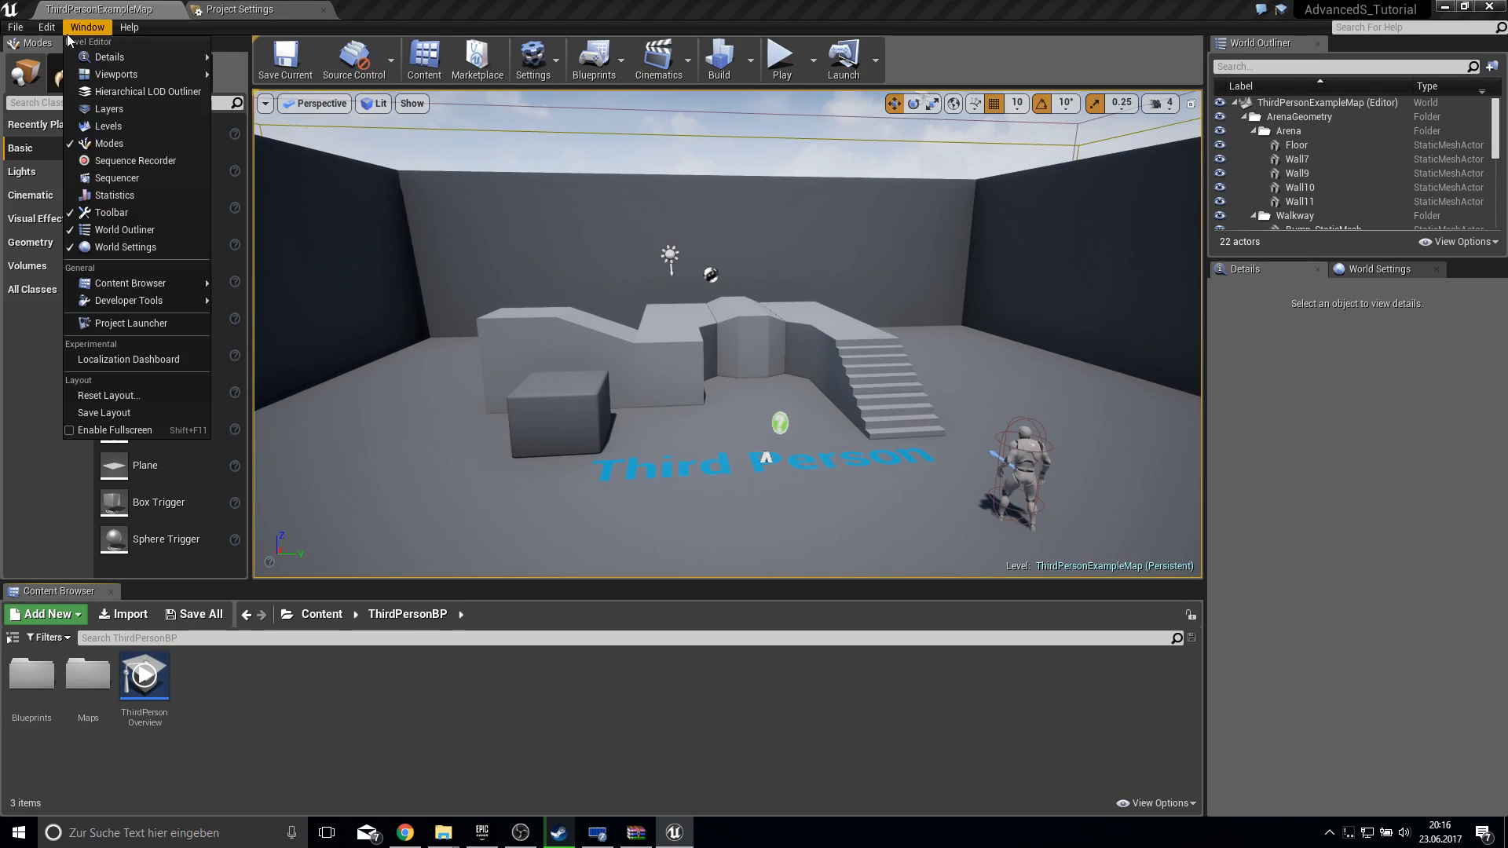
left_click(46, 26)
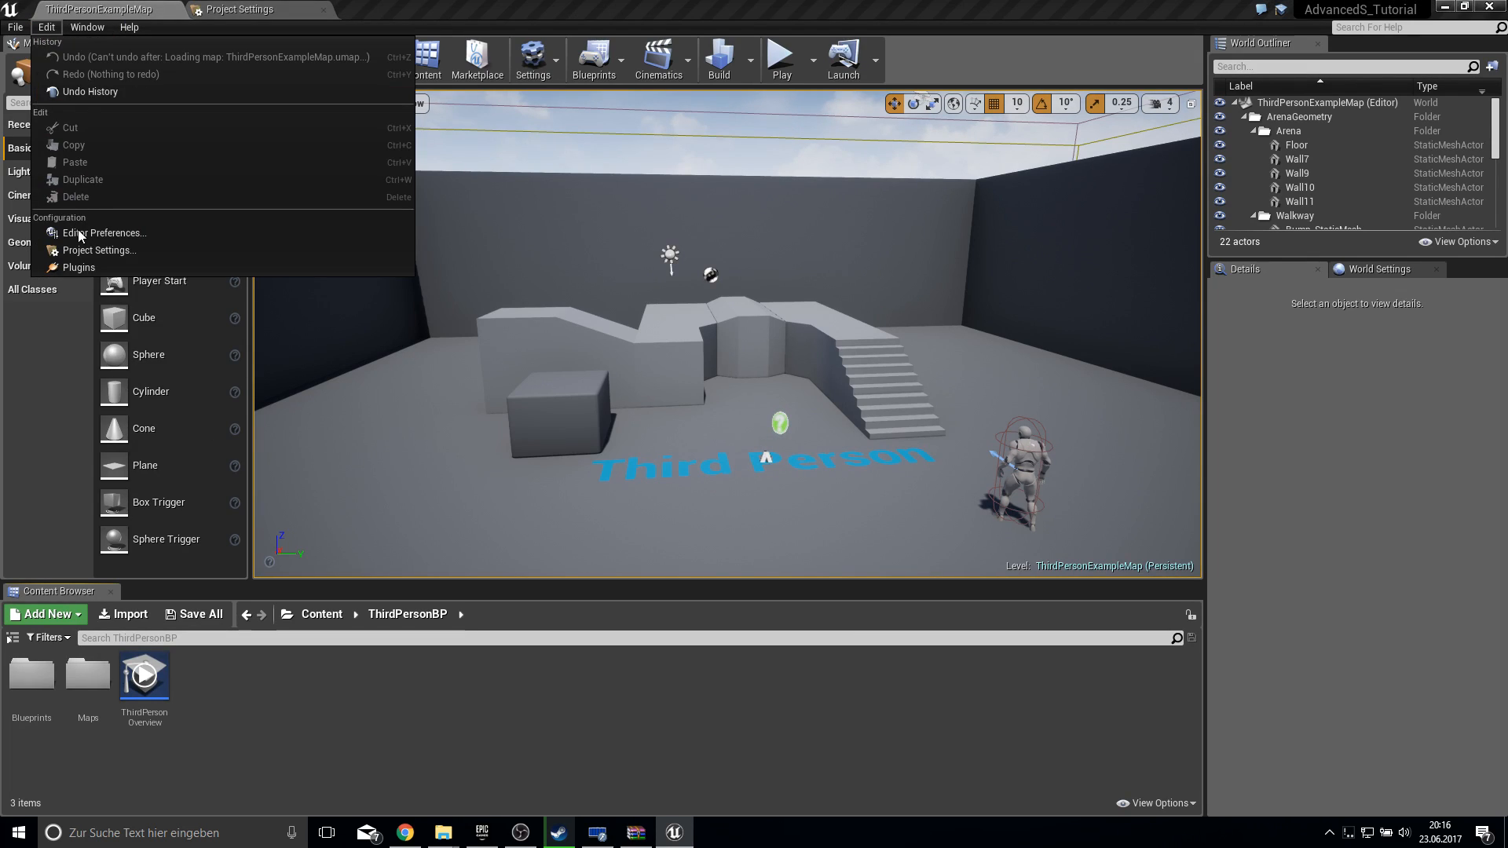
left_click(77, 267)
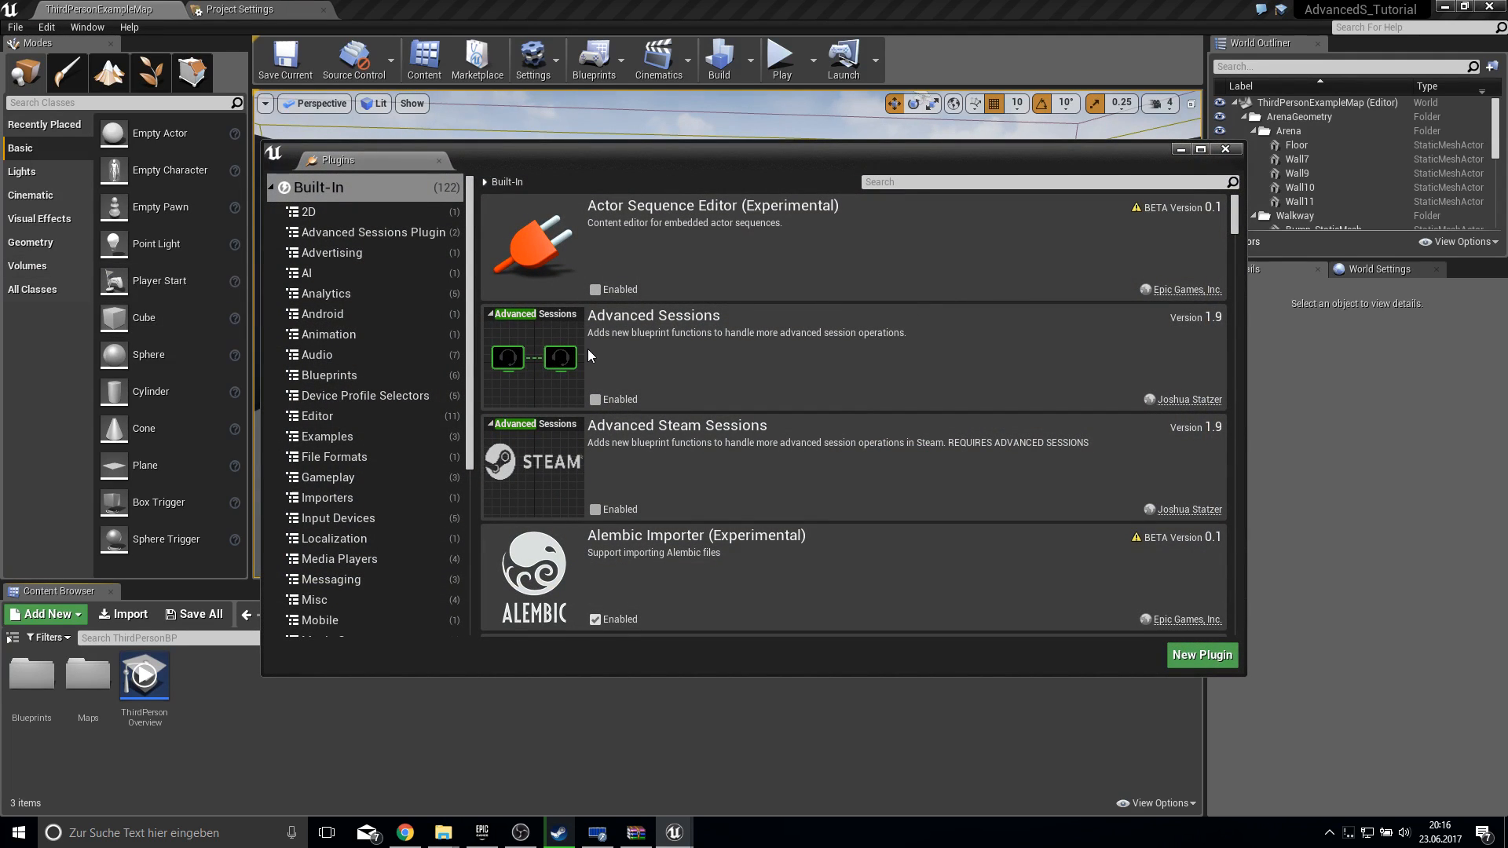
mouse_move(595, 399)
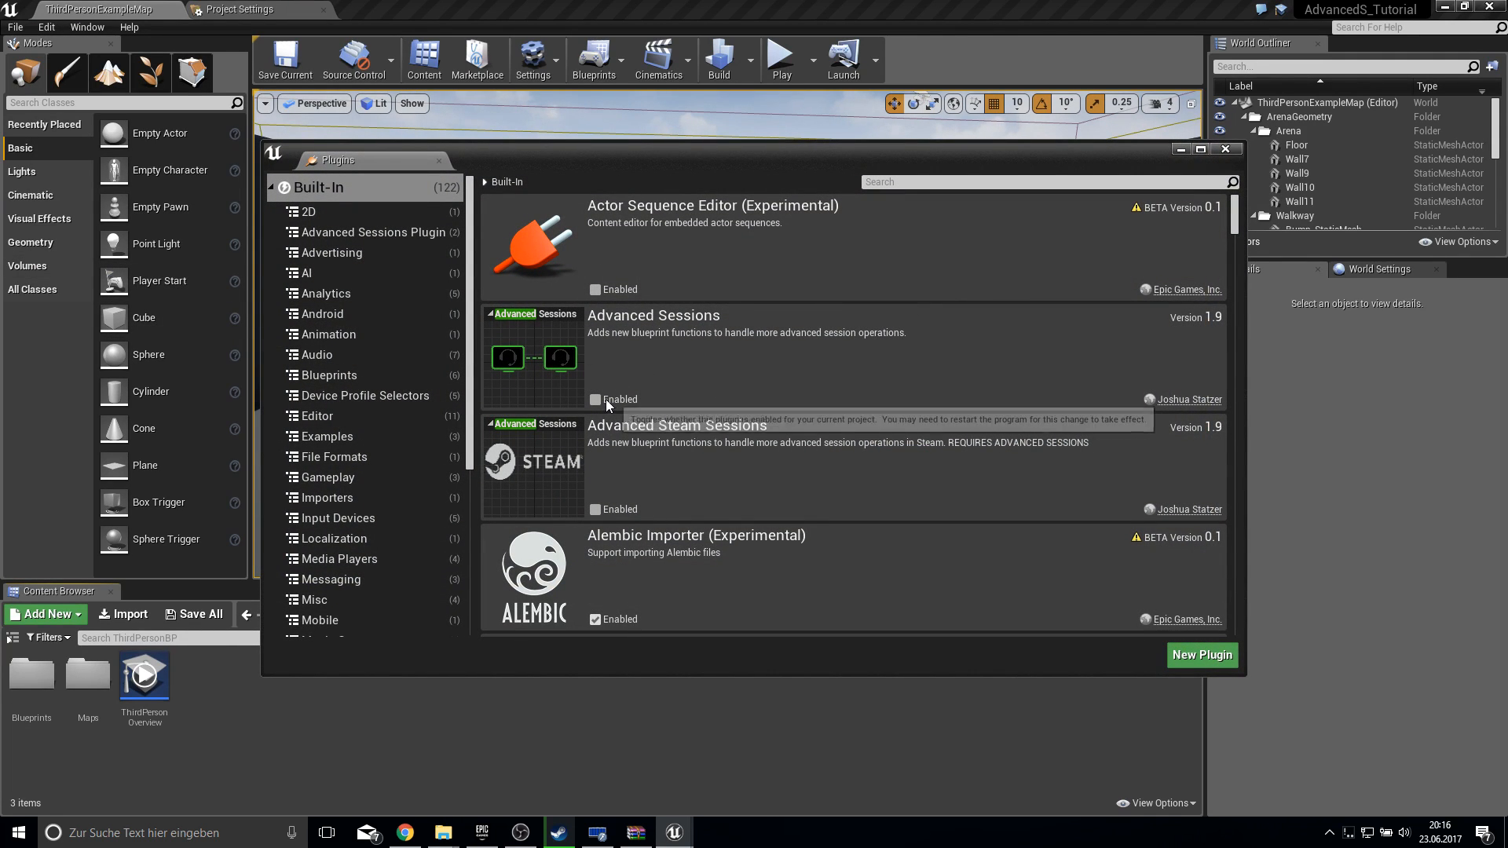
mouse_move(596, 406)
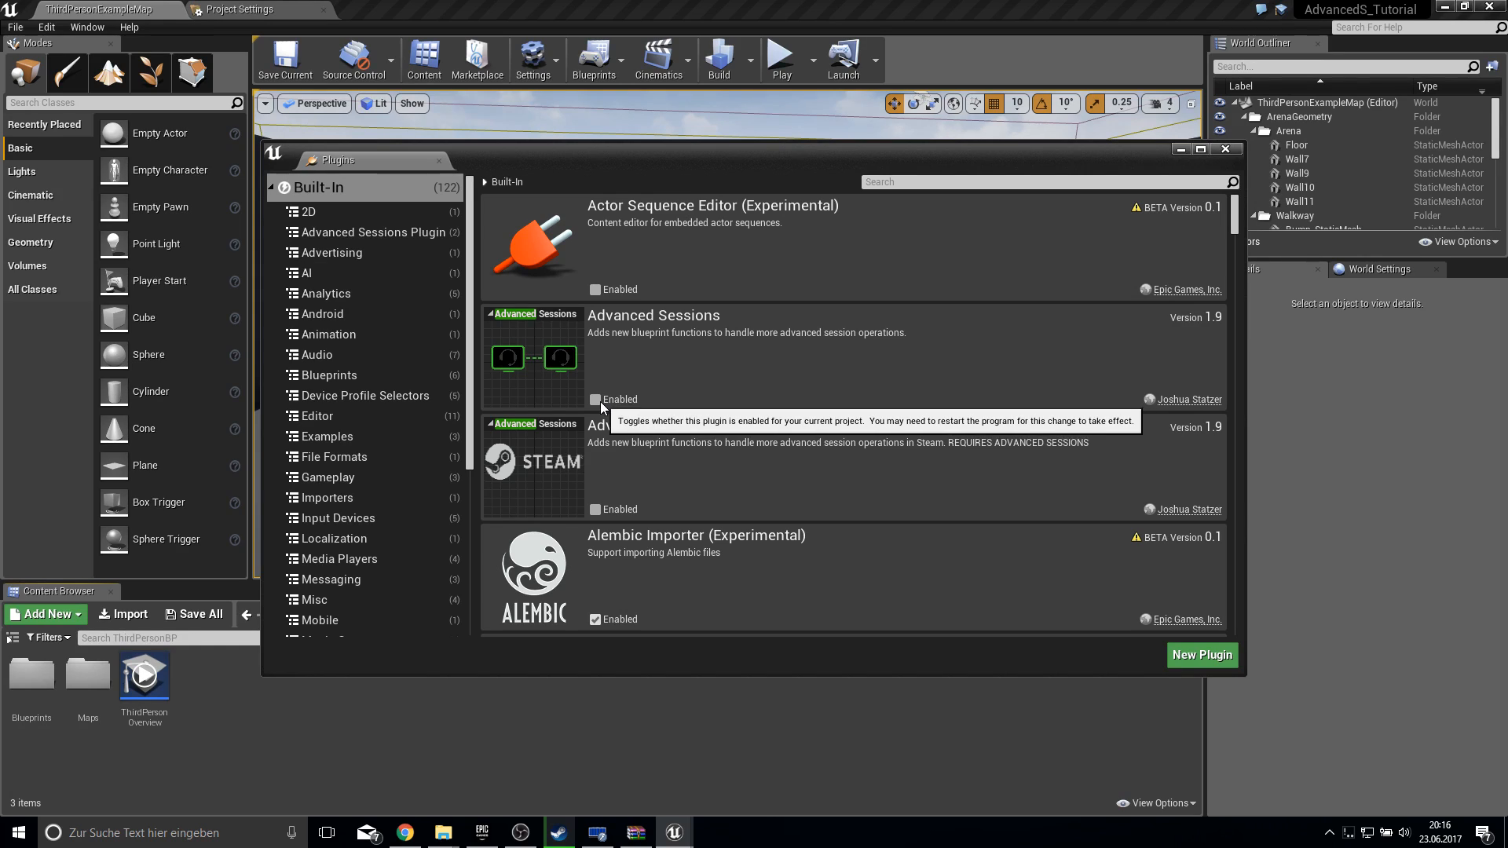
left_click(595, 399)
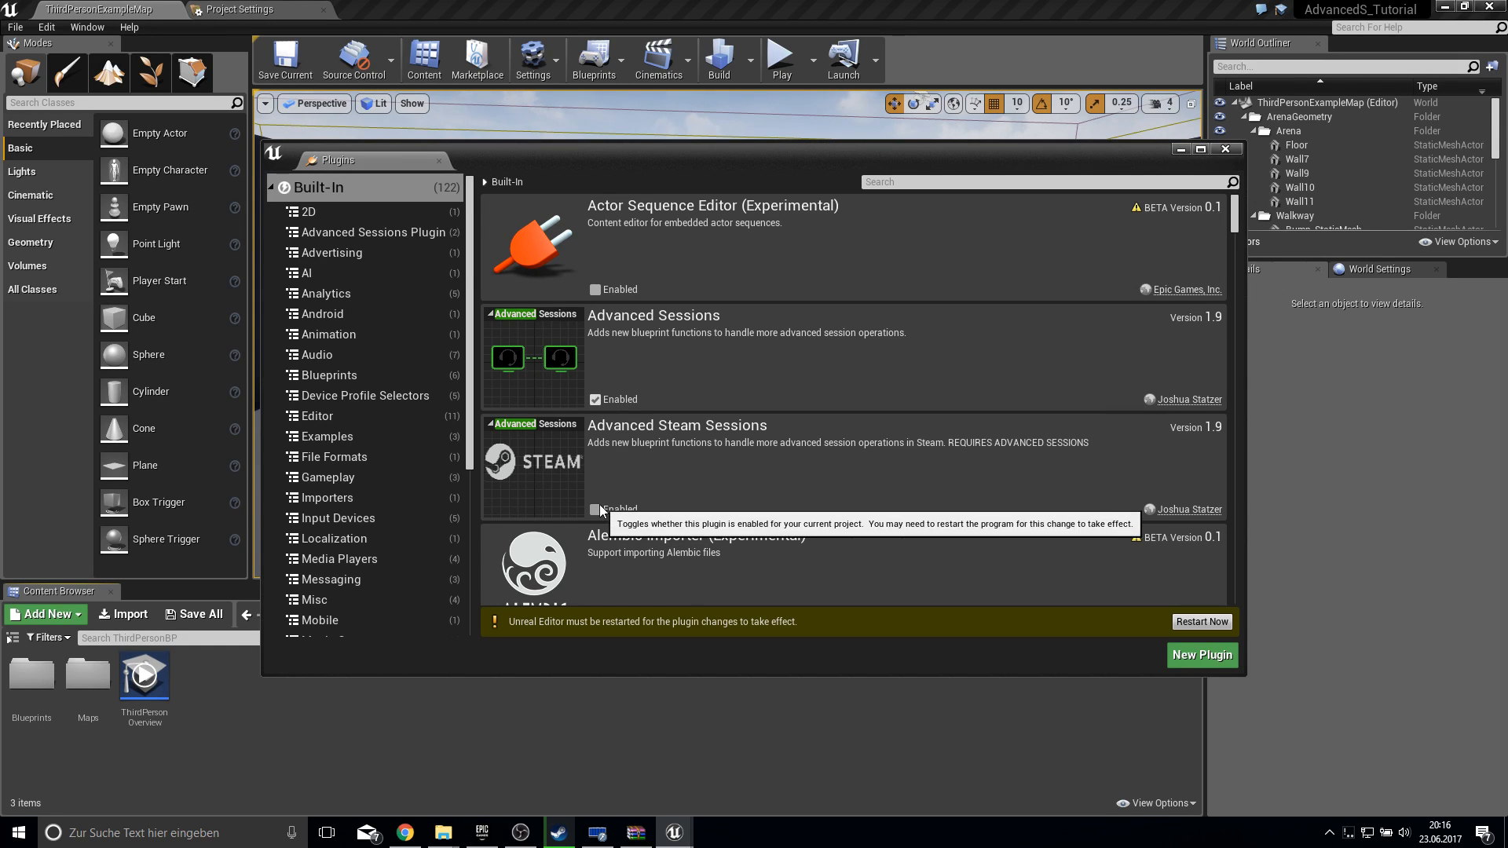
mouse_move(609, 440)
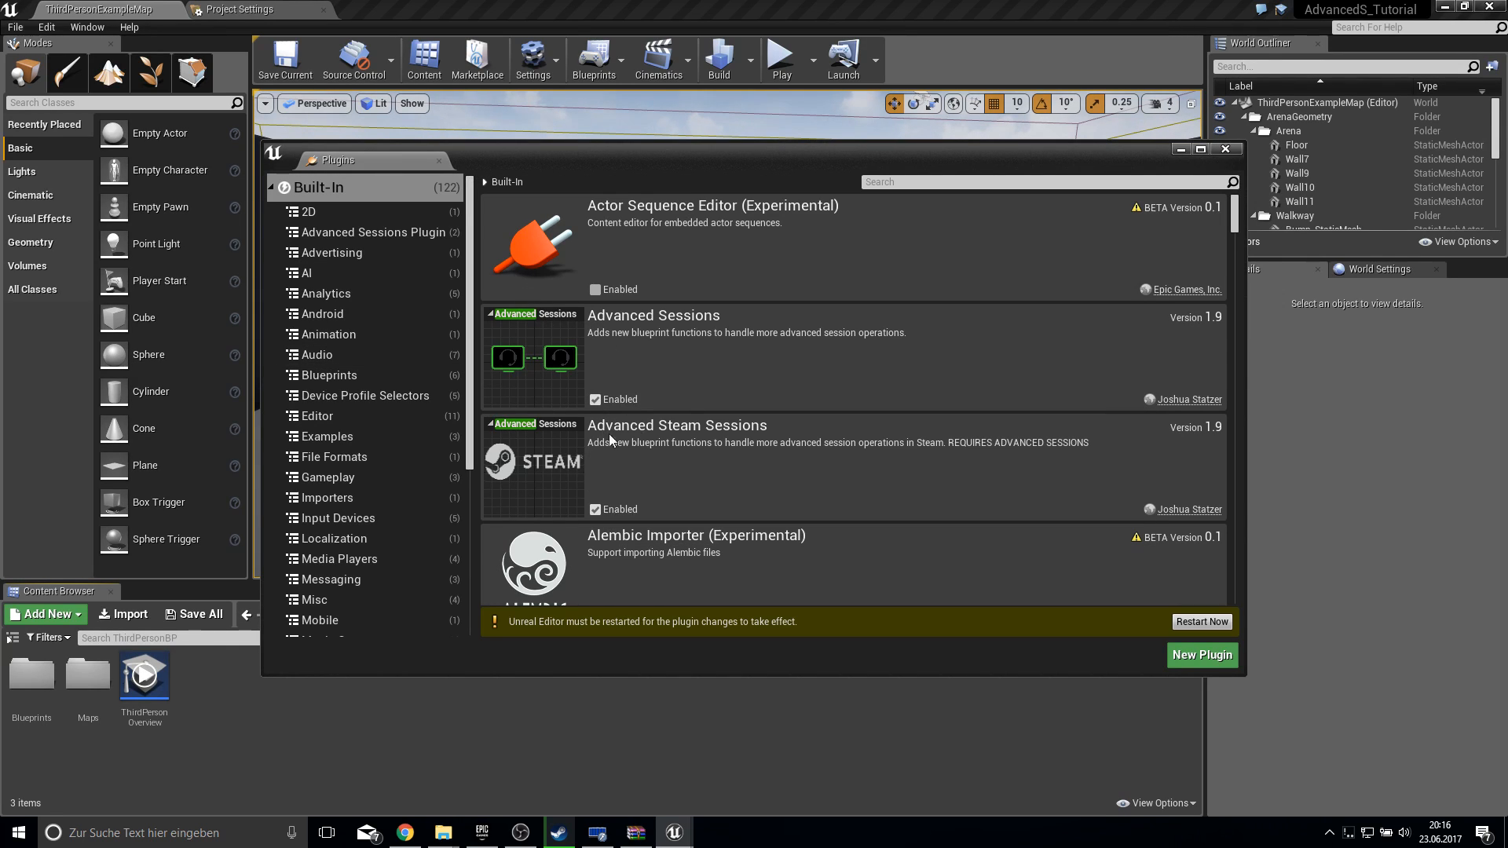
mouse_move(618, 480)
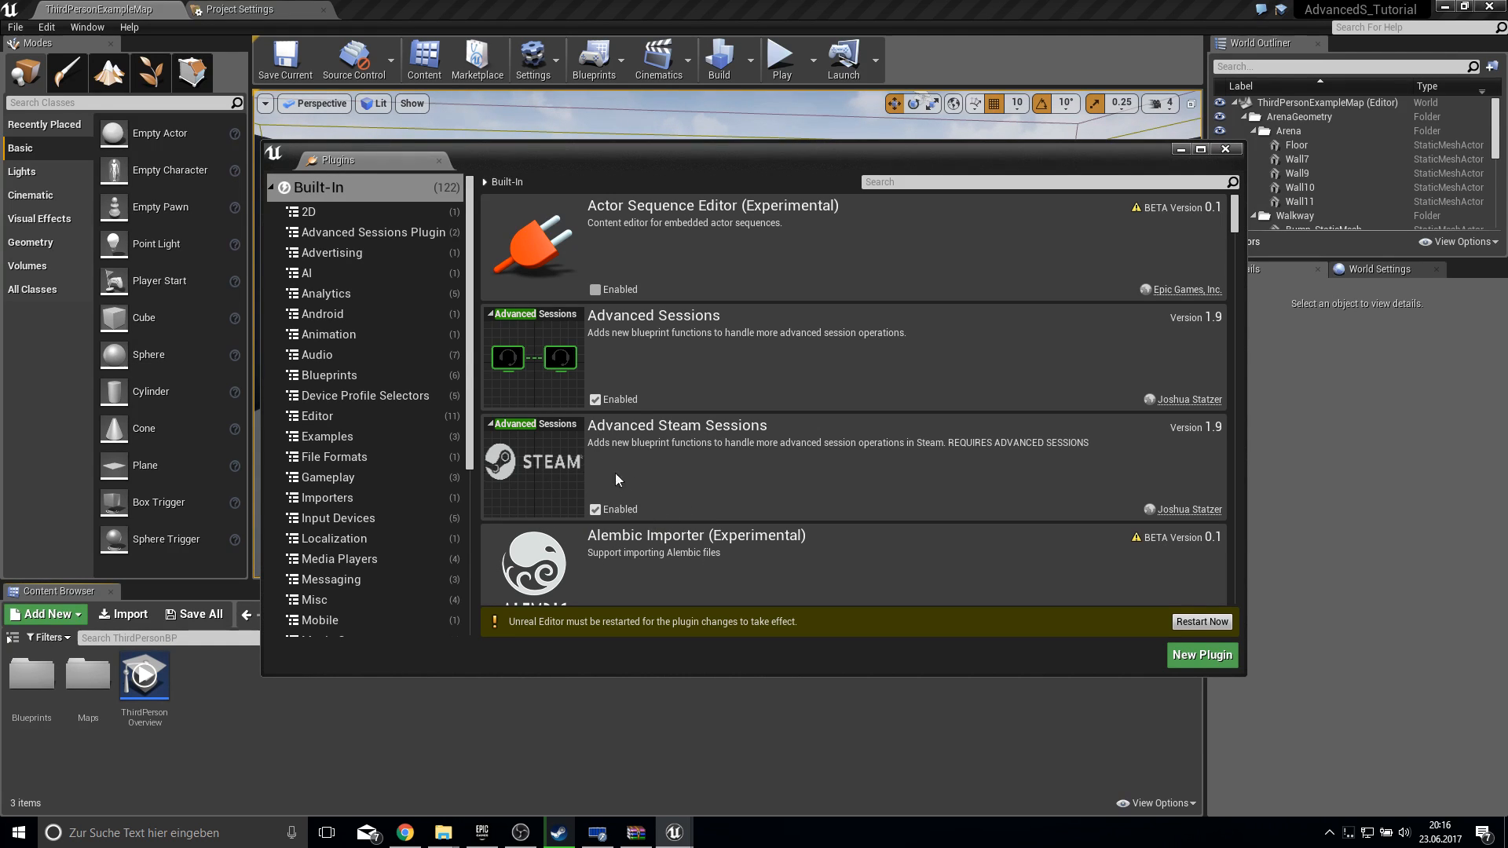
mouse_move(1080, 258)
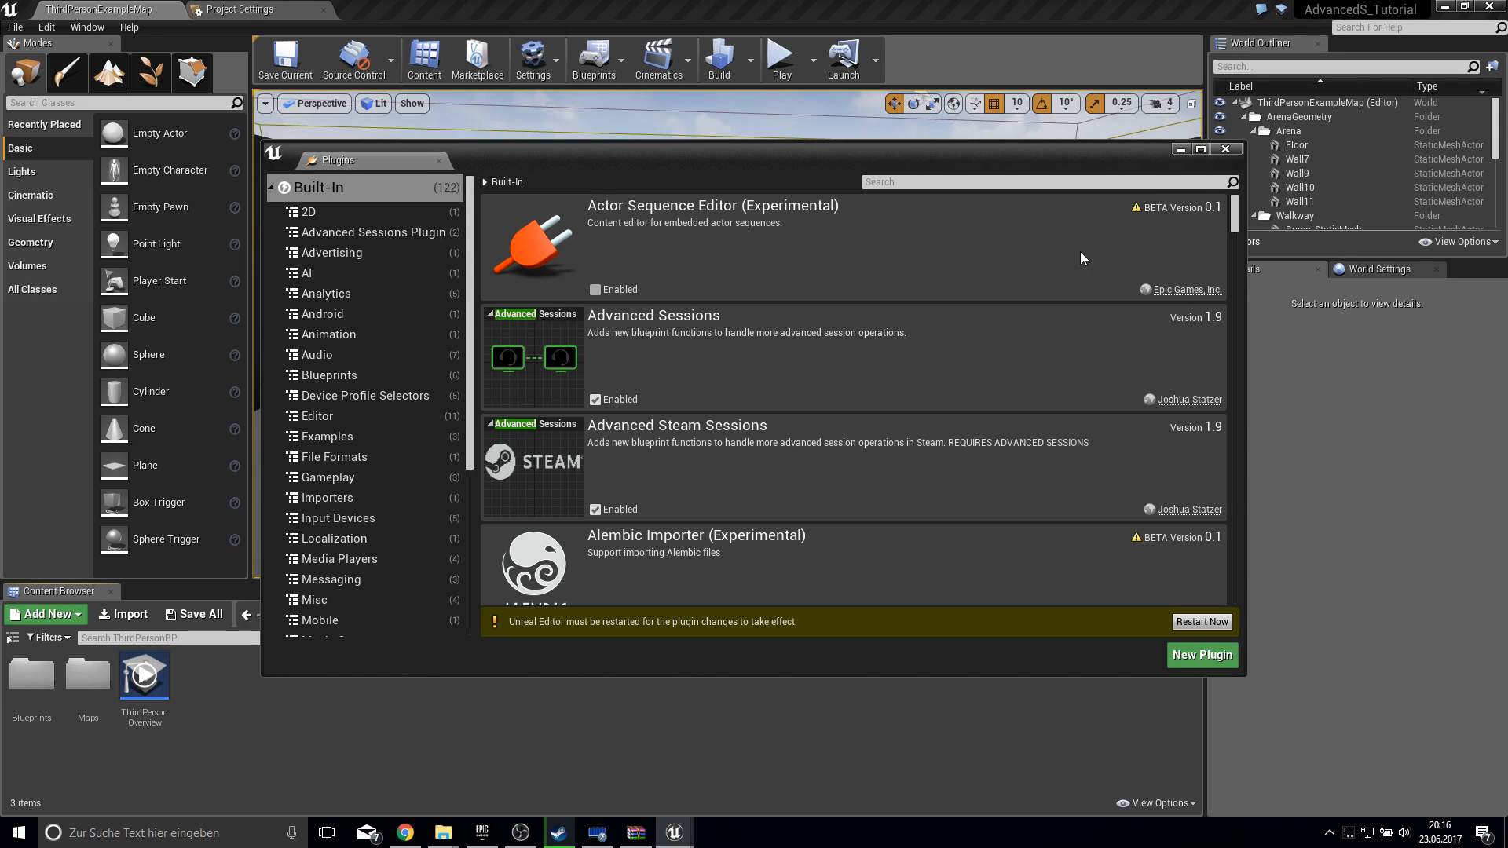
mouse_move(629, 329)
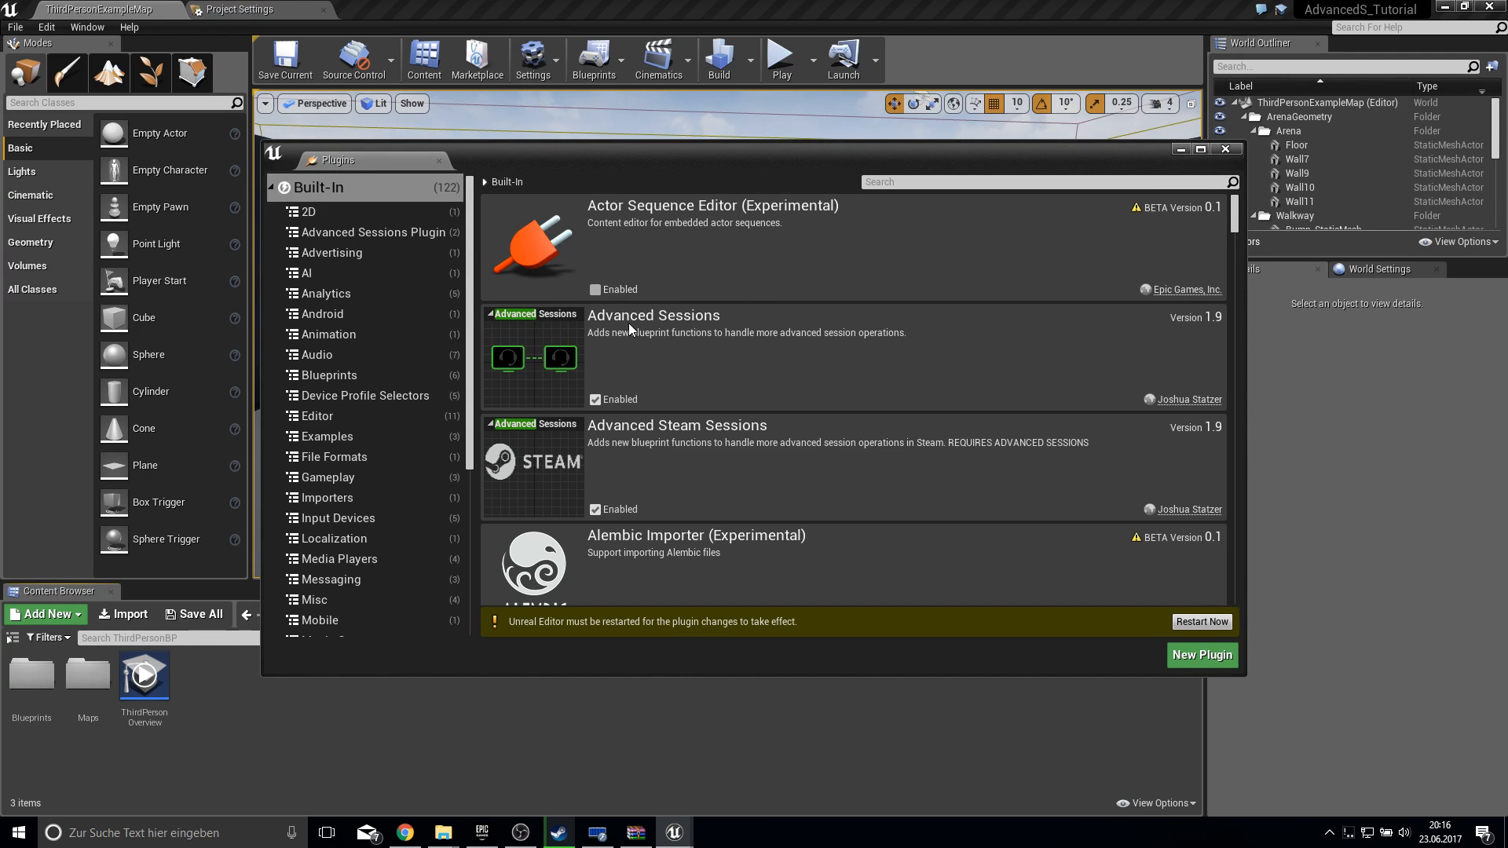
mouse_move(904, 322)
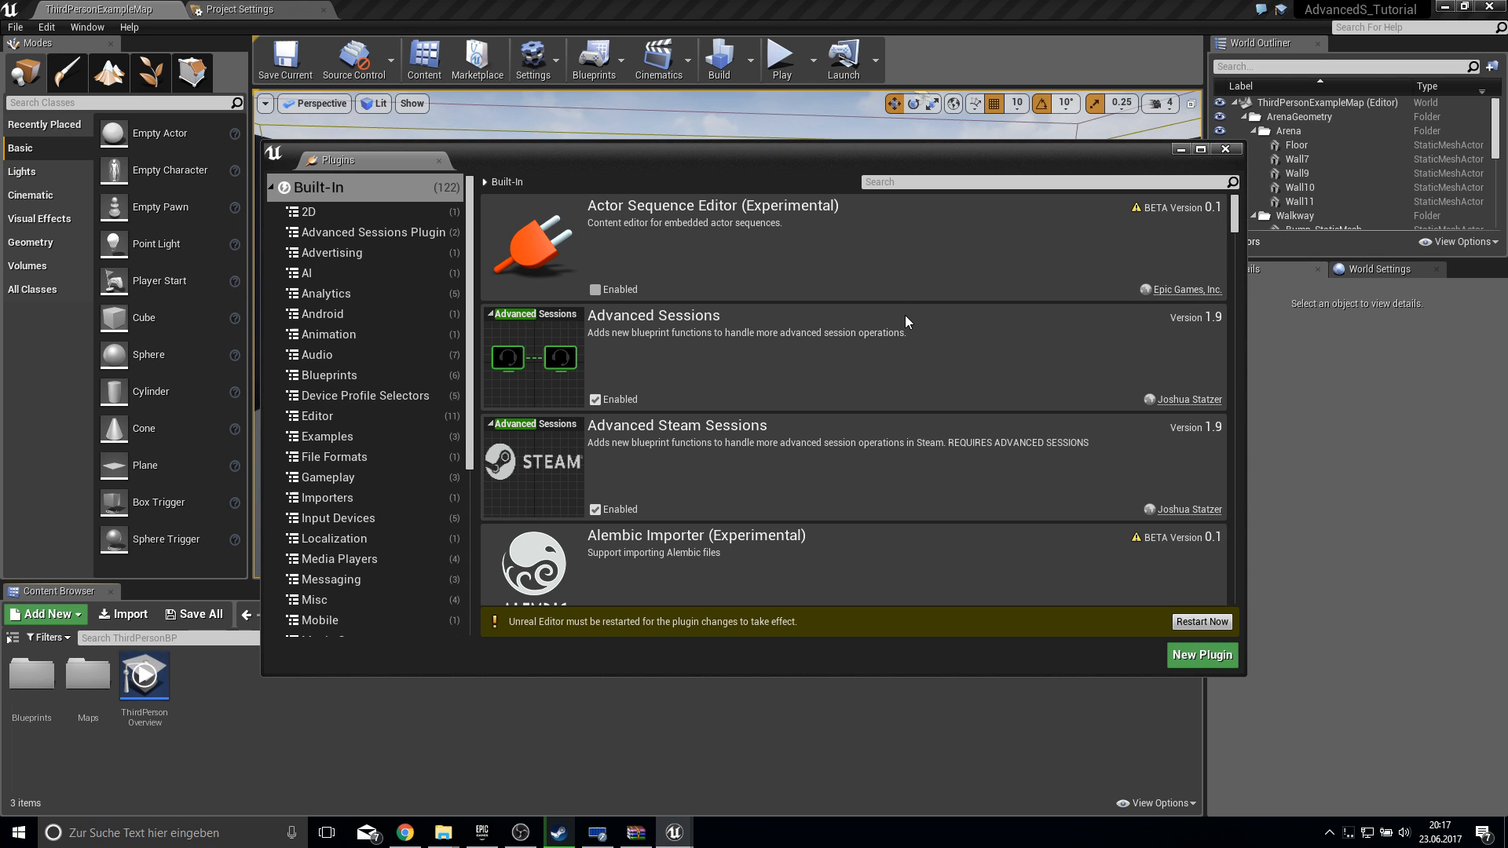
mouse_move(961, 354)
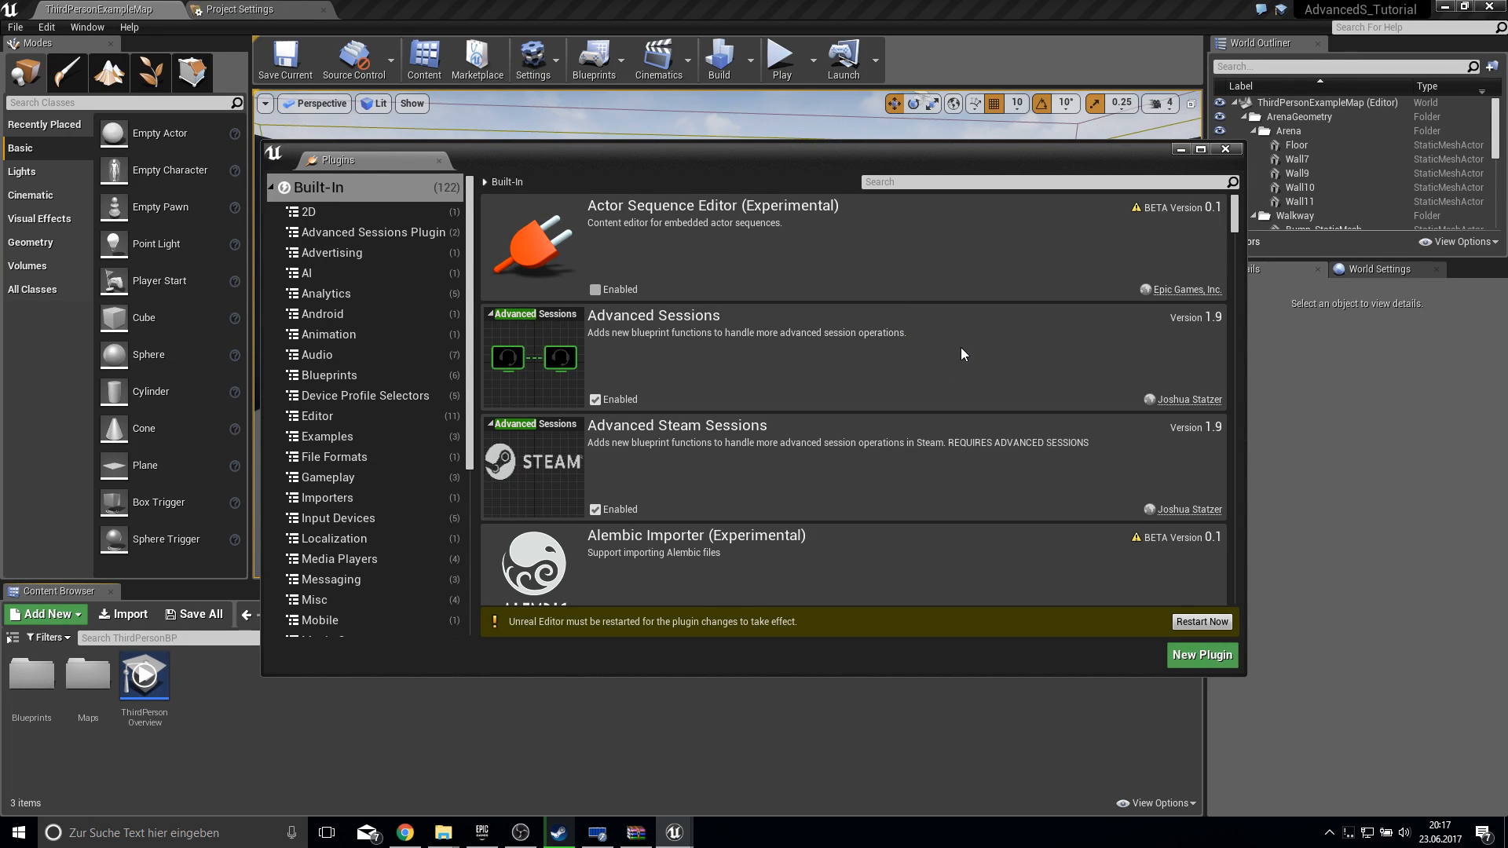
mouse_move(956, 347)
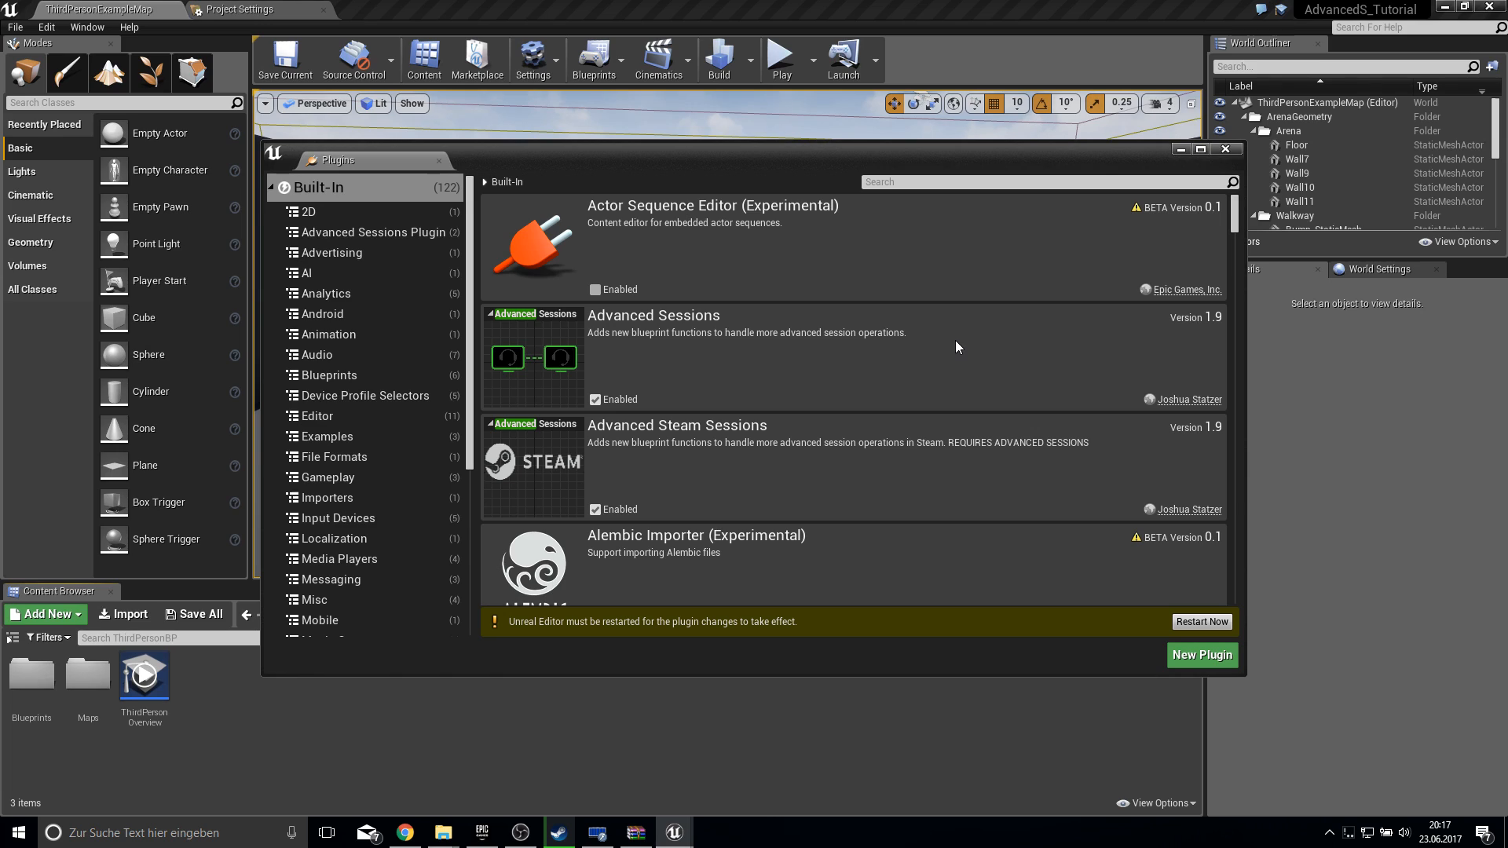
mouse_move(1203, 305)
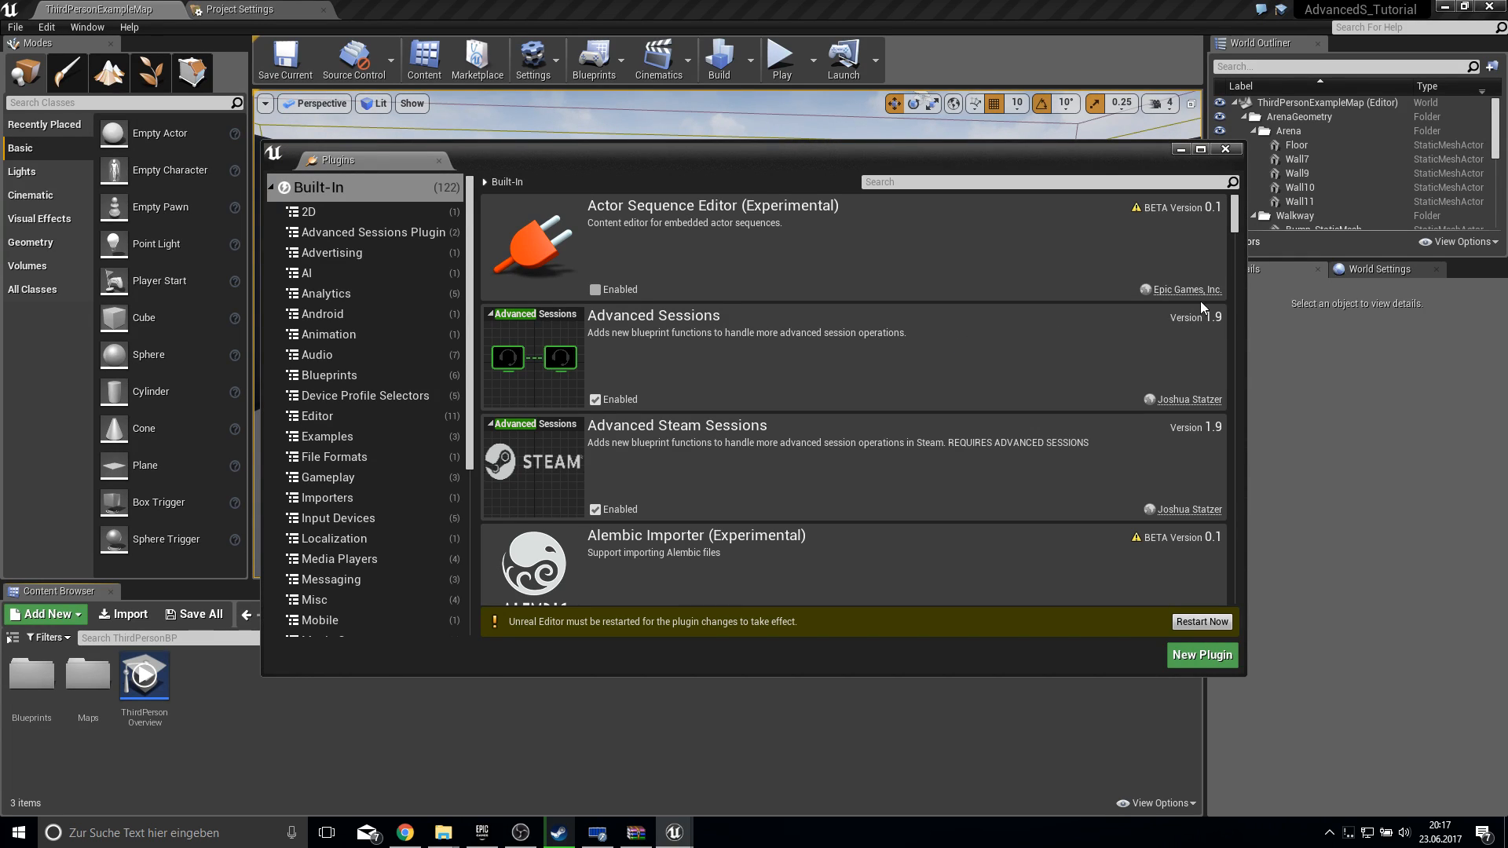
mouse_move(930, 183)
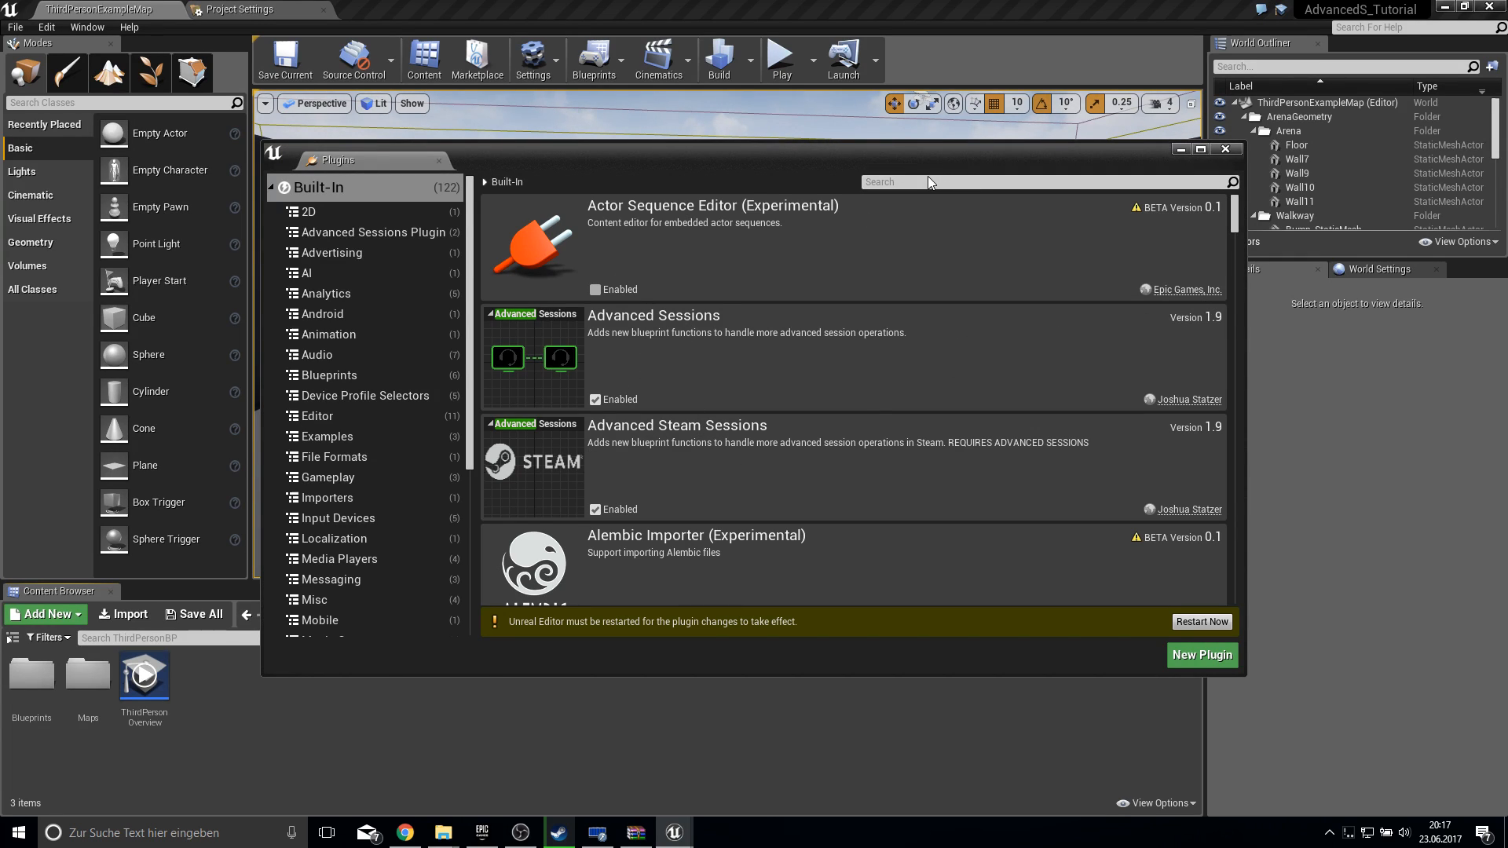
- Filter plugins for 'subs', confirm Online Subsystem Steam is enabled, and close the Plugins window
type("subs")
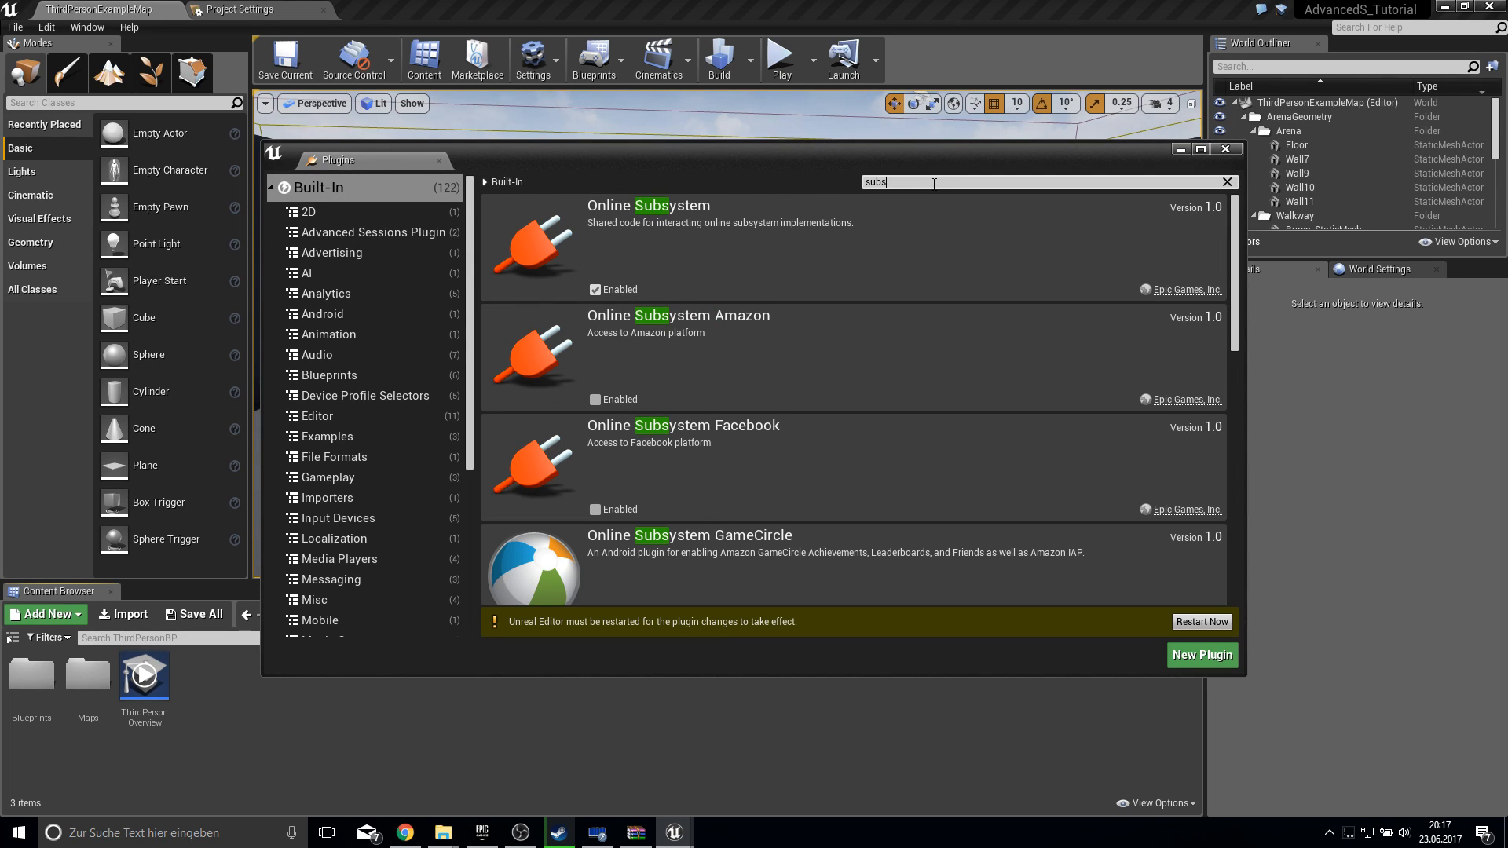
mouse_move(736, 222)
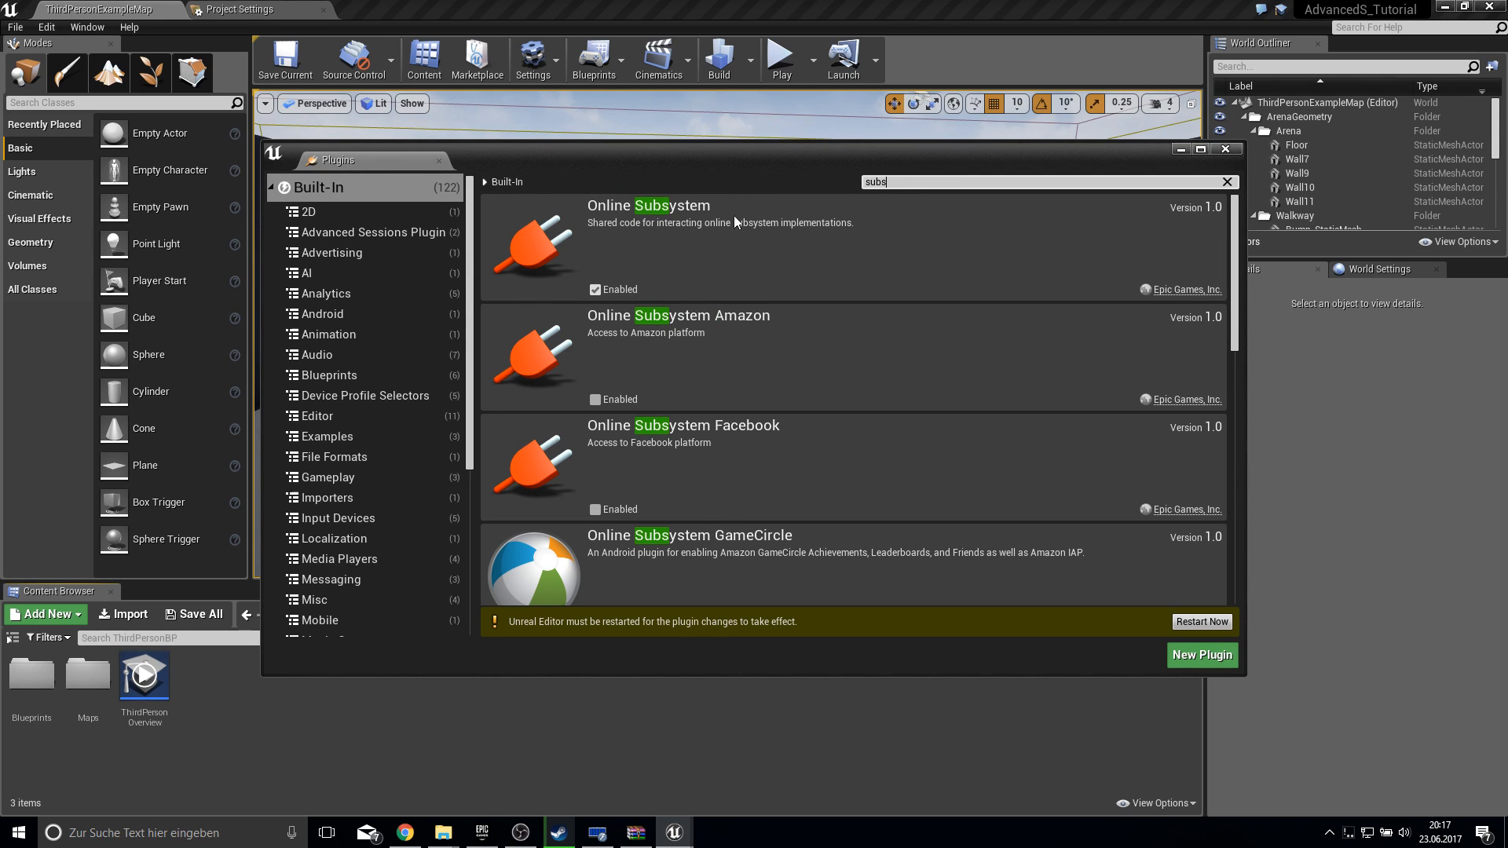
scroll("down", 3)
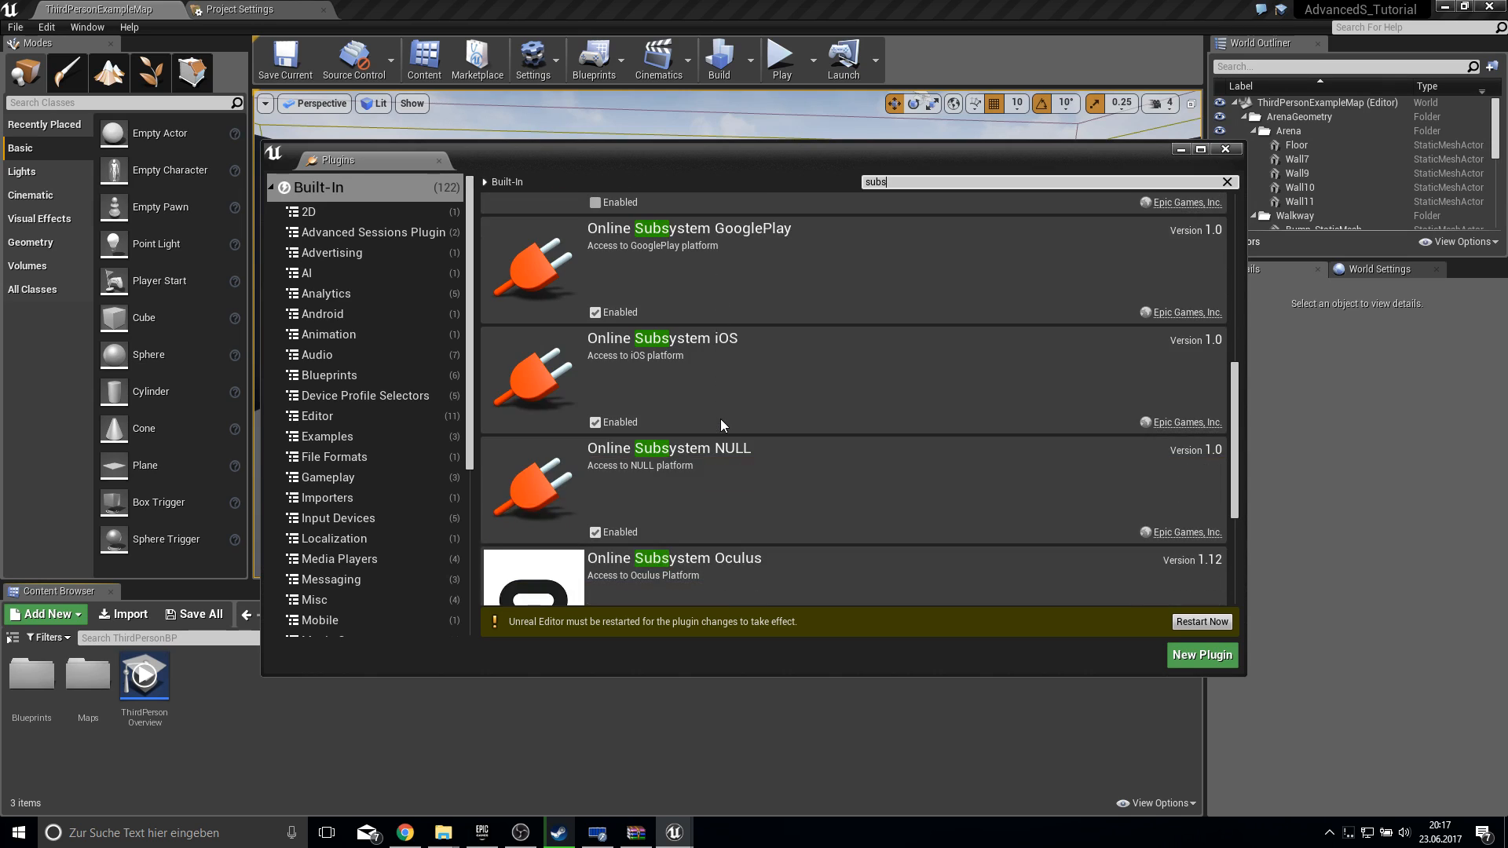
scroll("down", 3)
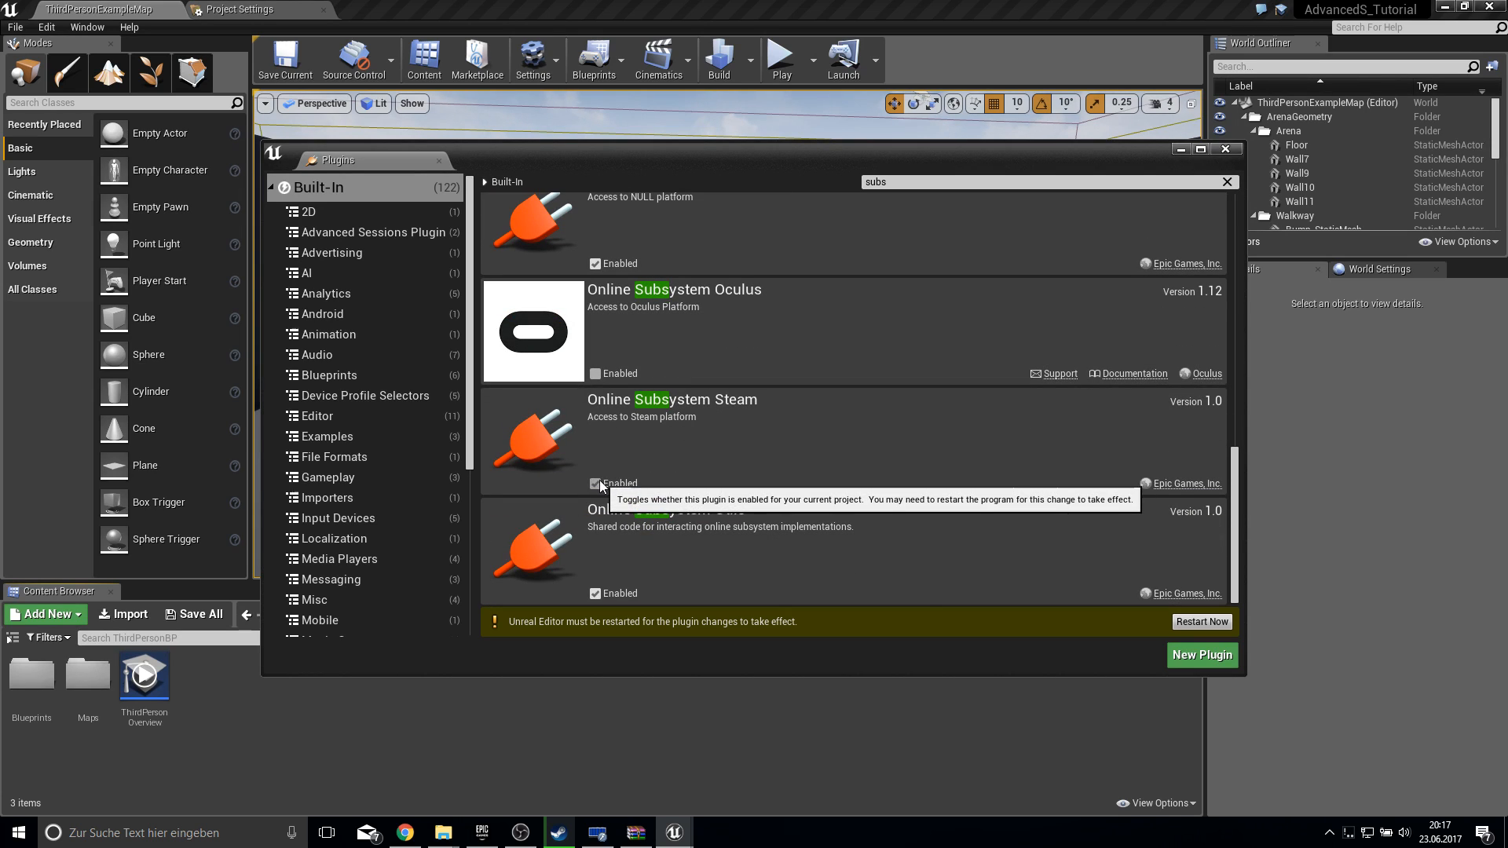
mouse_move(1224, 149)
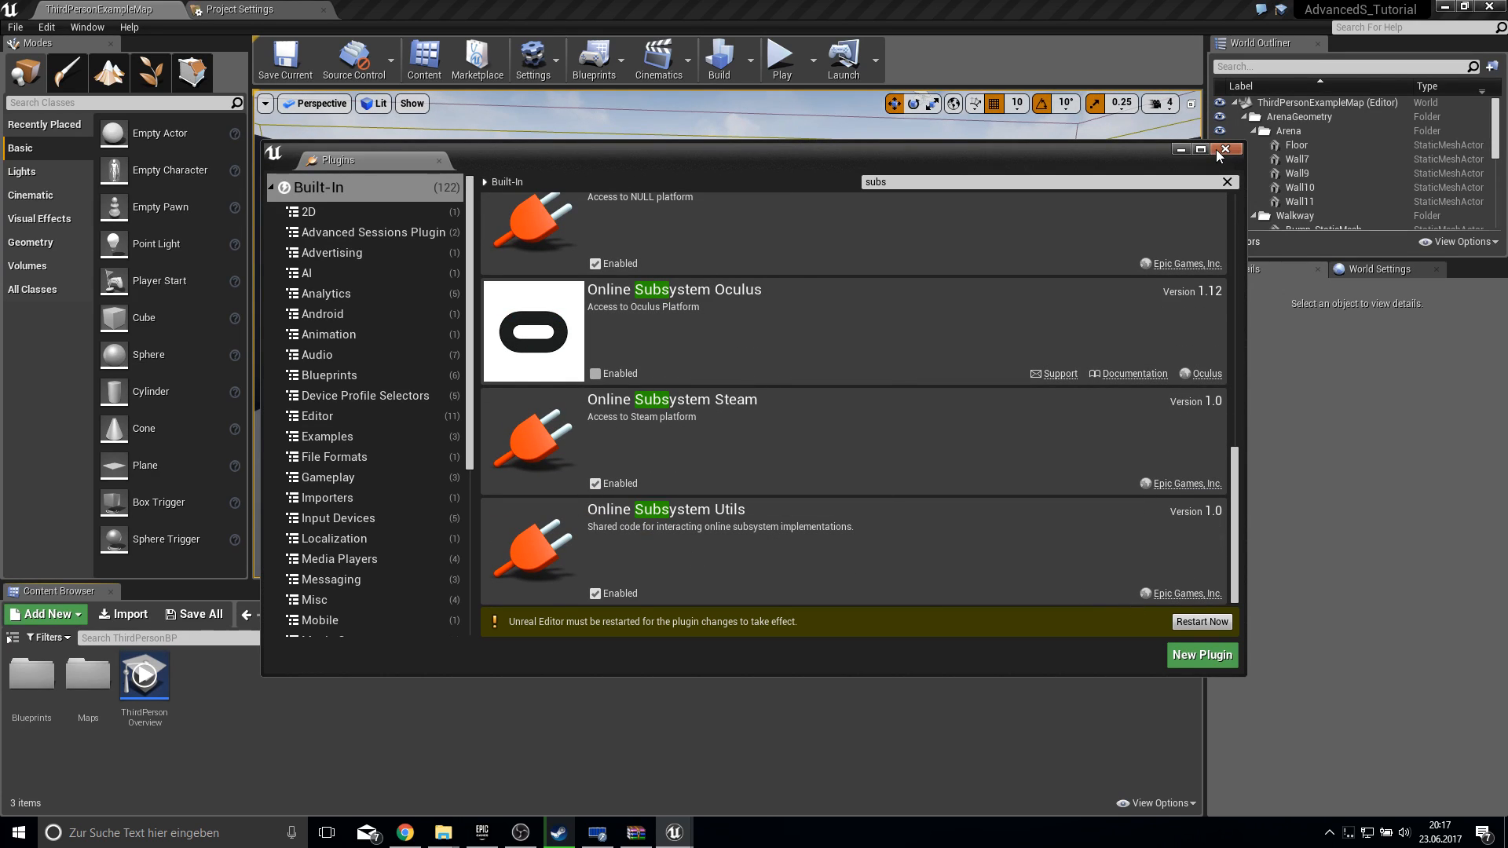
left_click(1223, 150)
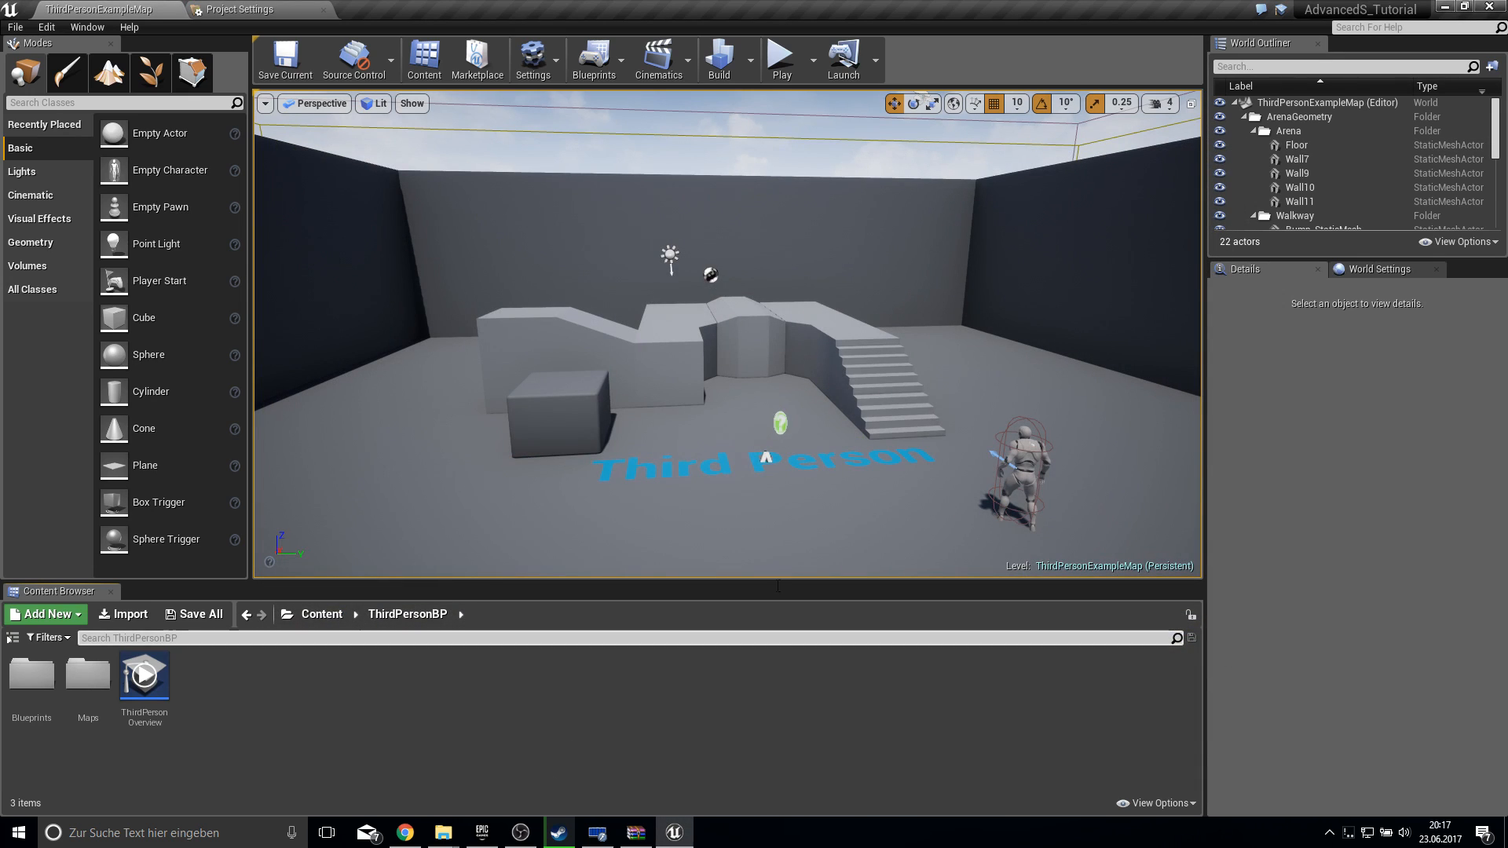
mouse_move(194, 614)
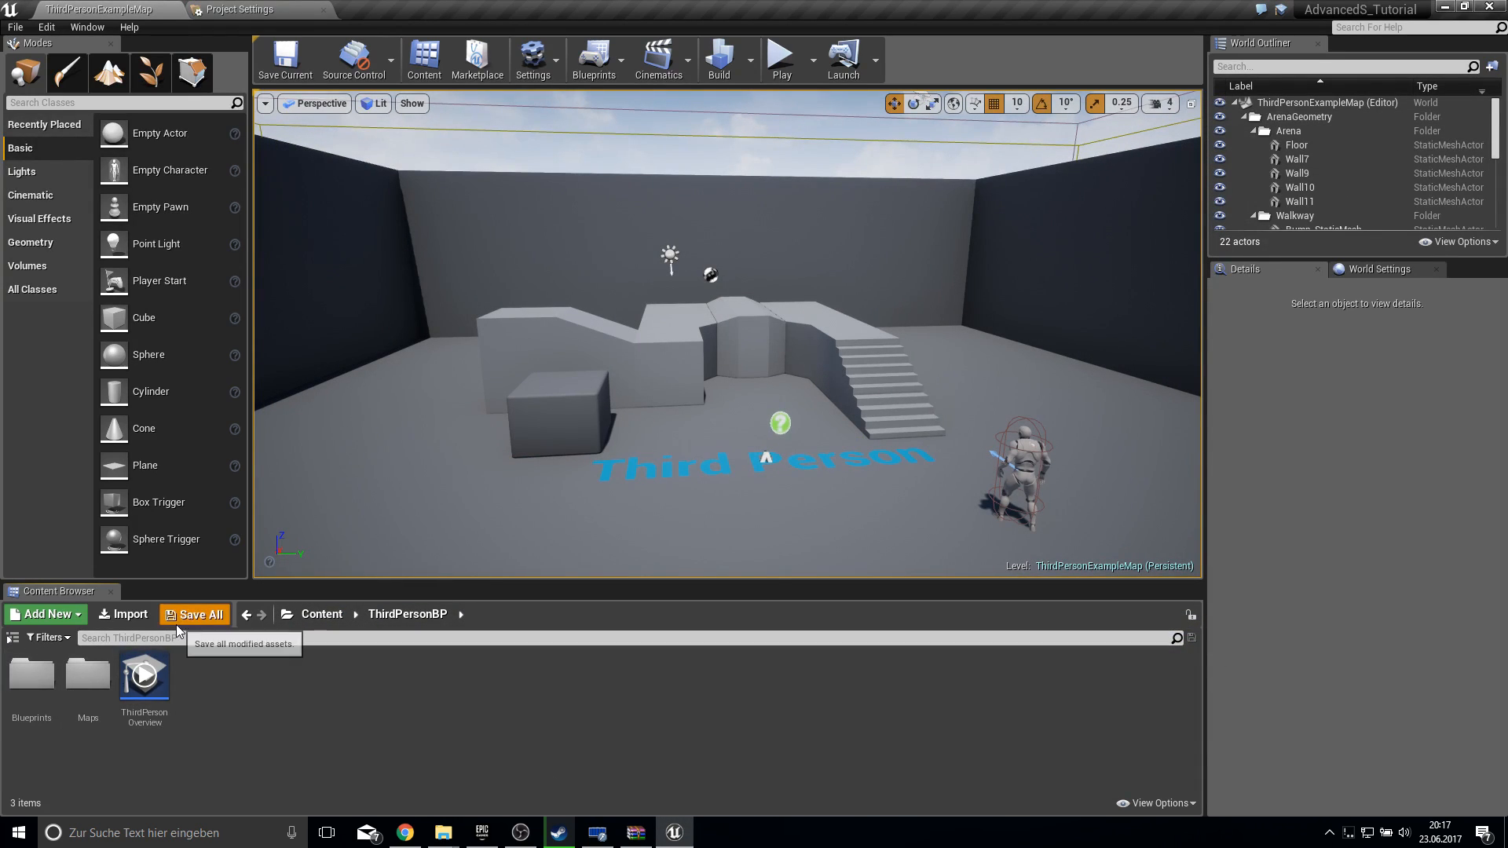
mouse_move(1476, 6)
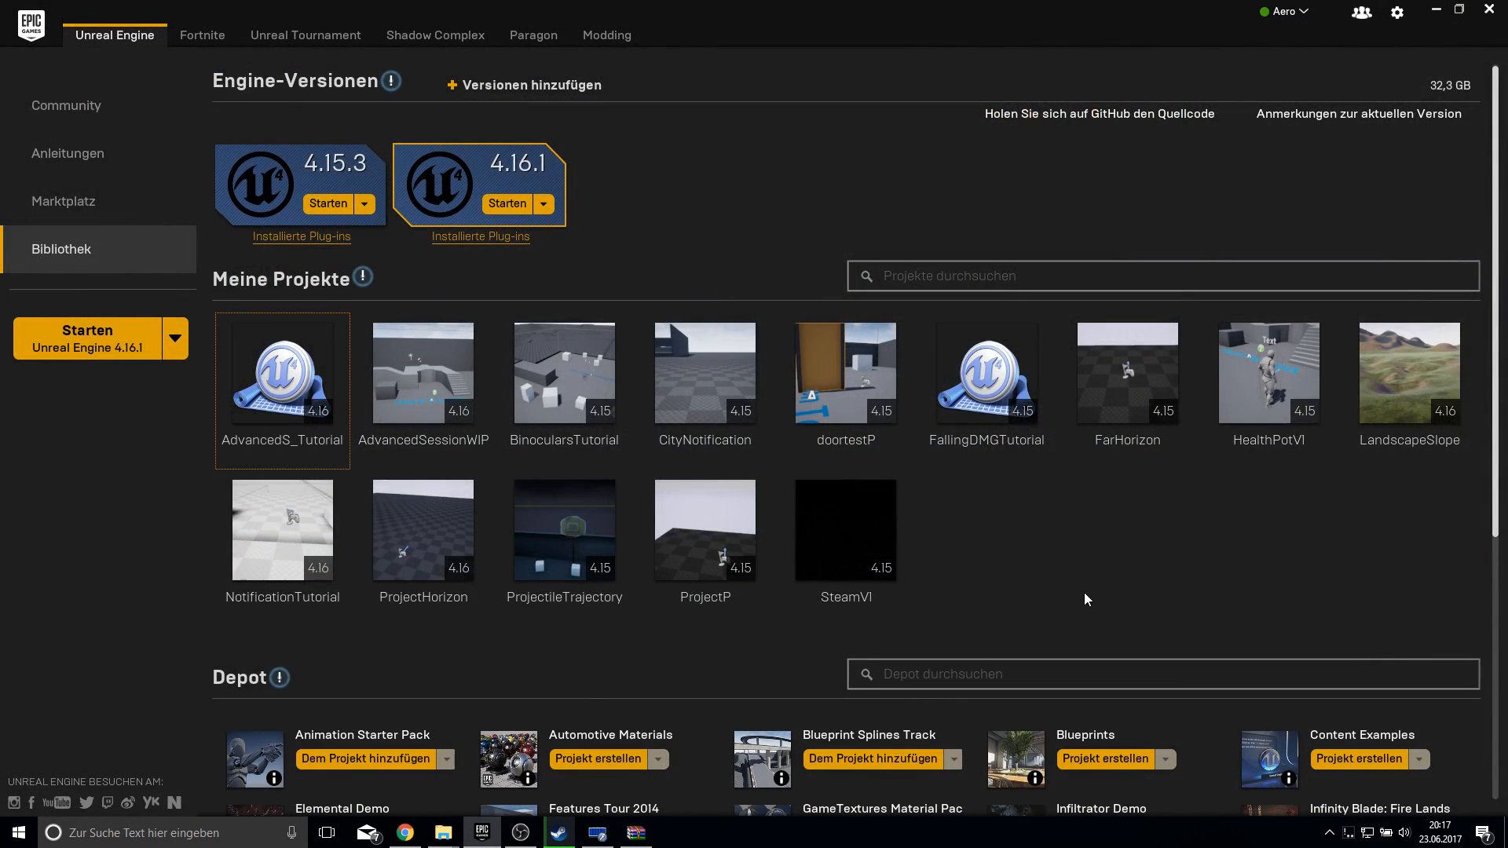
- Relaunch AdvancedS_Tutorial from My Projects in the Epic Games Launcher with Unreal Engine 4.16.1
double_click(282, 373)
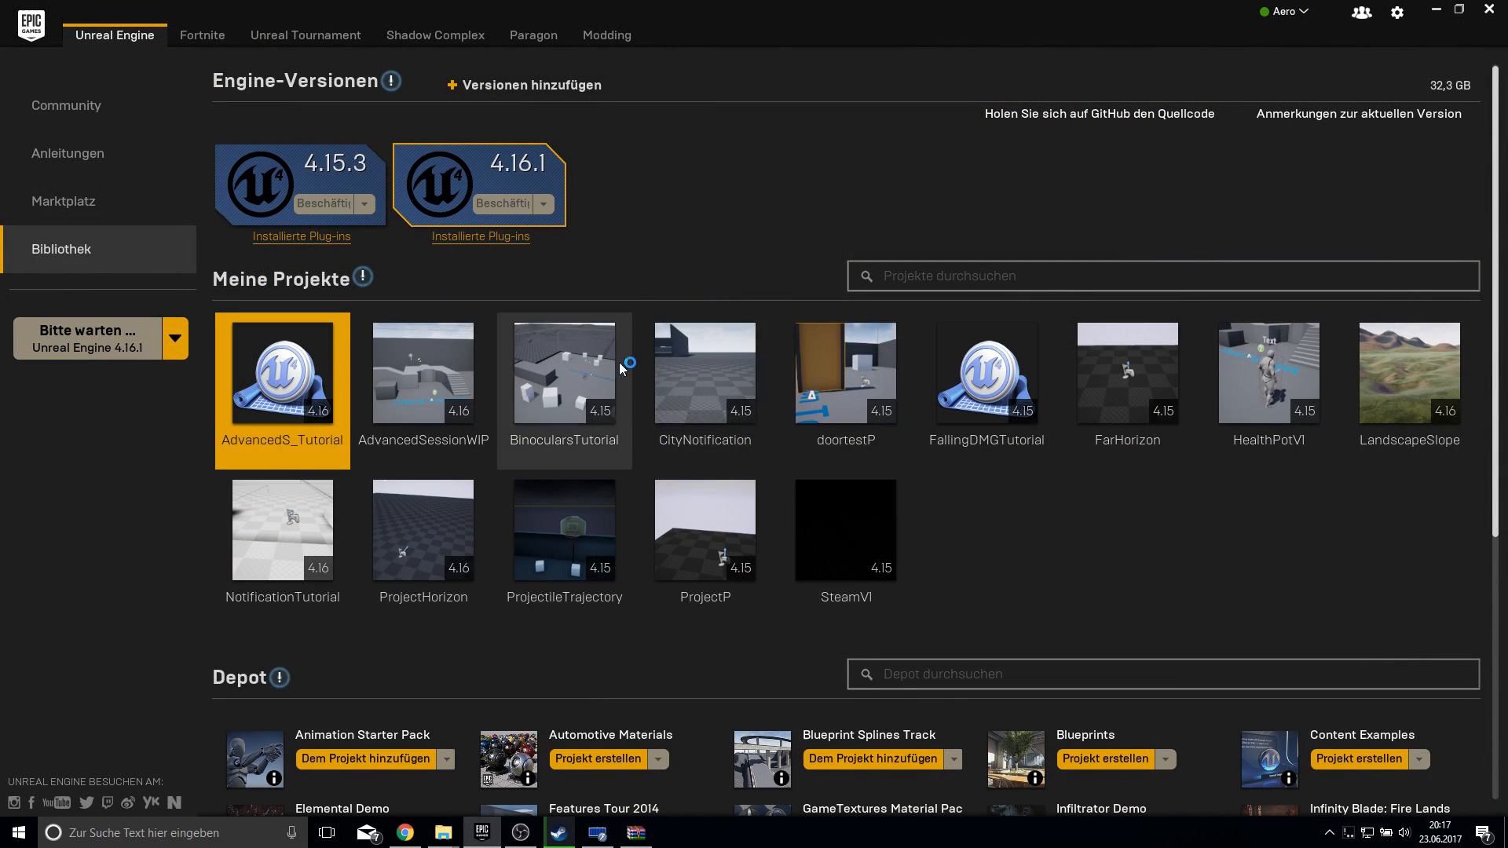
double_click(282, 373)
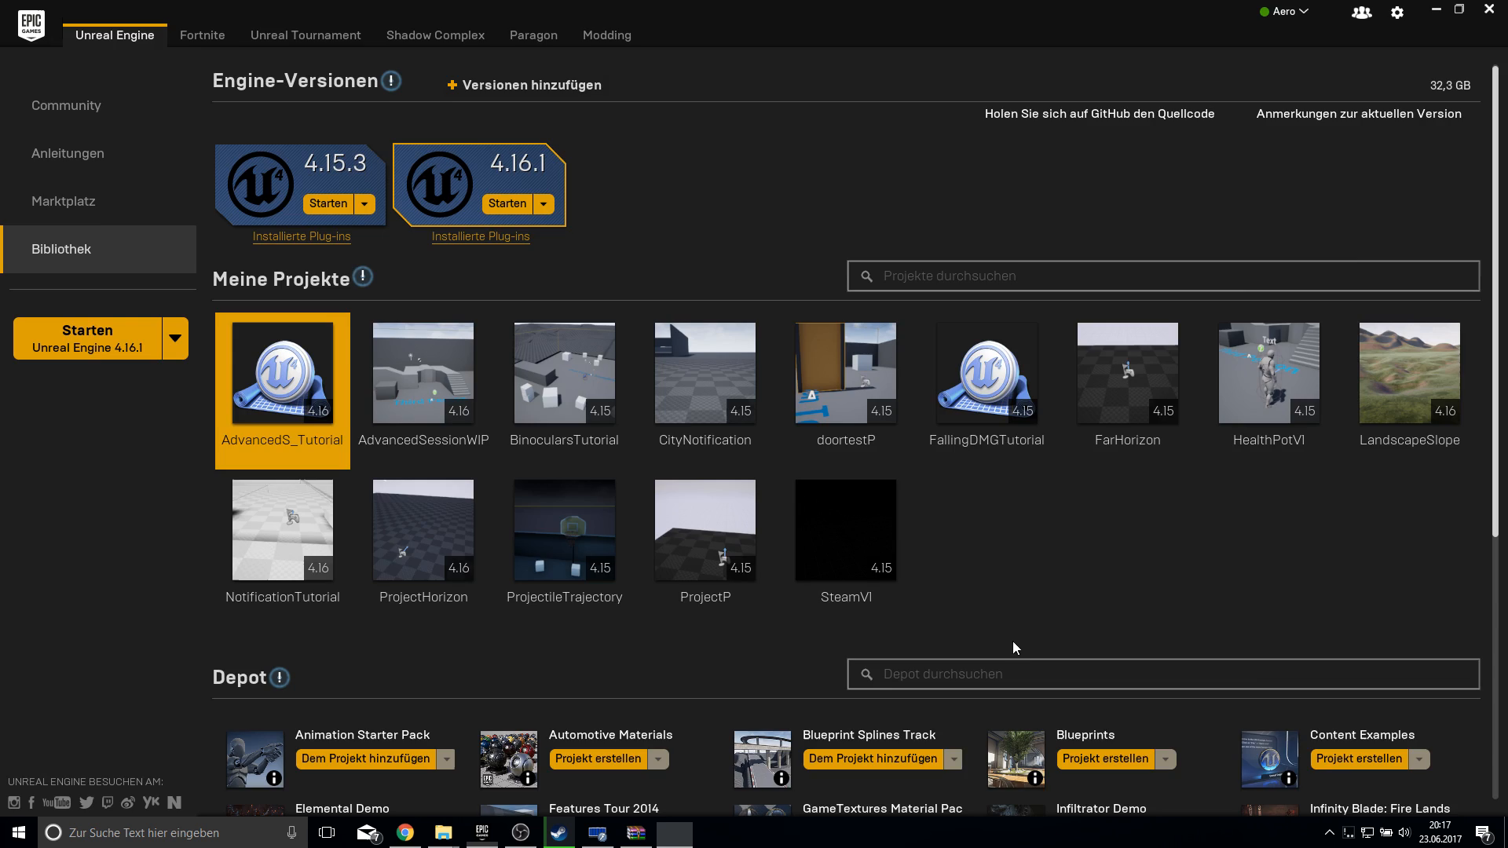
double_click(282, 373)
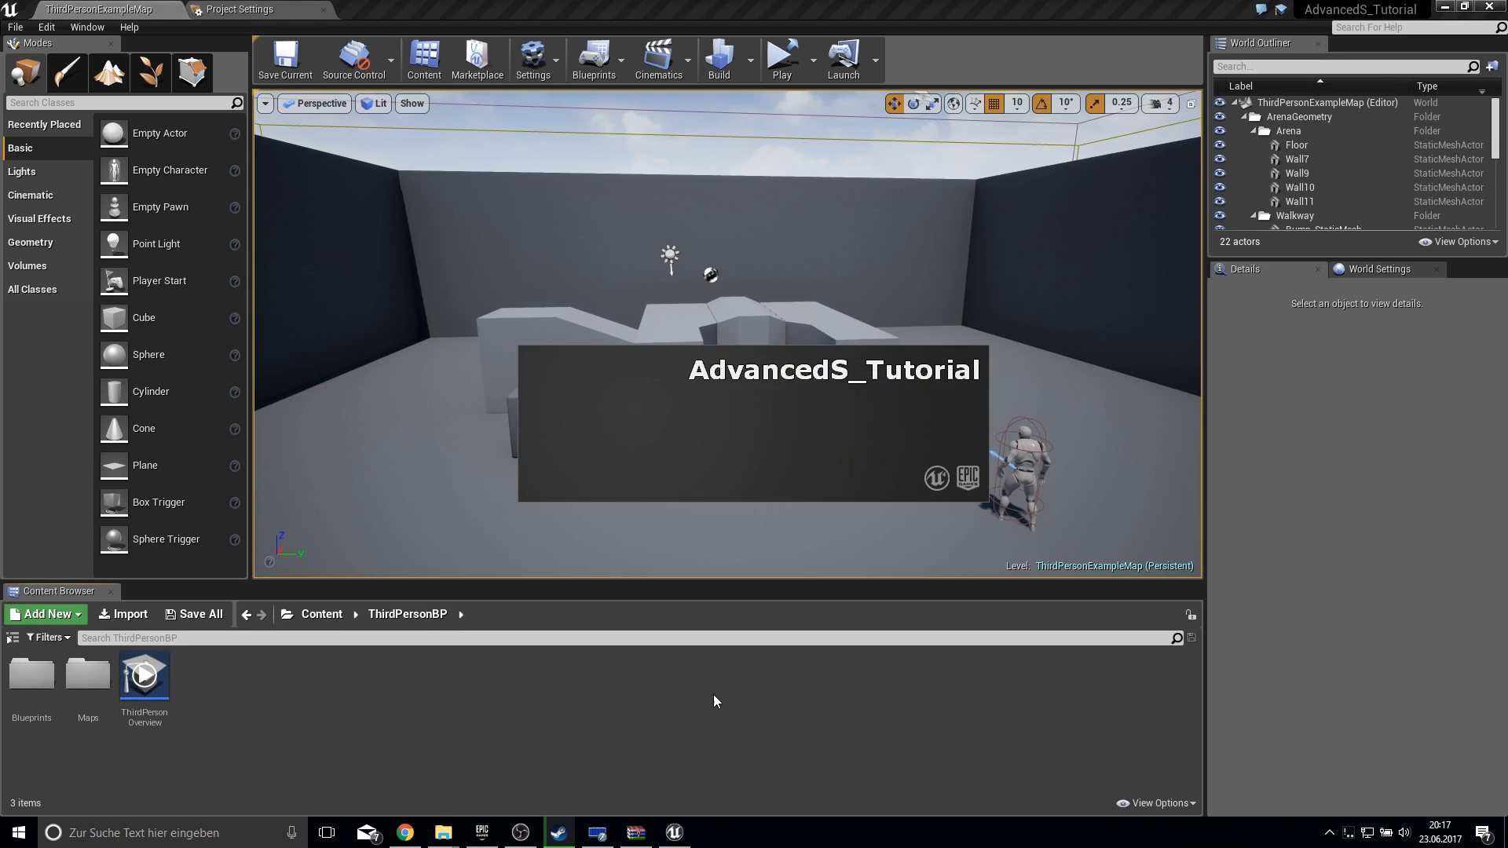
mouse_move(857, 291)
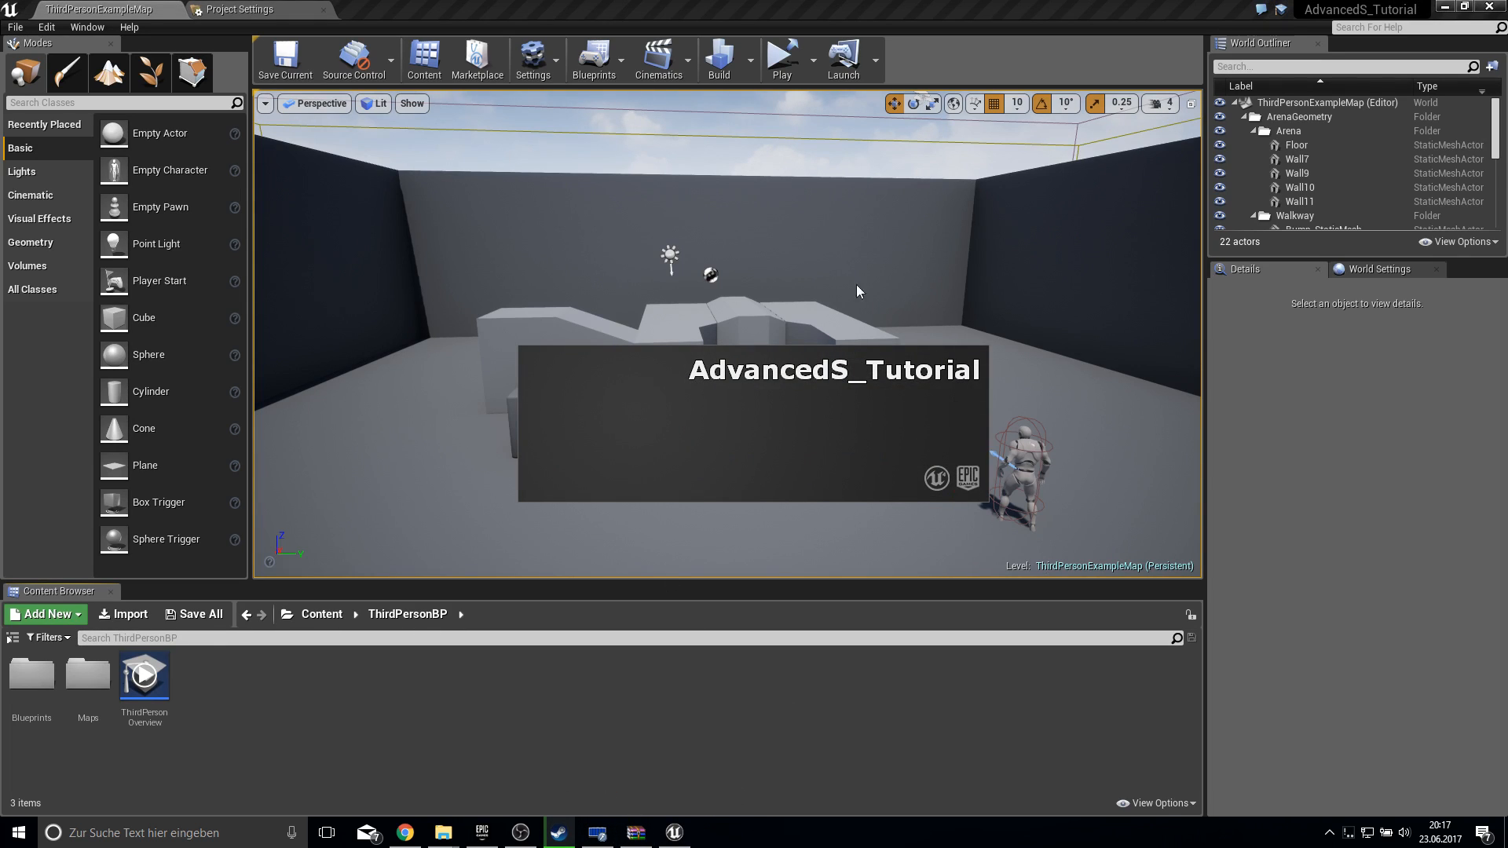
mouse_move(782, 60)
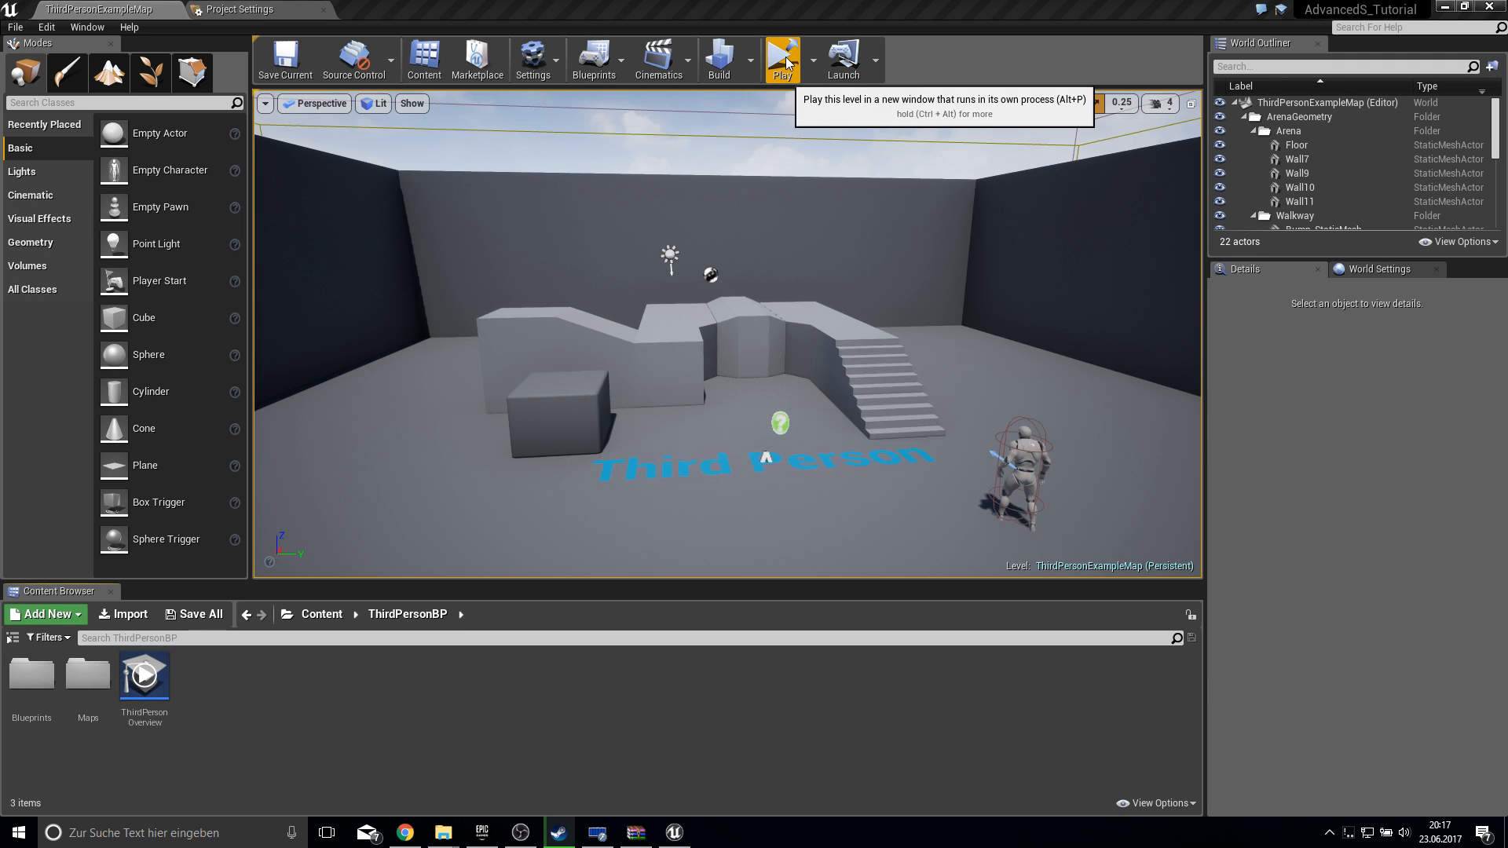
- Run the level as a Standalone Game and bring up the Steam overlay with Shift+Tab
left_click(782, 56)
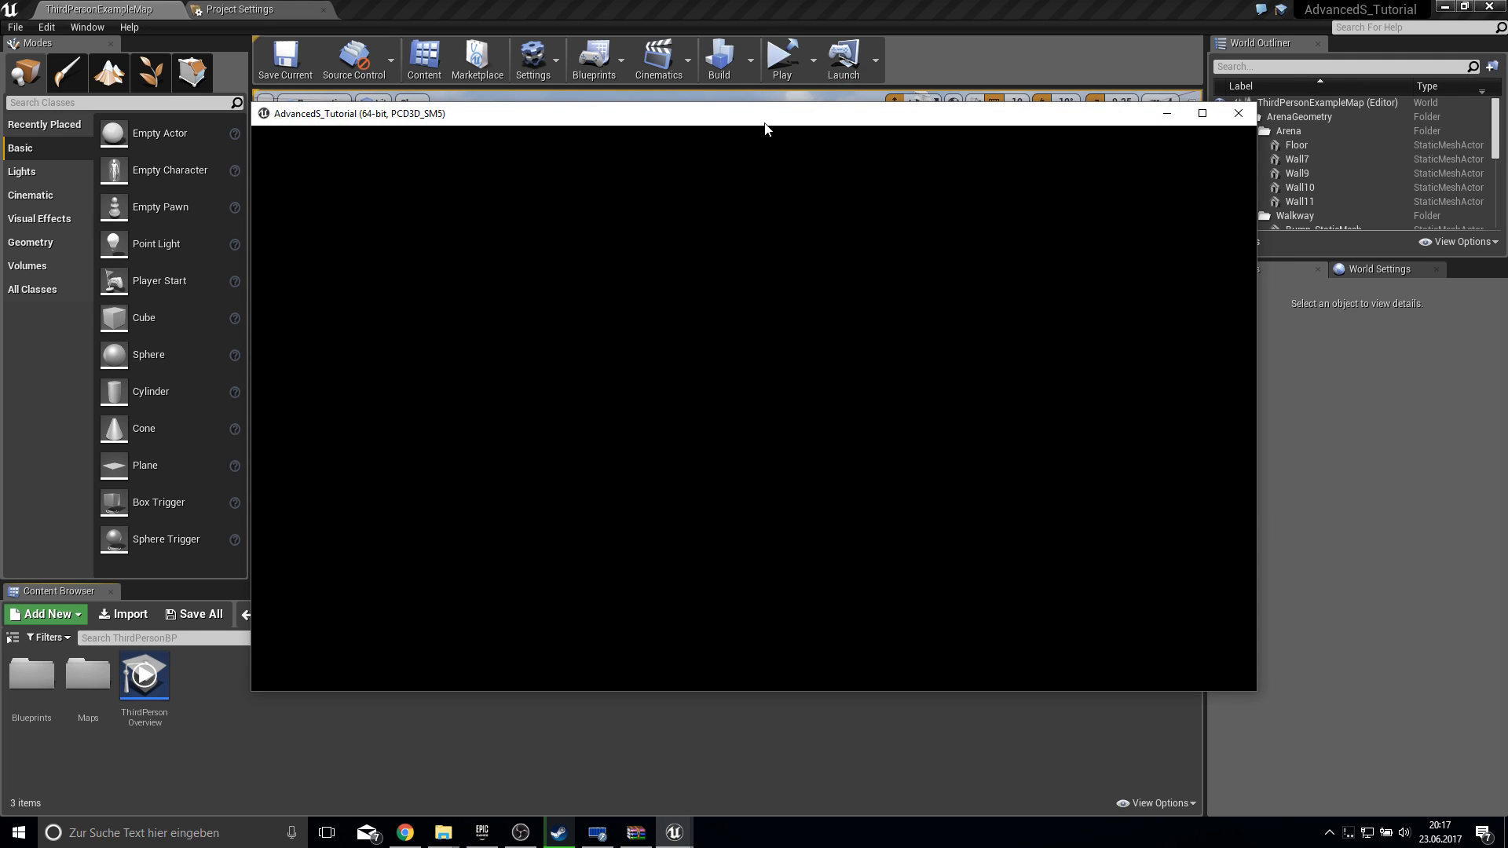
left_click(781, 59)
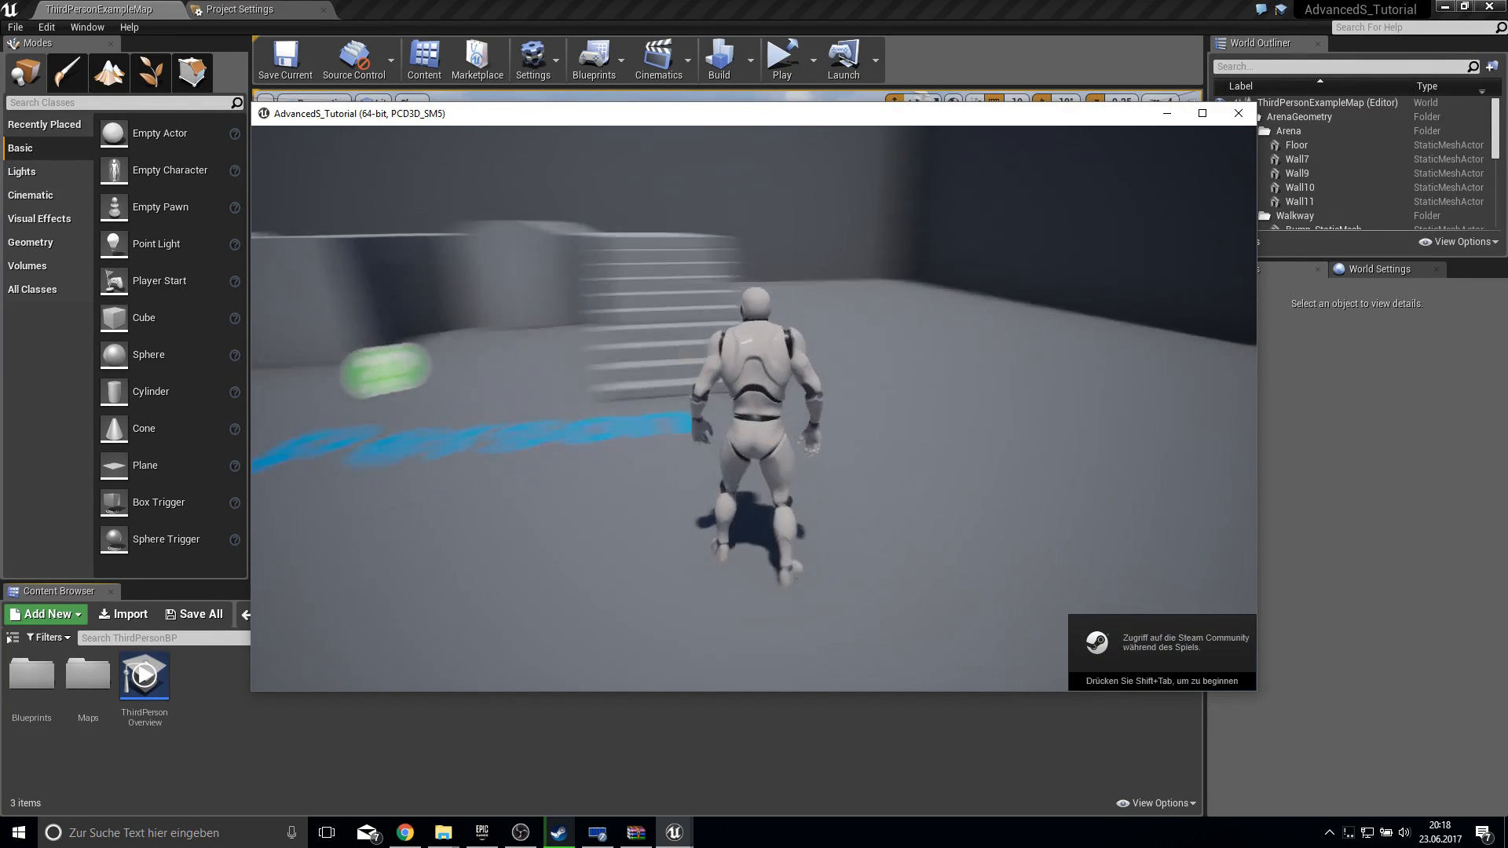
key("shift+tab")
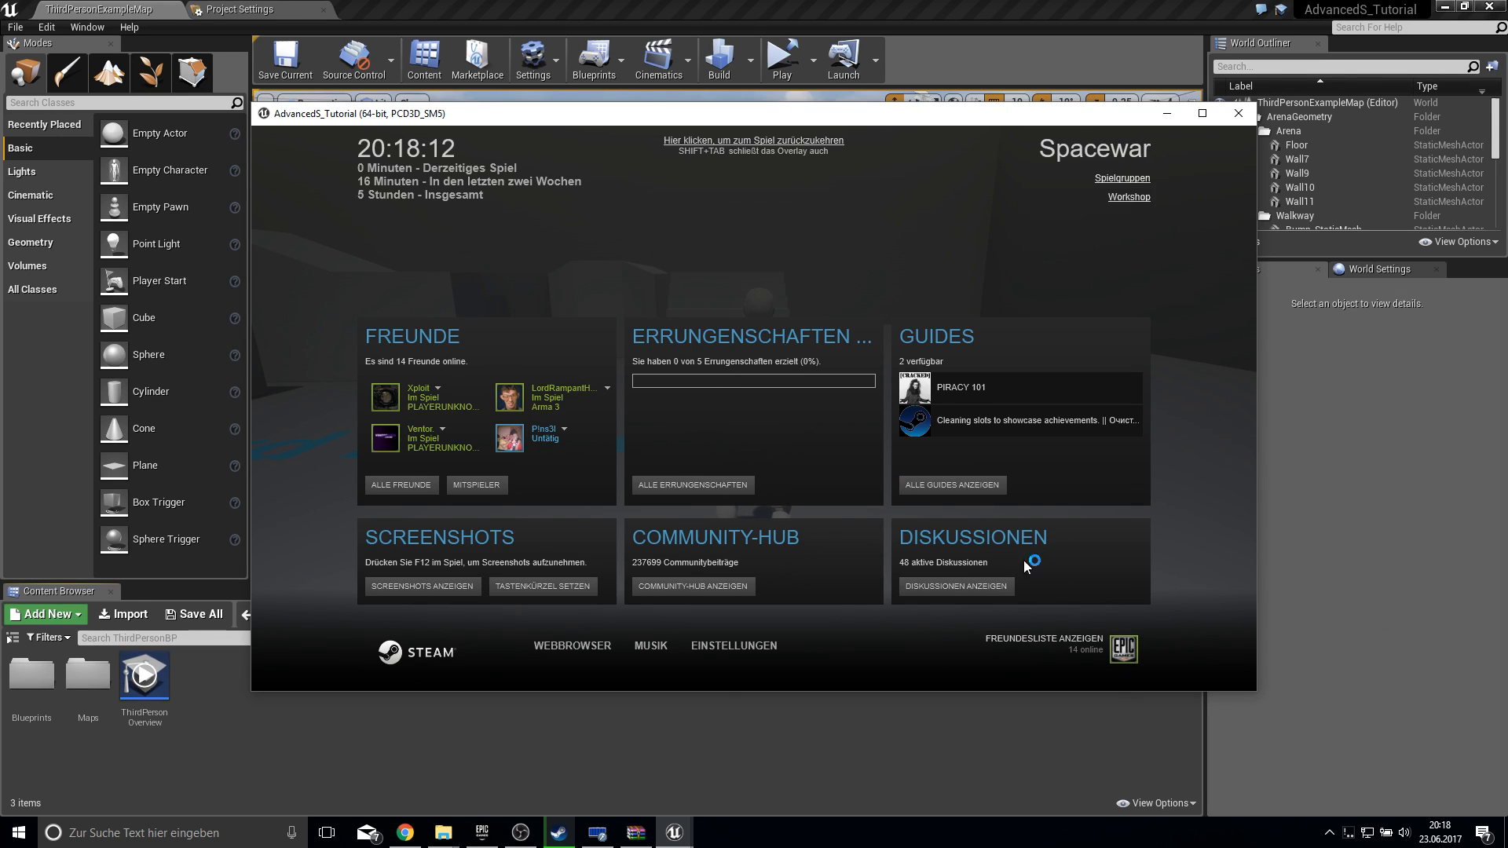
mouse_move(1040, 488)
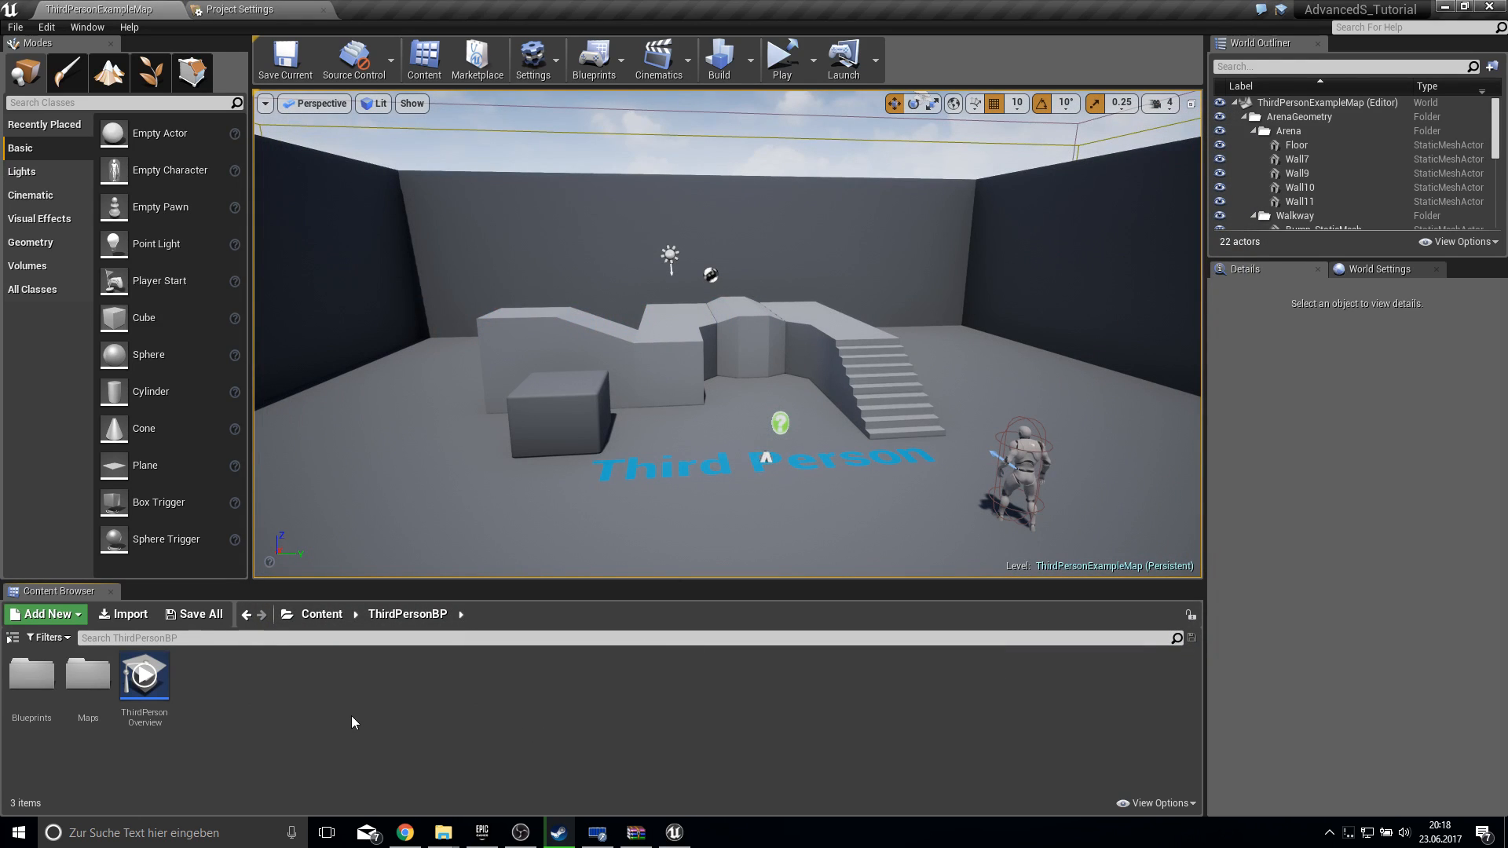
- Show the File > Package Project > Windows 32-bit and 64-bit options
left_click(16, 26)
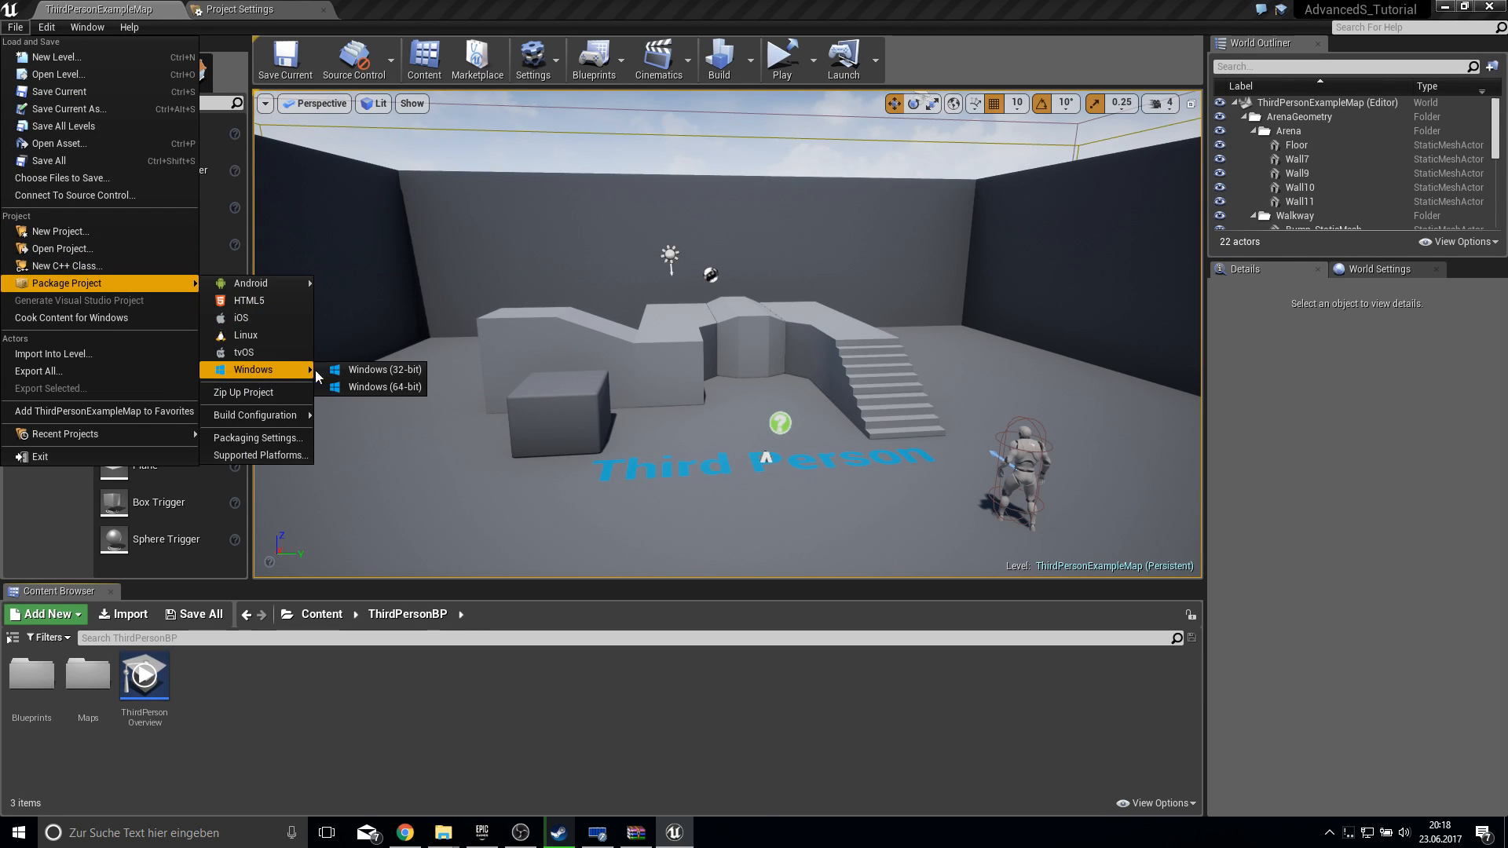
mouse_move(243, 317)
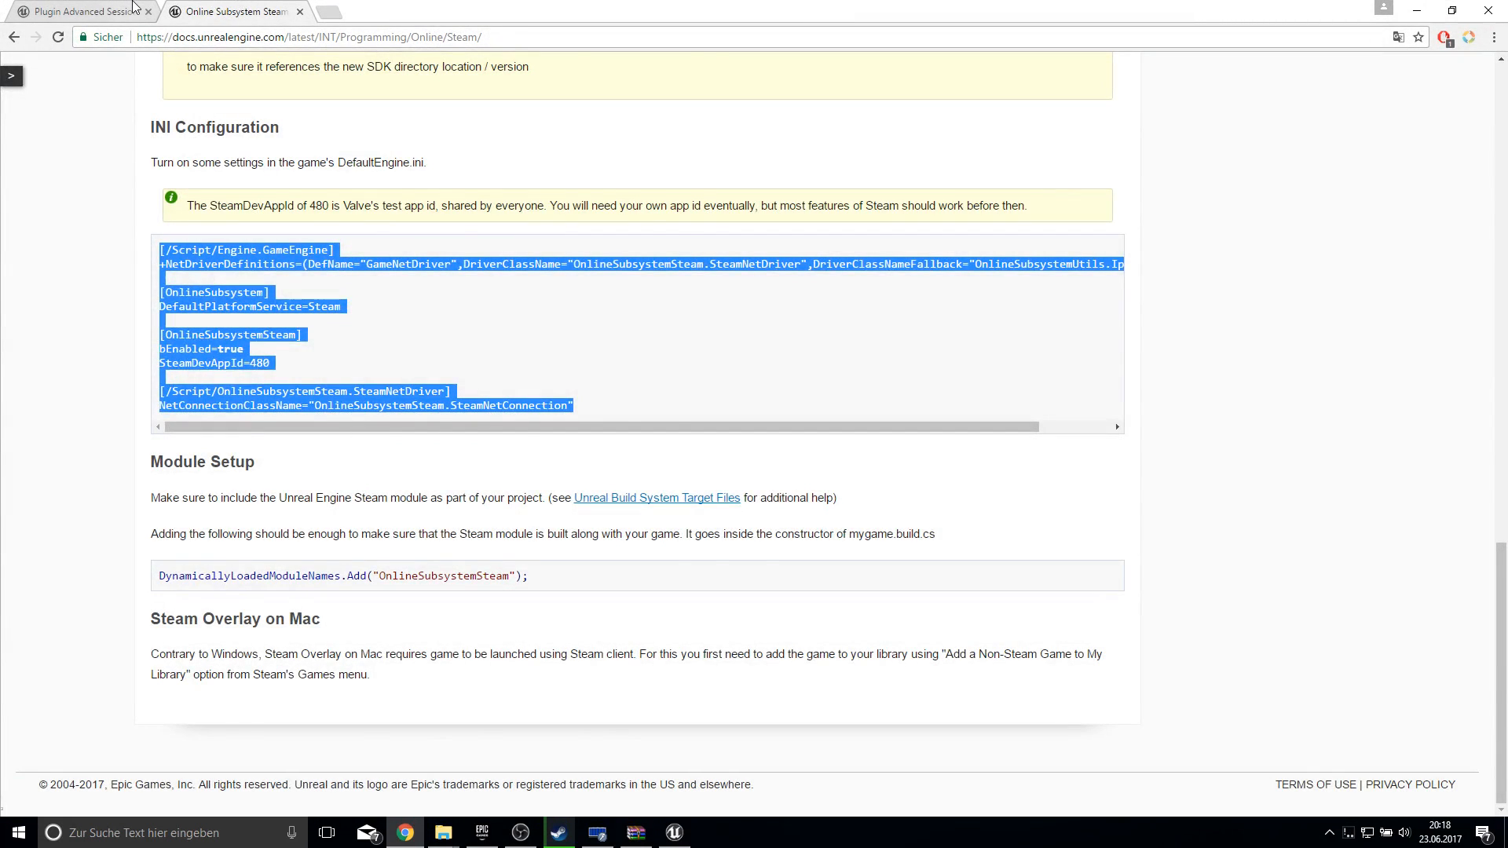
- Read the Advanced Sessions thread's Setup Info notes on installing the plugin at project level
left_click(82, 12)
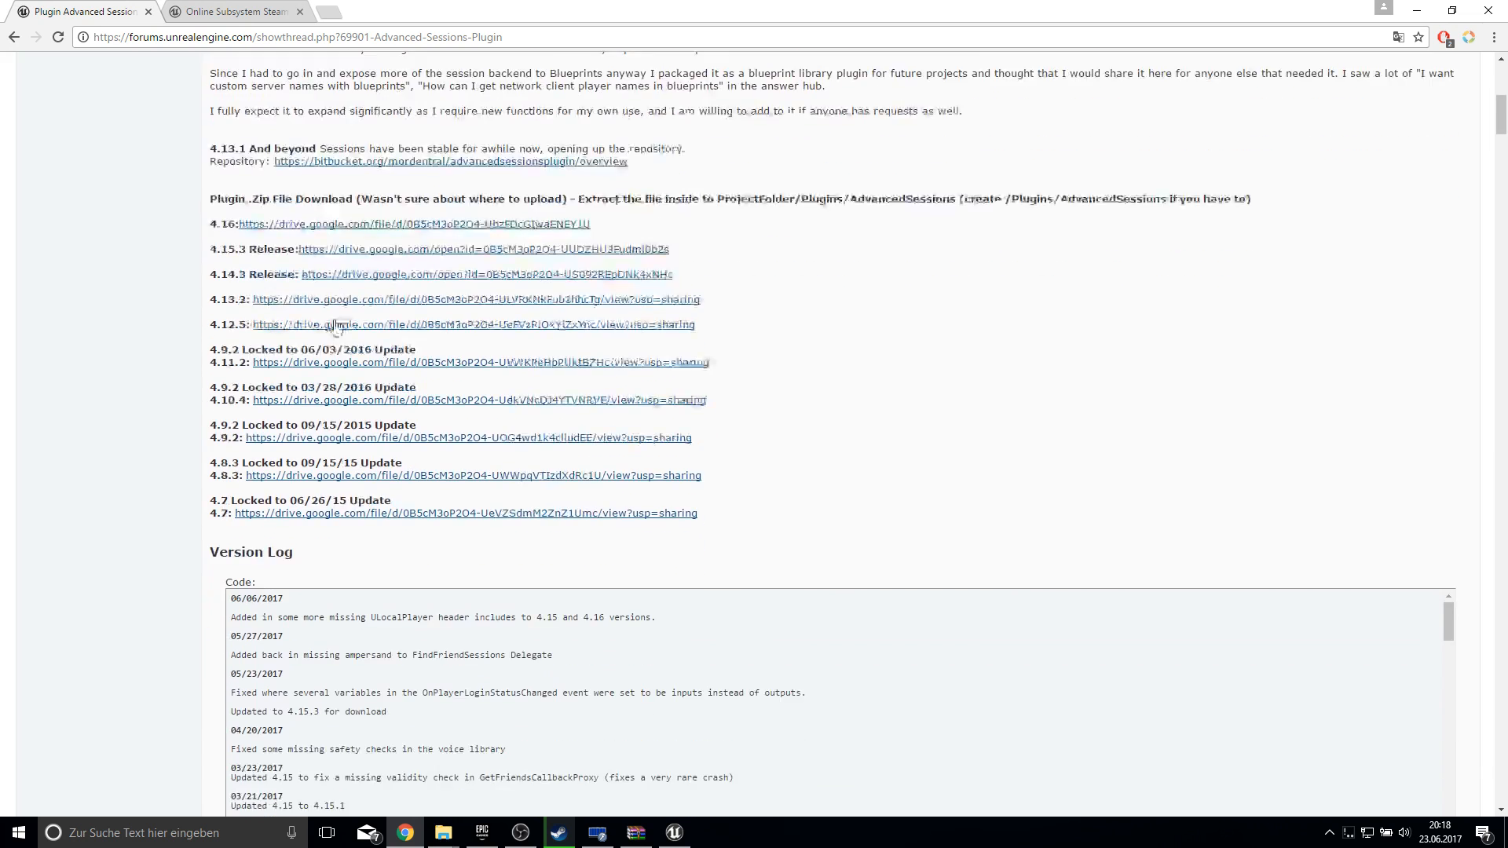
scroll("down", 3)
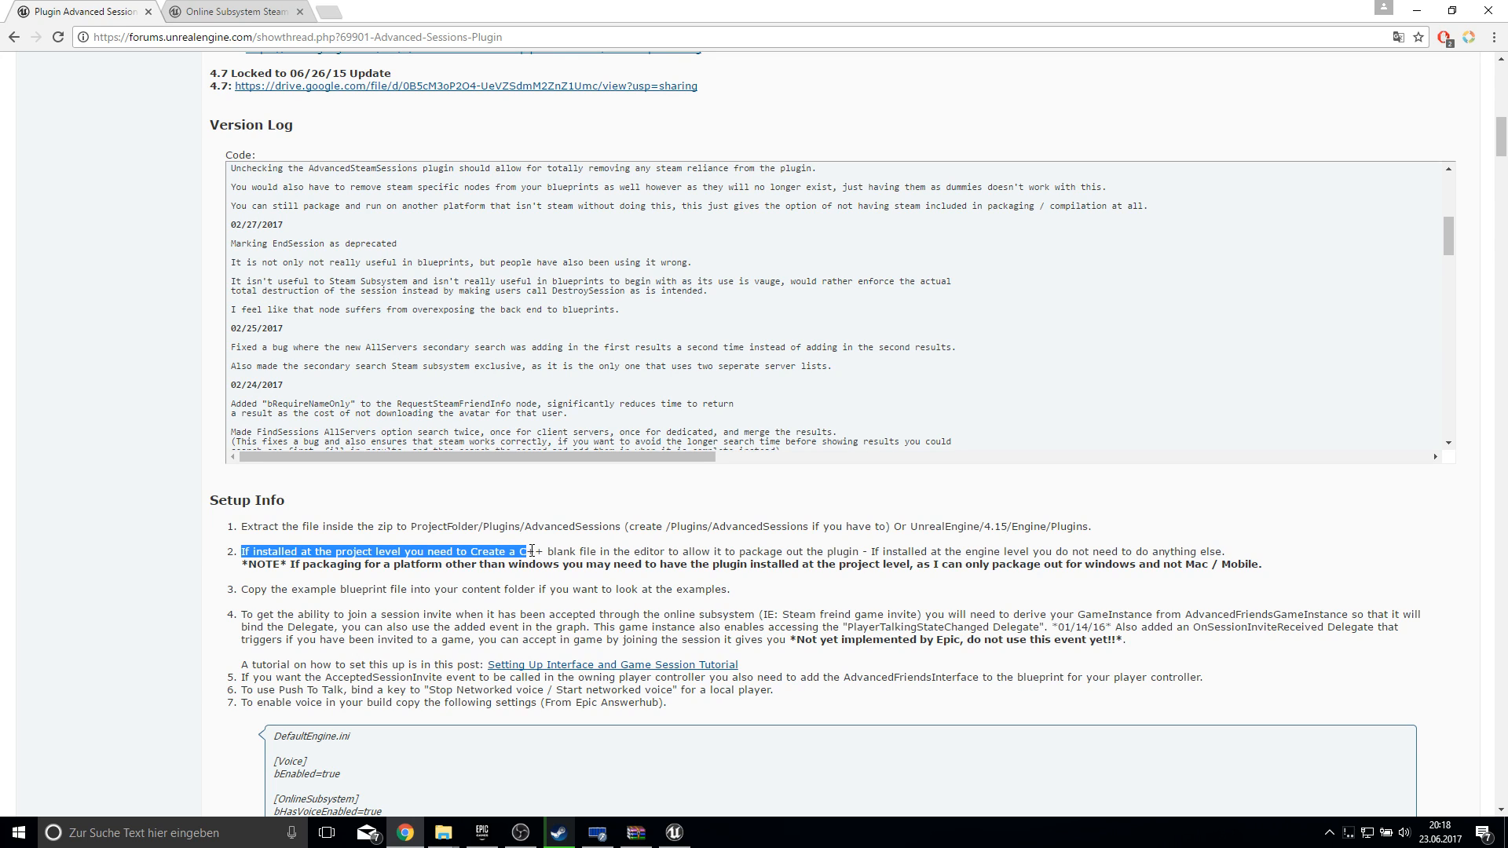
left_click(300, 564)
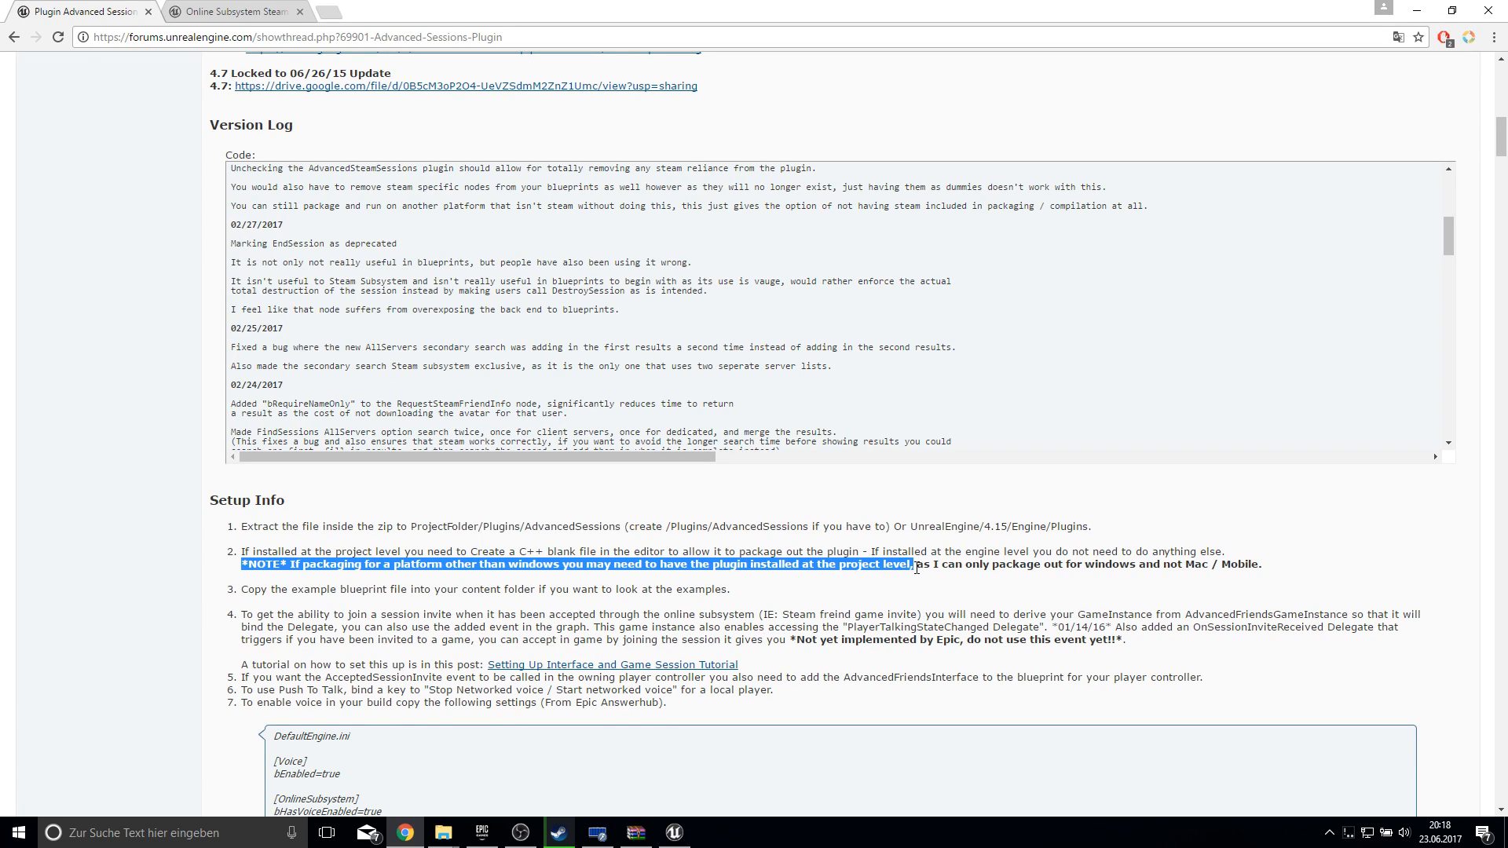
left_click(661, 832)
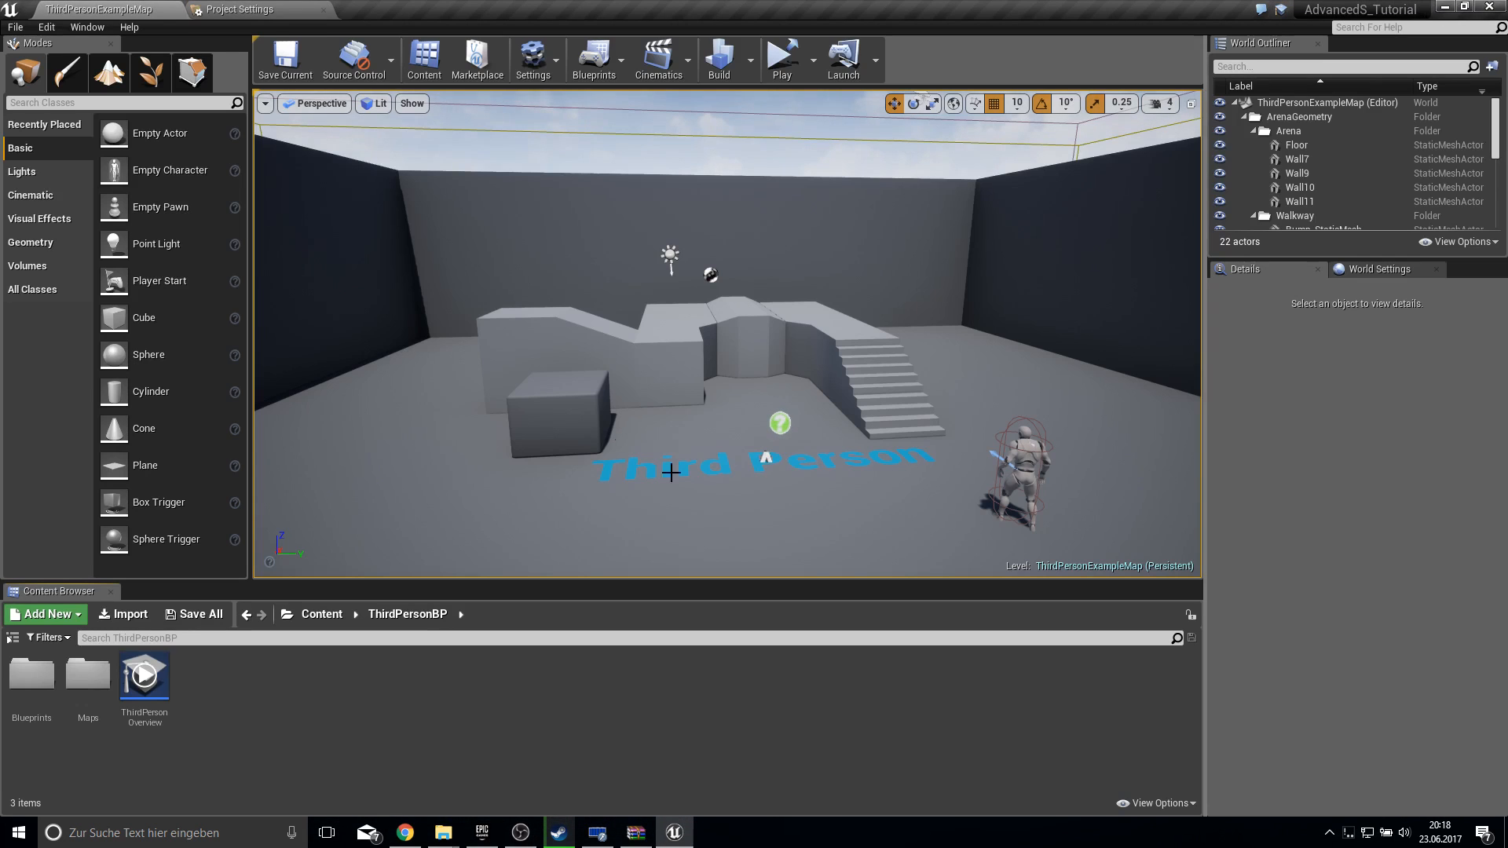
mouse_move(441, 832)
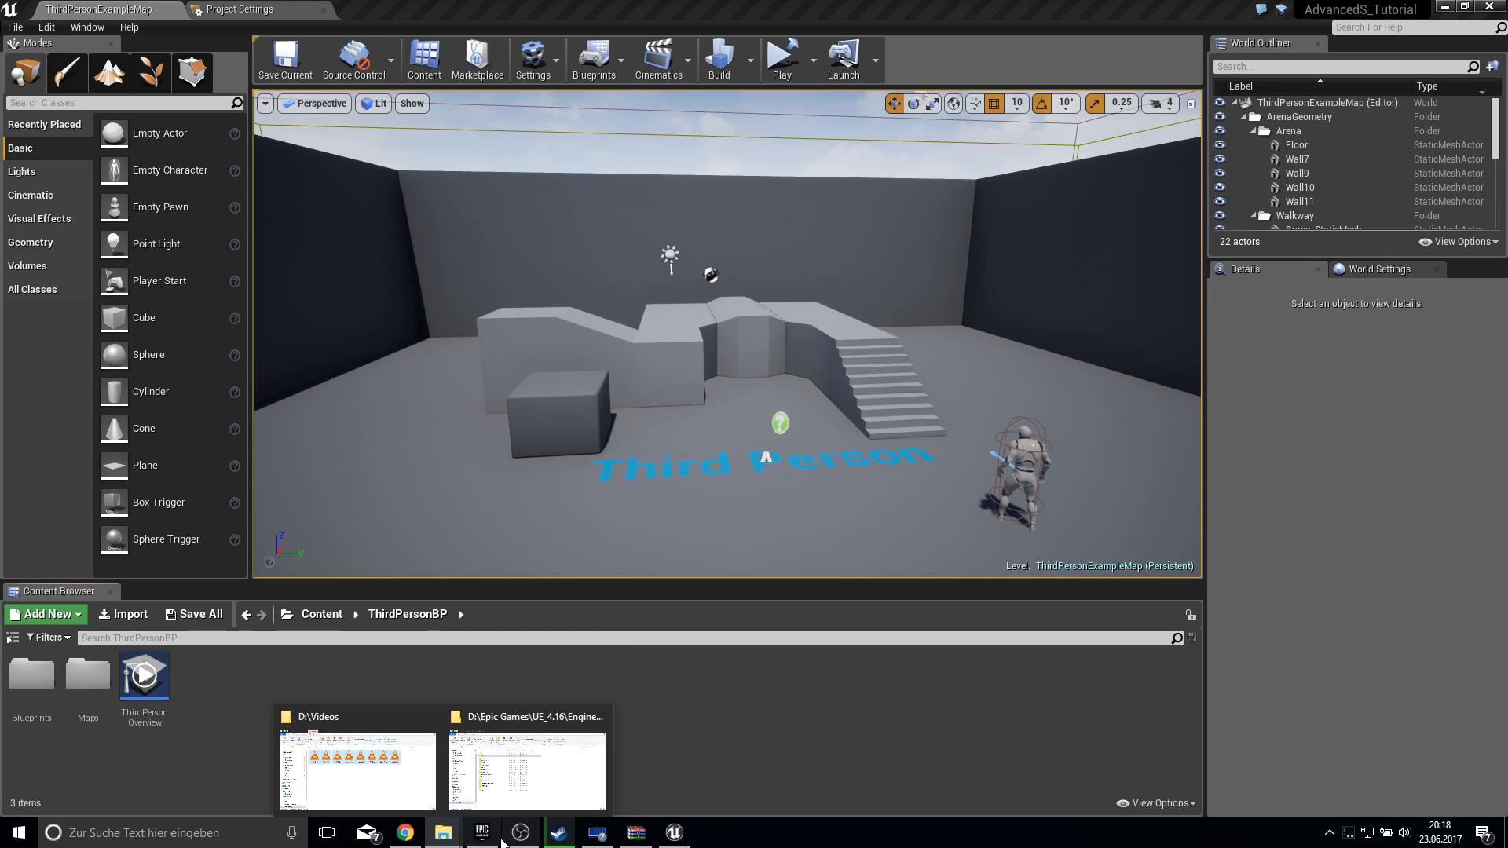
- Show the AdvancedS_Tutorial project folder from the Launcher and add a 'Plugins' folder there
left_click(480, 832)
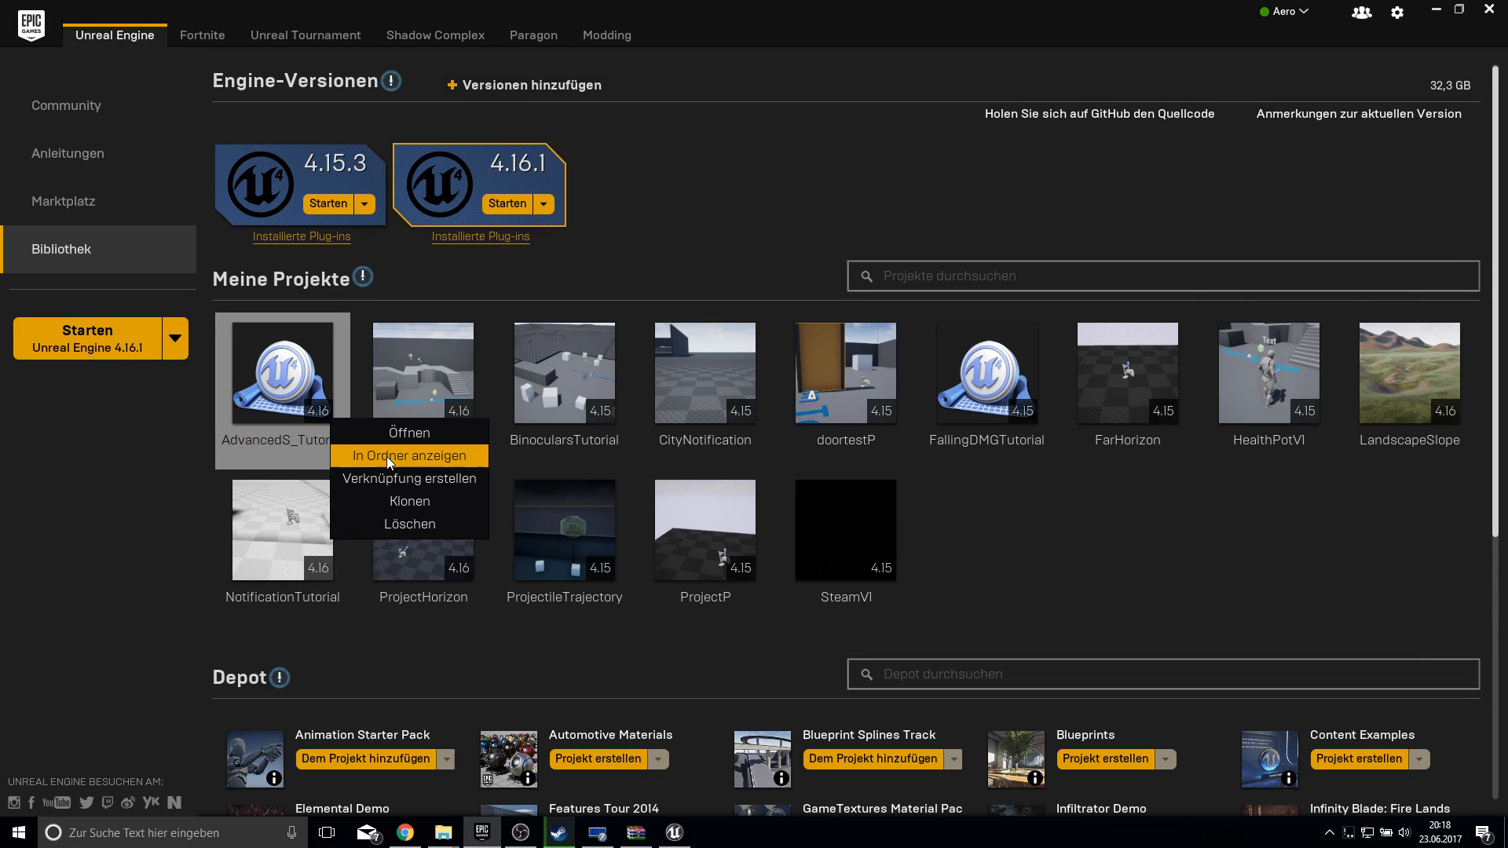
left_click(408, 455)
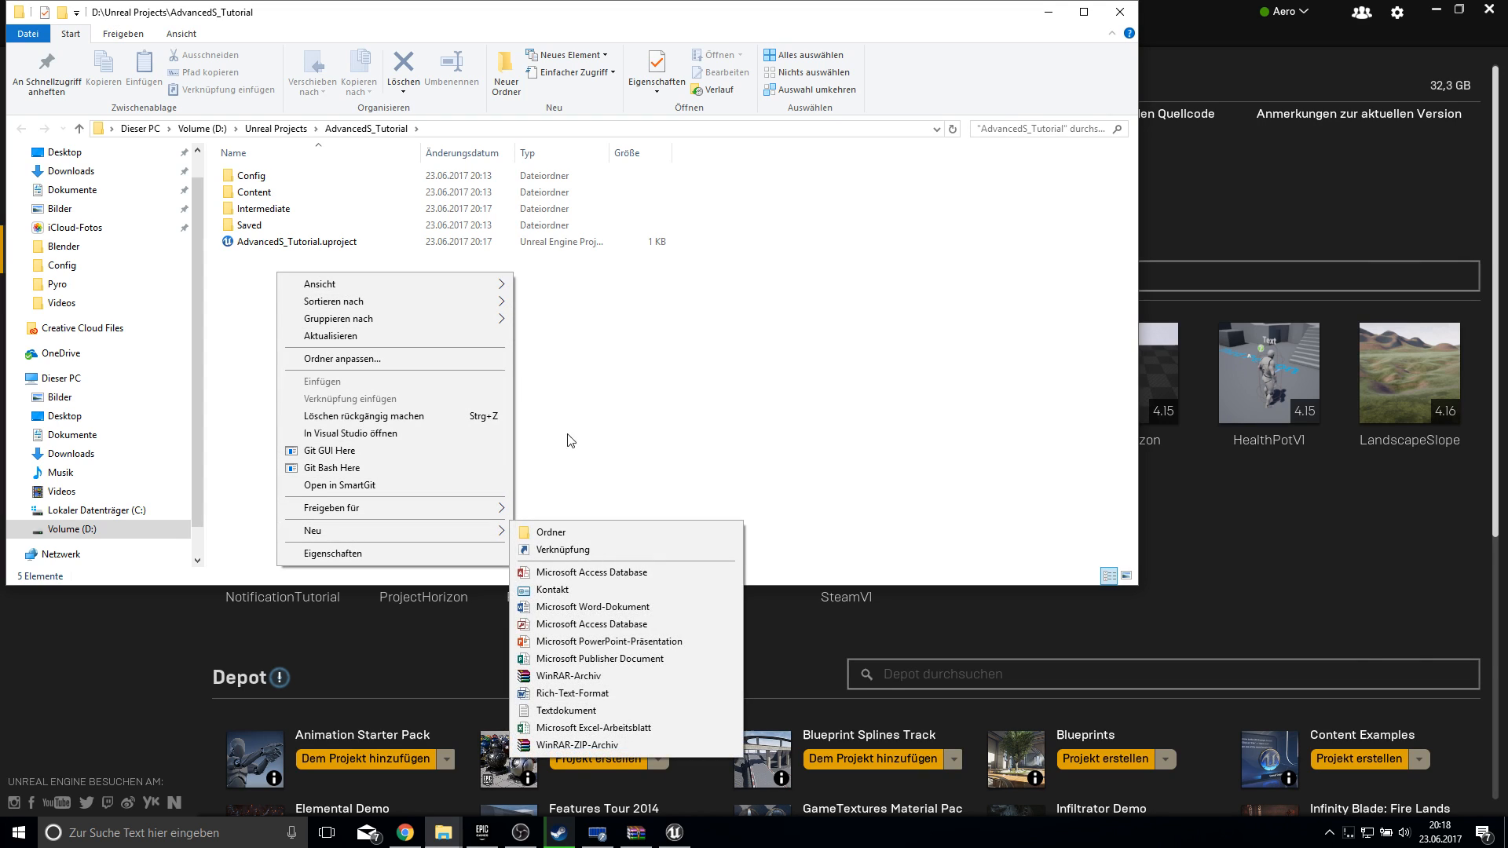
left_click(549, 532)
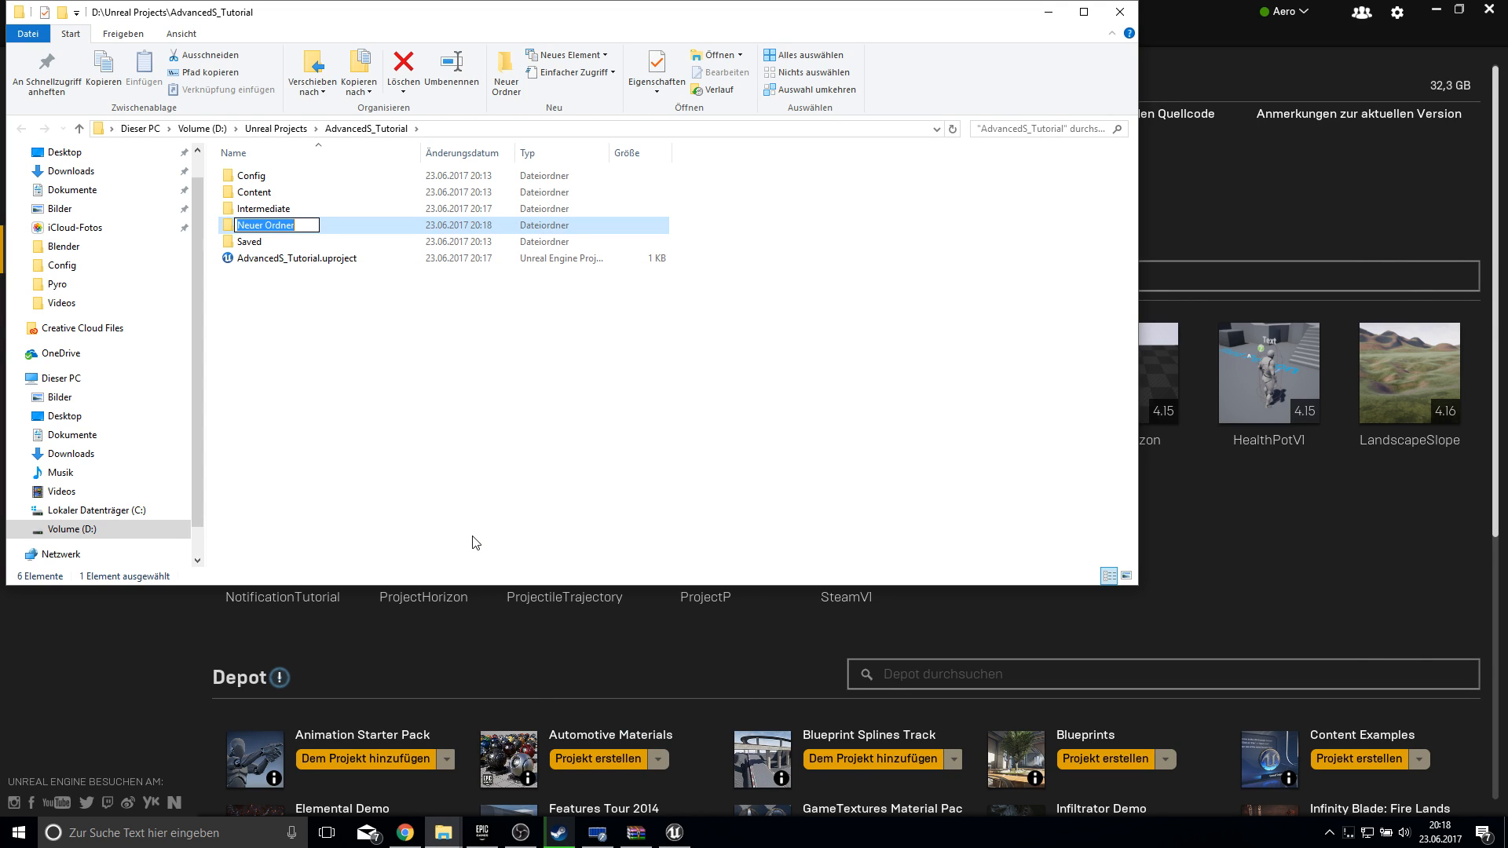
type("Plugins")
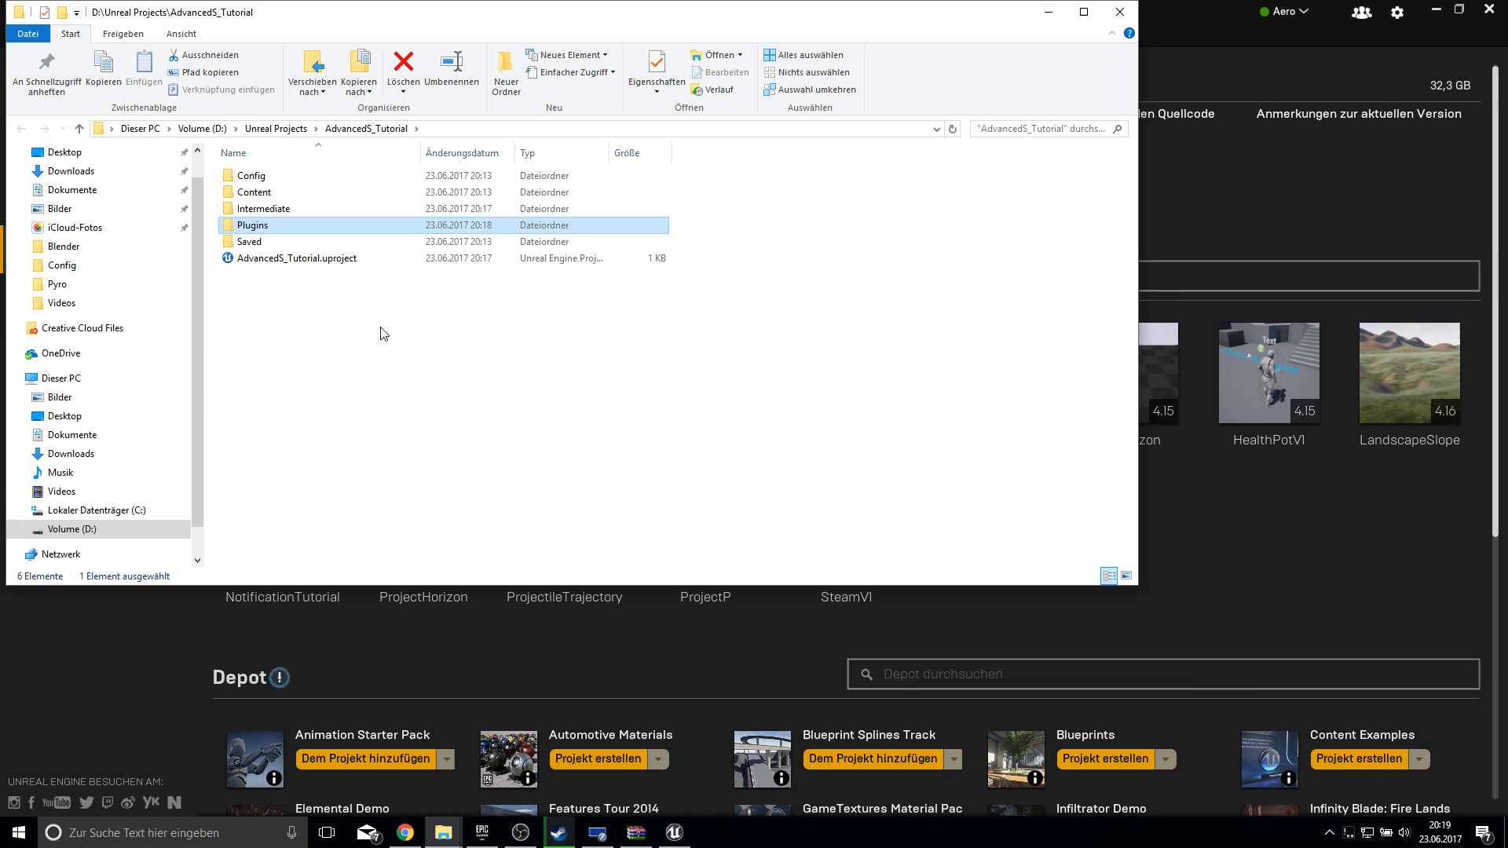
double_click(253, 225)
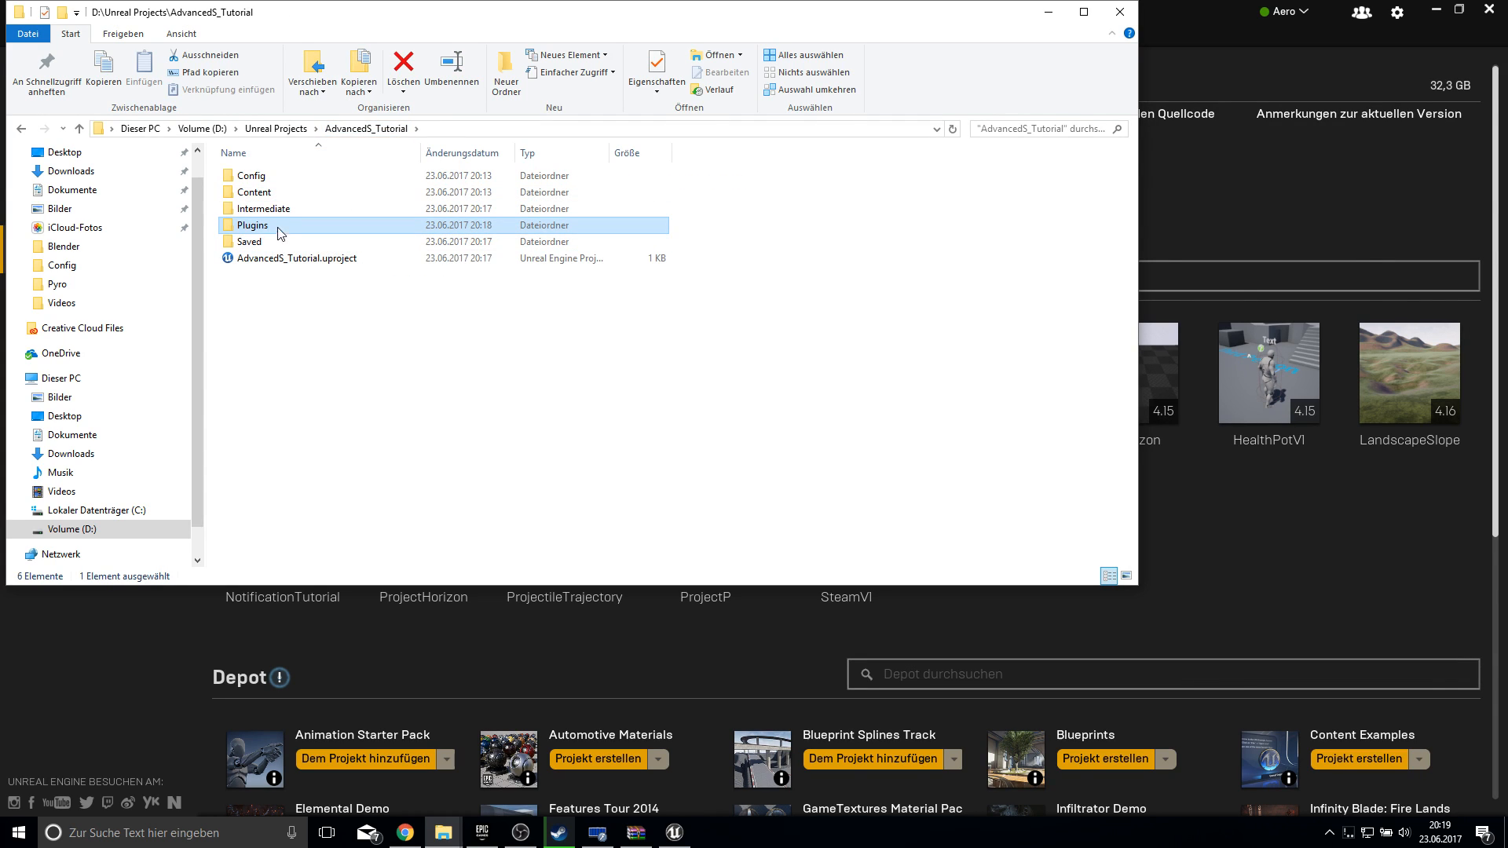
left_click(403, 68)
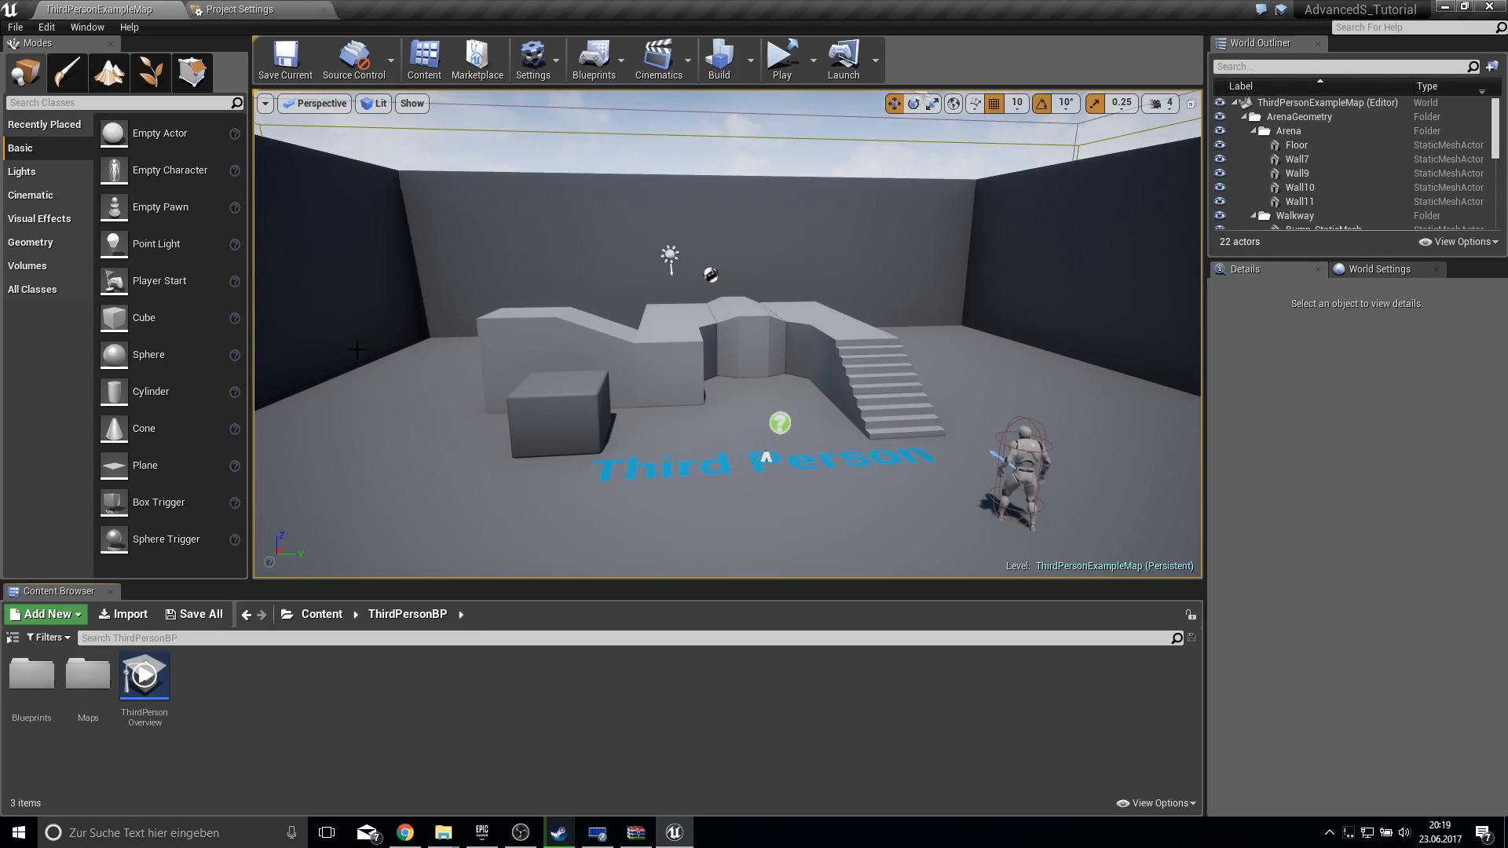
mouse_move(854, 365)
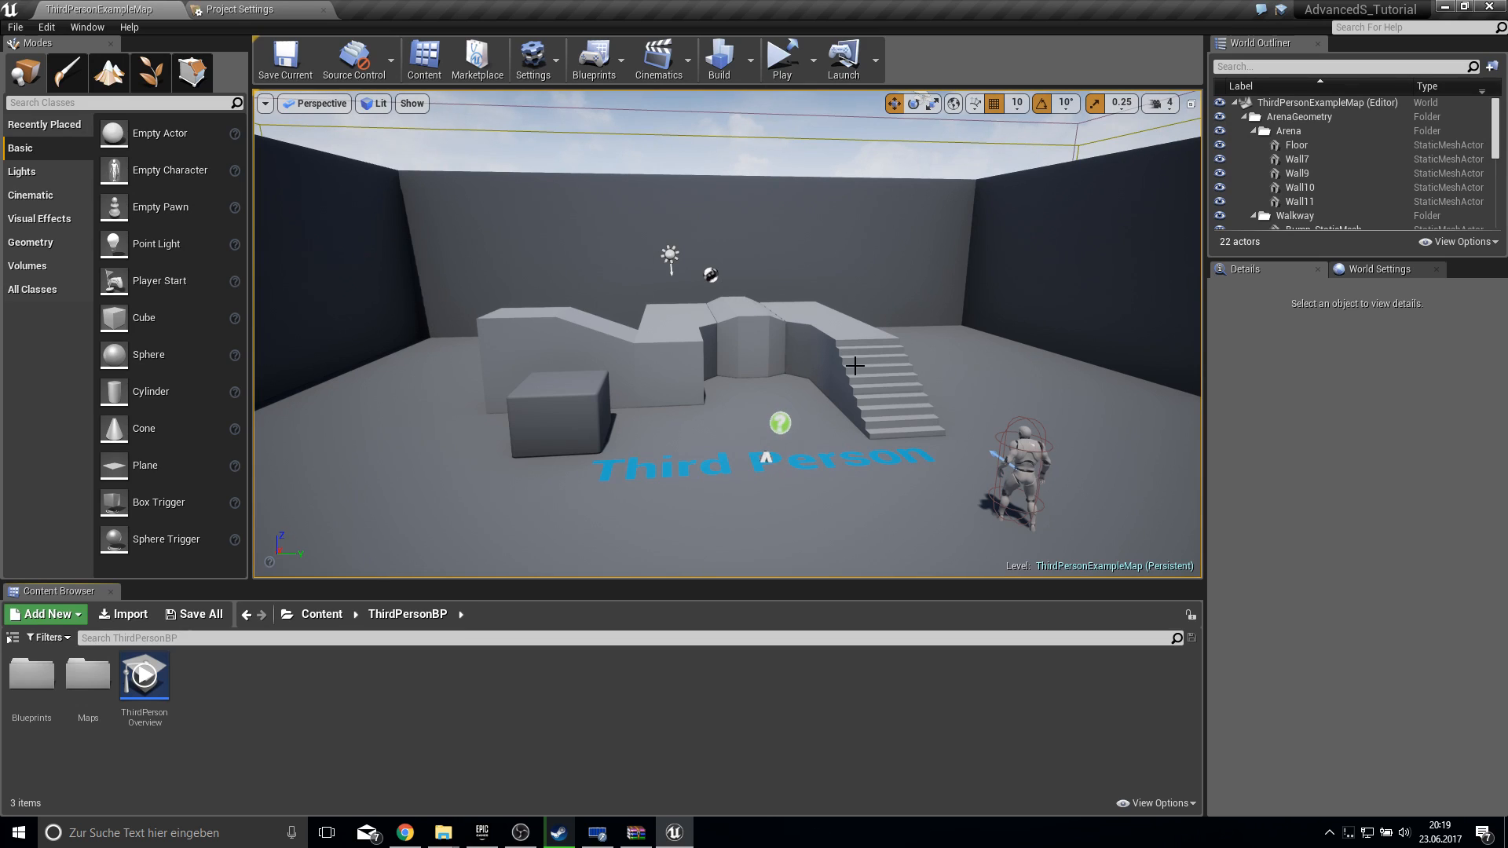
- Package for Windows (64-bit), creating and selecting a TEST2 folder on the Desktop as destination
left_click(14, 26)
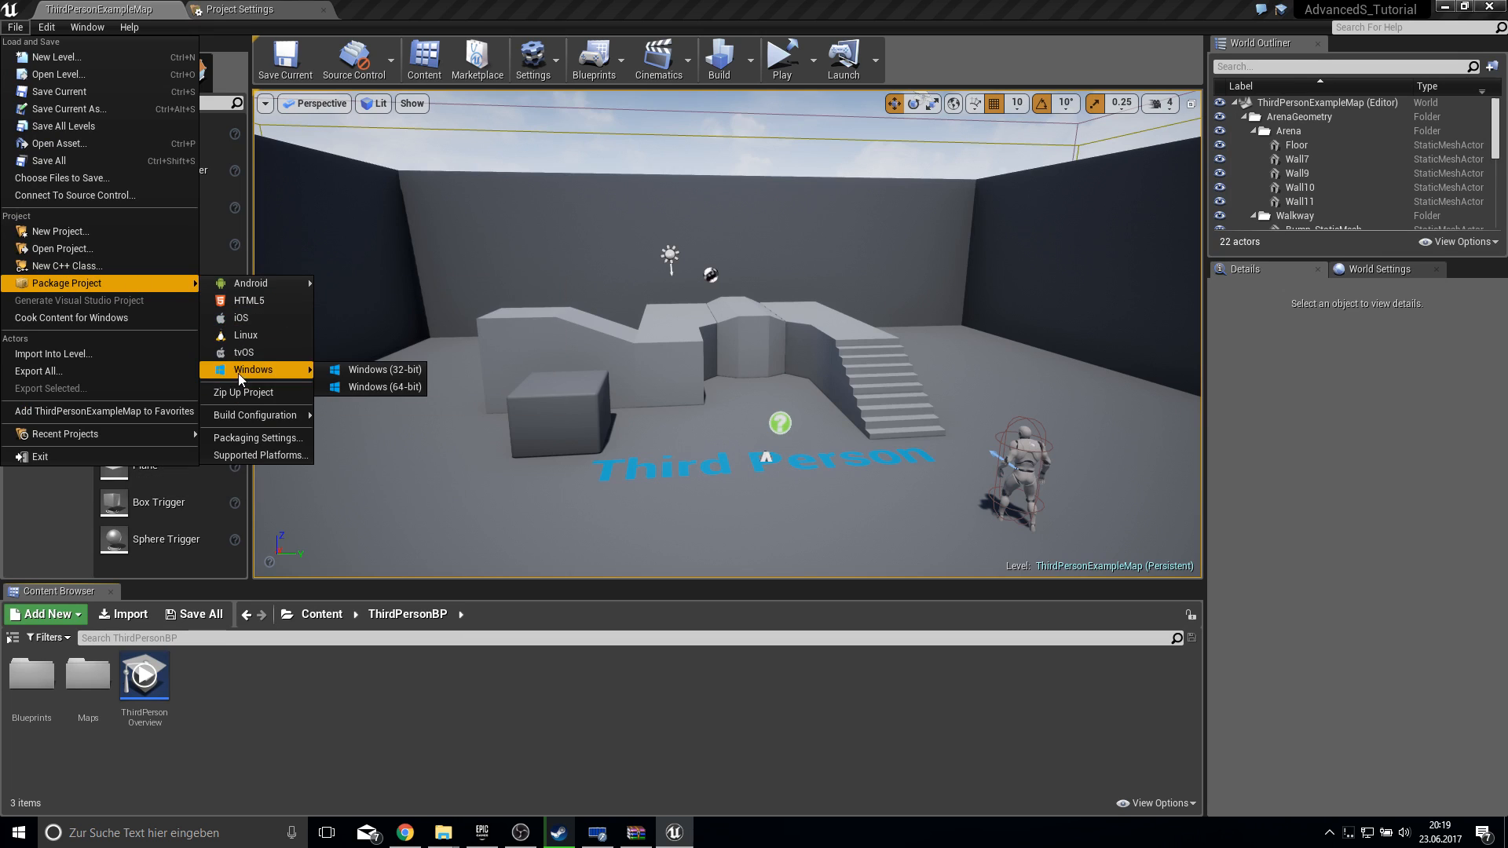
left_click(369, 387)
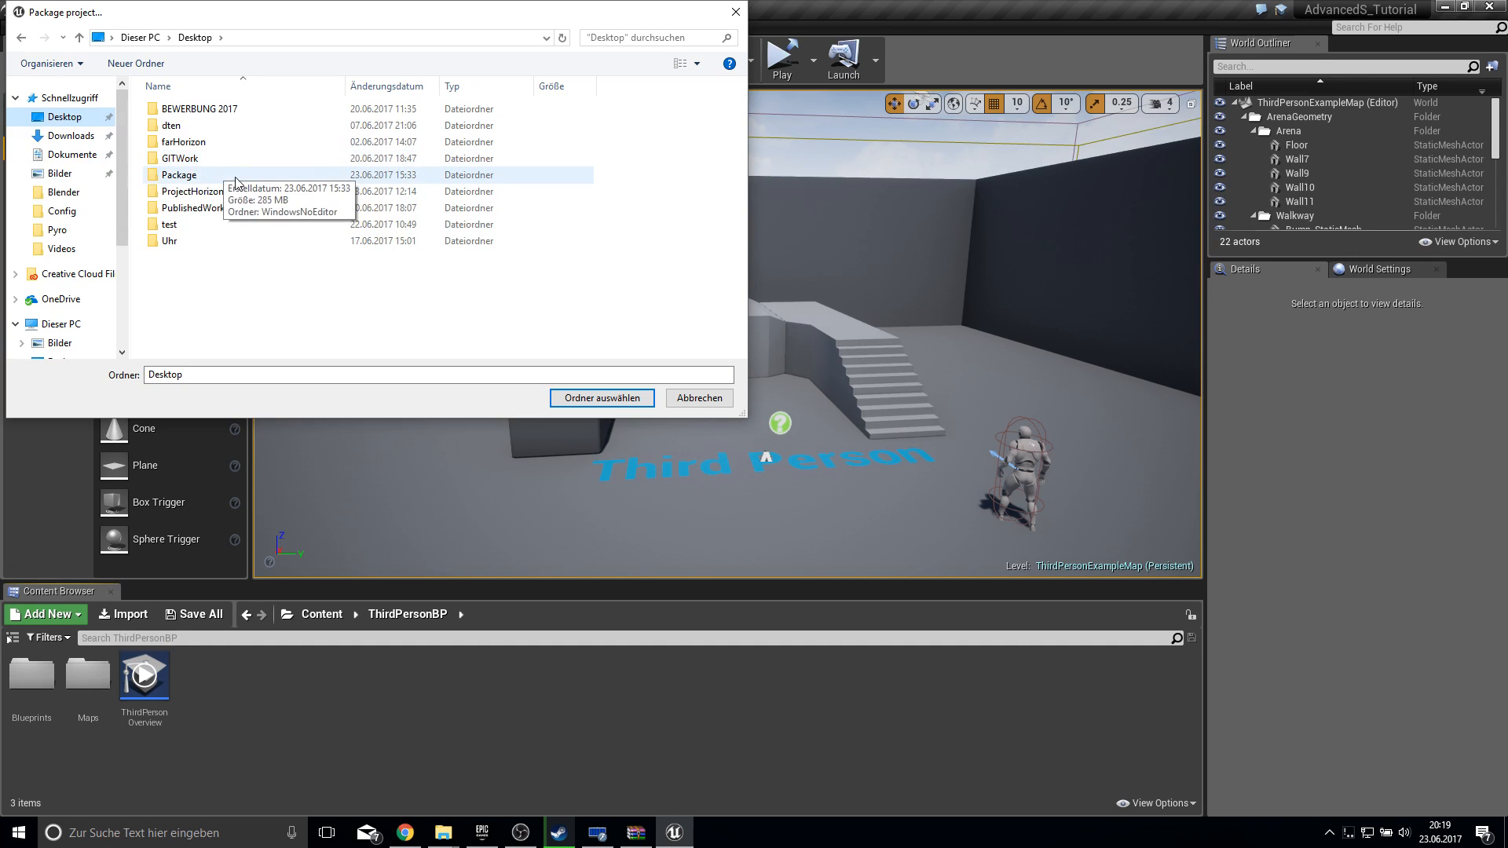
double_click(169, 224)
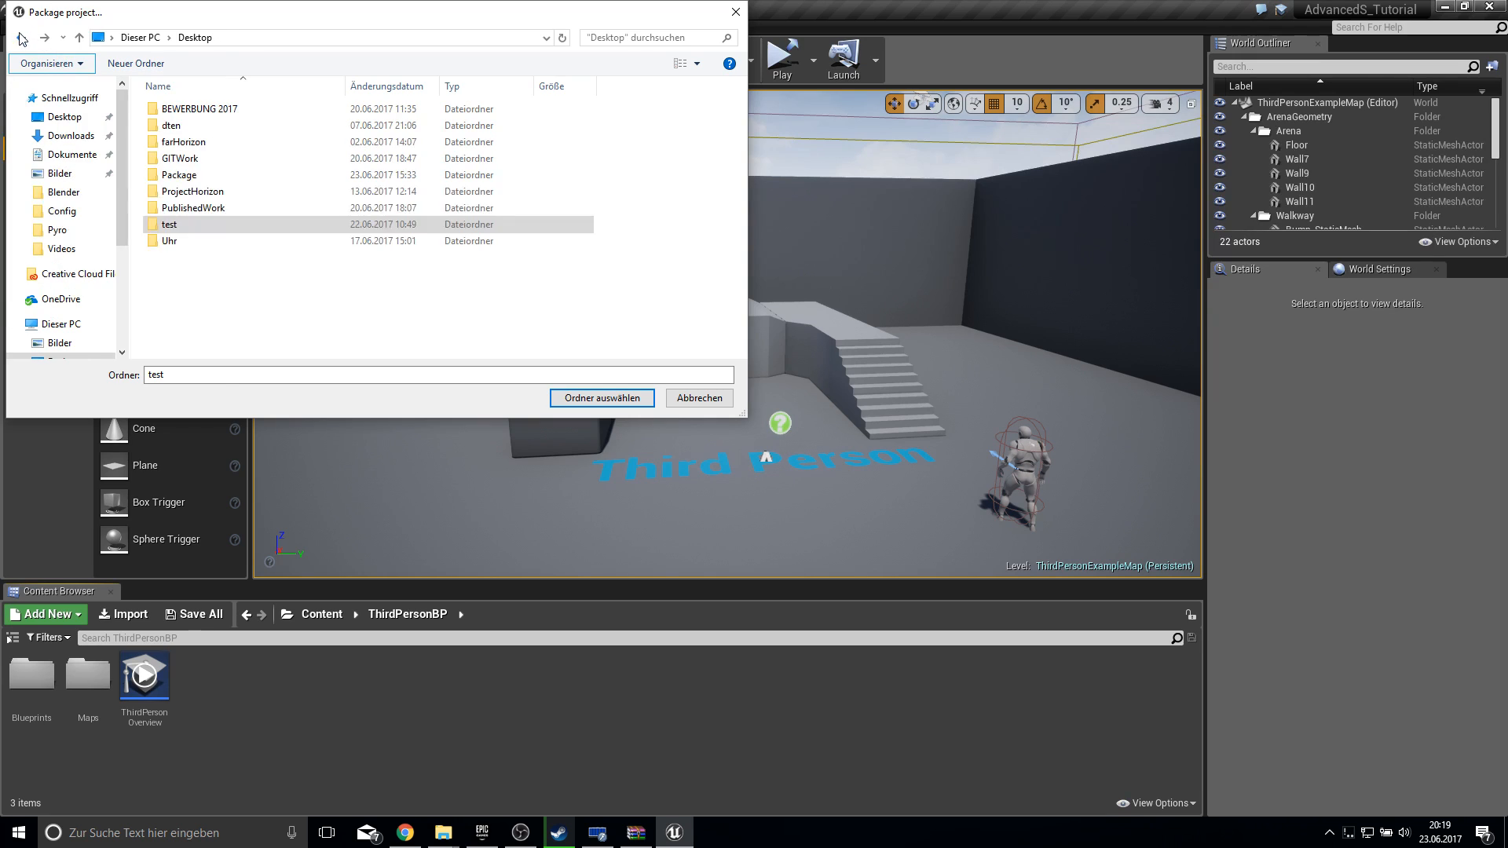
left_click(134, 63)
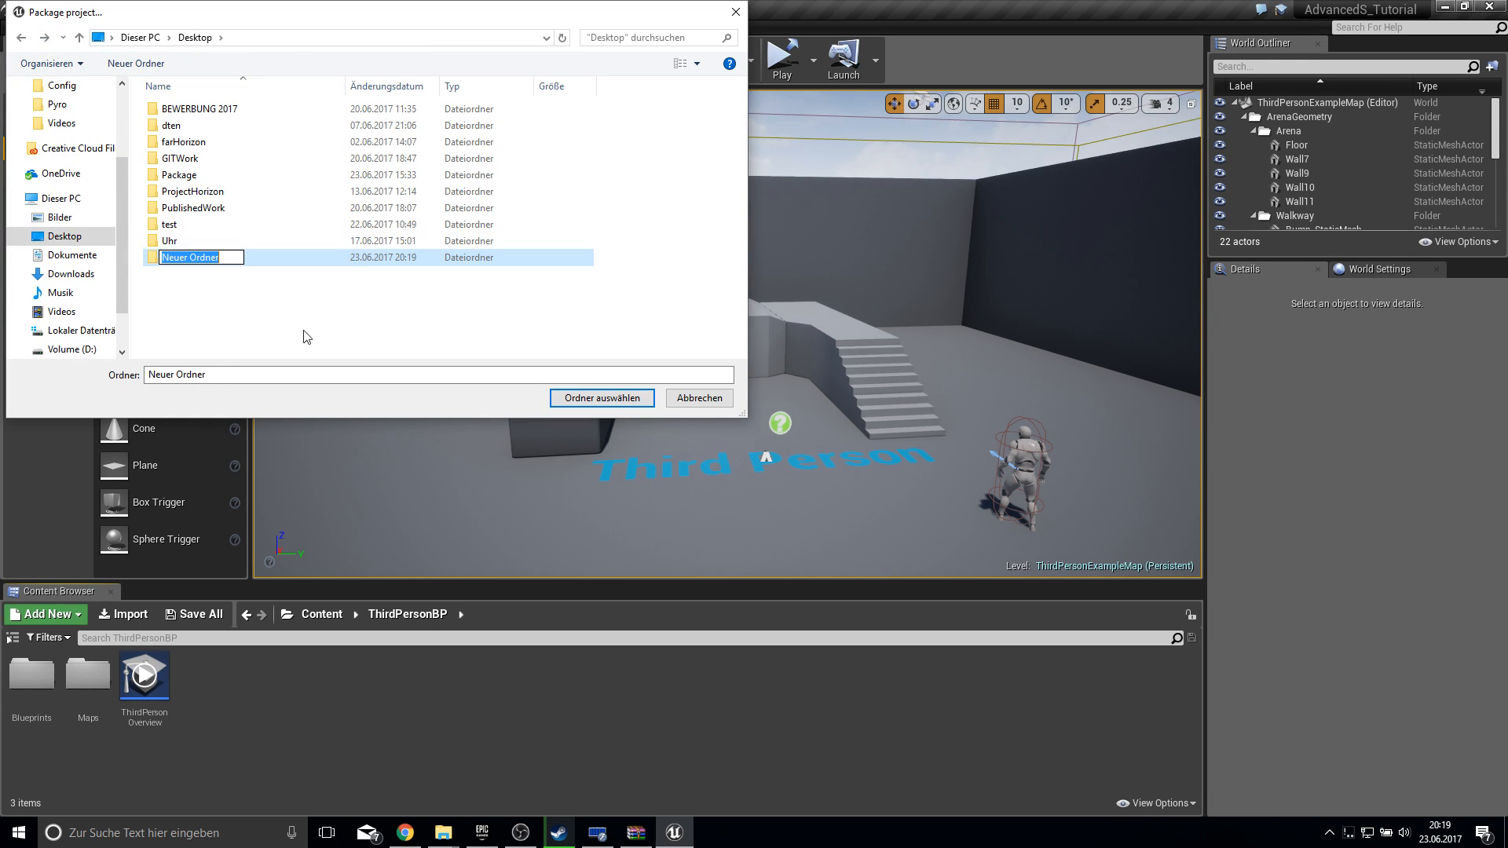
type("TEST2")
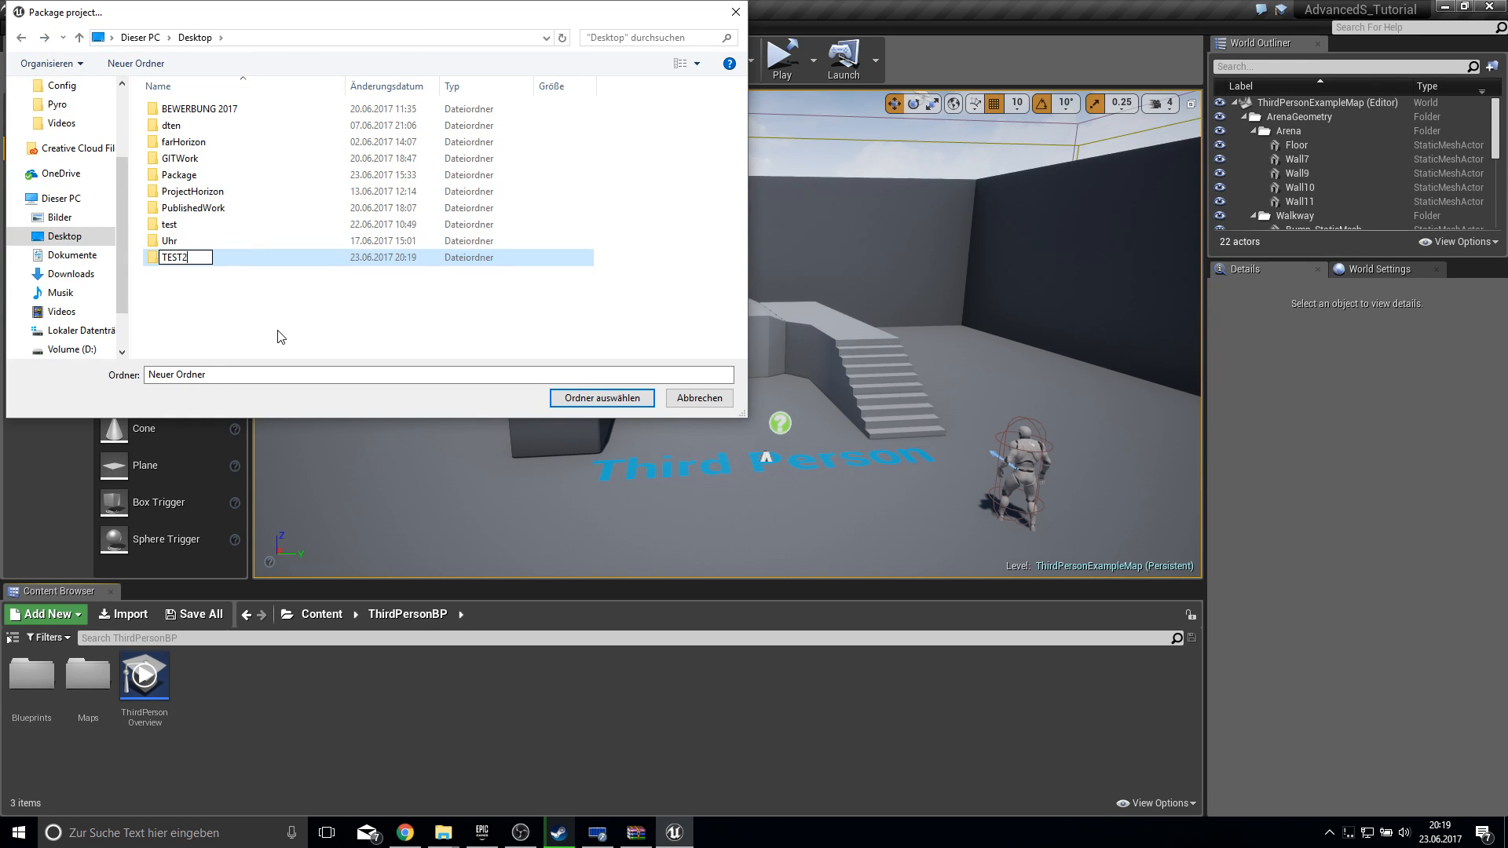
key("Return")
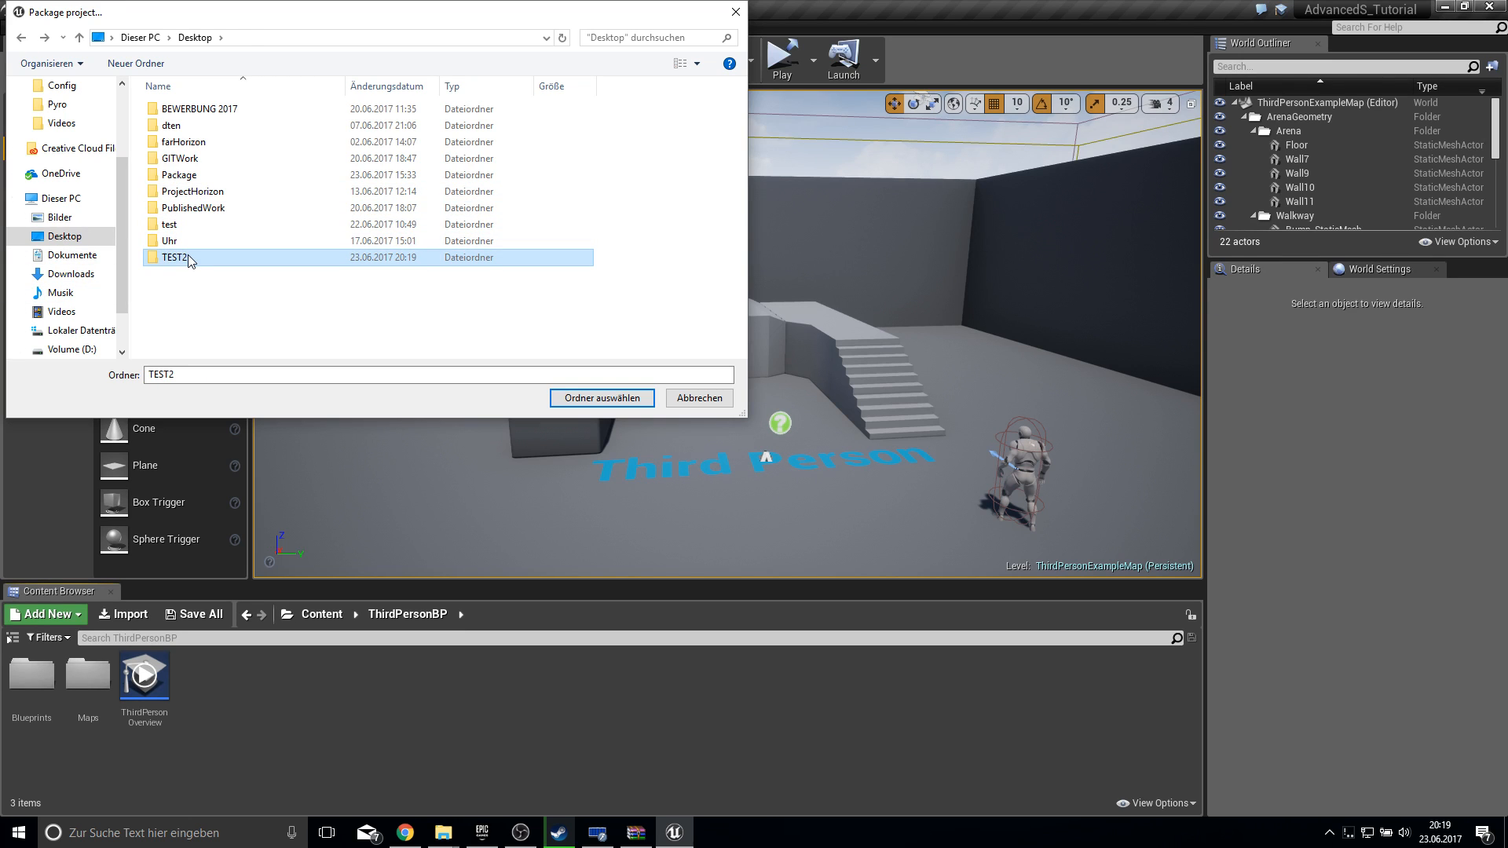
left_click(600, 398)
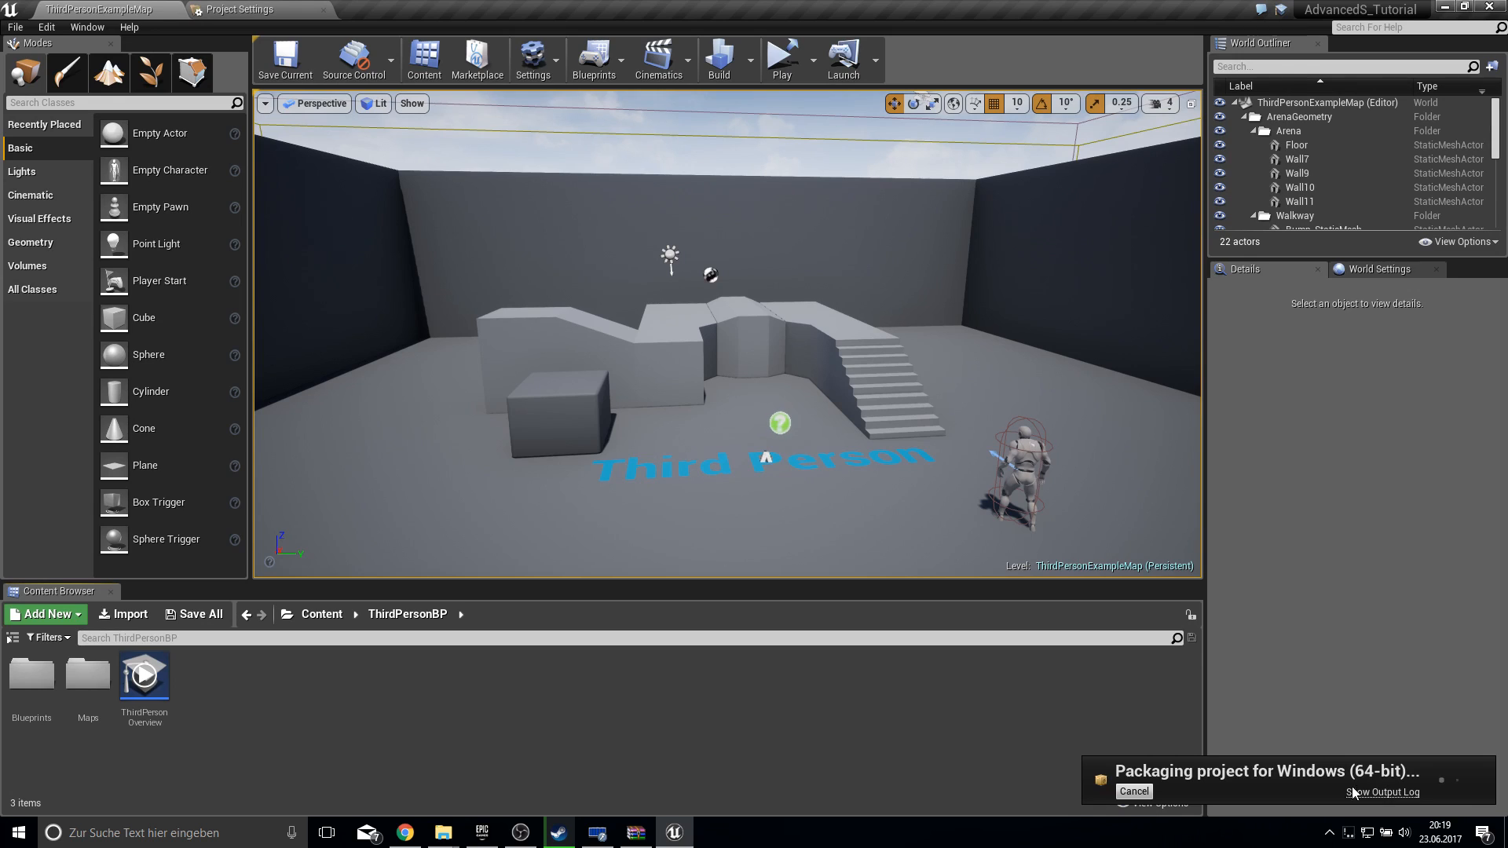
- Dock the packaging output log and follow it until BUILD SUCCESSFUL, then minimize the editor
left_click(1383, 792)
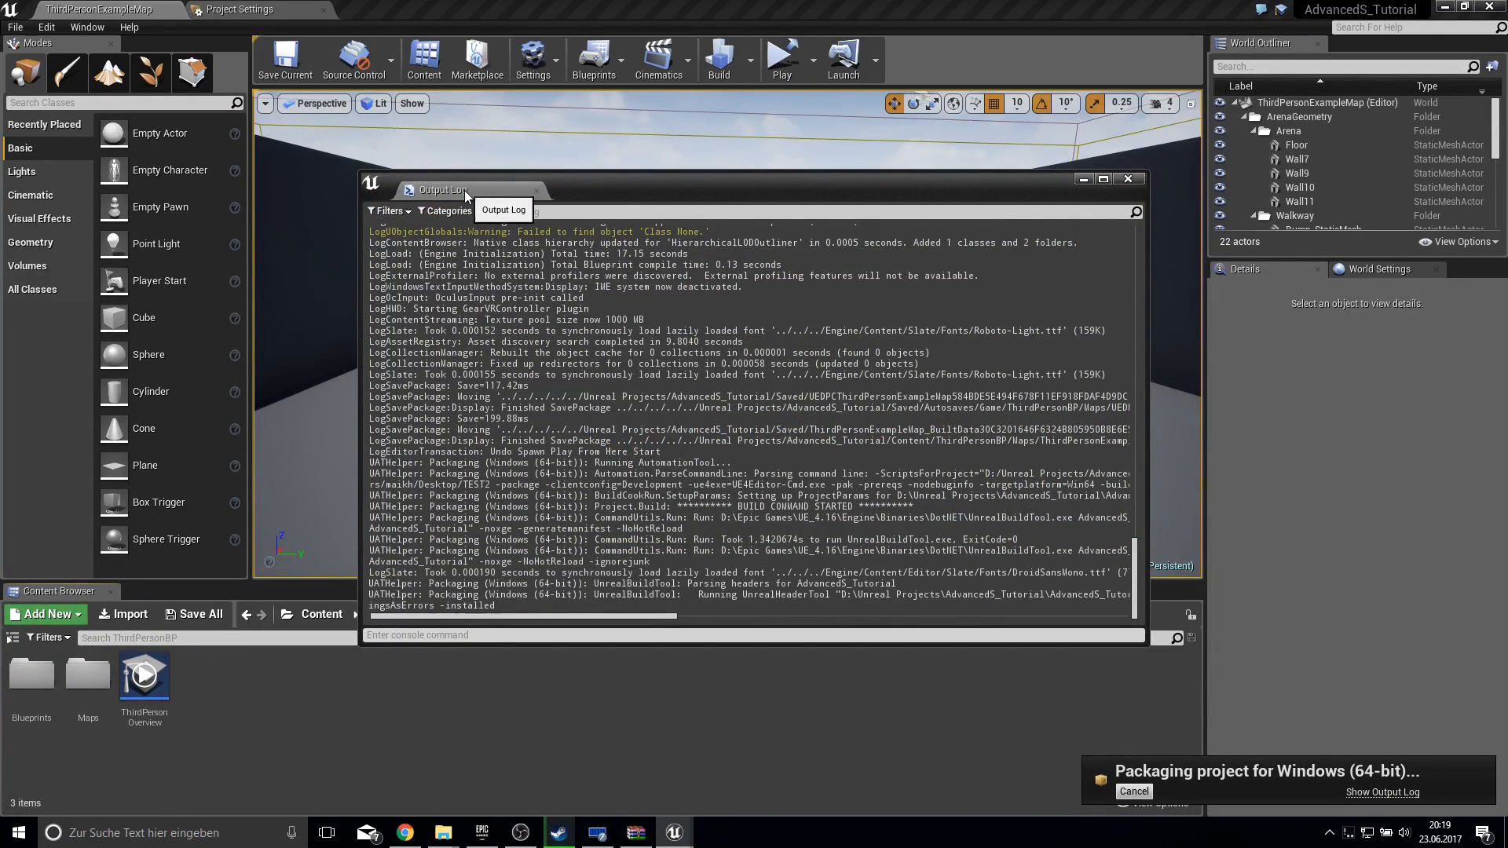
left_click(1126, 179)
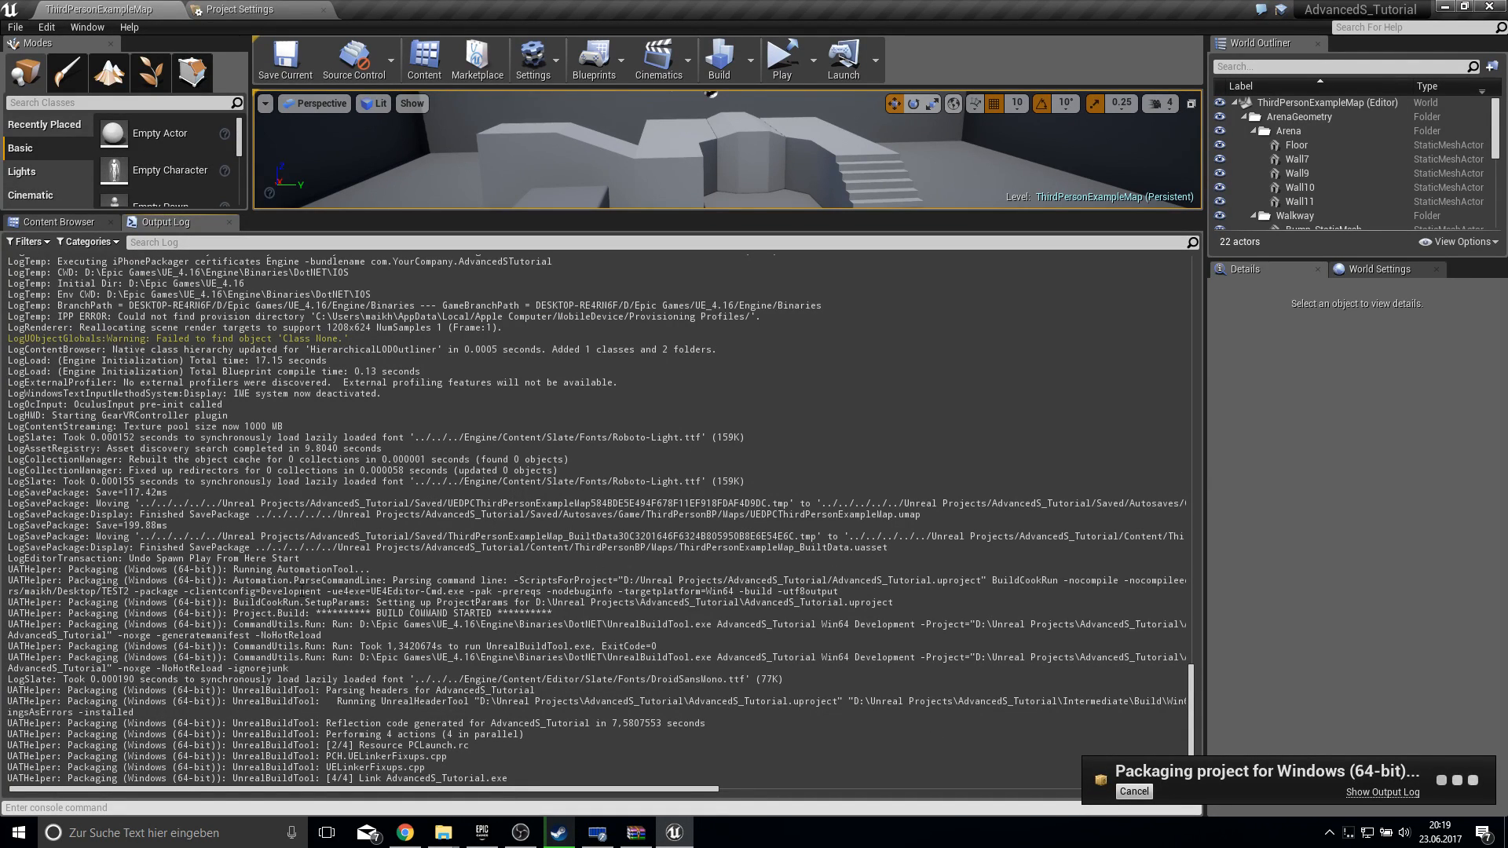
scroll("down", 3)
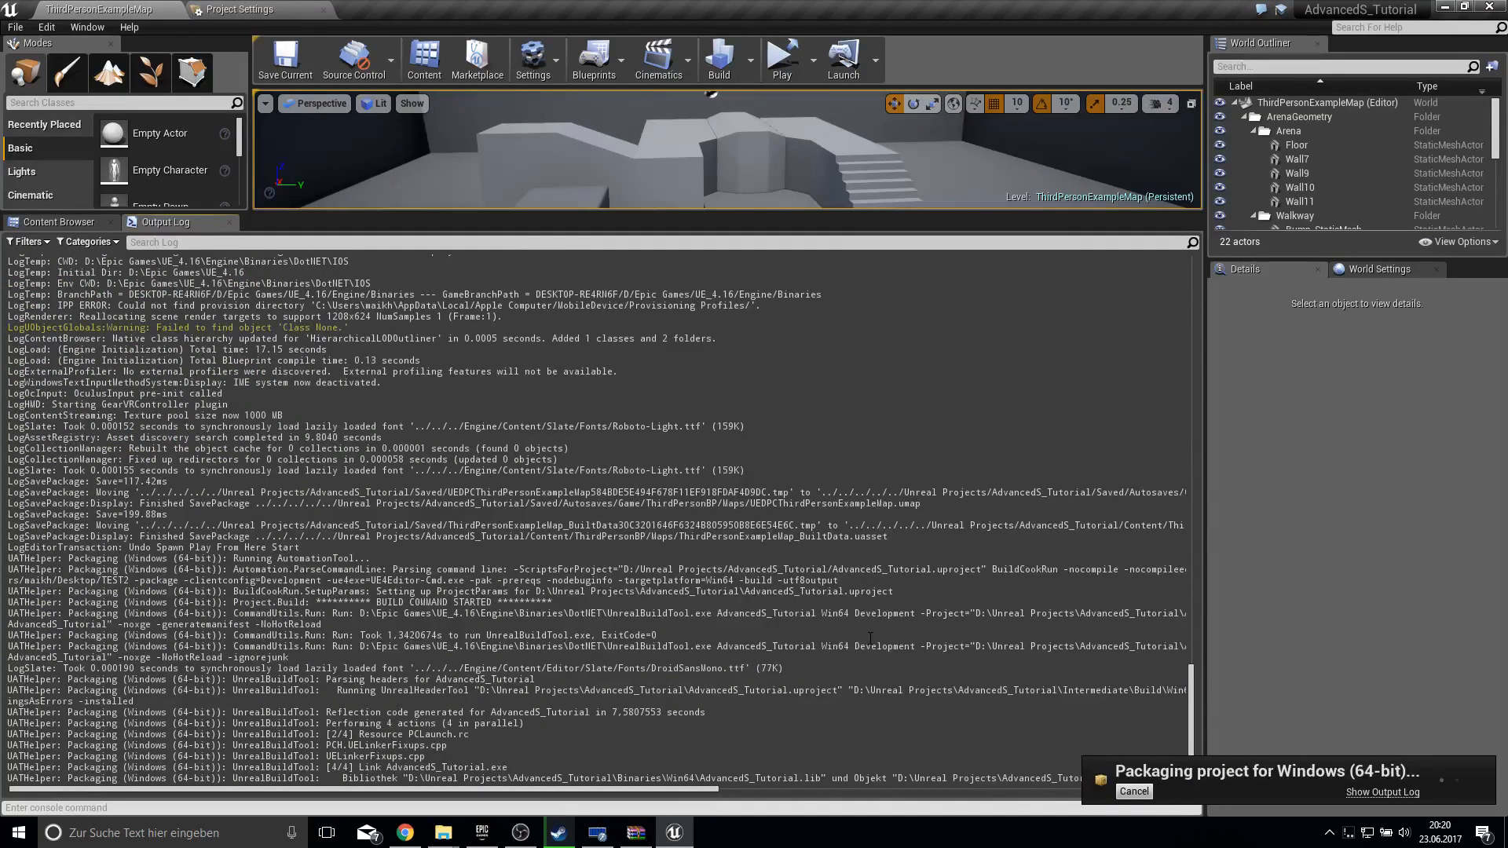
scroll("down", 3)
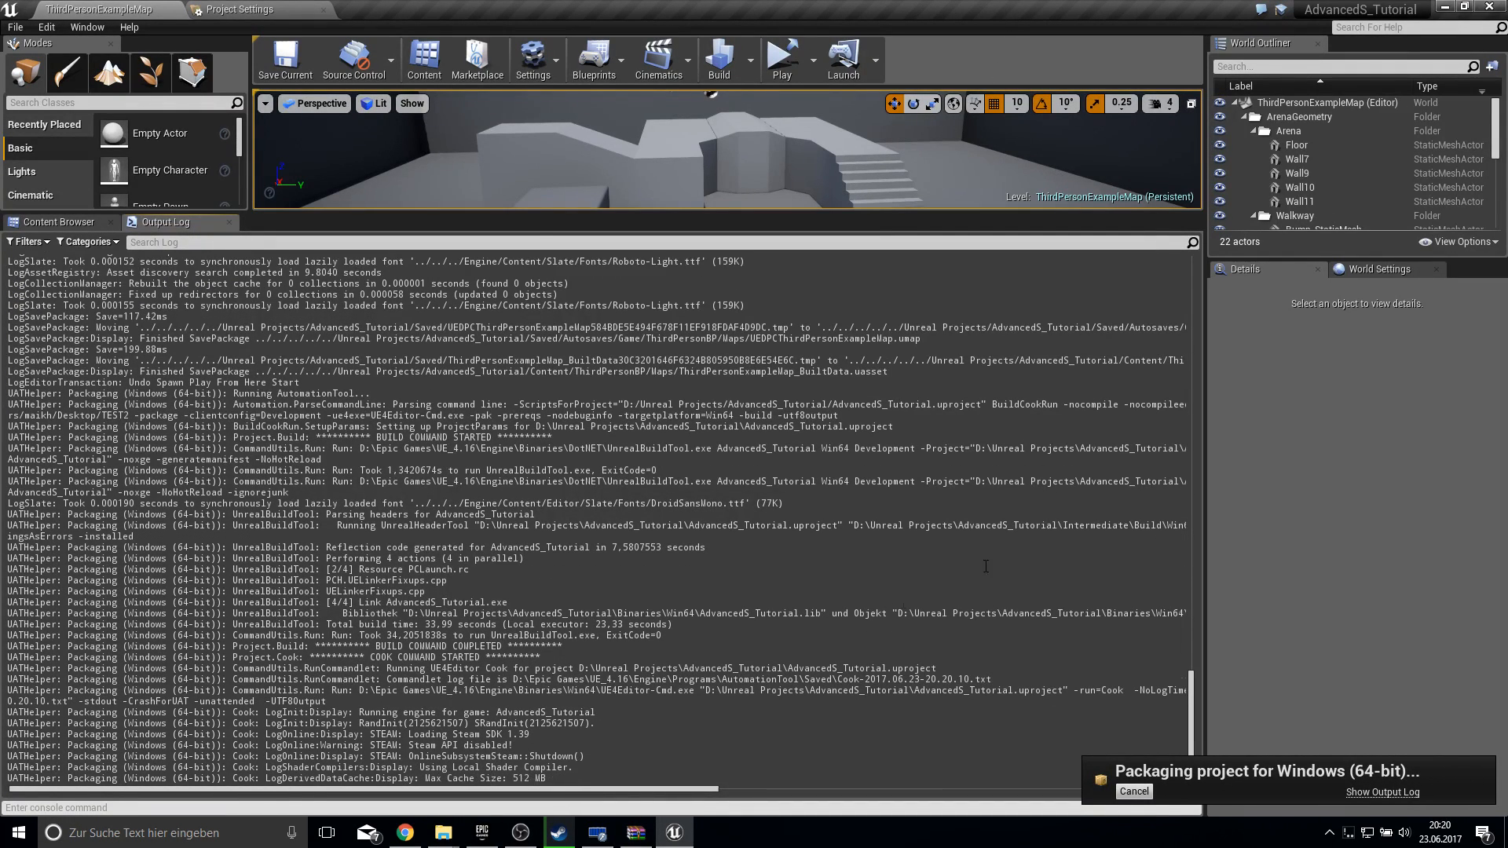
scroll("down", 3)
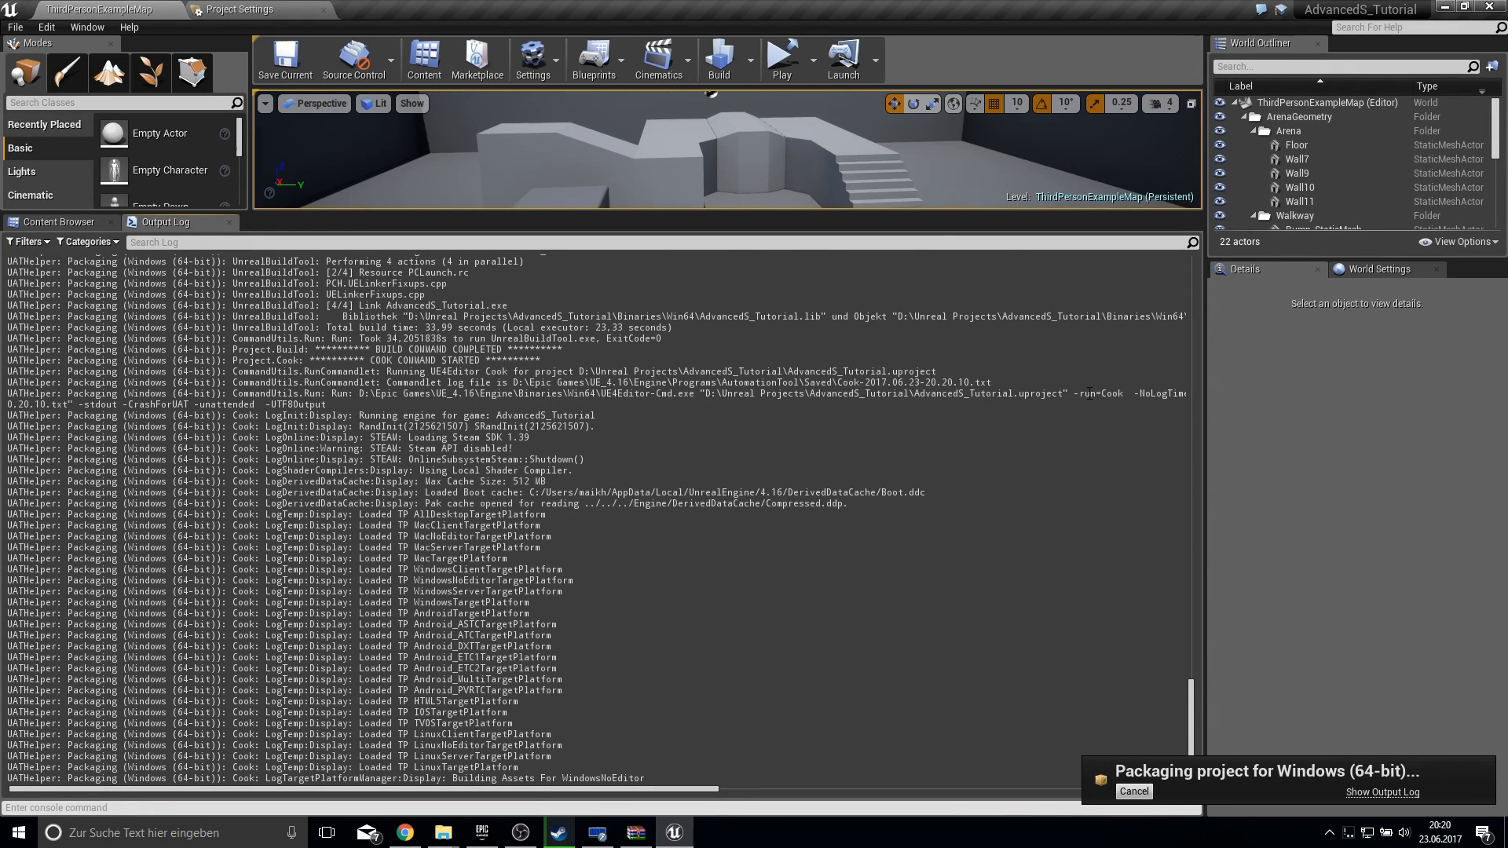
scroll("down", 3)
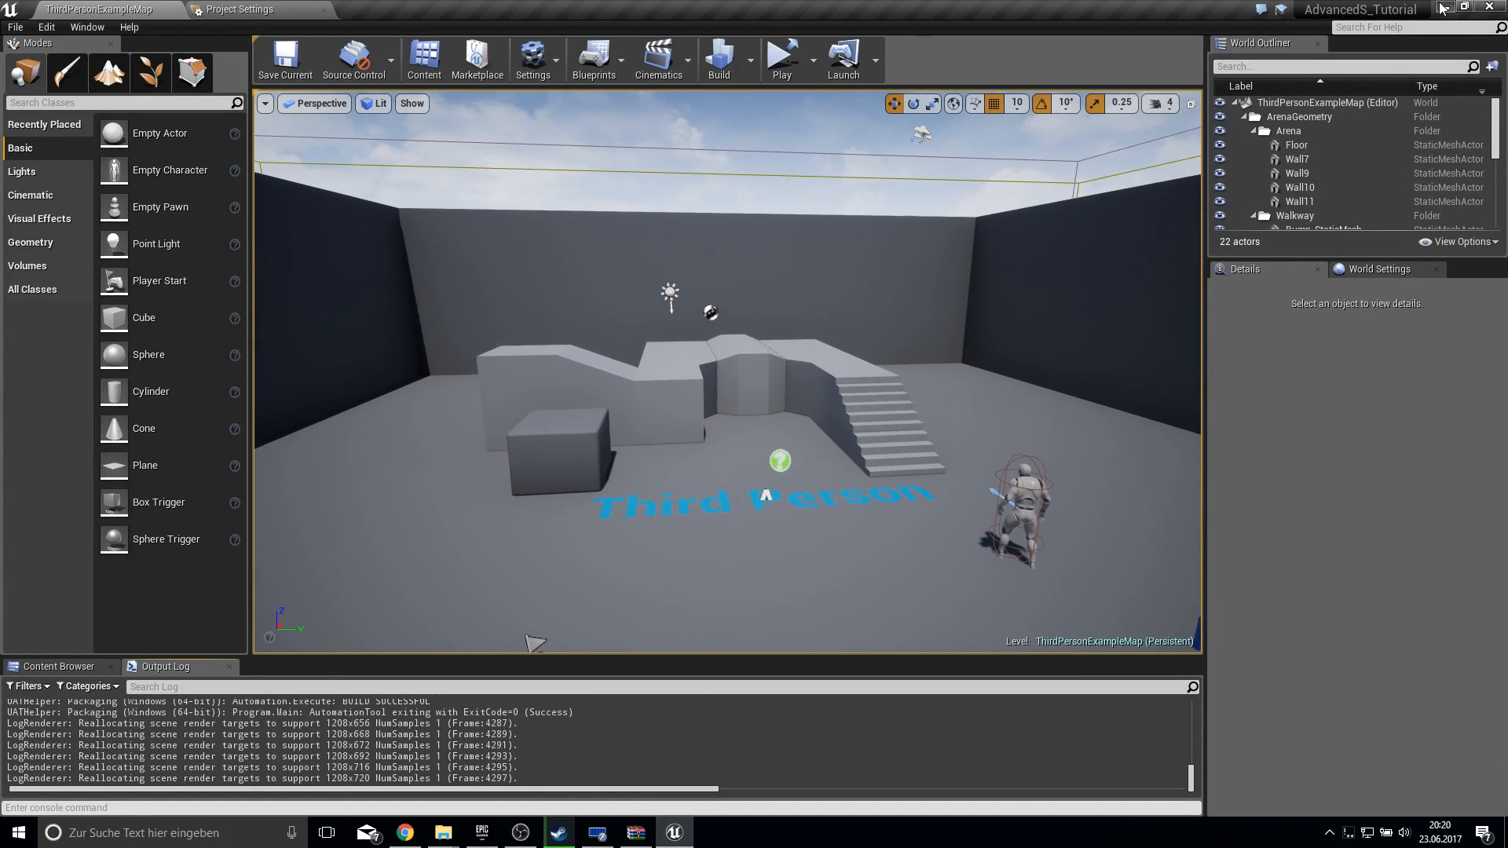
left_click(442, 833)
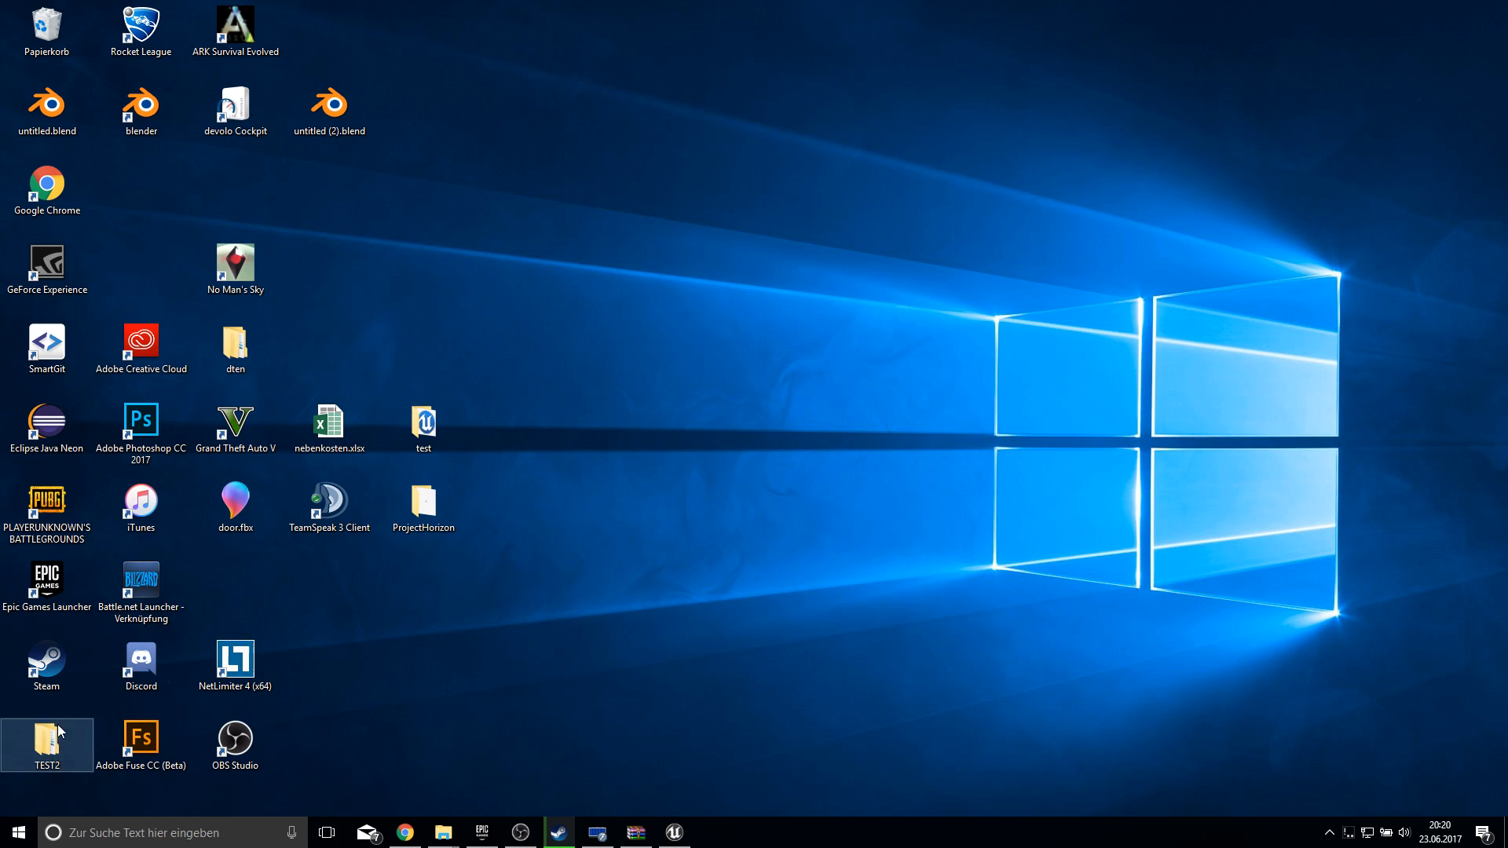
- Launch AdvancedS_Tutorial.exe from TEST2\WindowsNoEditor and dismiss the Windows Firewall prompt
double_click(46, 738)
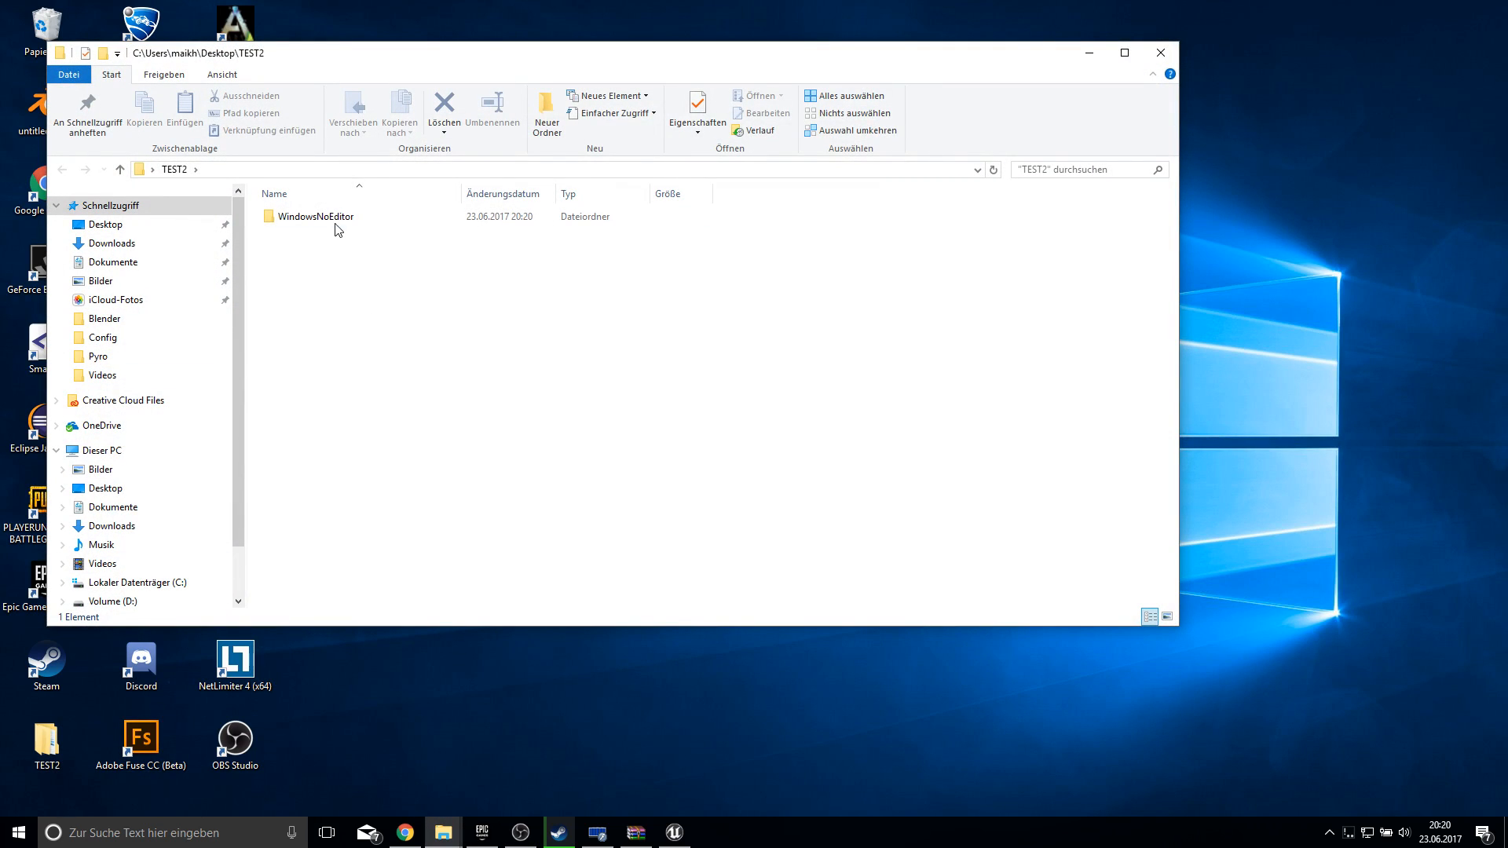
left_click(313, 217)
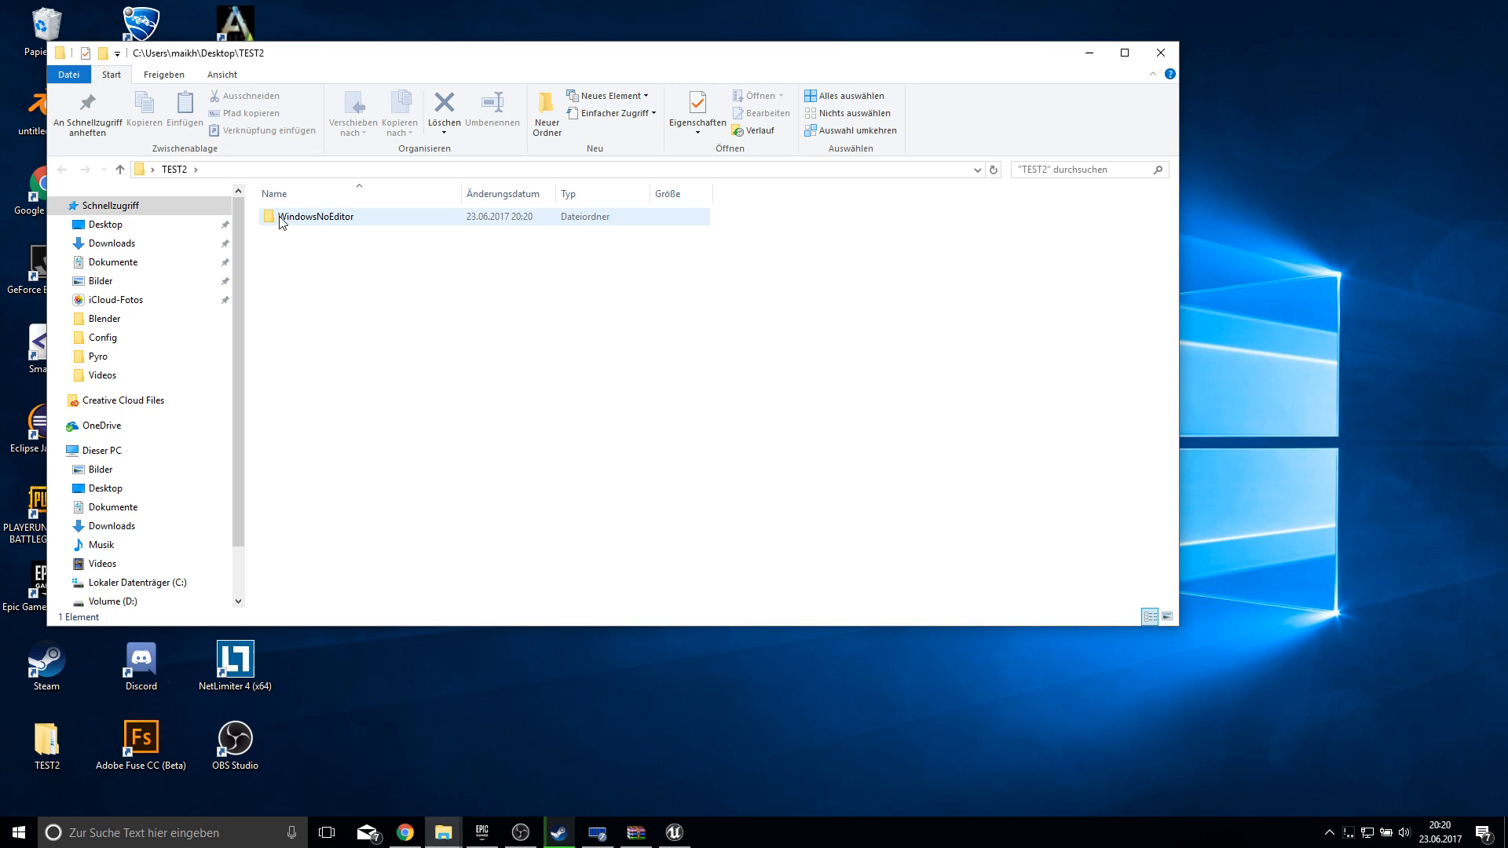
double_click(314, 215)
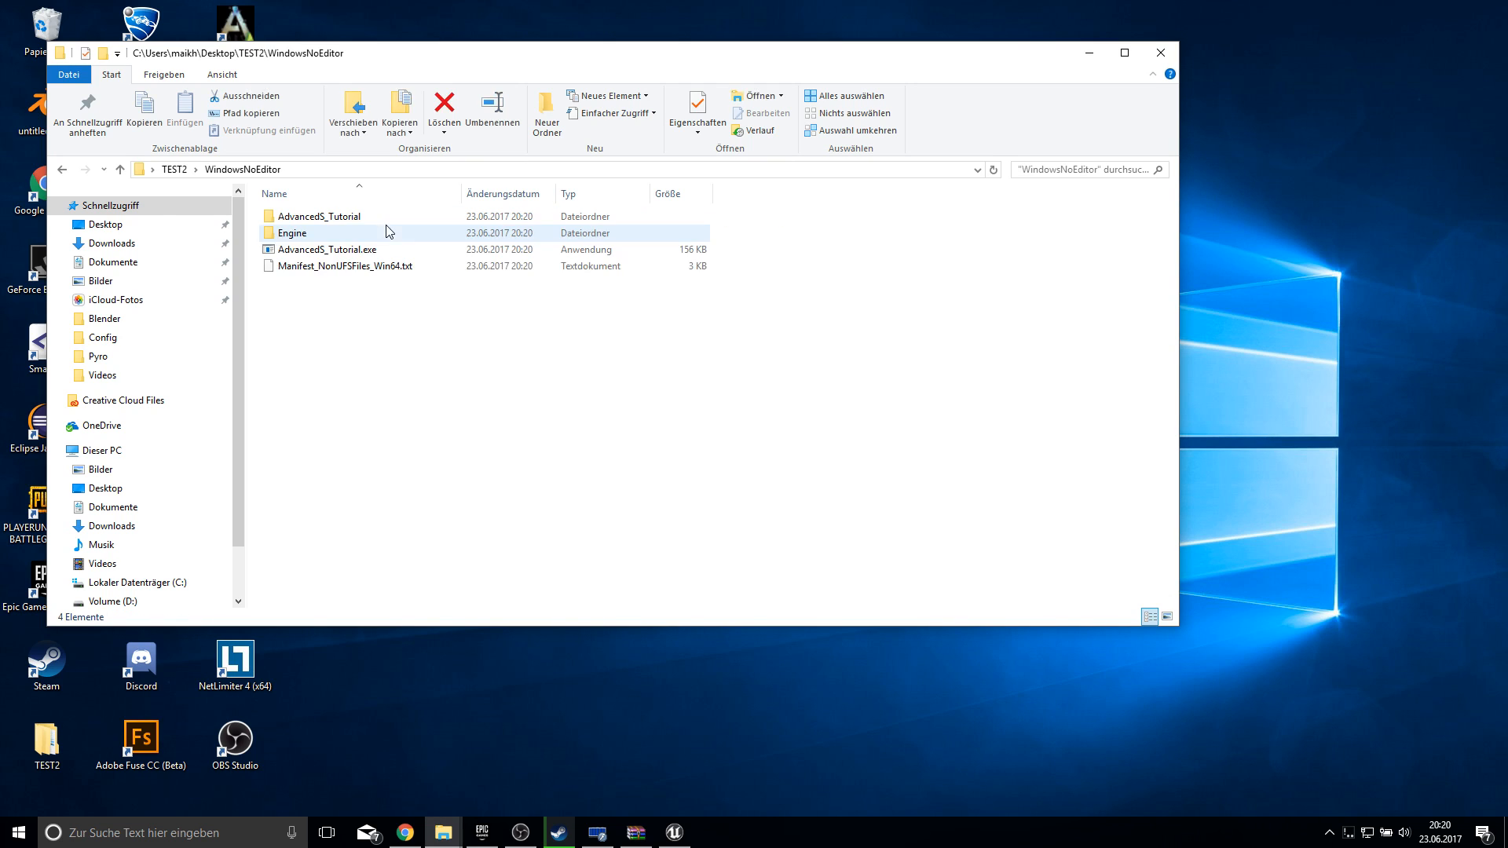
mouse_move(327, 256)
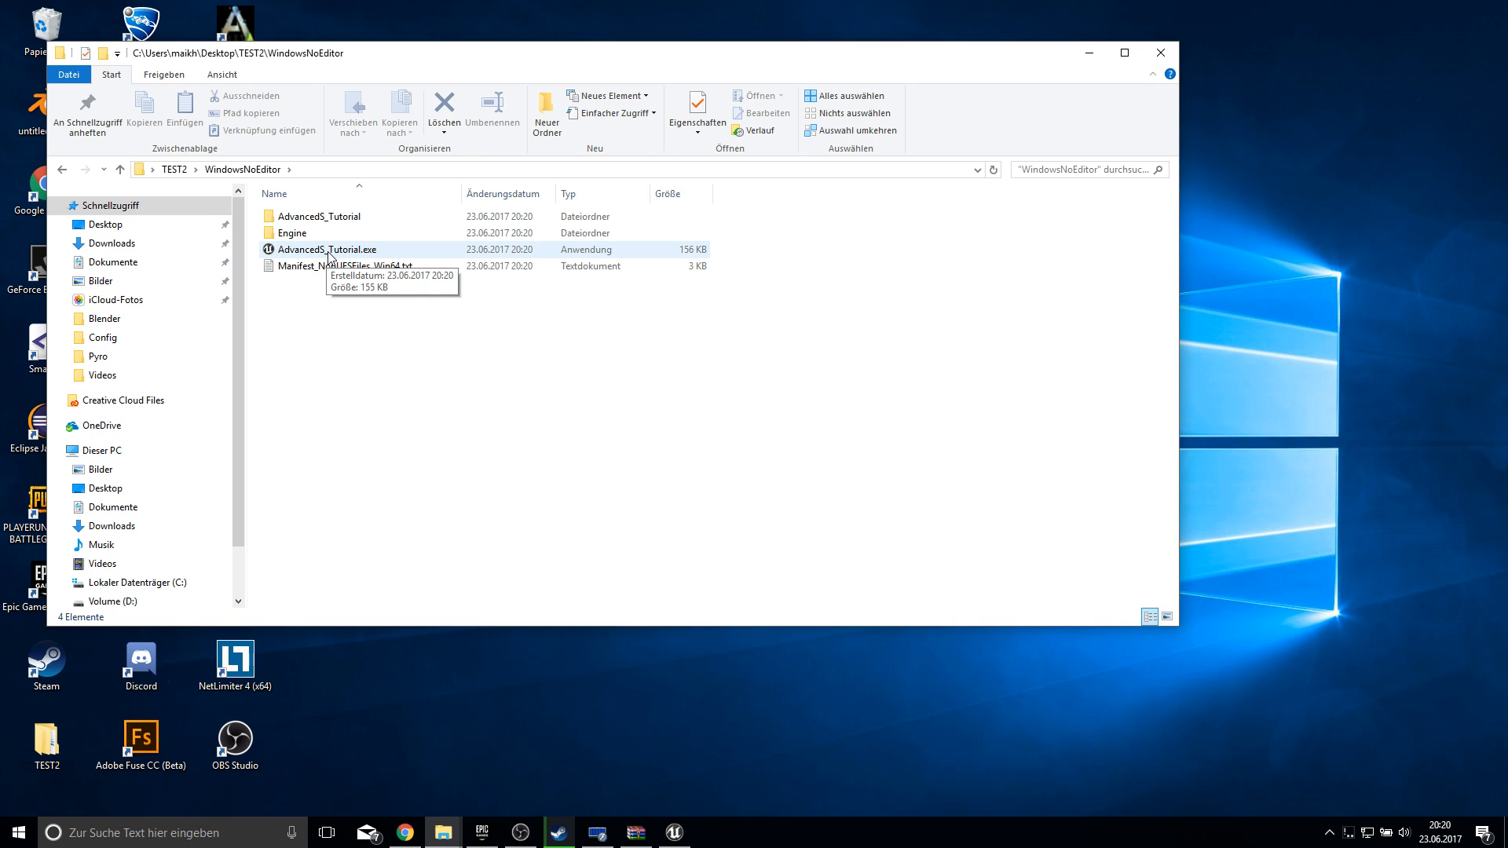
left_click(330, 249)
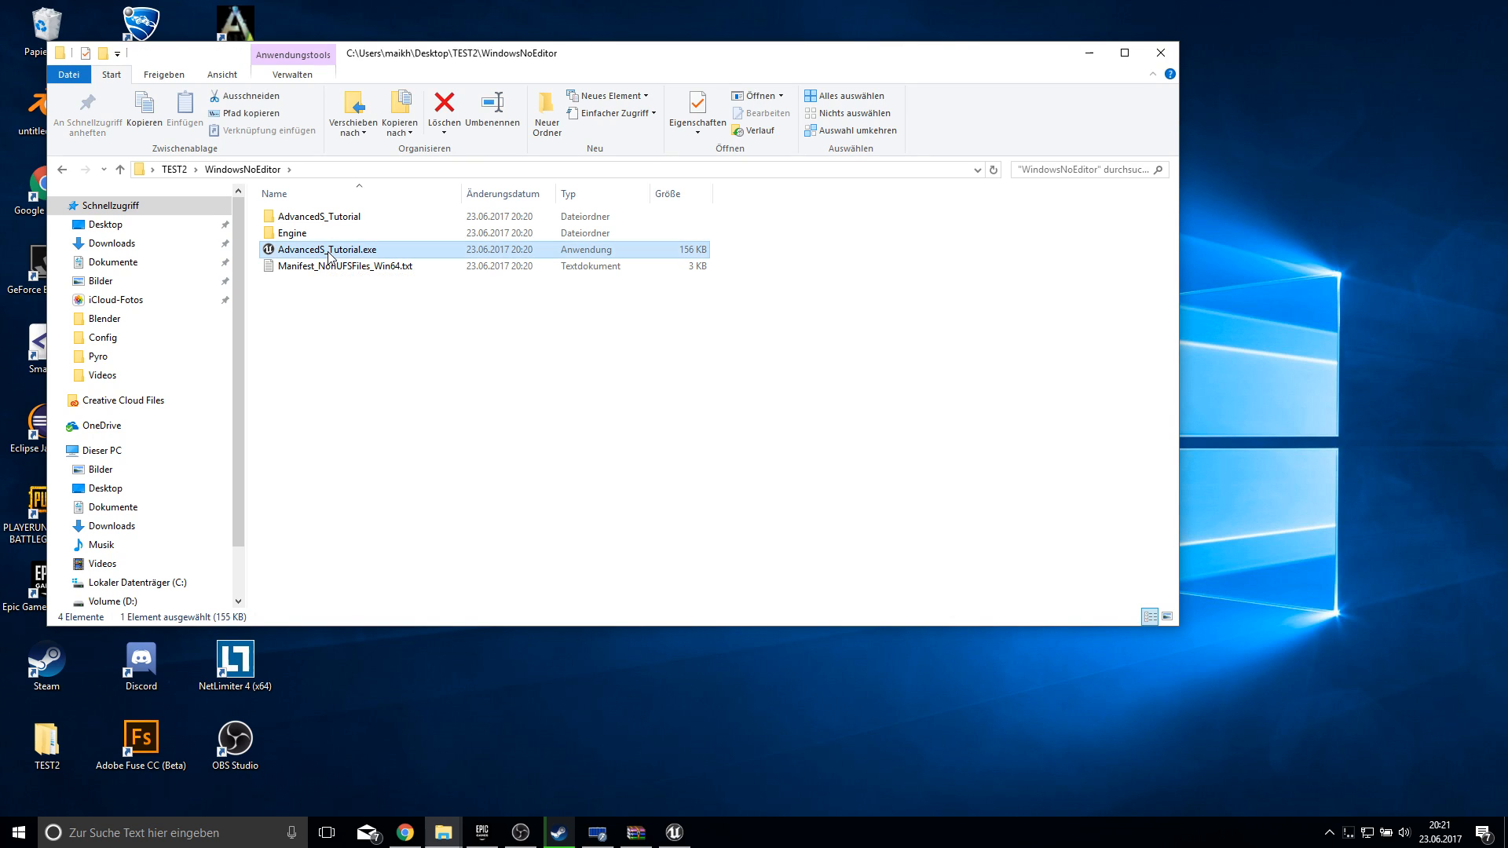
double_click(326, 249)
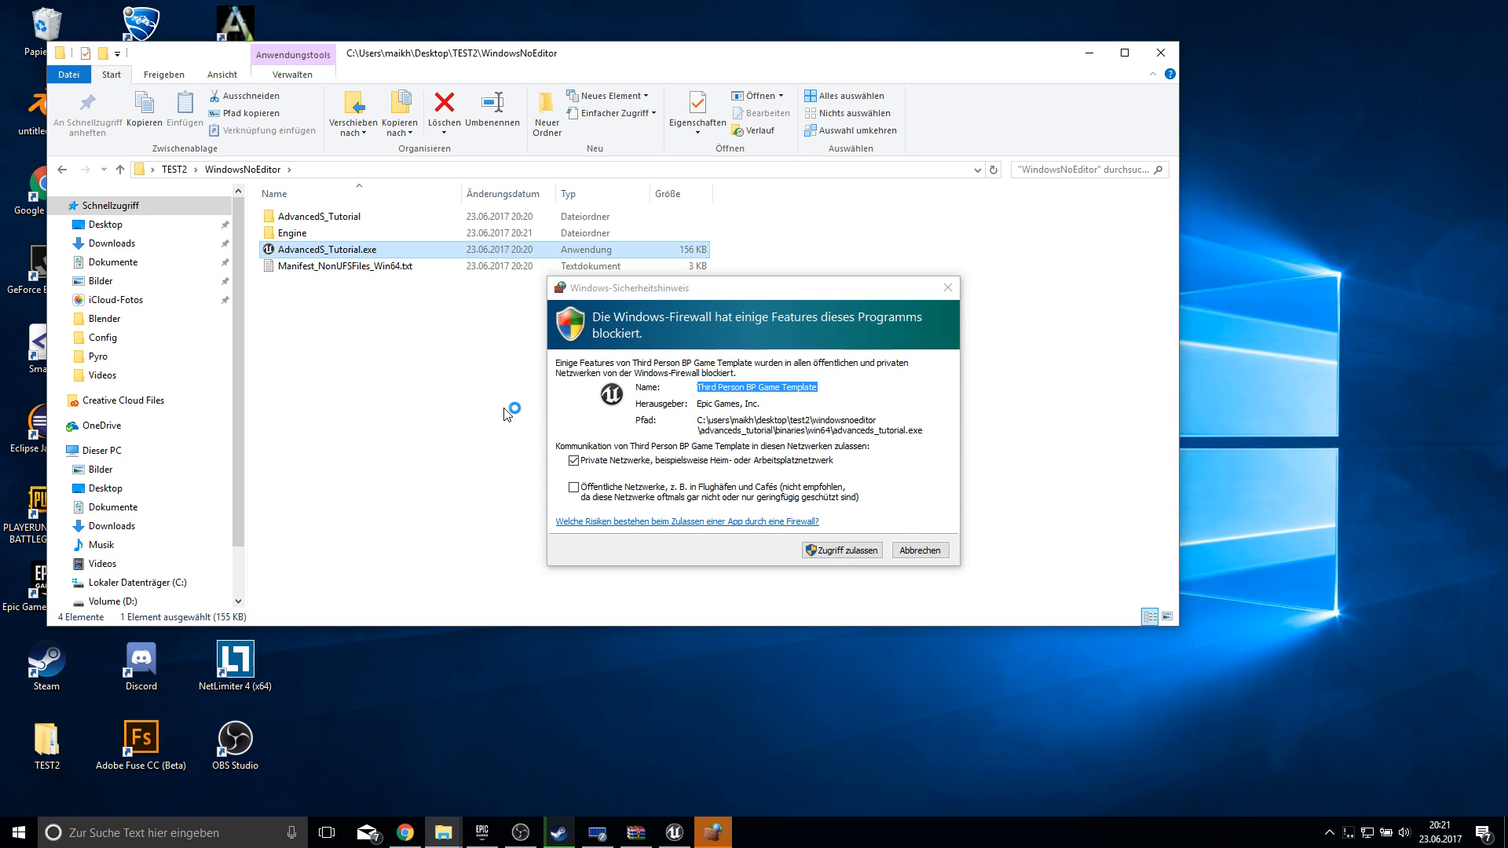
left_click(840, 549)
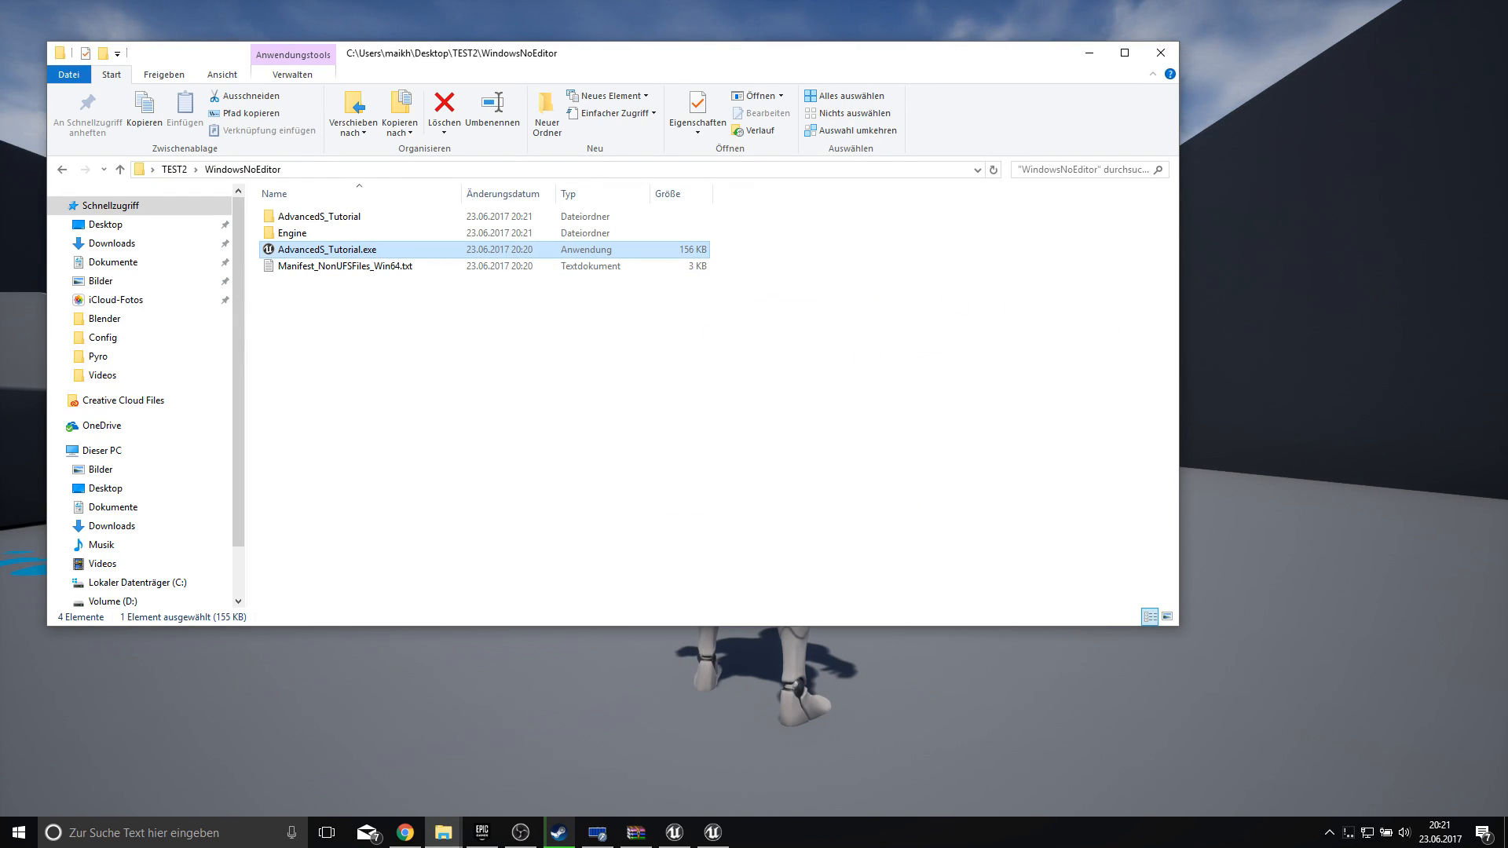
double_click(325, 249)
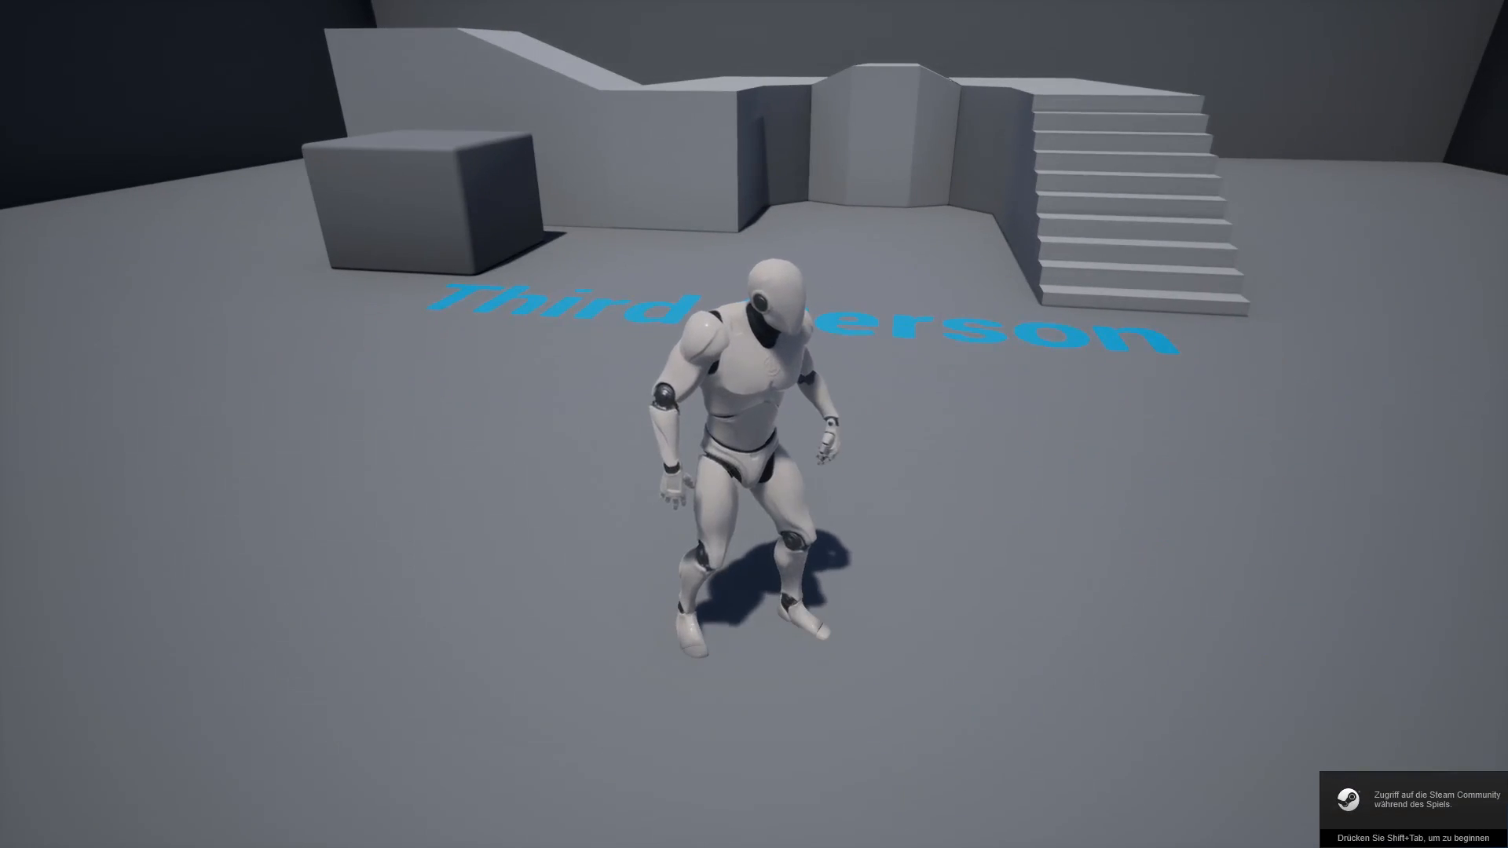
- Press Shift+Tab in the packaged game to show the Steam overlay
key("shift+tab")
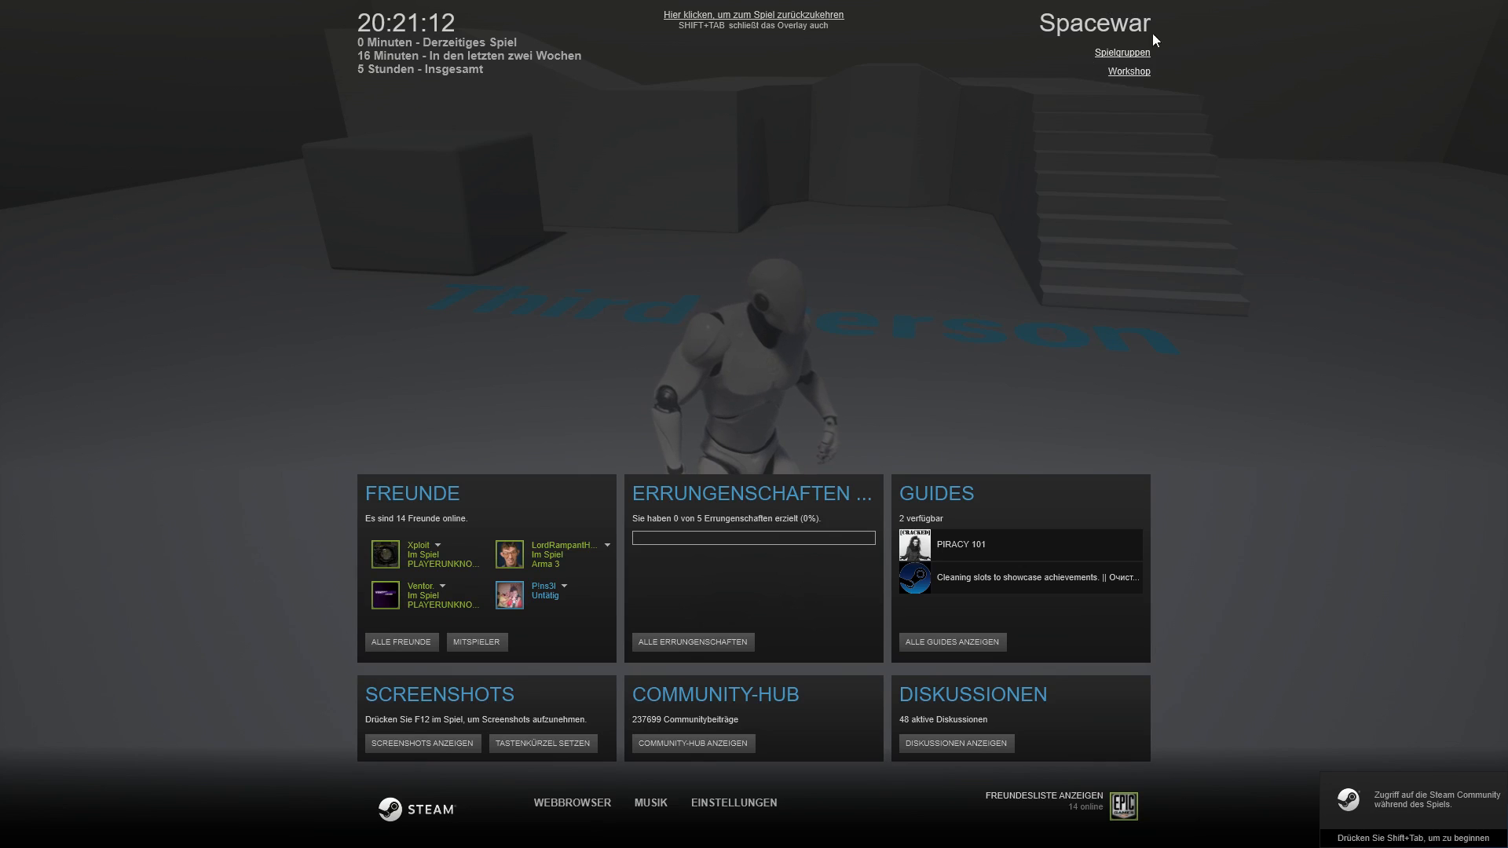
mouse_move(484, 51)
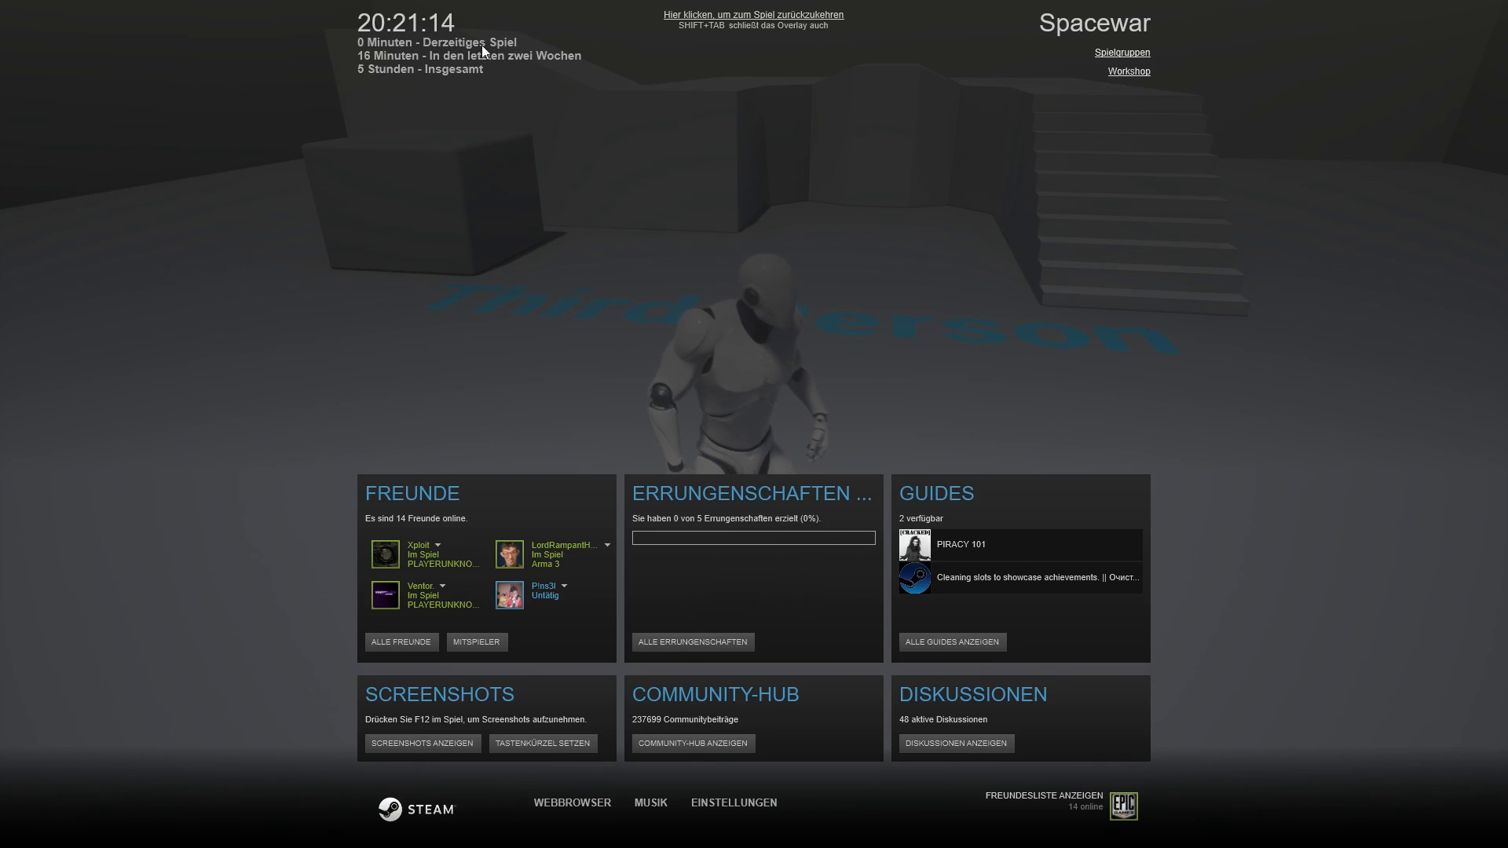
mouse_move(1065, 332)
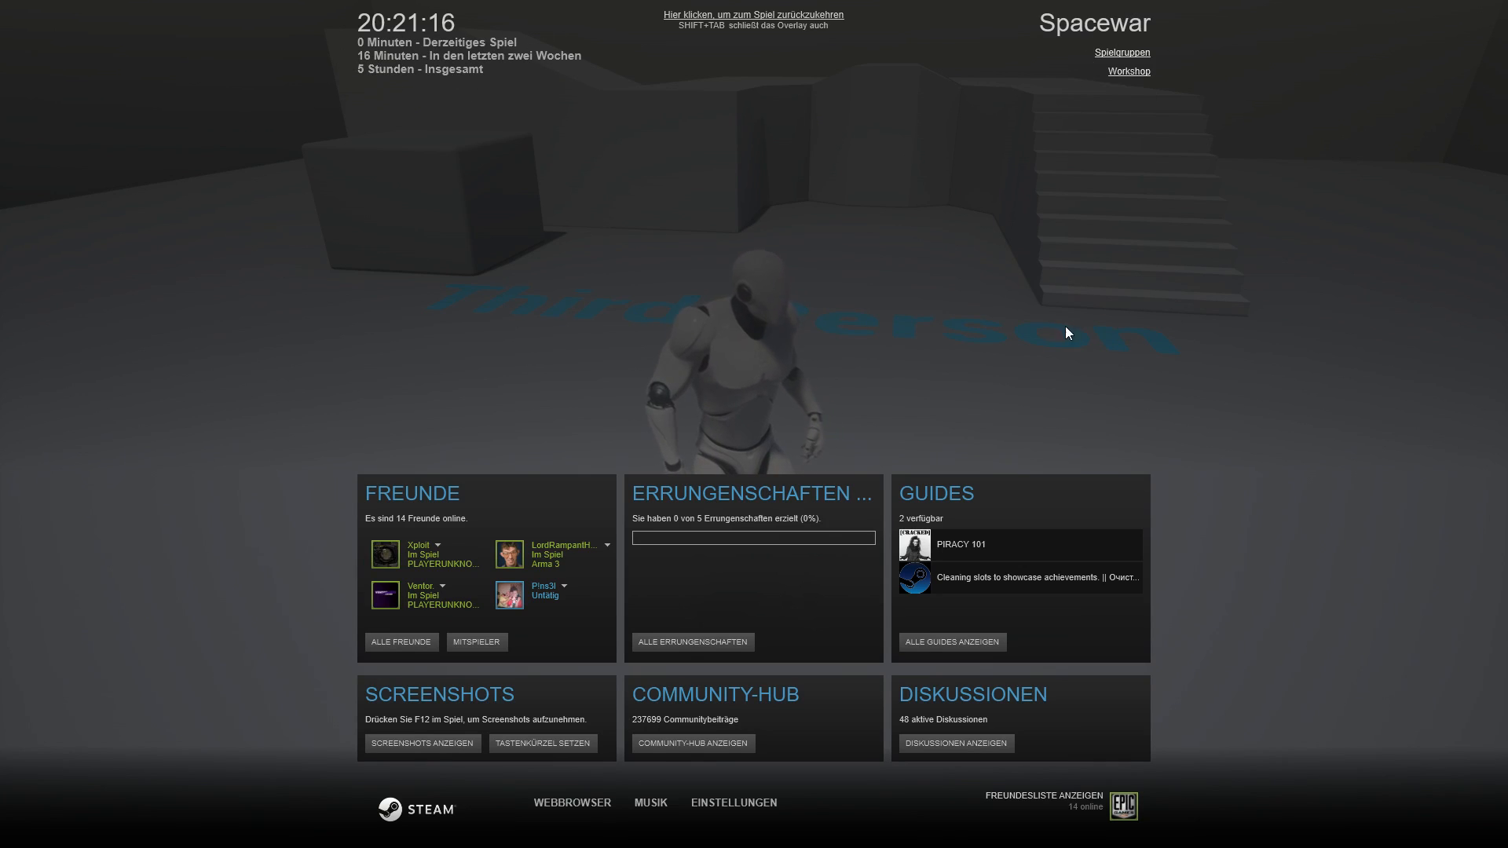